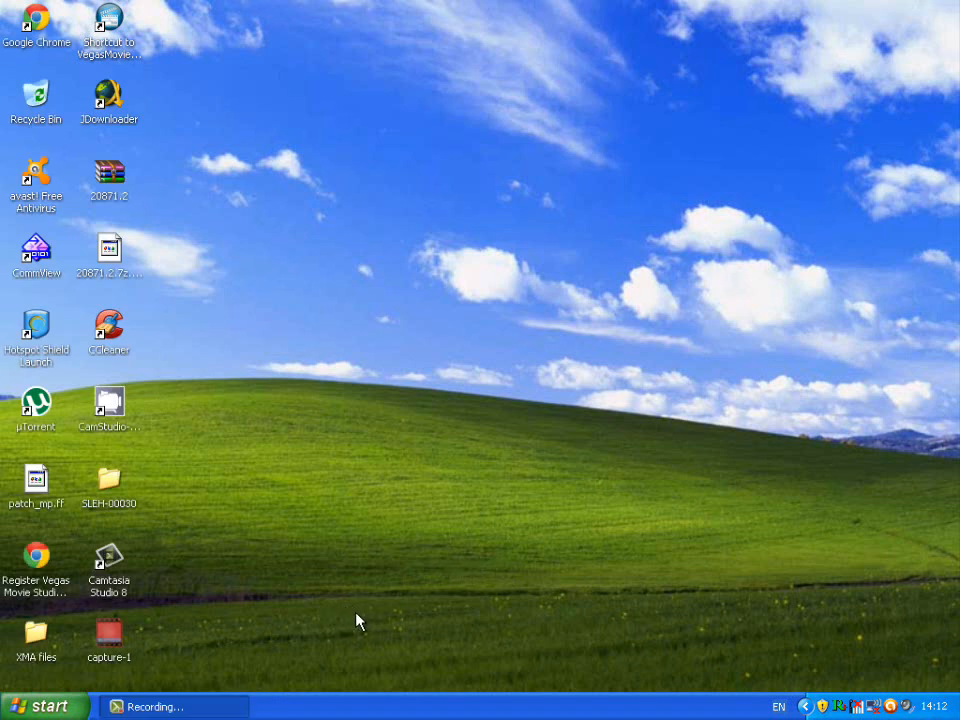
mouse_move(477, 2)
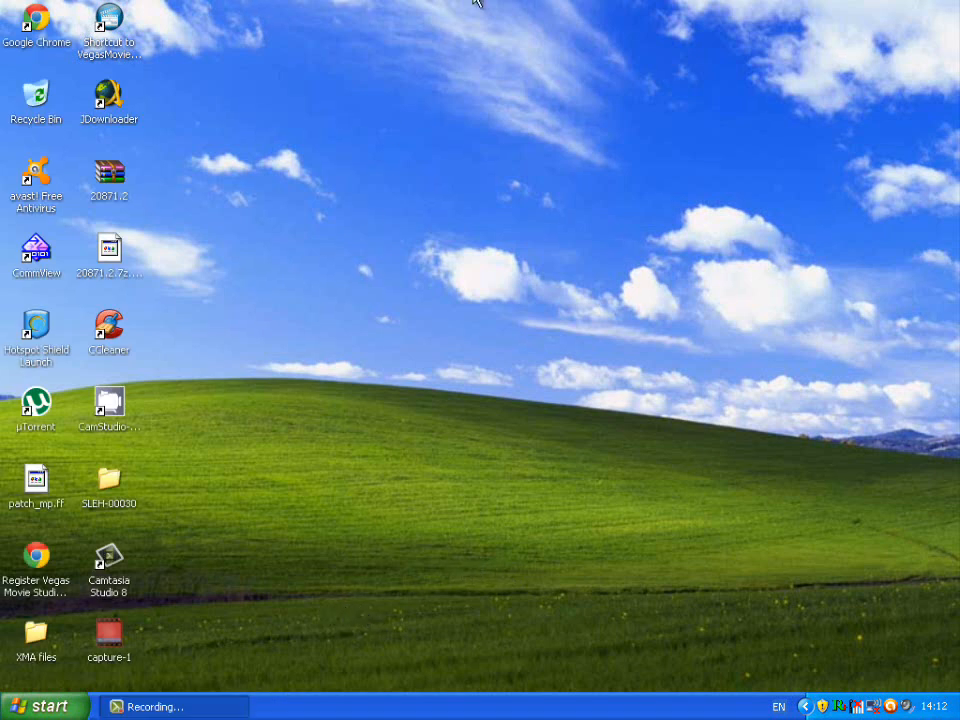
mouse_move(486, 227)
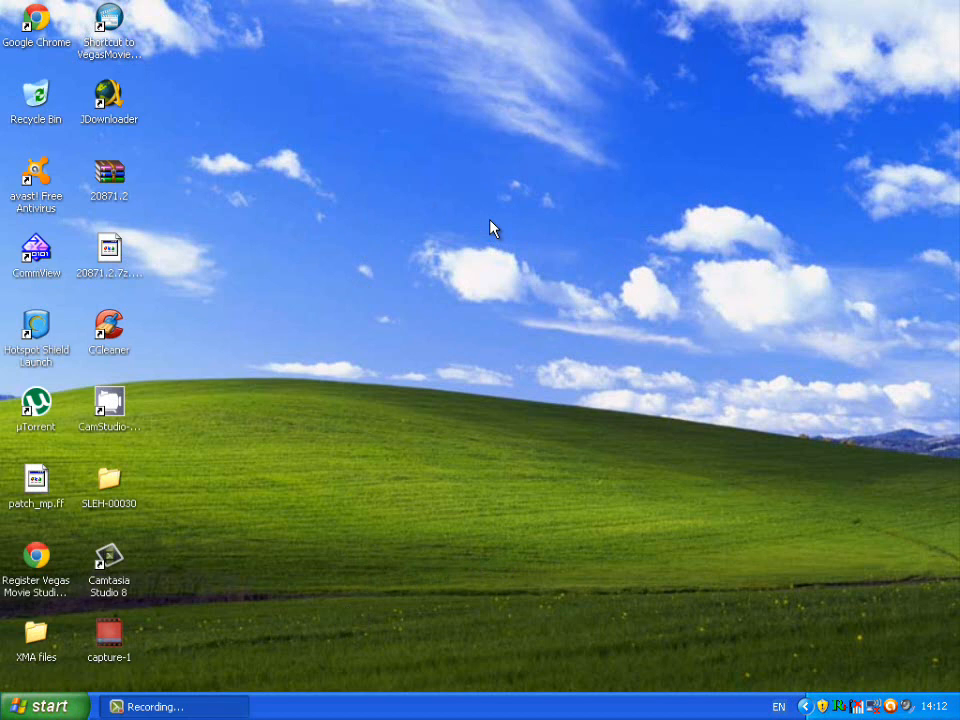
mouse_move(454, 274)
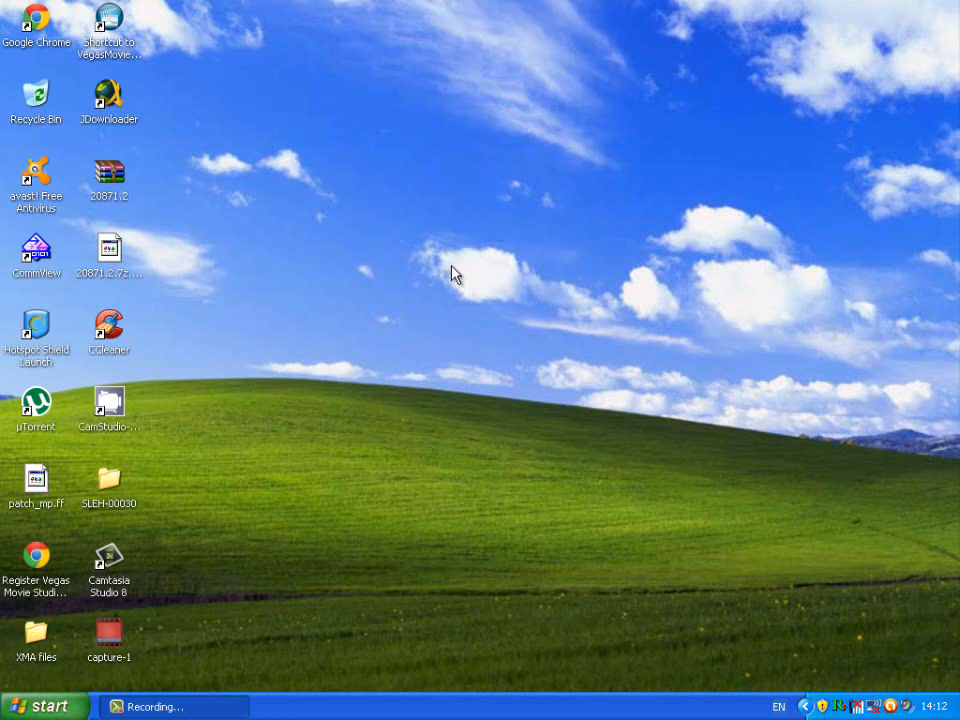
mouse_move(427, 298)
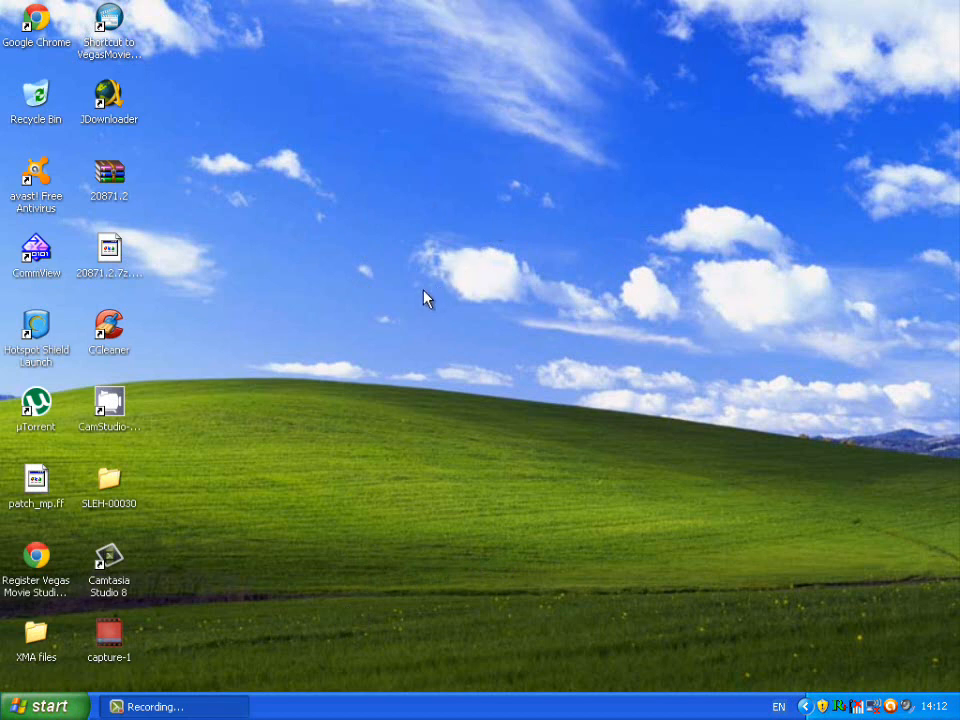
mouse_move(444, 315)
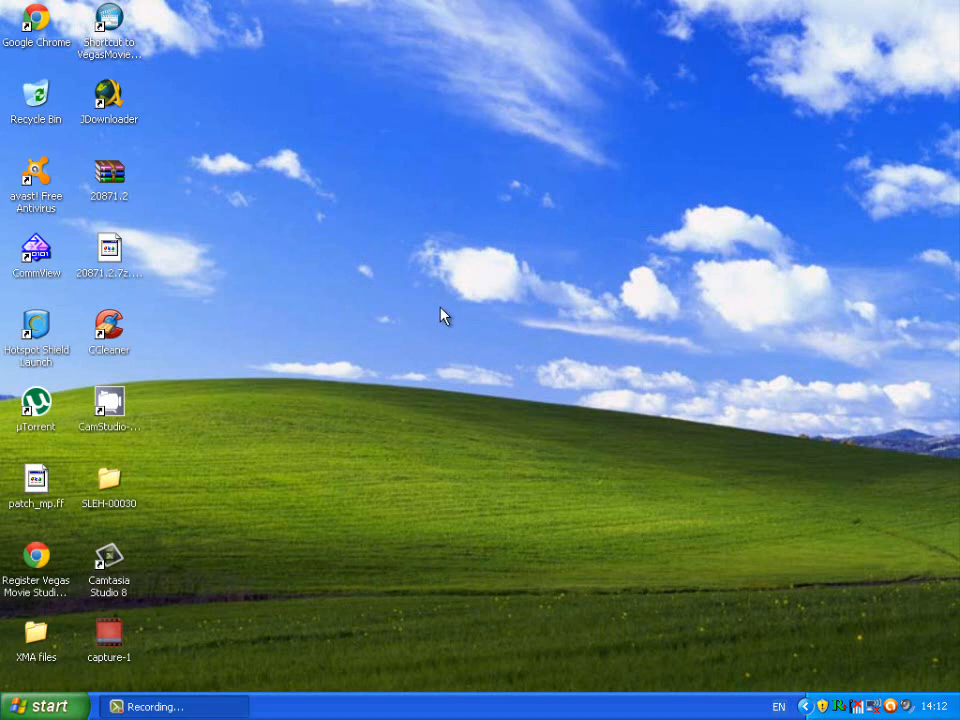
mouse_move(439, 316)
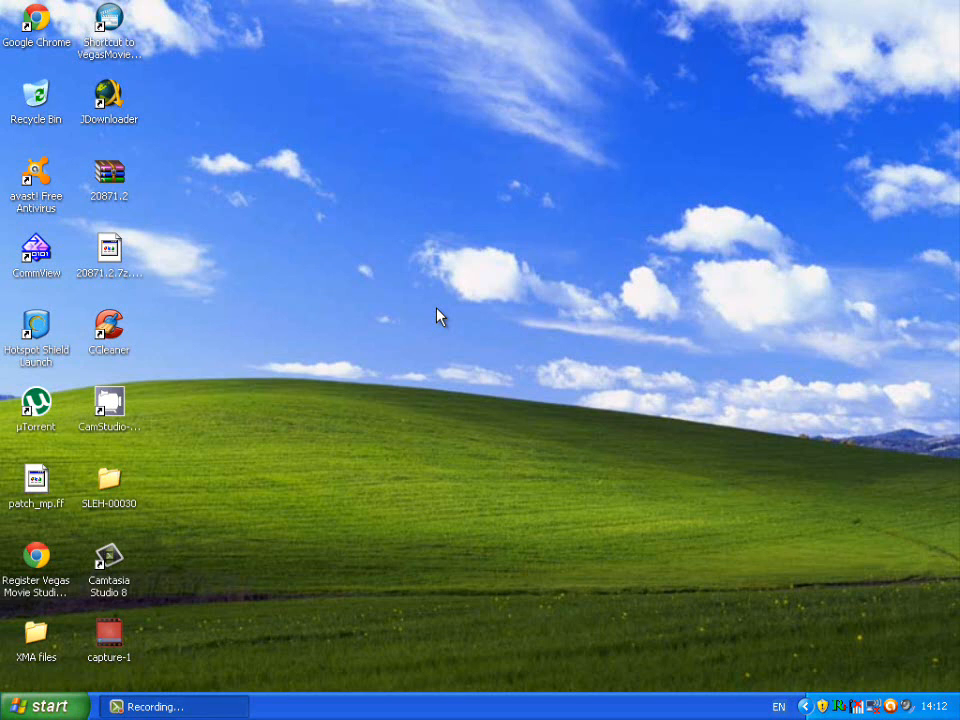
mouse_move(256, 180)
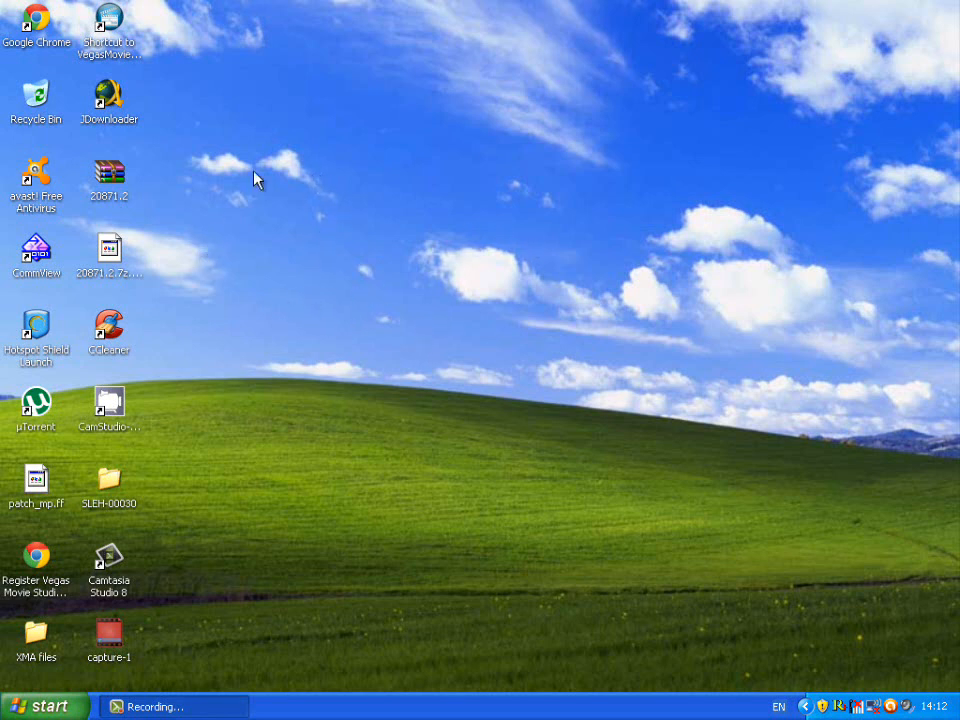
mouse_move(376, 217)
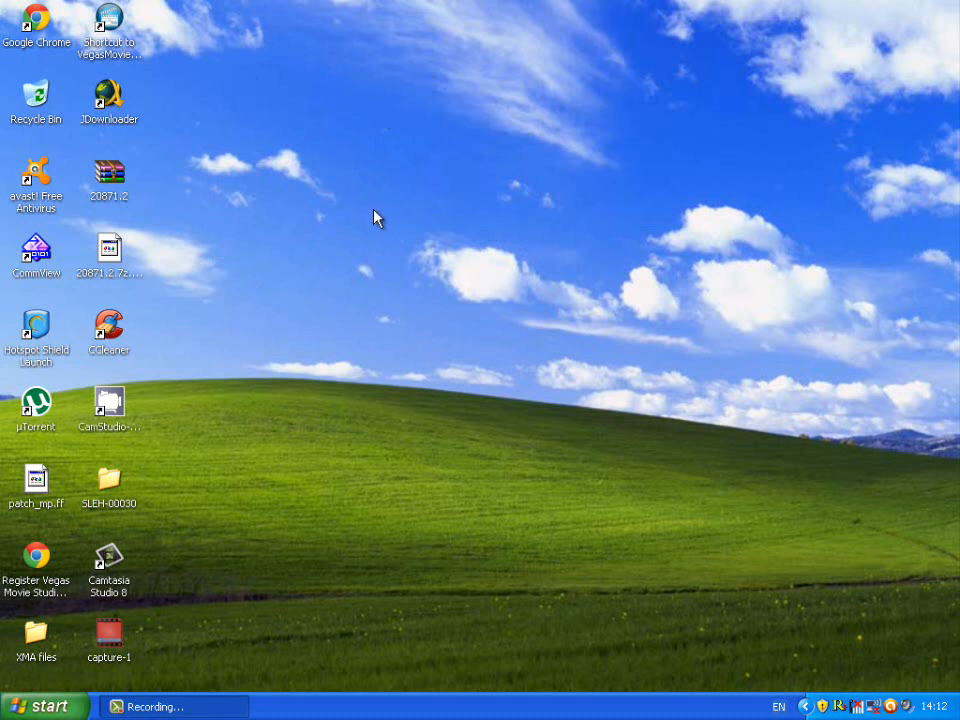
mouse_move(108, 360)
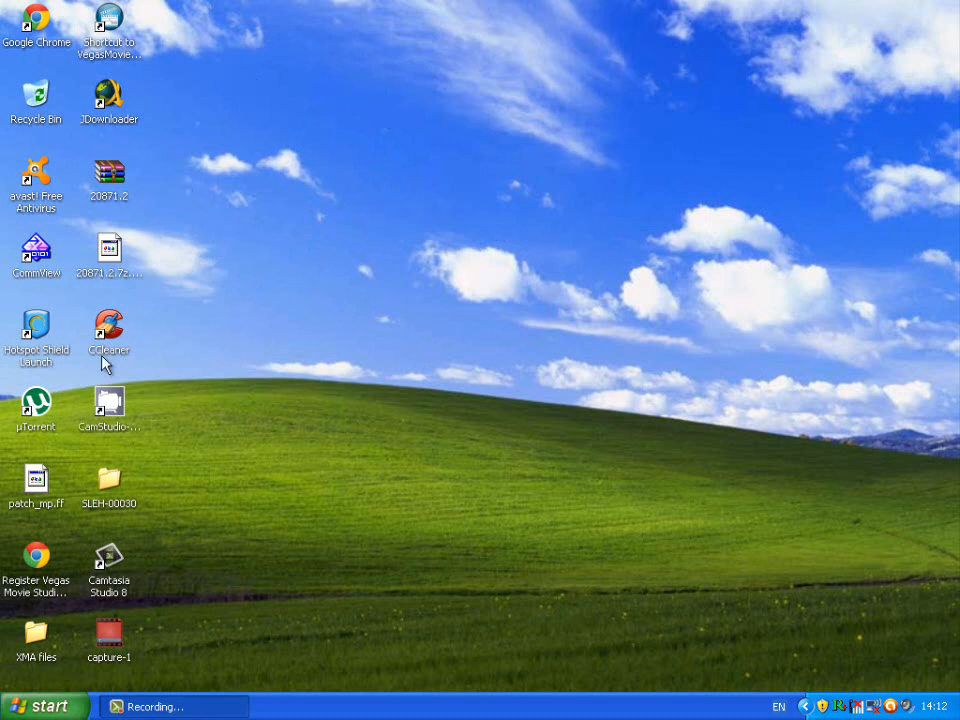
mouse_move(437, 282)
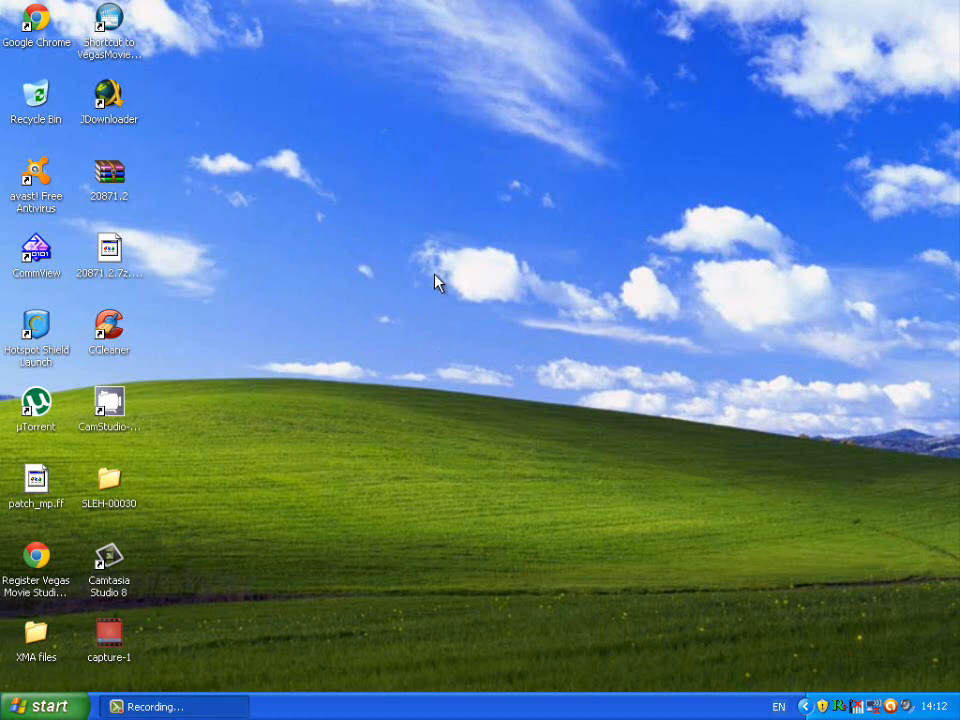
mouse_move(408, 234)
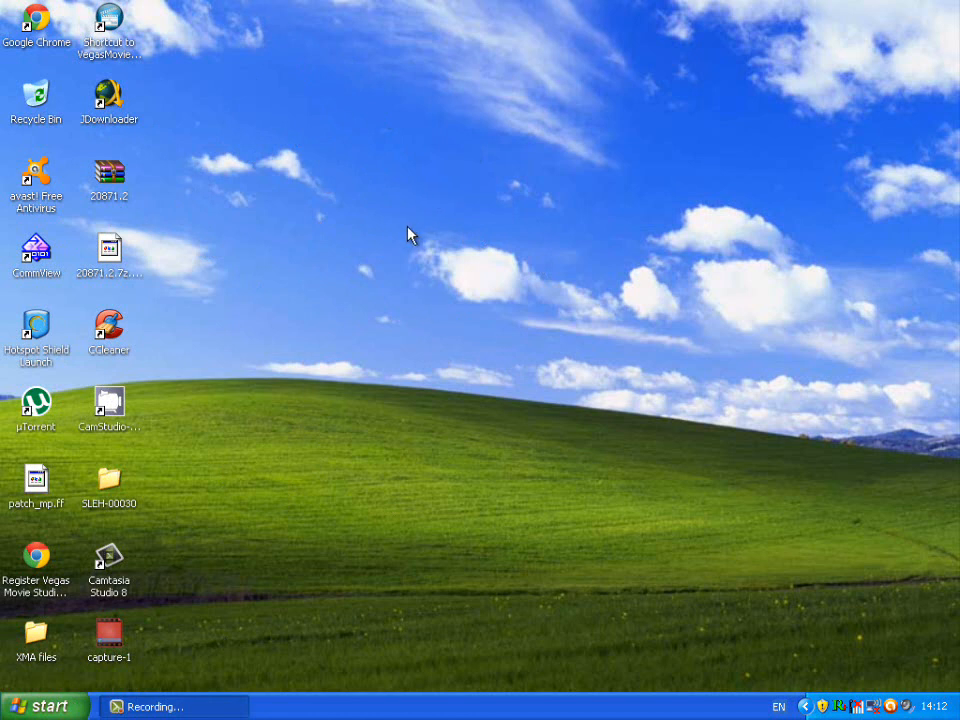
mouse_move(440, 240)
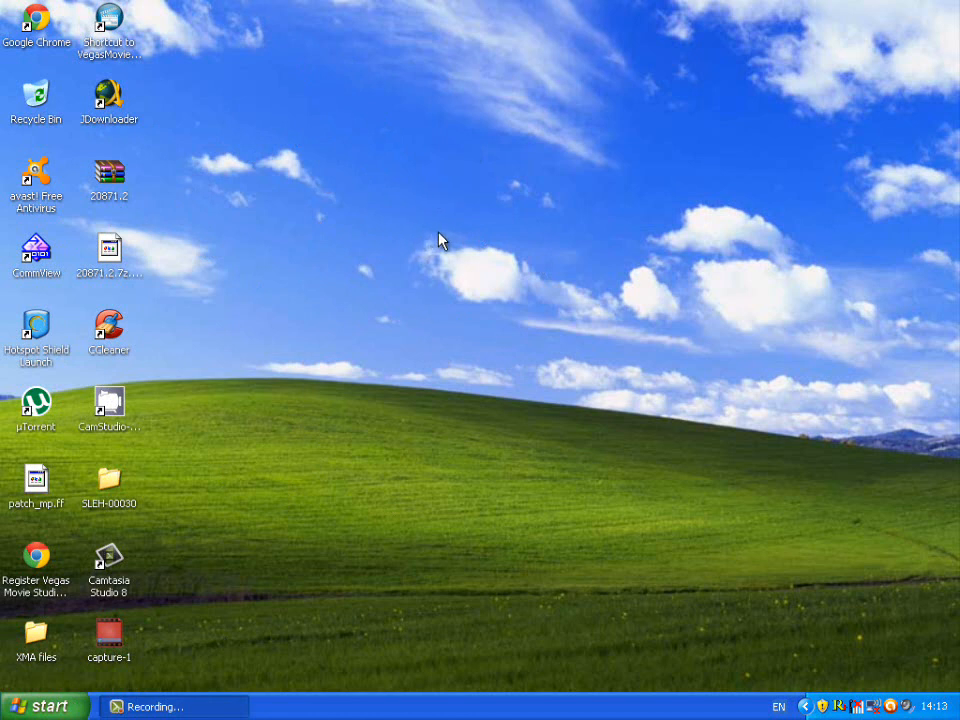
mouse_move(390, 238)
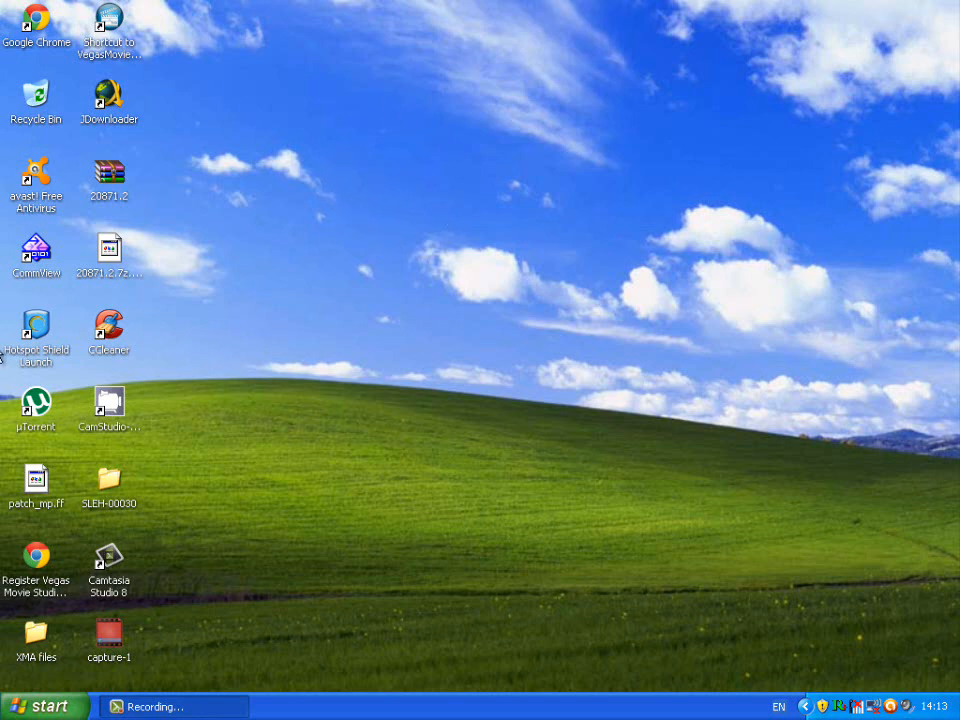
Launch Chrome, search XBSlink and reach the official secudb.de XBSlink site.
double_click(36, 20)
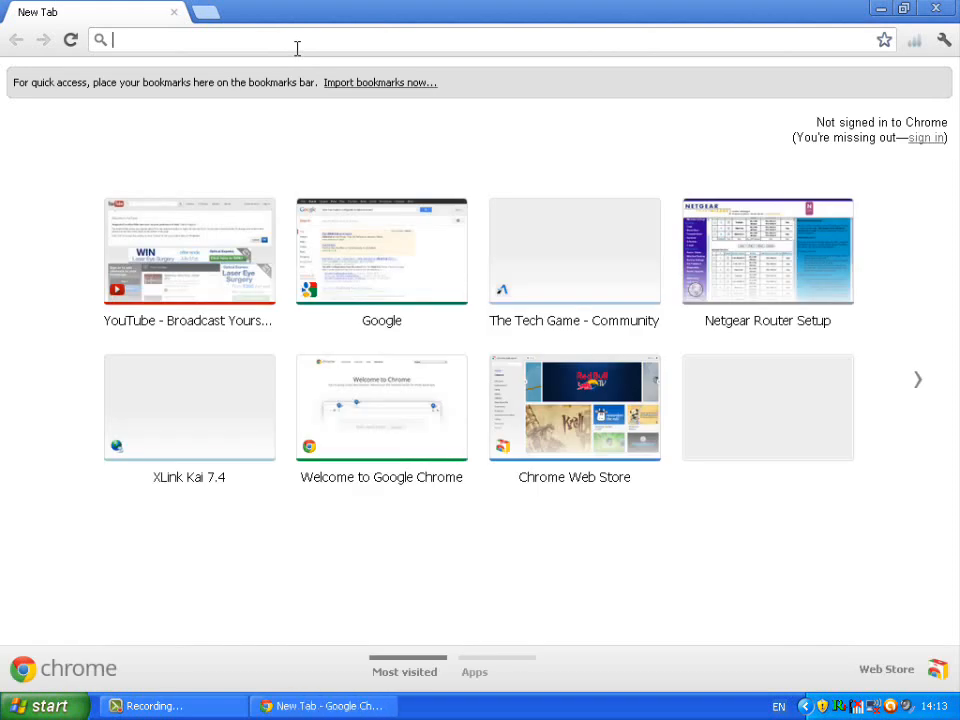
text(X)
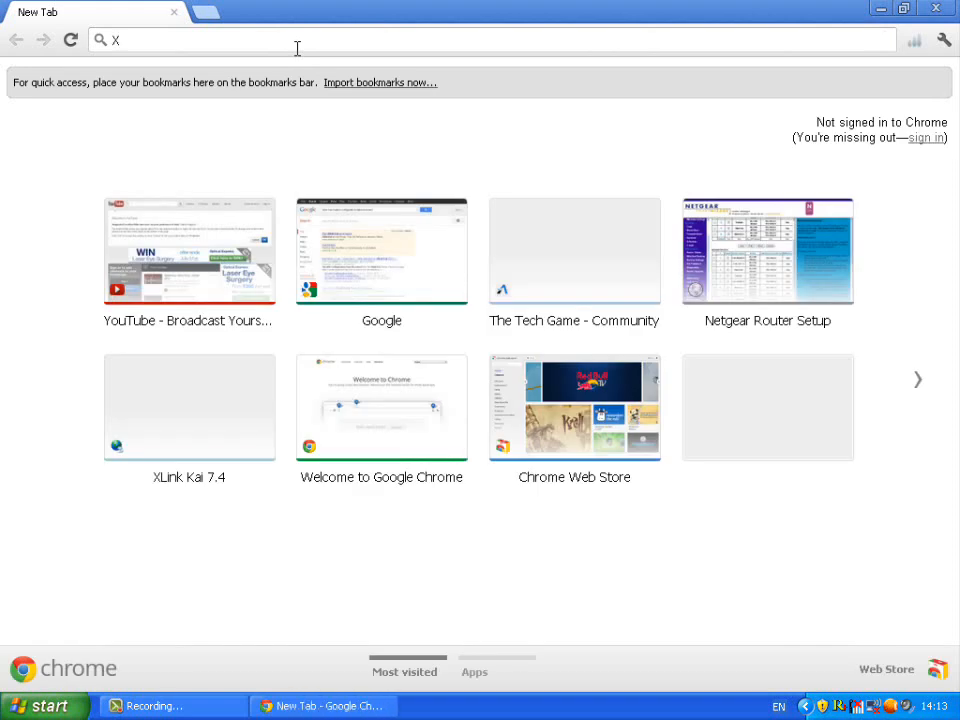
text(BSlink&oq=&gs_)
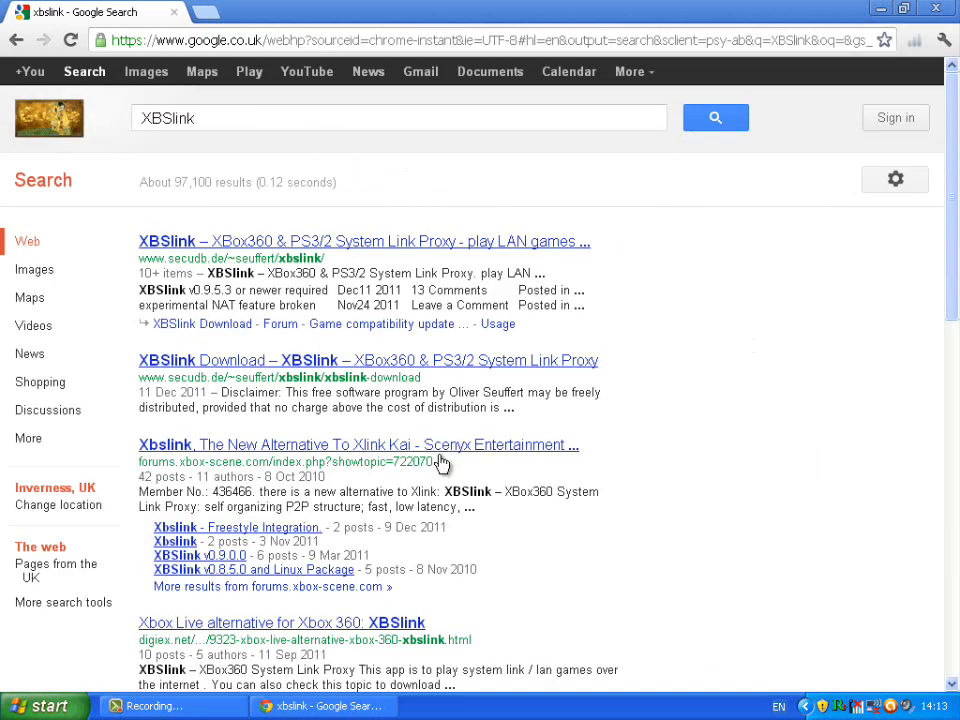
click(170, 241)
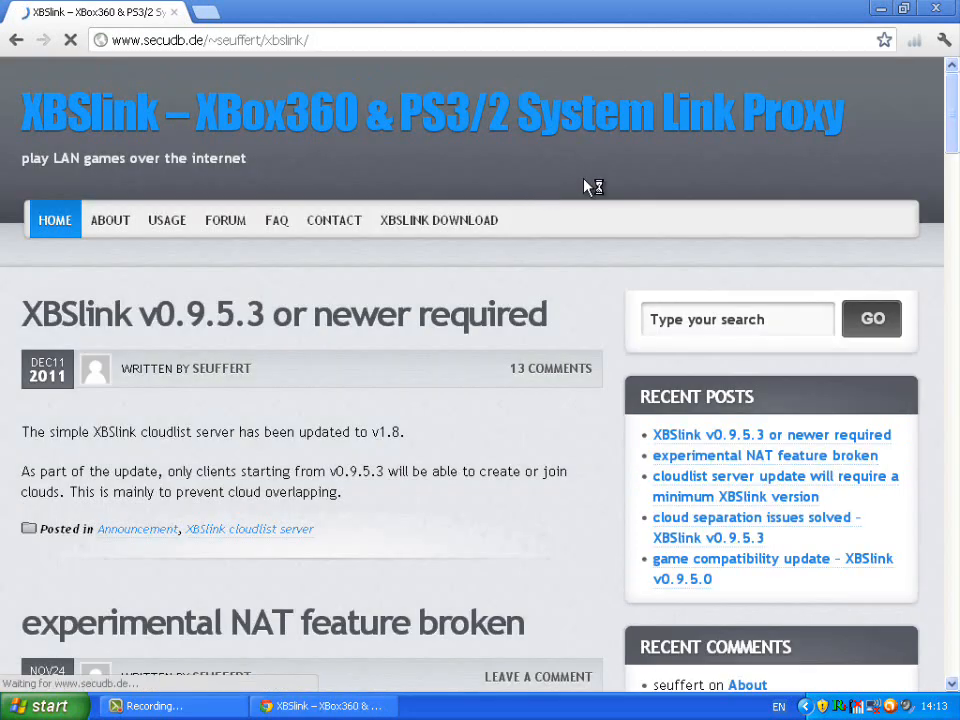
From the XBSLINK DOWNLOAD page, start downloading the Windows setup v0.9.5.3.
click(438, 220)
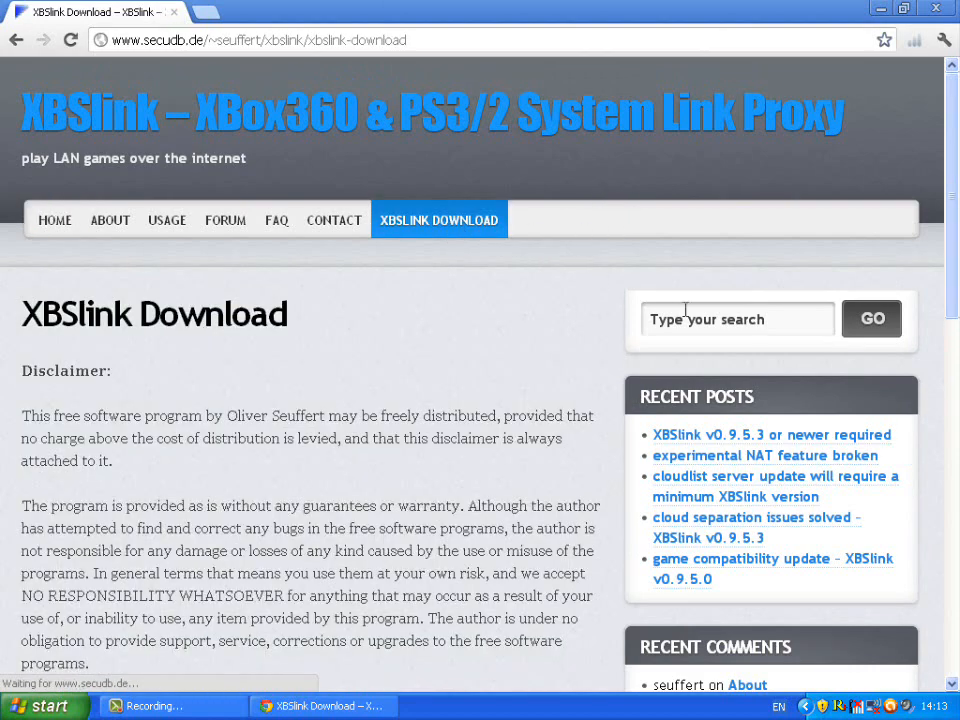
scroll(down, 3)
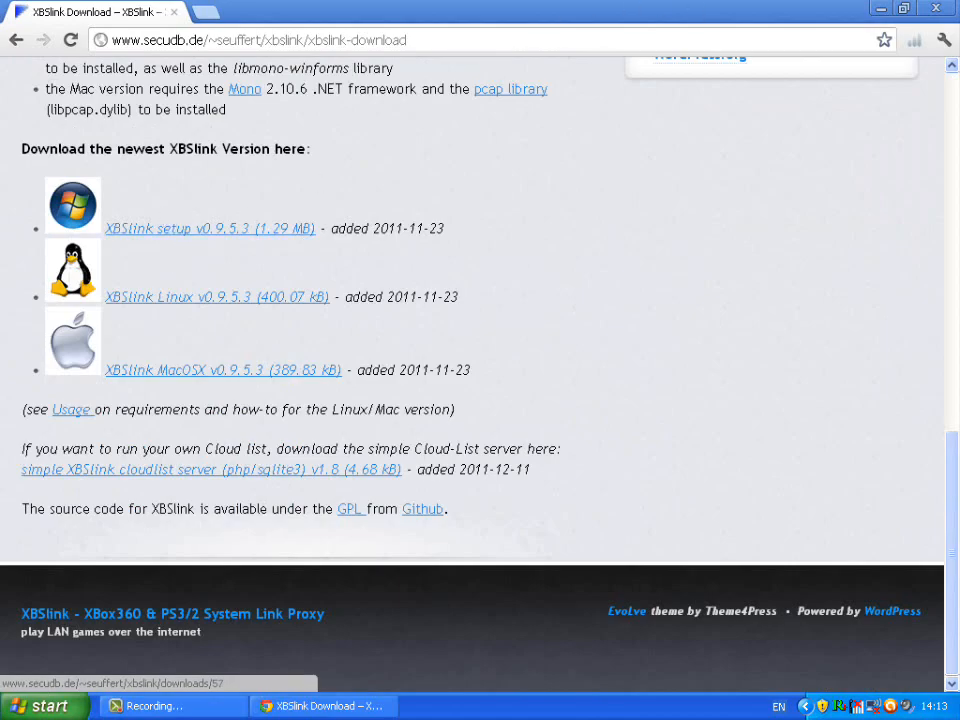
click(40, 705)
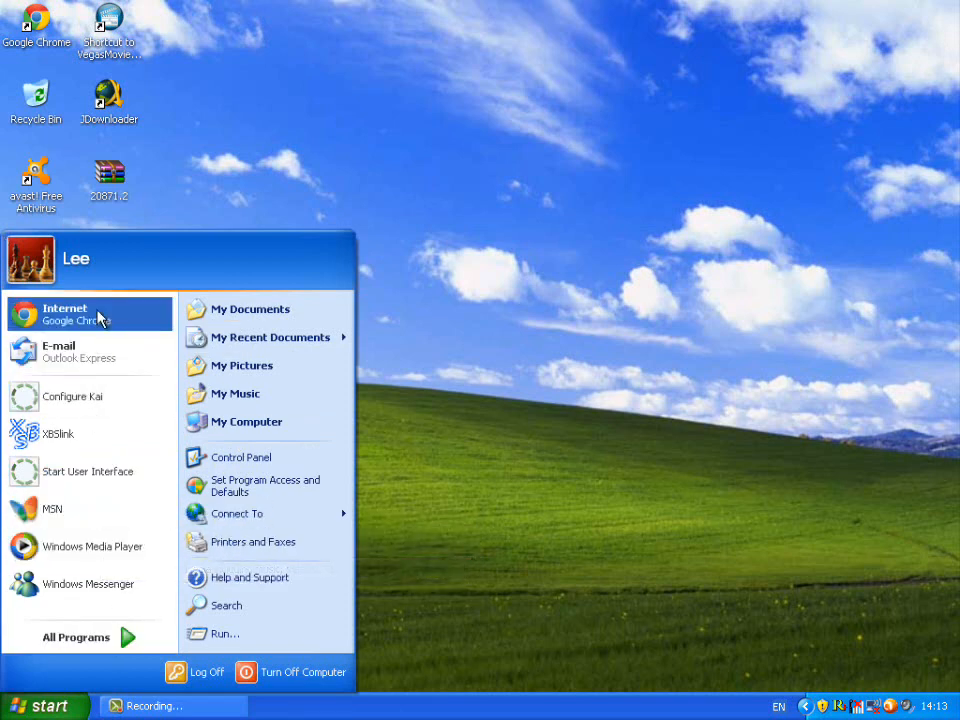
Search Google for WinPcap in Chrome and open the WinPcap - Home result.
click(64, 314)
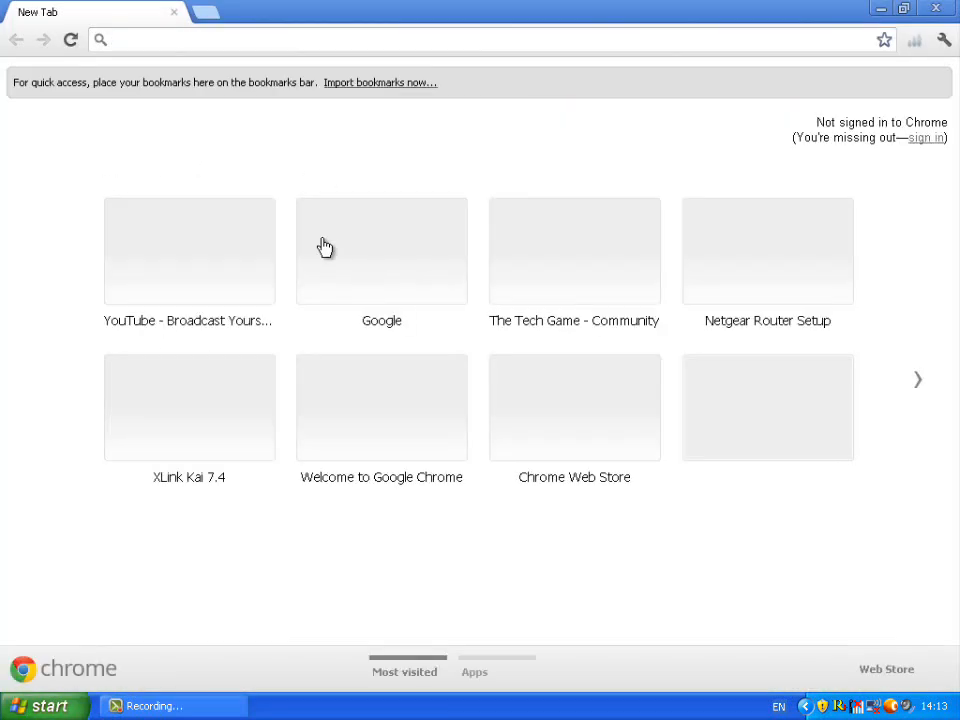
click(380, 251)
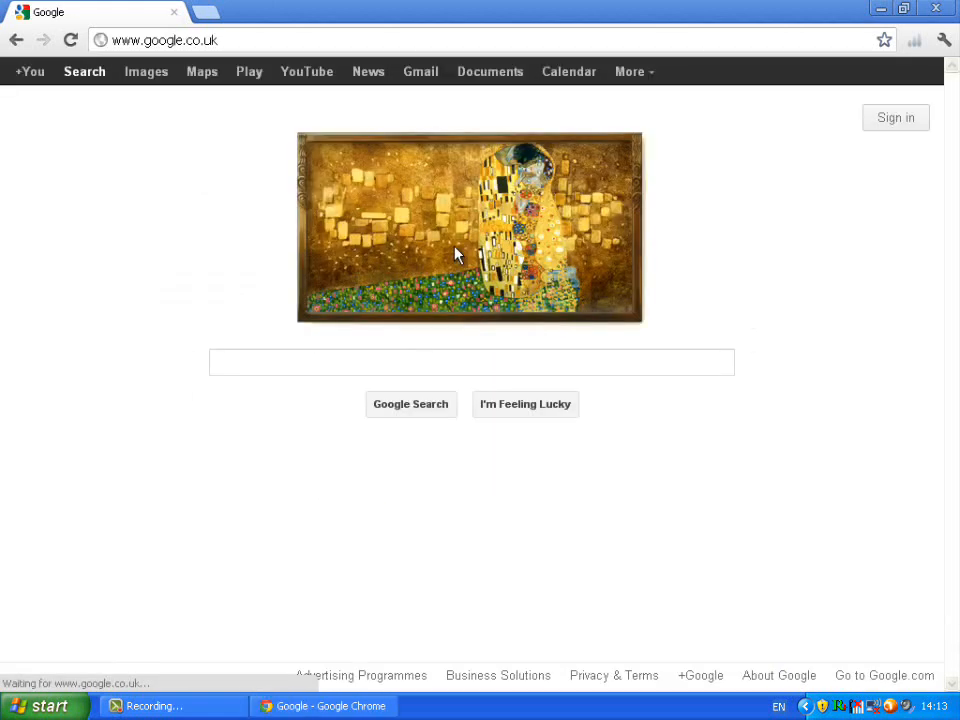
click(469, 362)
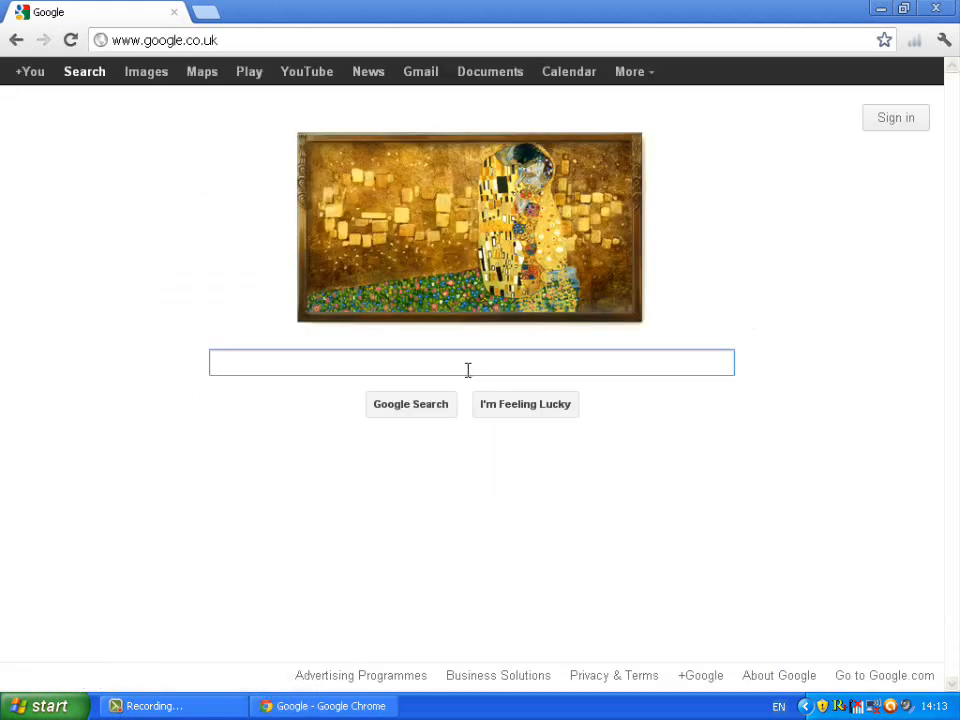
text(WinPcap)
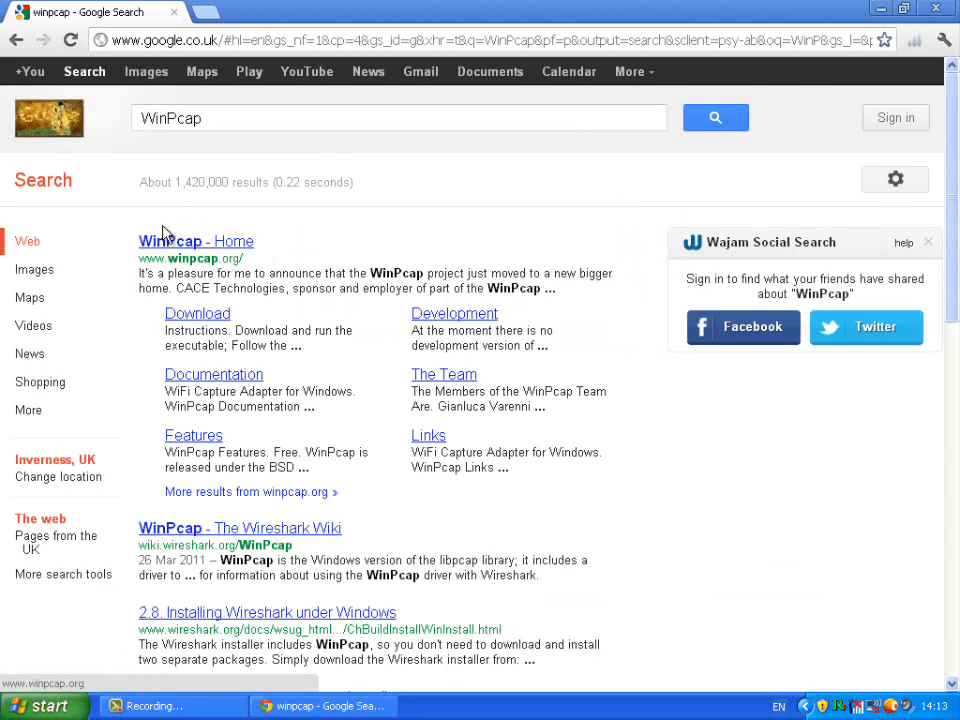
click(196, 241)
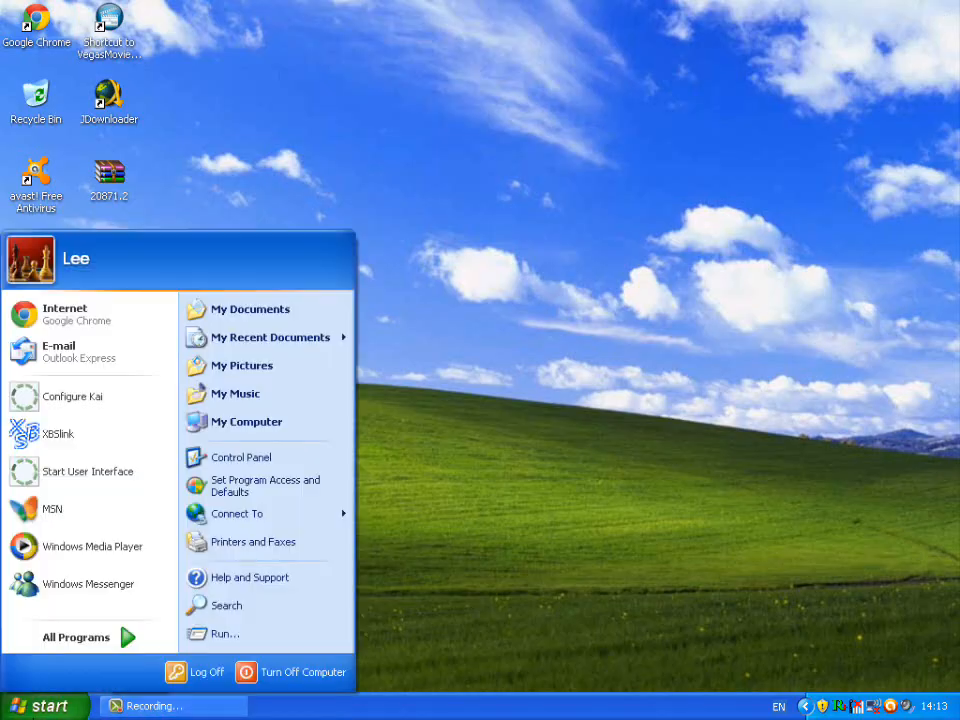
mouse_move(63, 434)
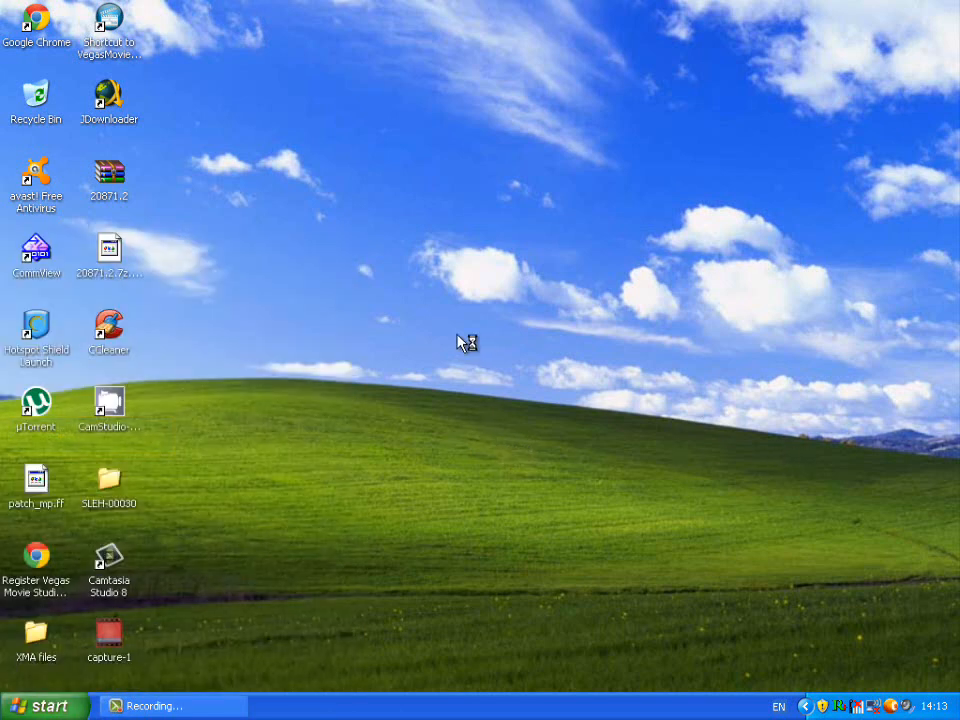
mouse_move(387, 386)
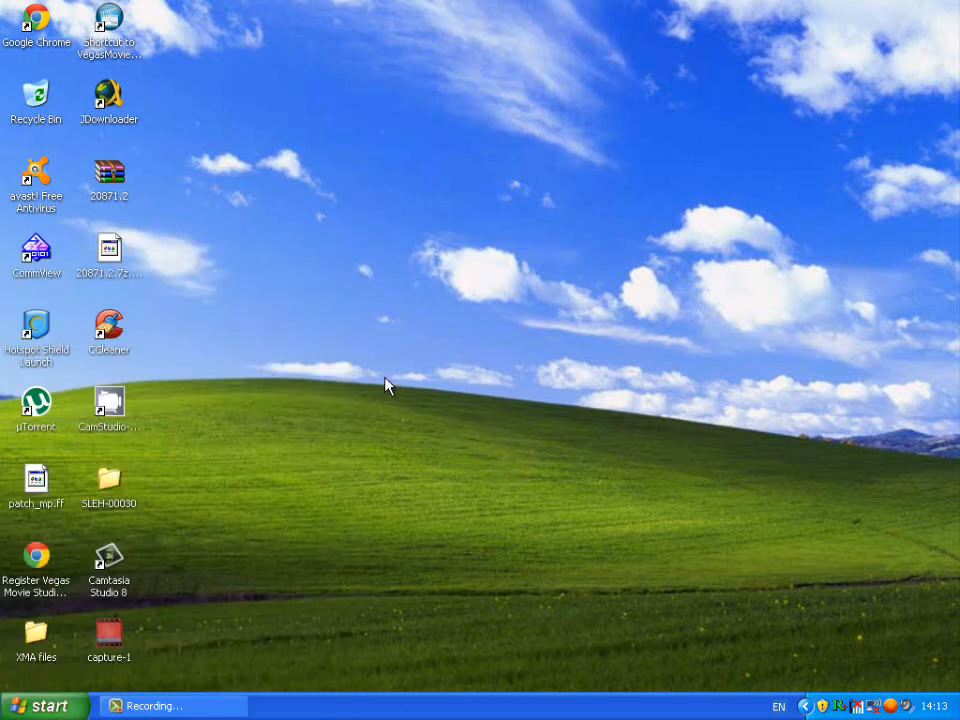
mouse_move(267, 357)
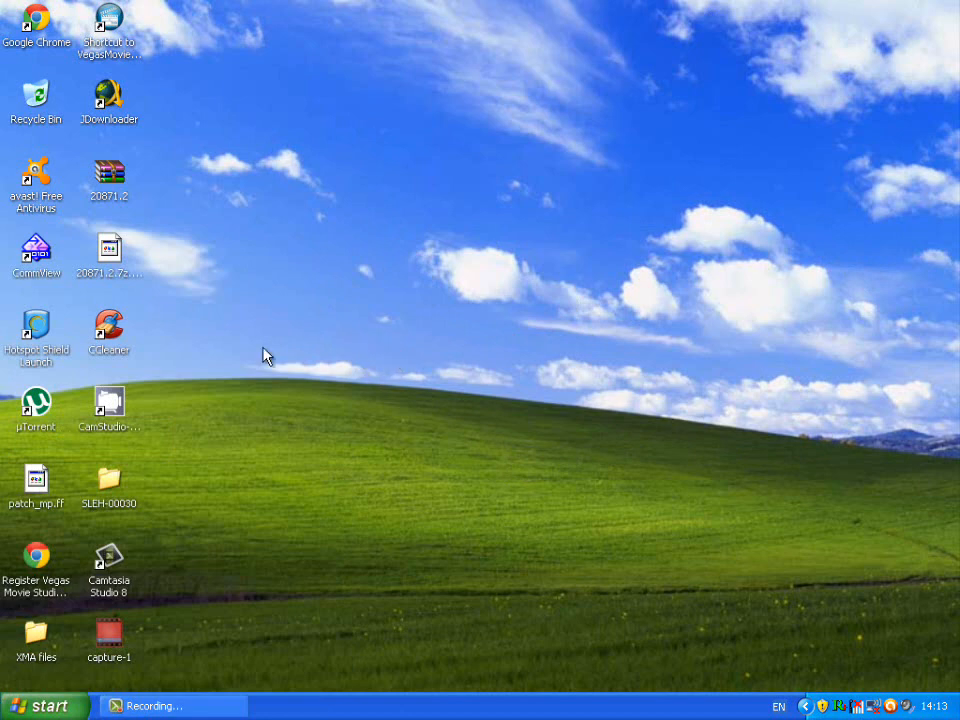
mouse_move(430, 340)
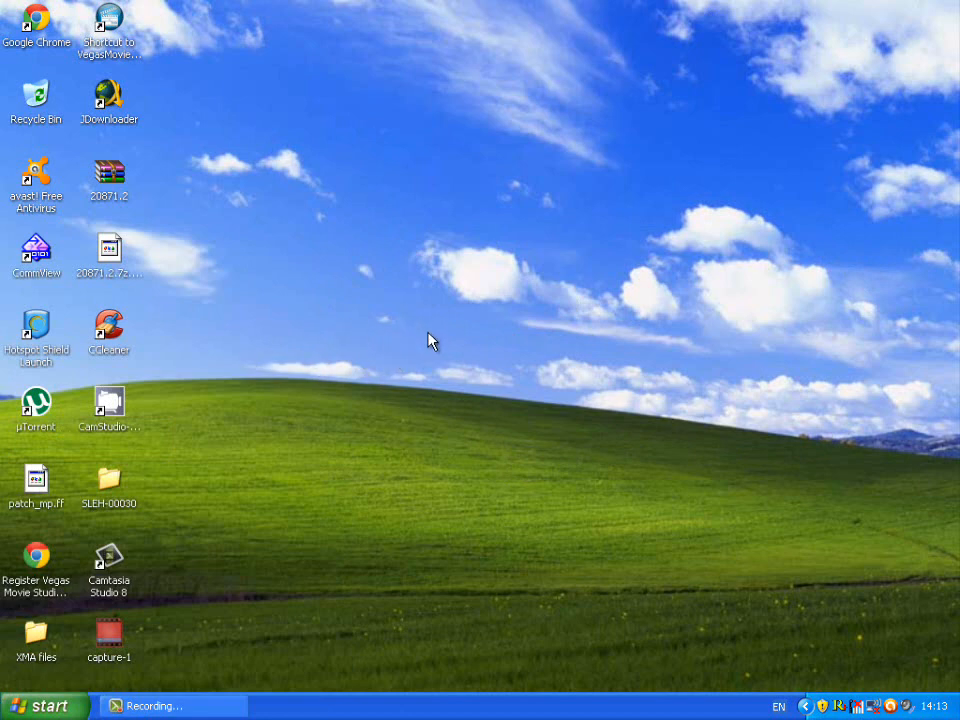
mouse_move(399, 348)
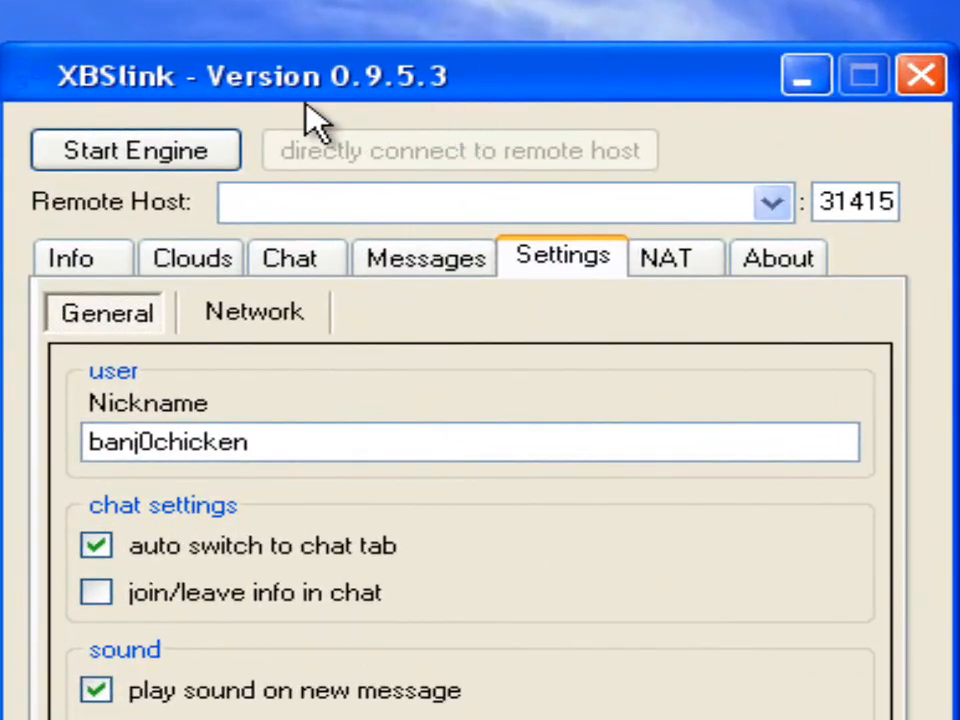
mouse_move(602, 88)
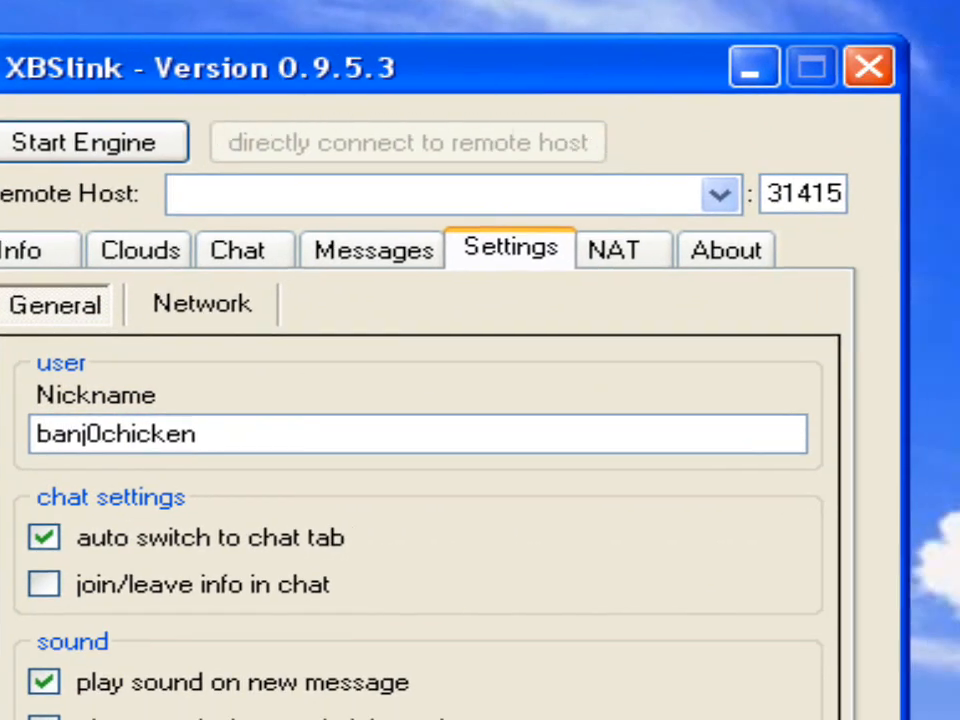
mouse_move(410, 95)
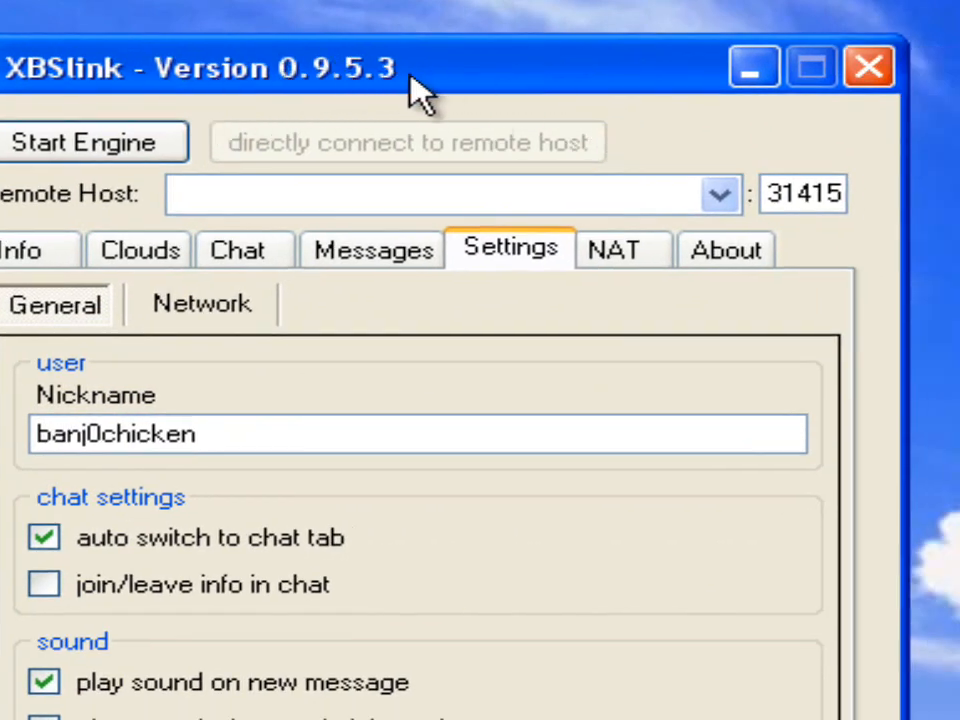
mouse_move(200, 302)
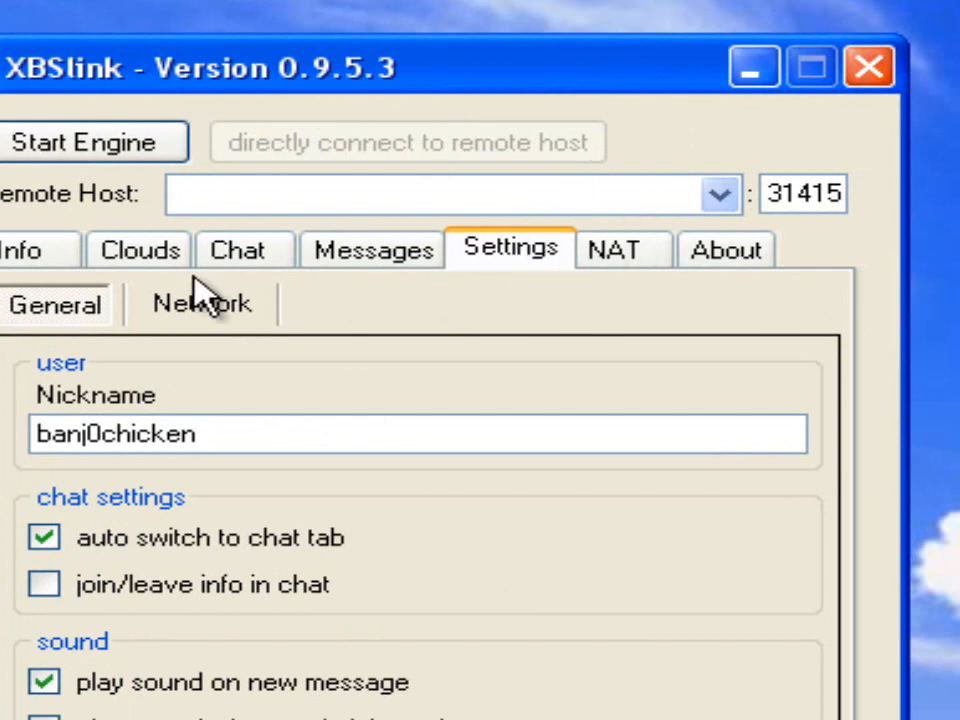
mouse_move(62, 270)
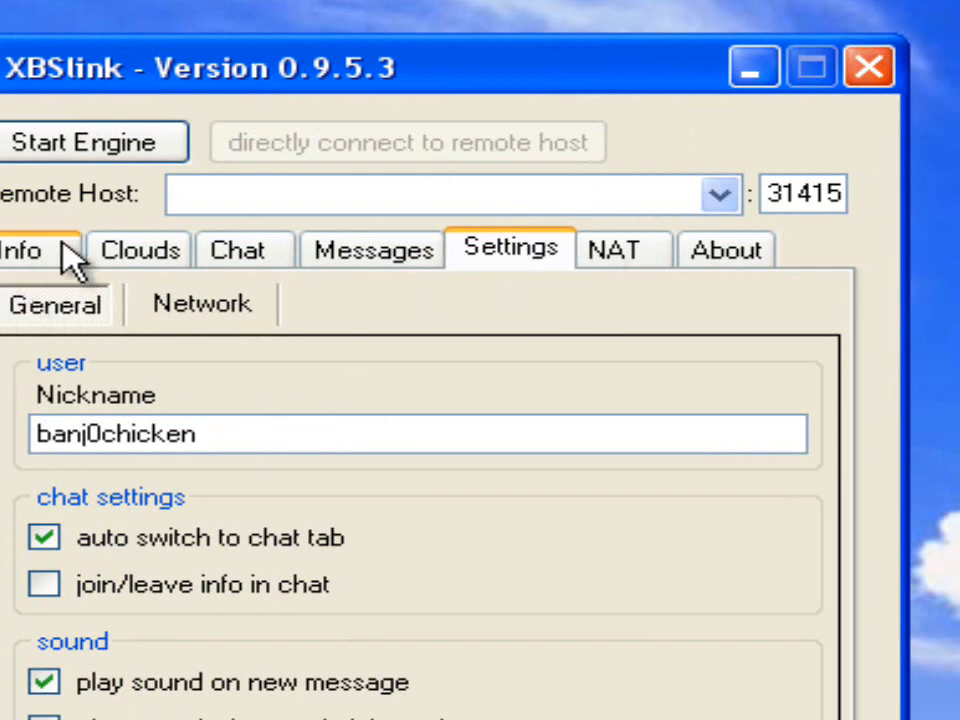
Review the empty known-nodes list on Info, then show Settings > Network with port 31415.
click(22, 250)
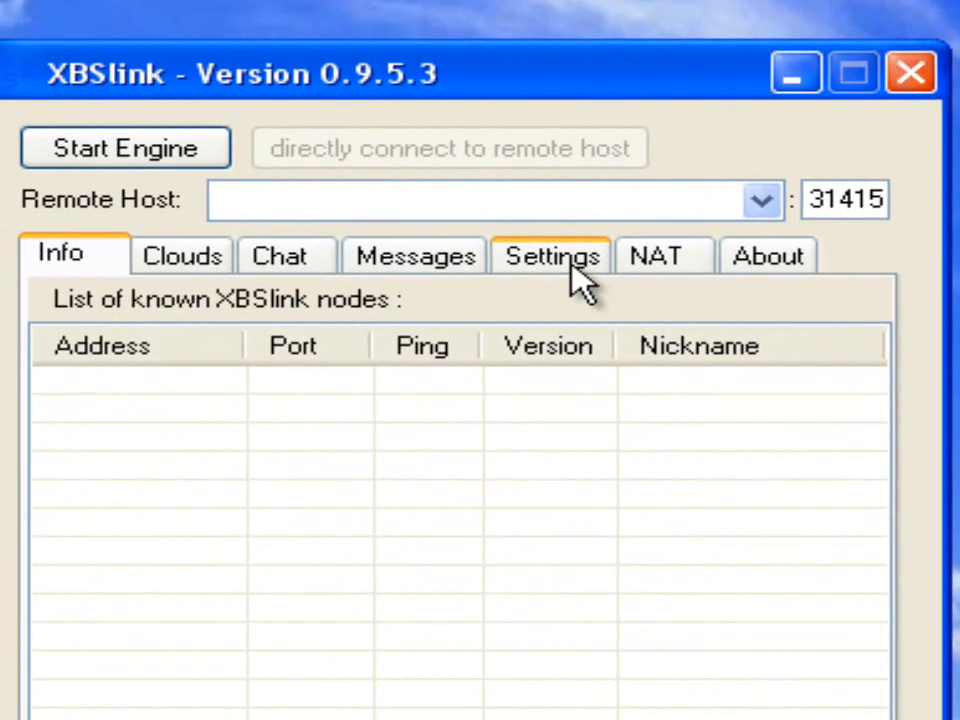
click(552, 256)
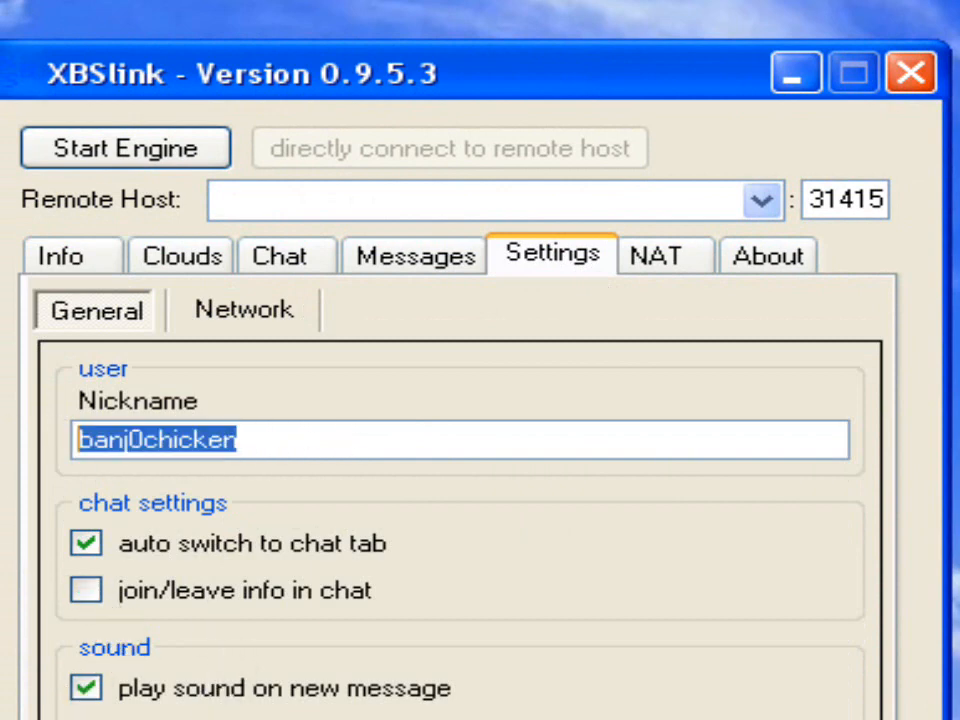
click(243, 310)
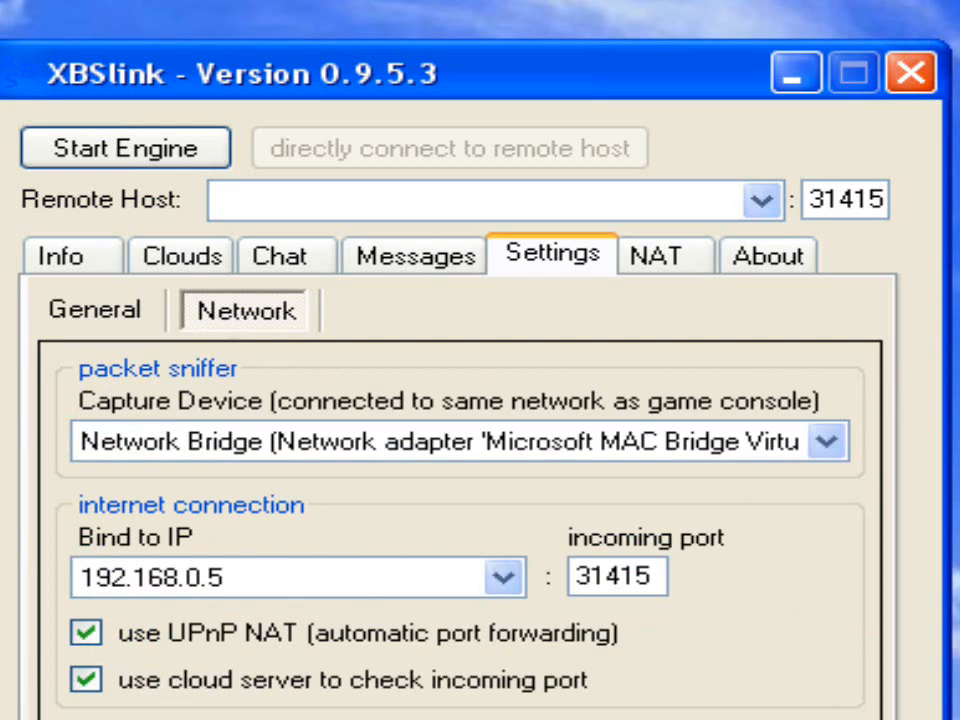
click(827, 442)
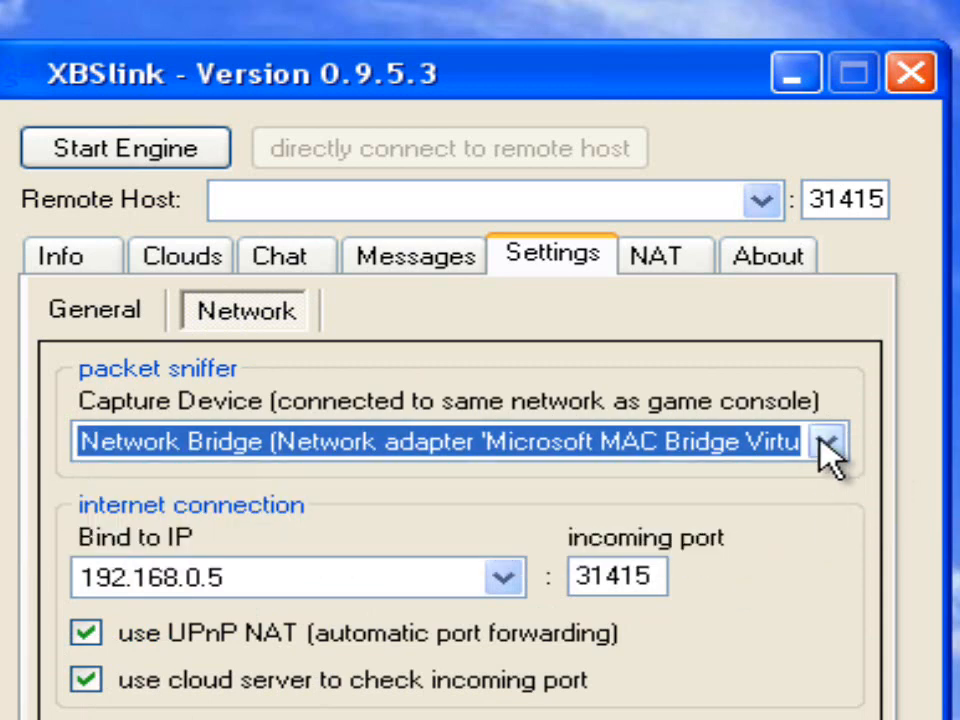
mouse_move(848, 485)
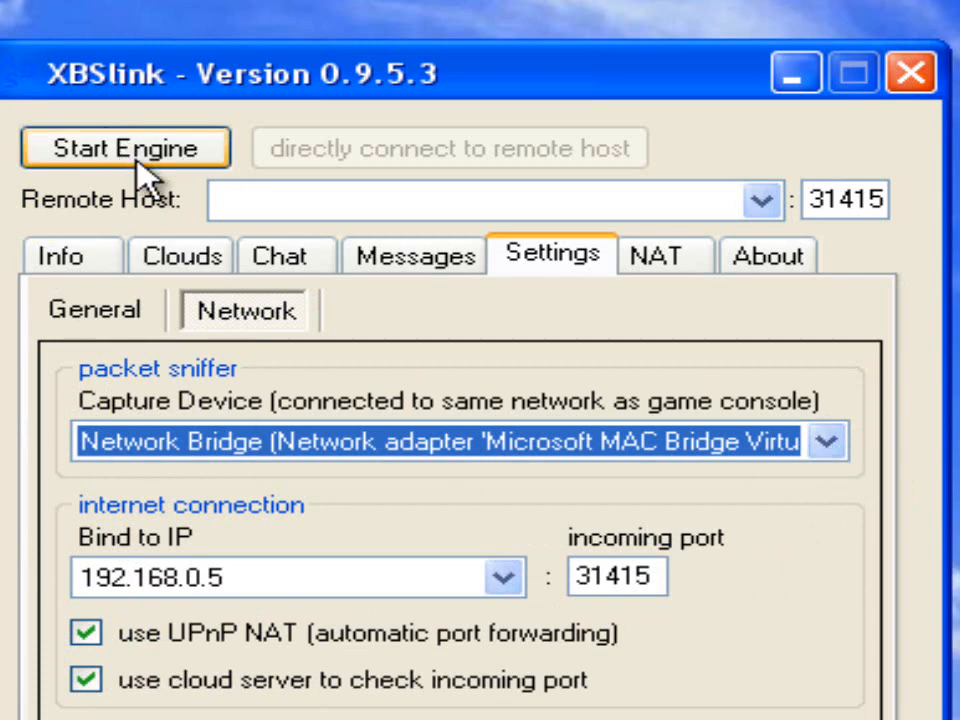
mouse_move(135, 150)
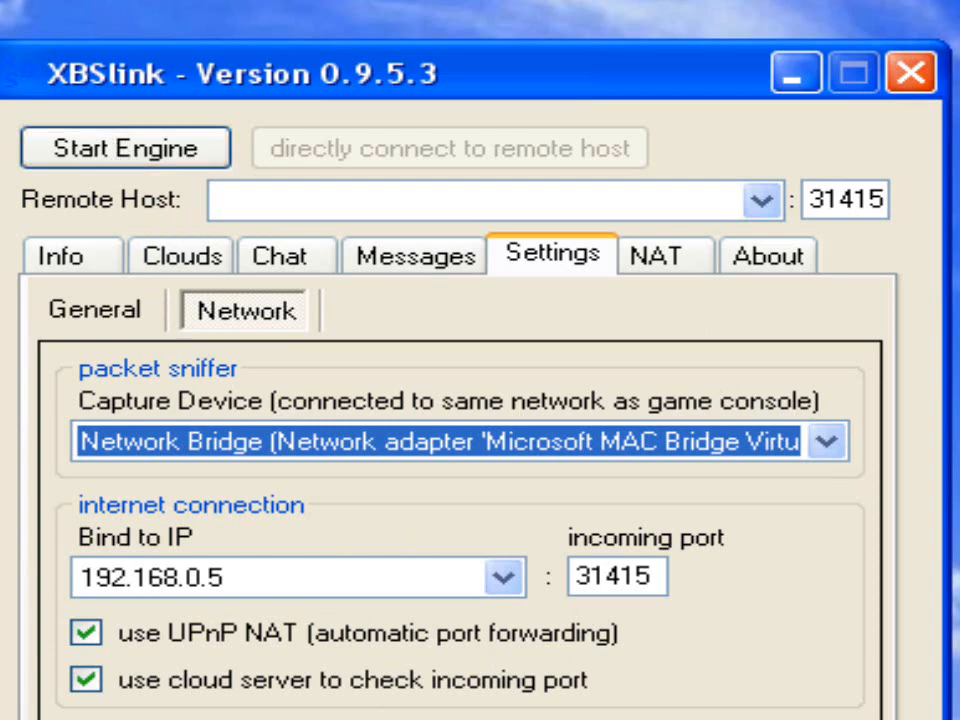
mouse_move(720, 675)
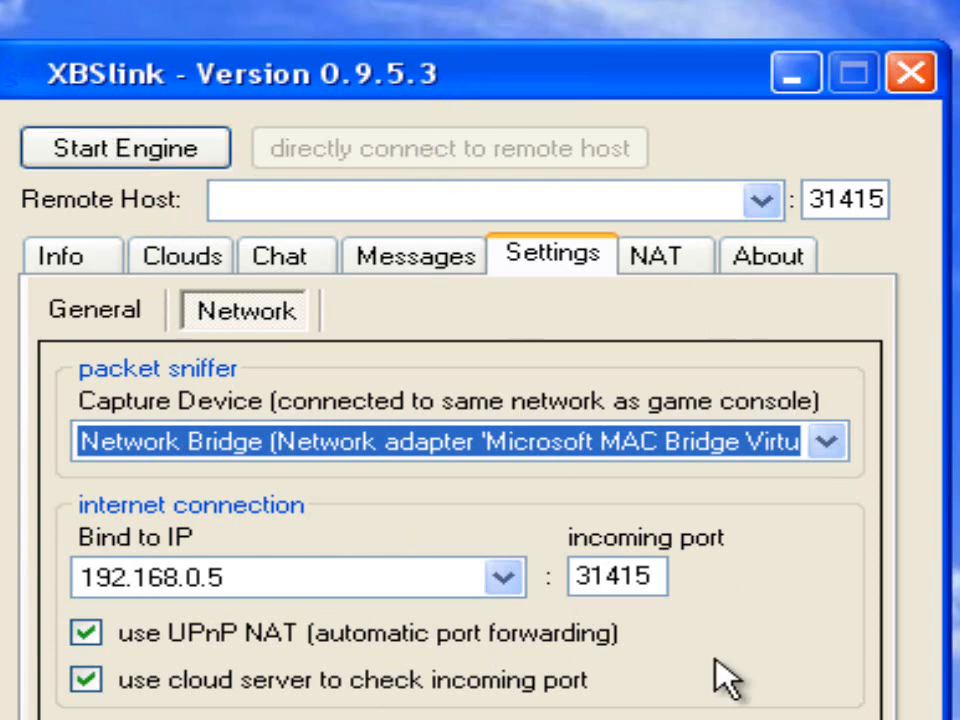
click(830, 445)
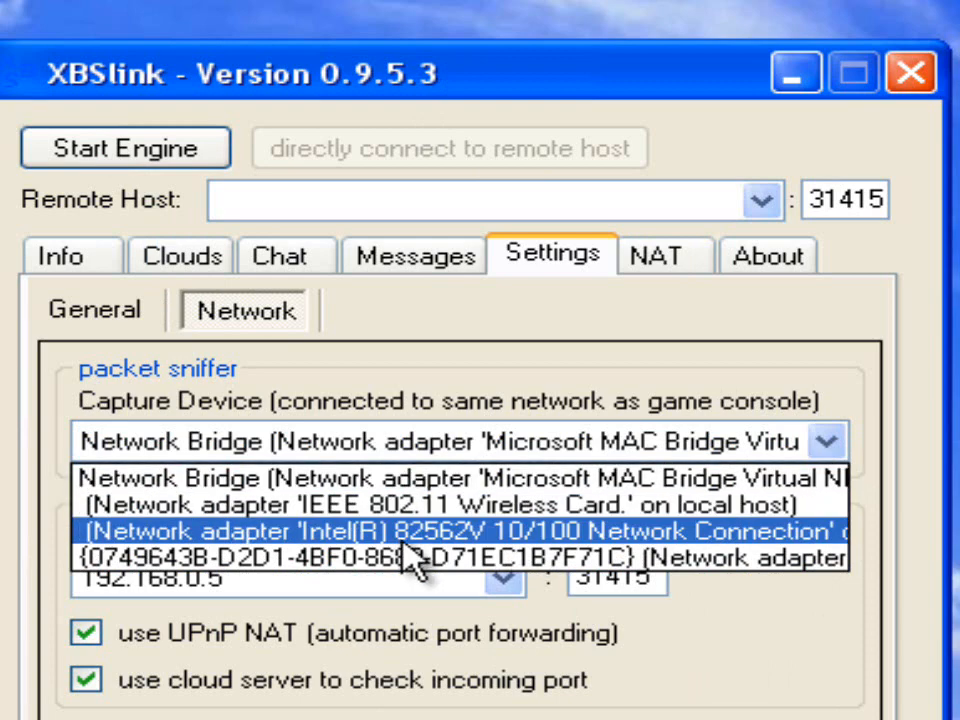
mouse_move(605, 415)
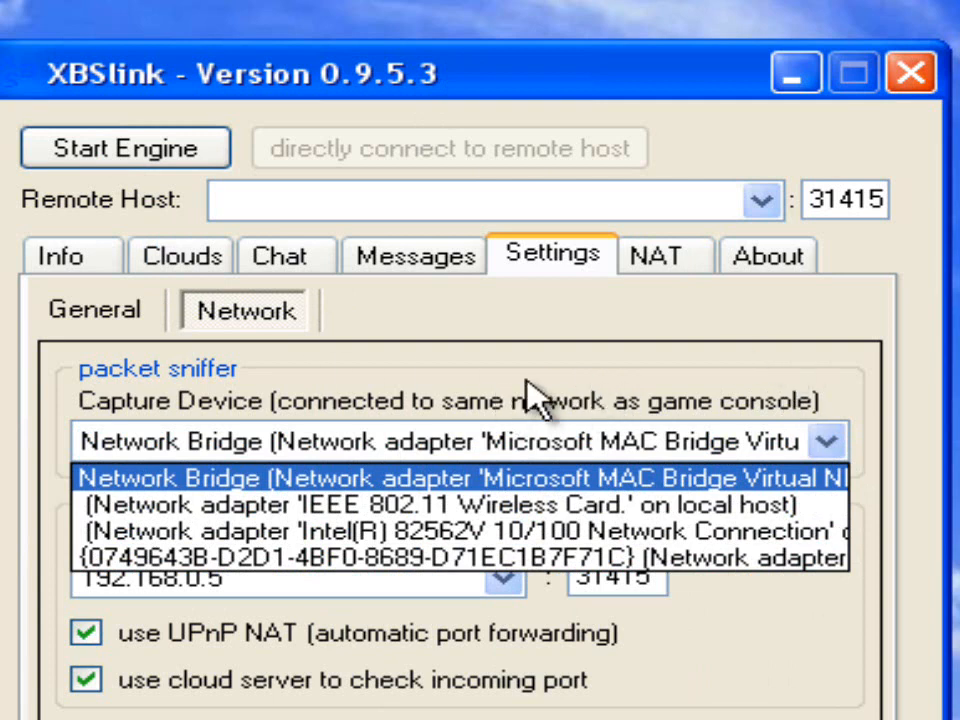
mouse_move(540, 445)
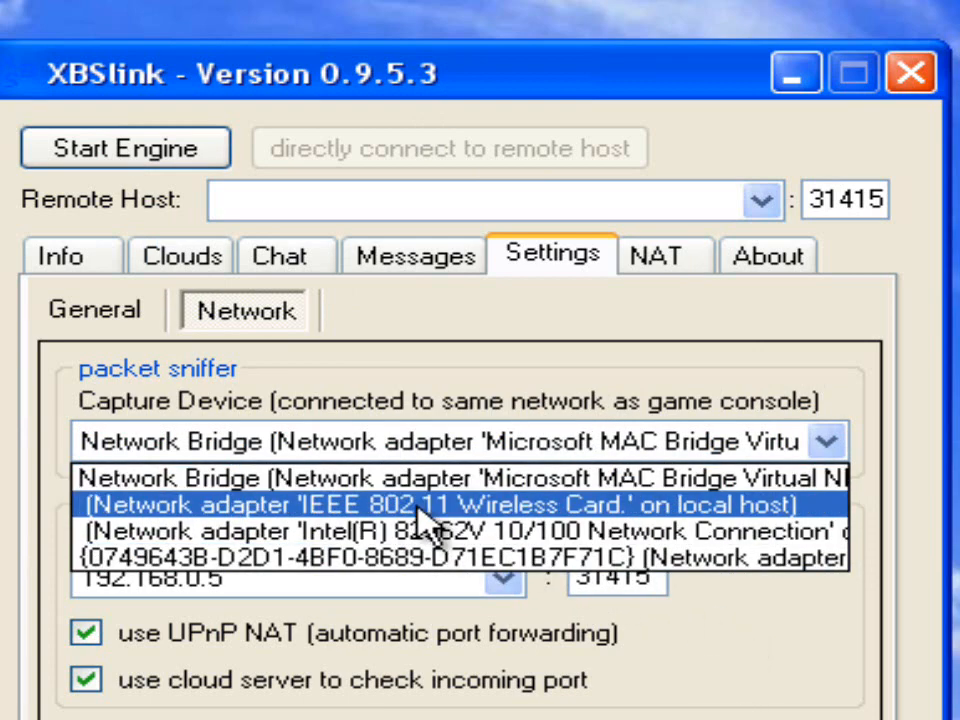
click(410, 499)
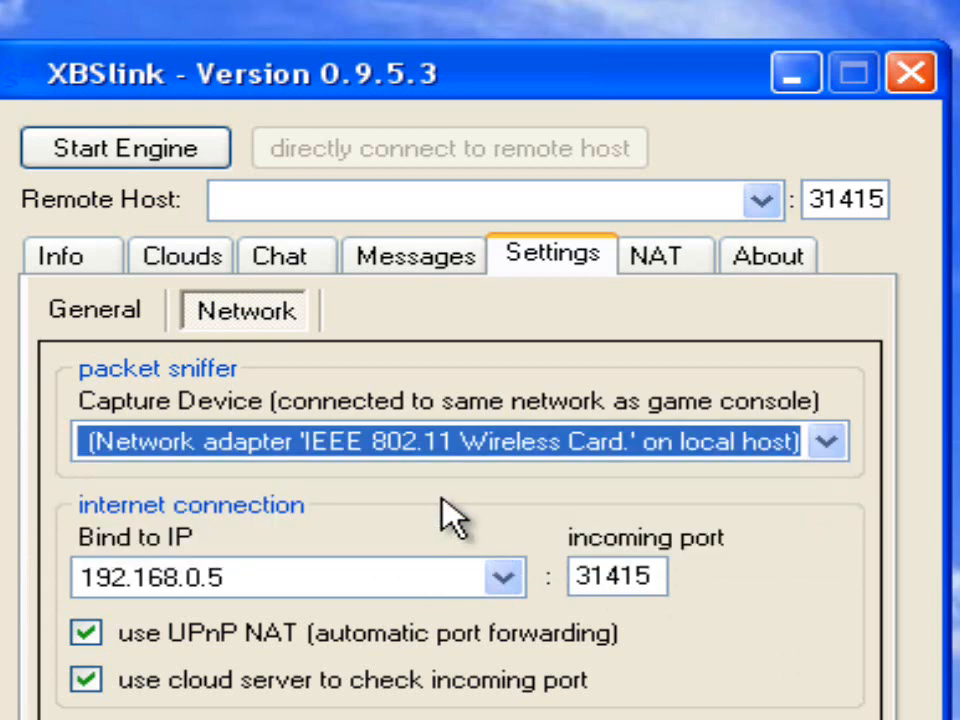
click(828, 443)
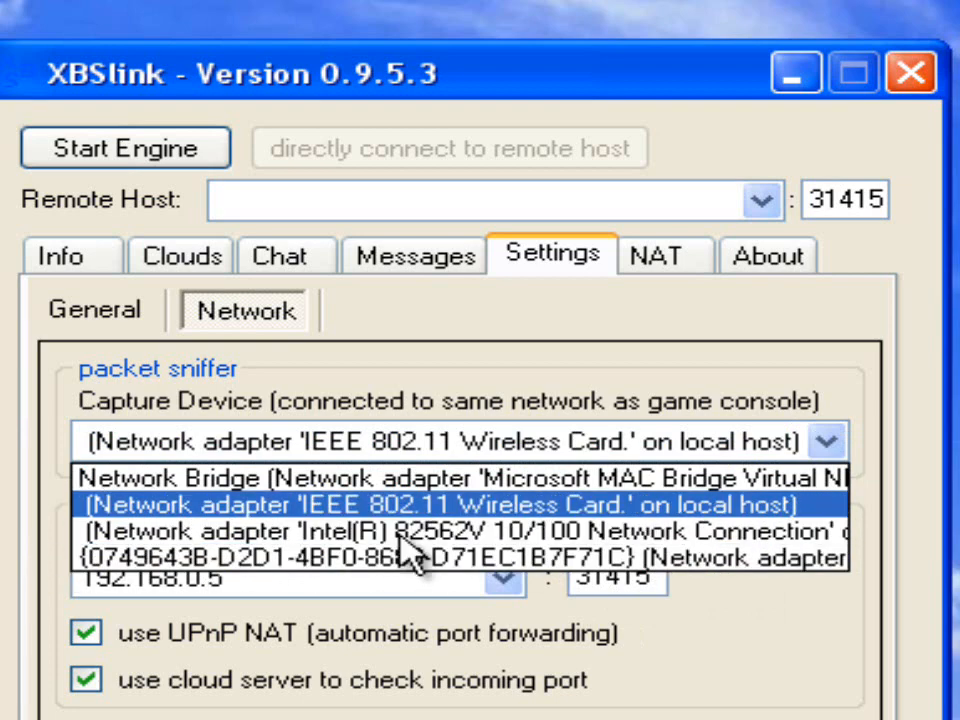
mouse_move(455, 537)
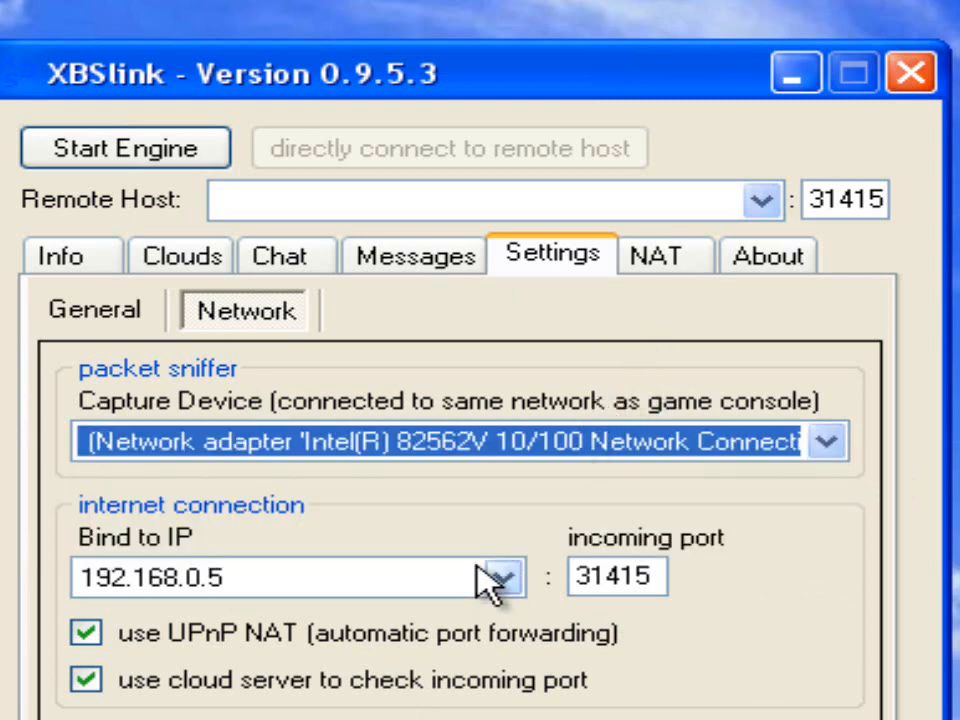
mouse_move(445, 605)
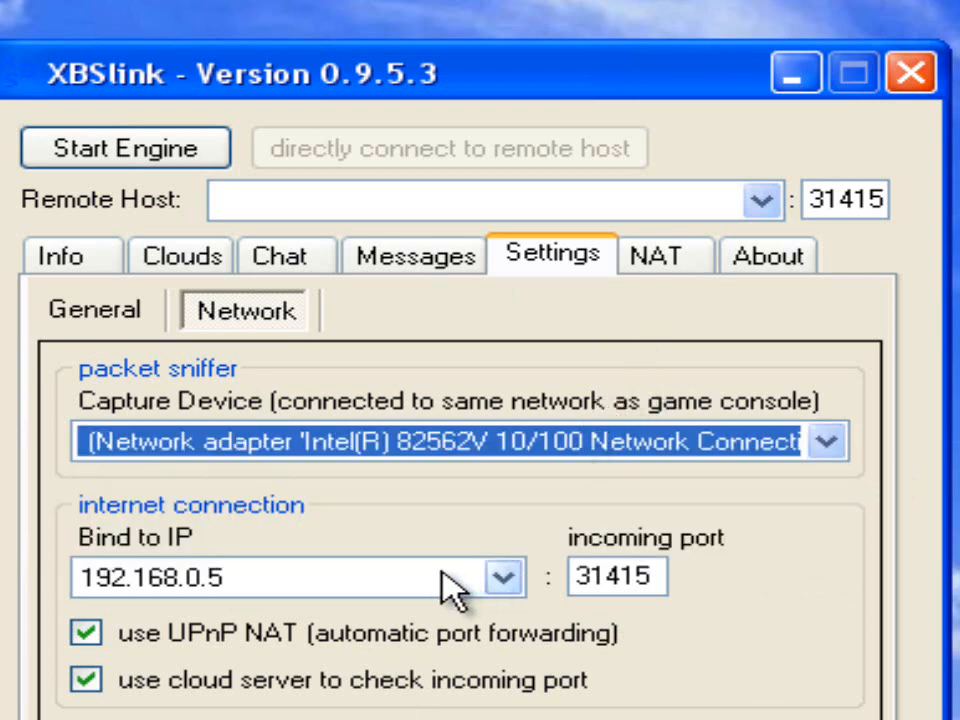
mouse_move(300, 635)
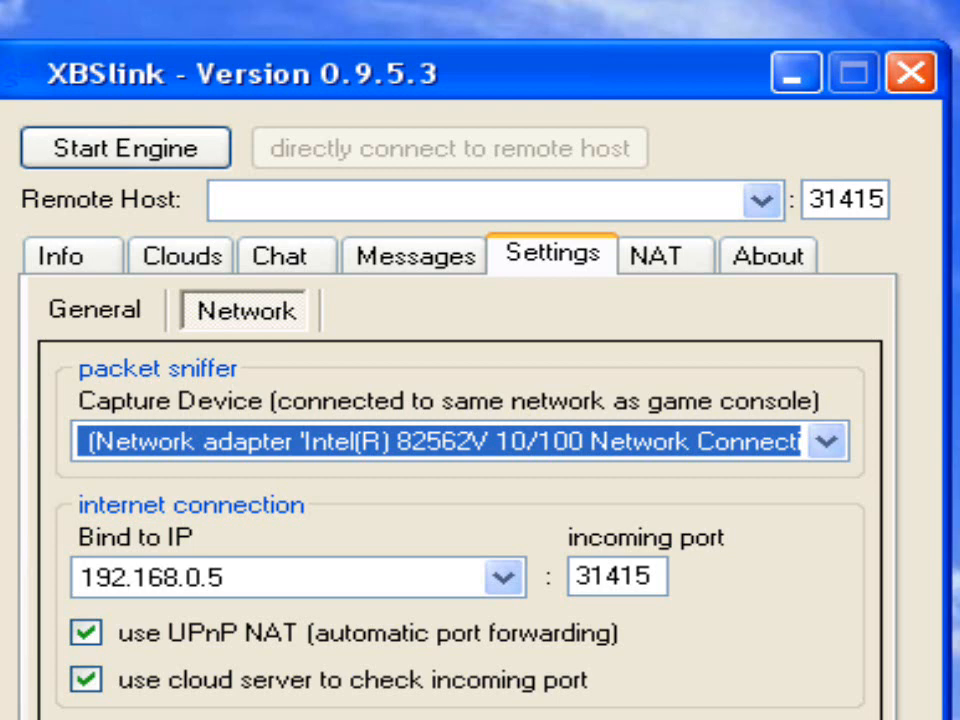
mouse_move(405, 95)
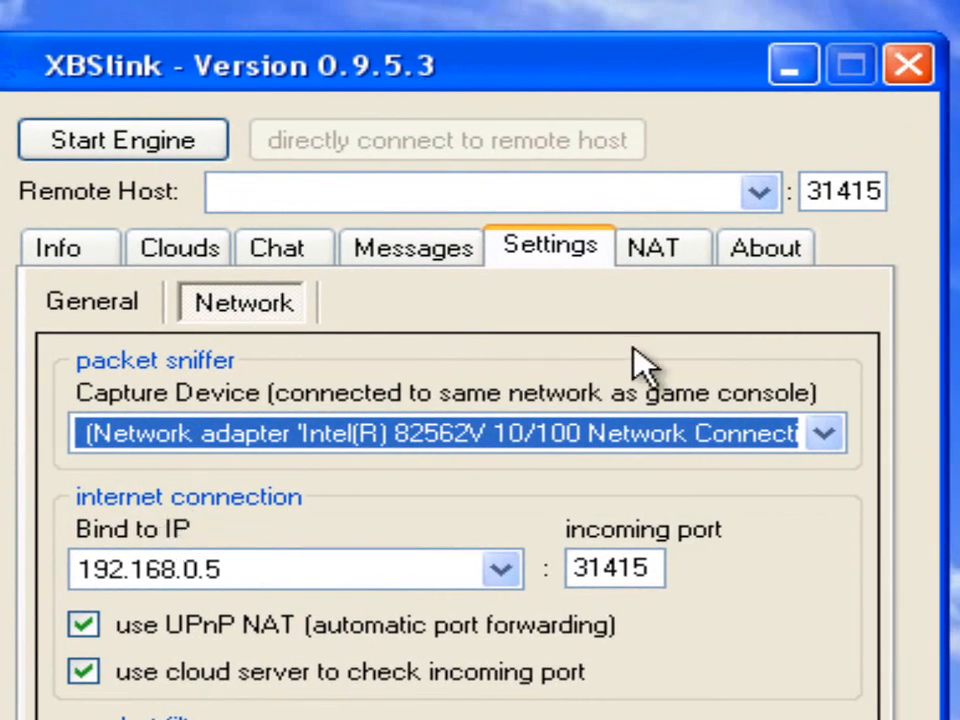
click(845, 434)
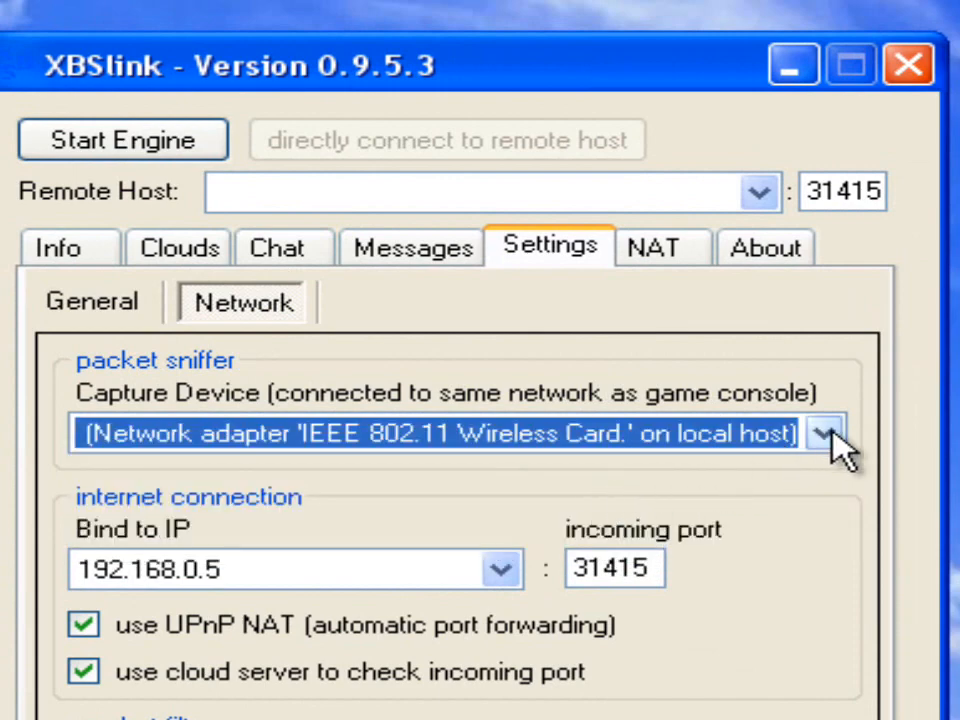
click(826, 445)
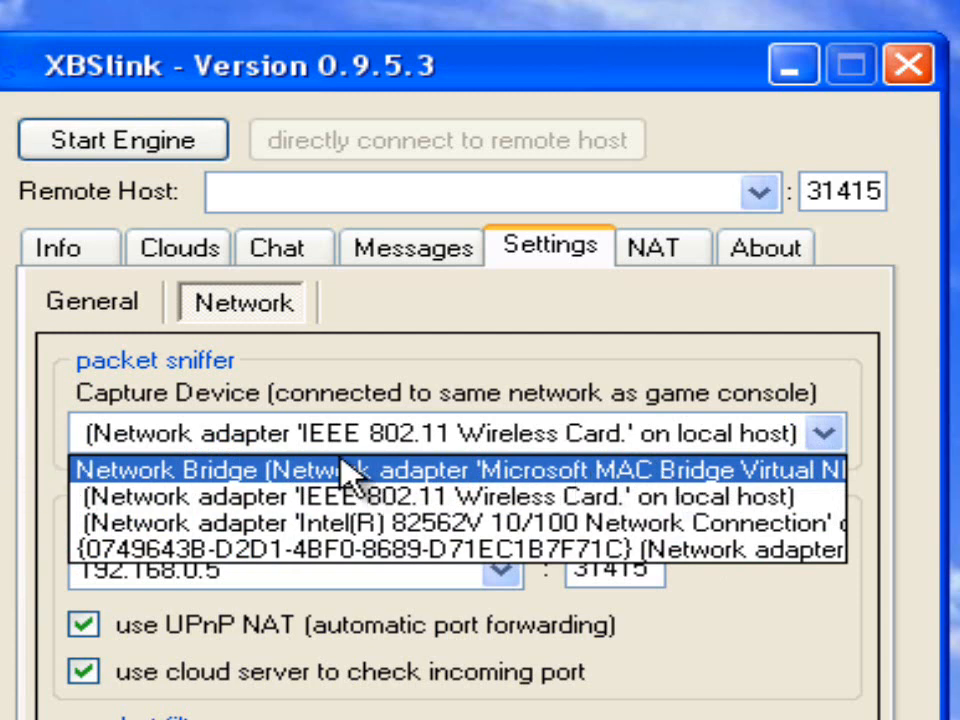
mouse_move(390, 505)
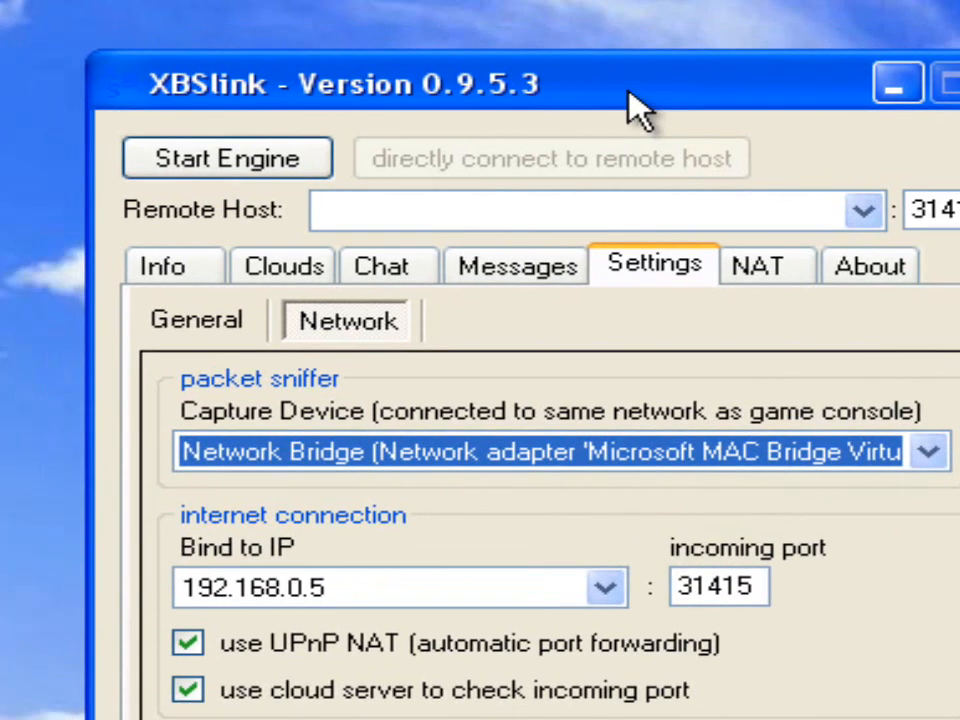
click(922, 453)
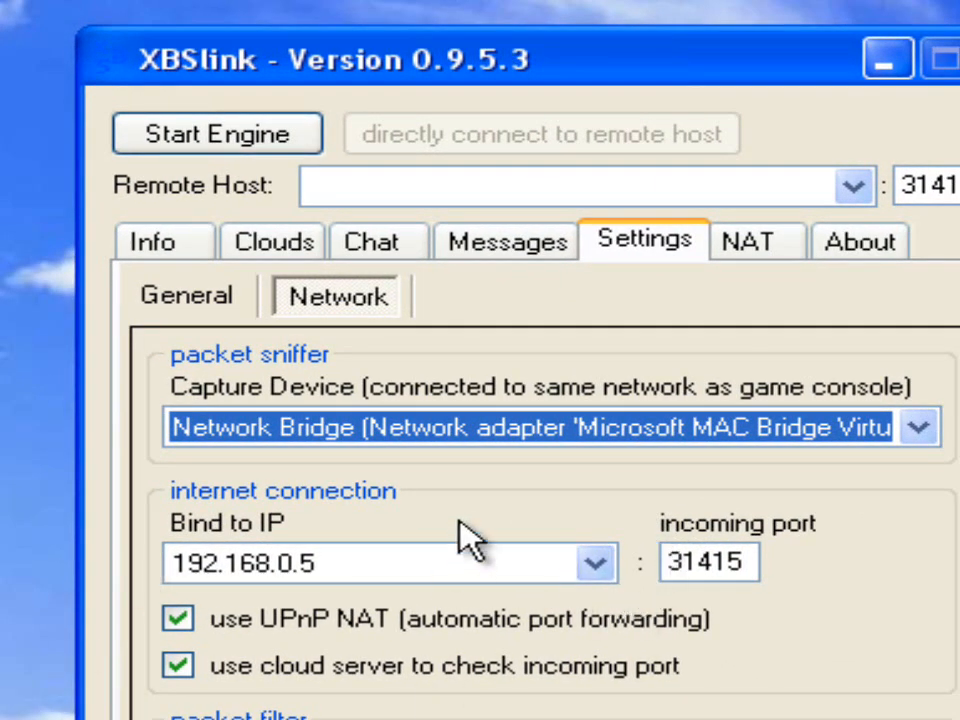
mouse_move(455, 595)
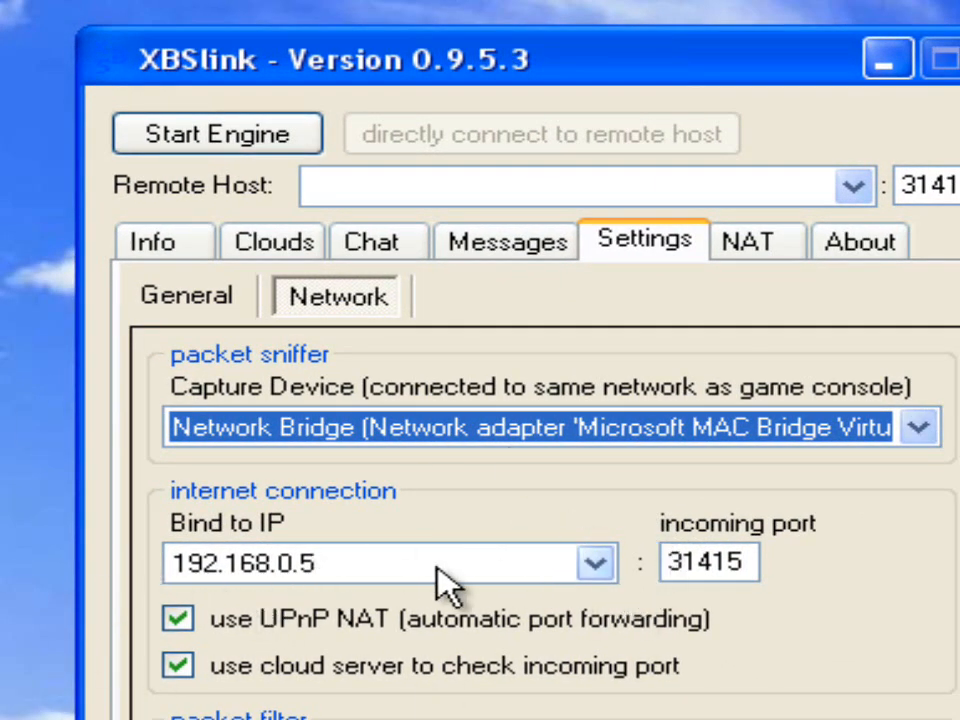
click(591, 562)
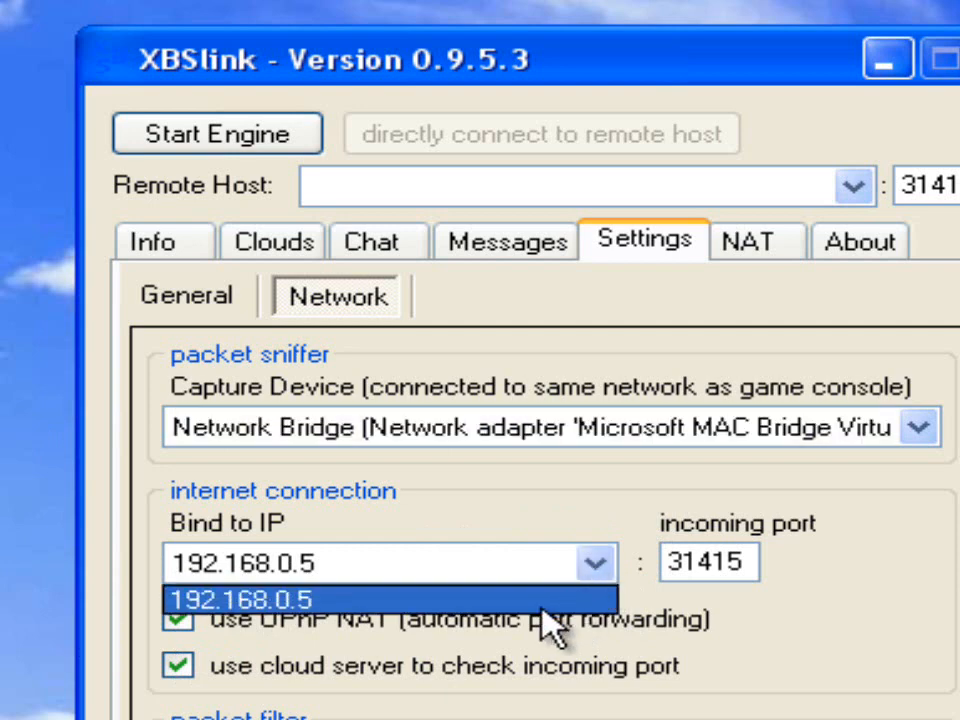
click(250, 598)
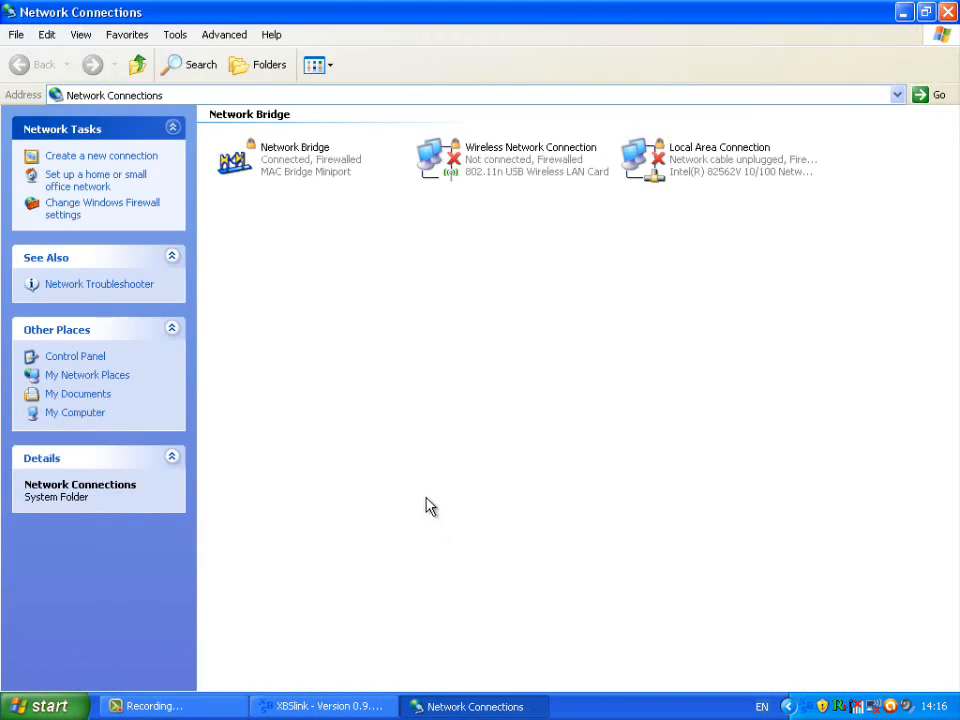
mouse_move(283, 172)
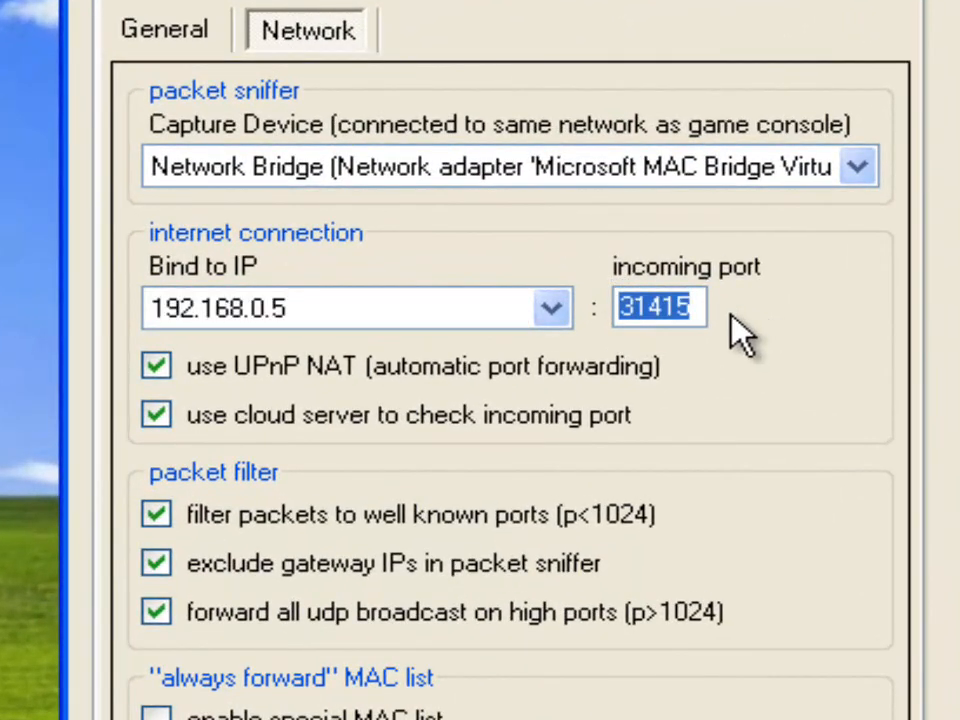
mouse_move(690, 308)
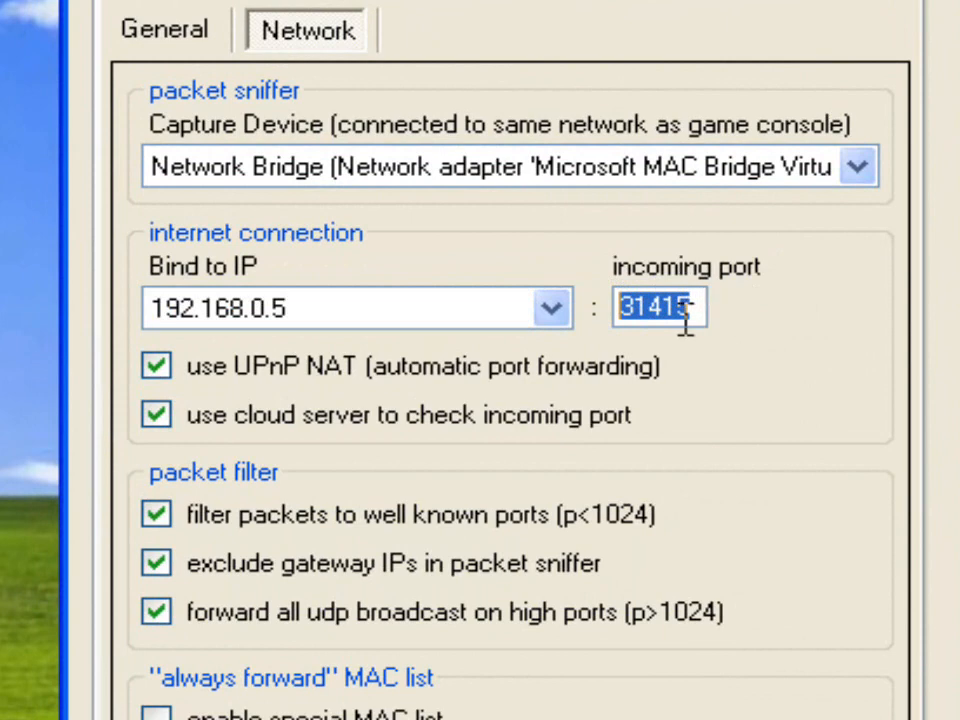
mouse_move(645, 315)
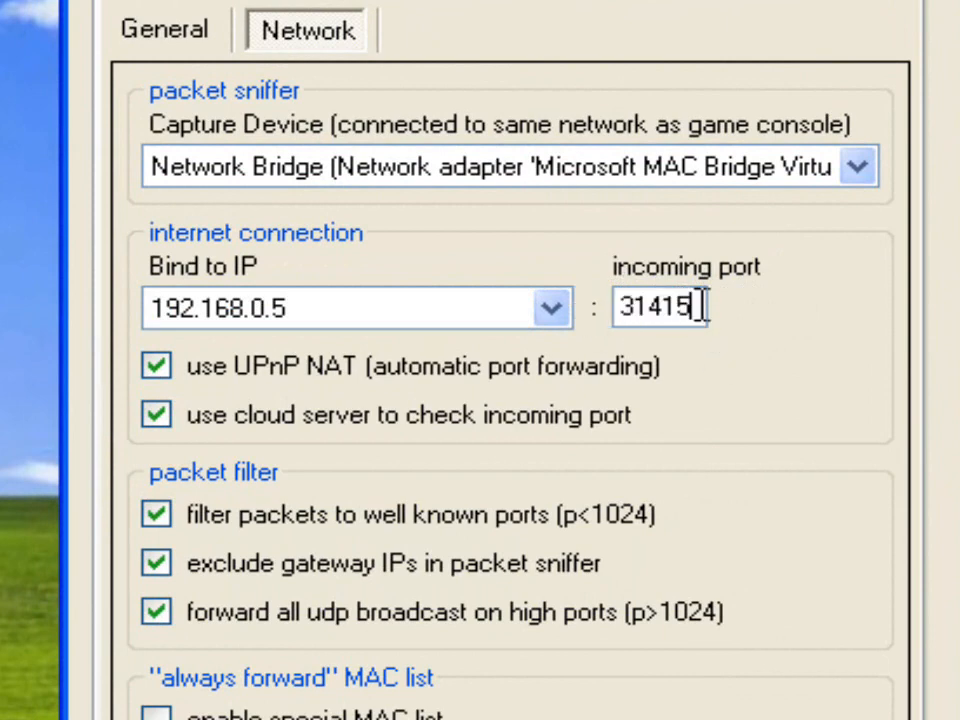
mouse_move(596, 403)
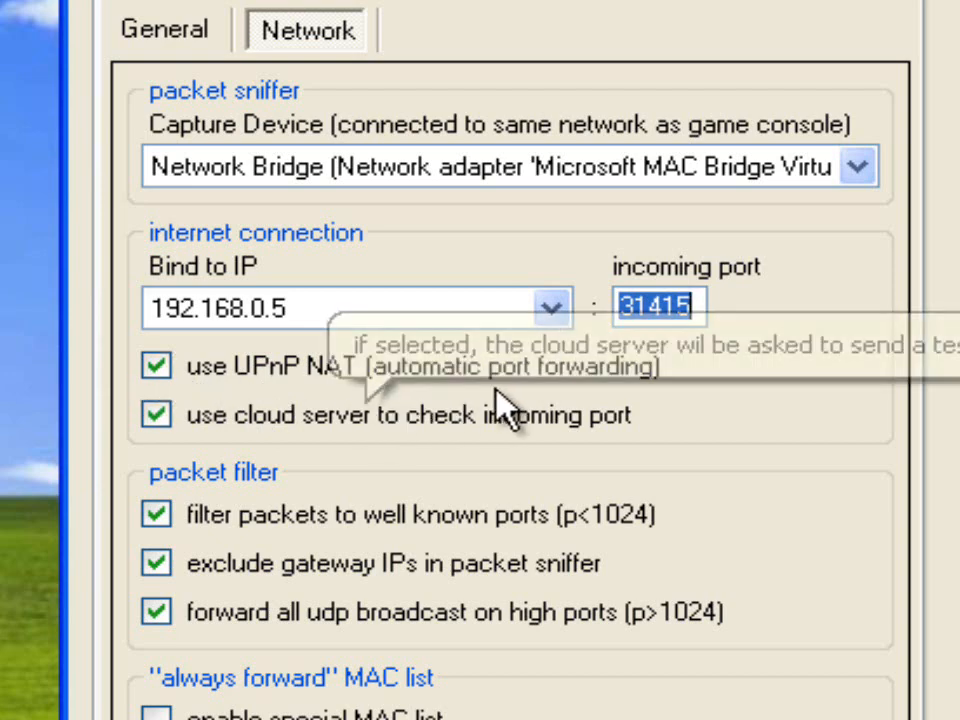
mouse_move(355, 437)
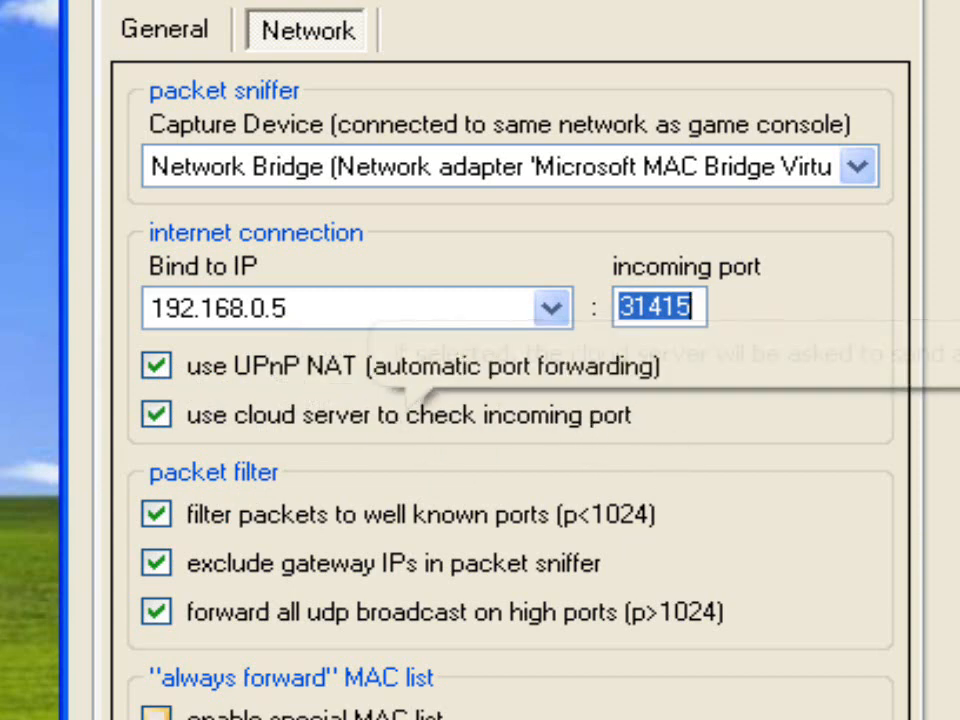
mouse_move(280, 563)
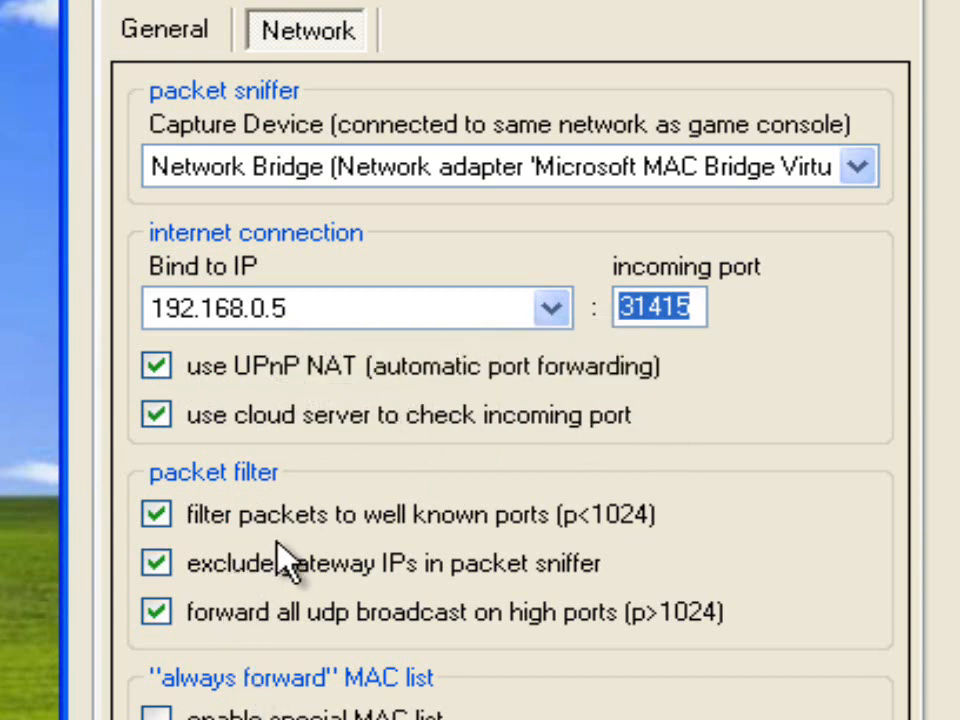
scroll(down, 3)
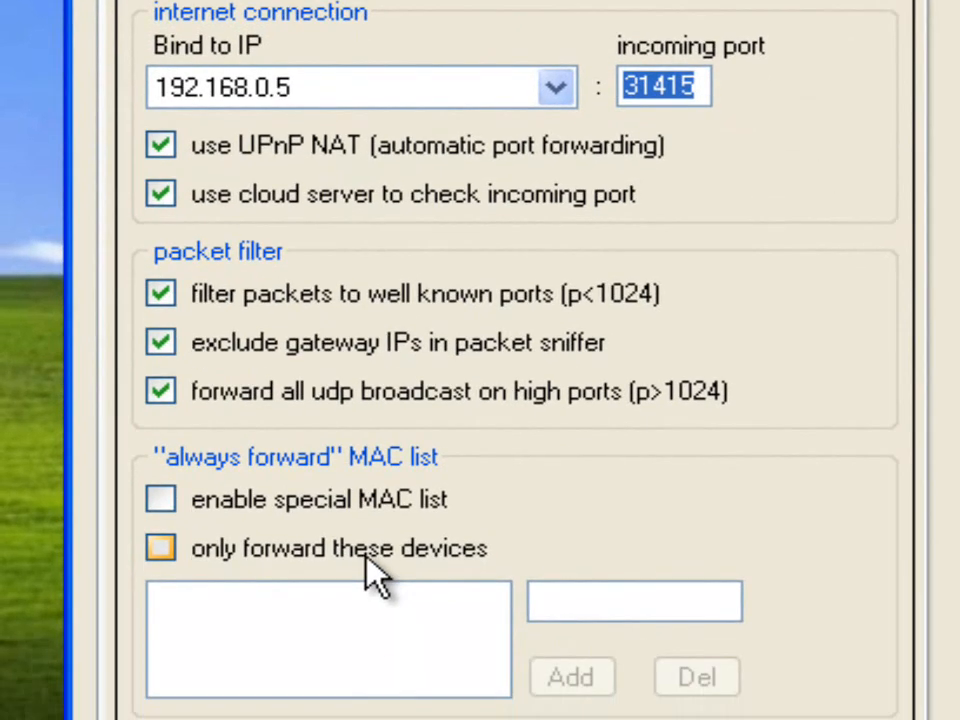
scroll(down, 3)
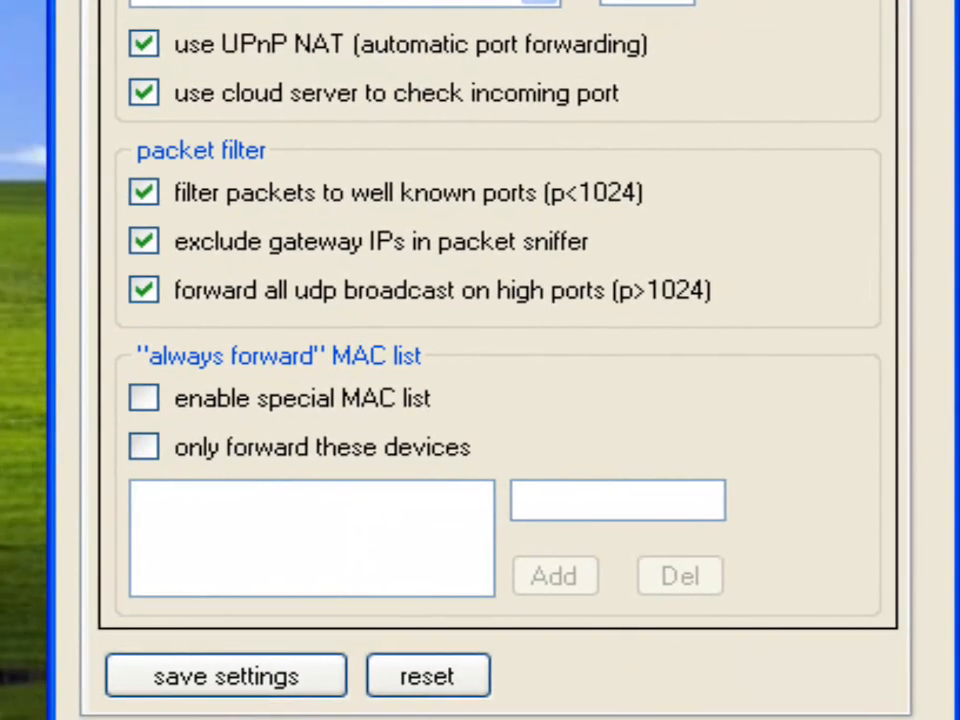
scroll(down, 3)
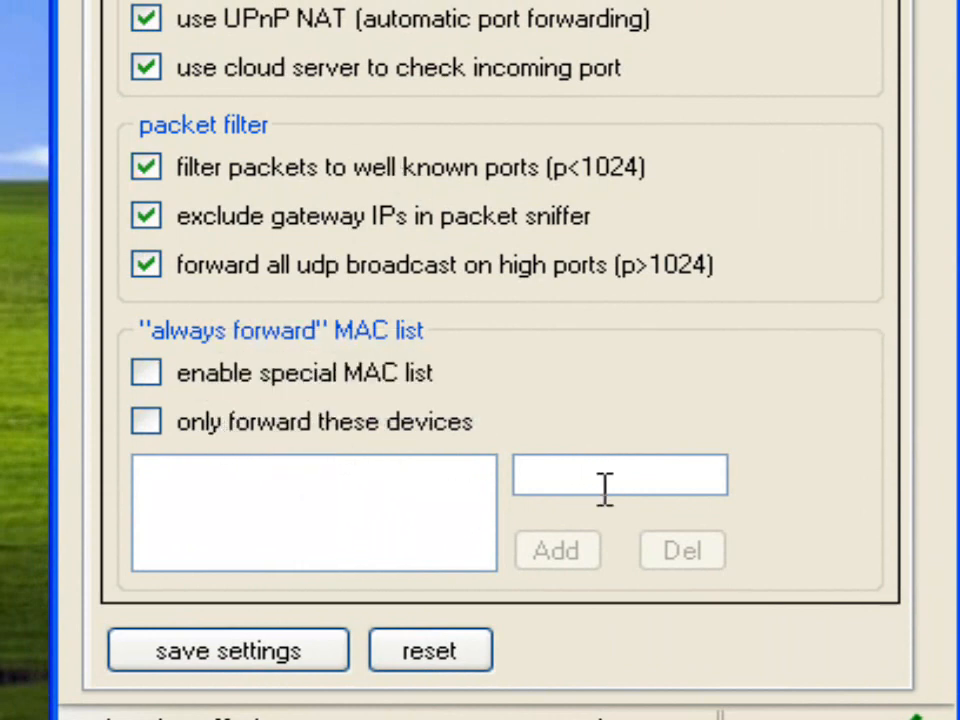
mouse_move(295, 390)
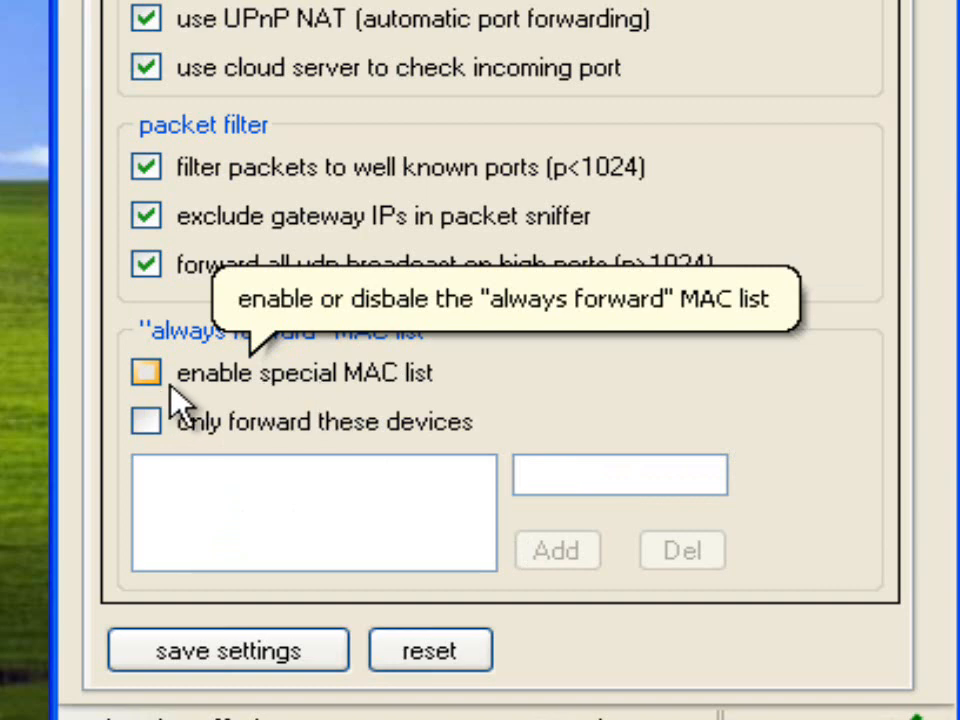
click(147, 373)
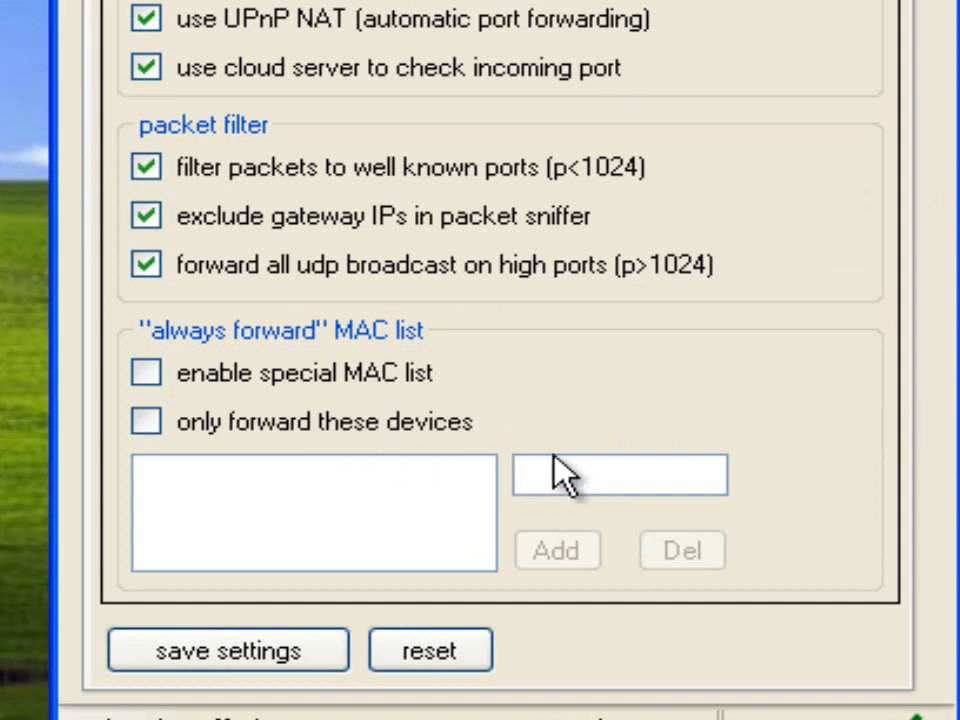
click(624, 476)
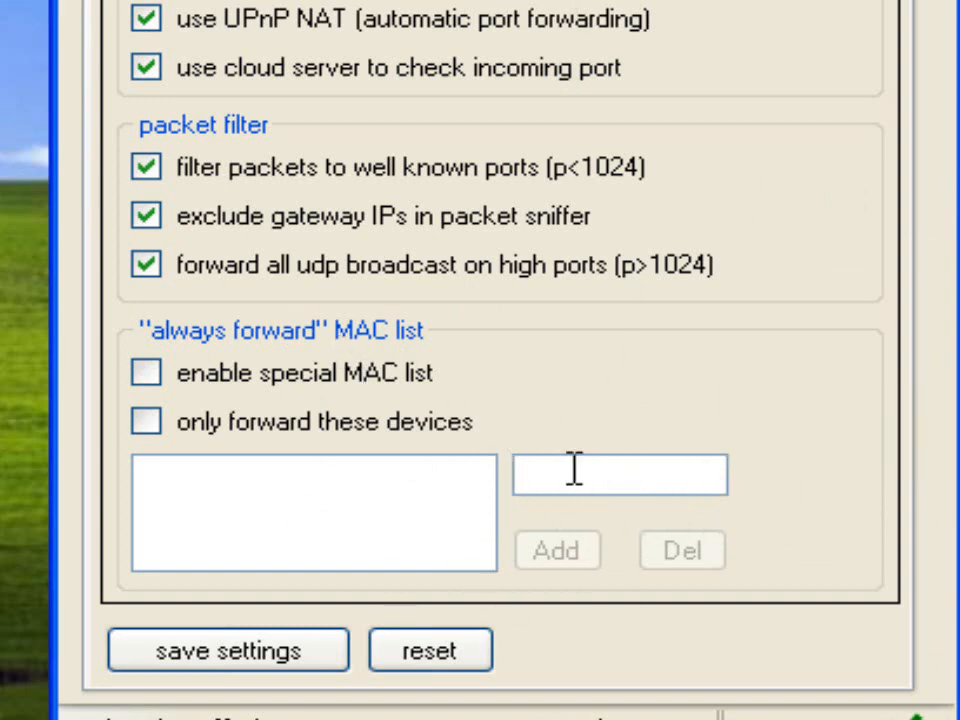
mouse_move(170, 350)
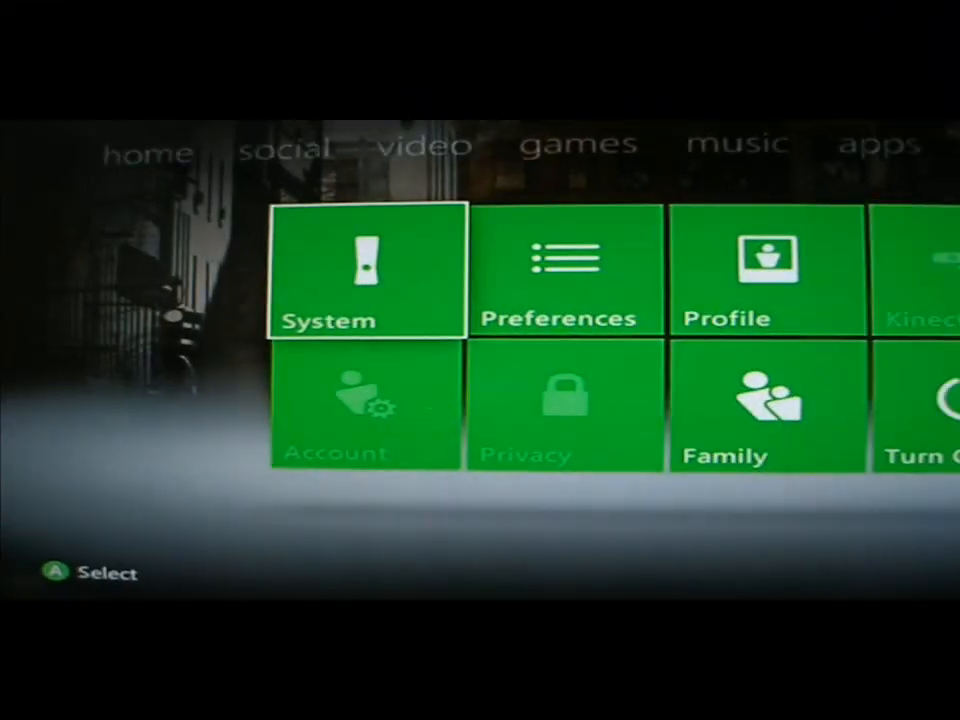
Navigate the Xbox dashboard through Settings > System to Network Settings.
click(365, 280)
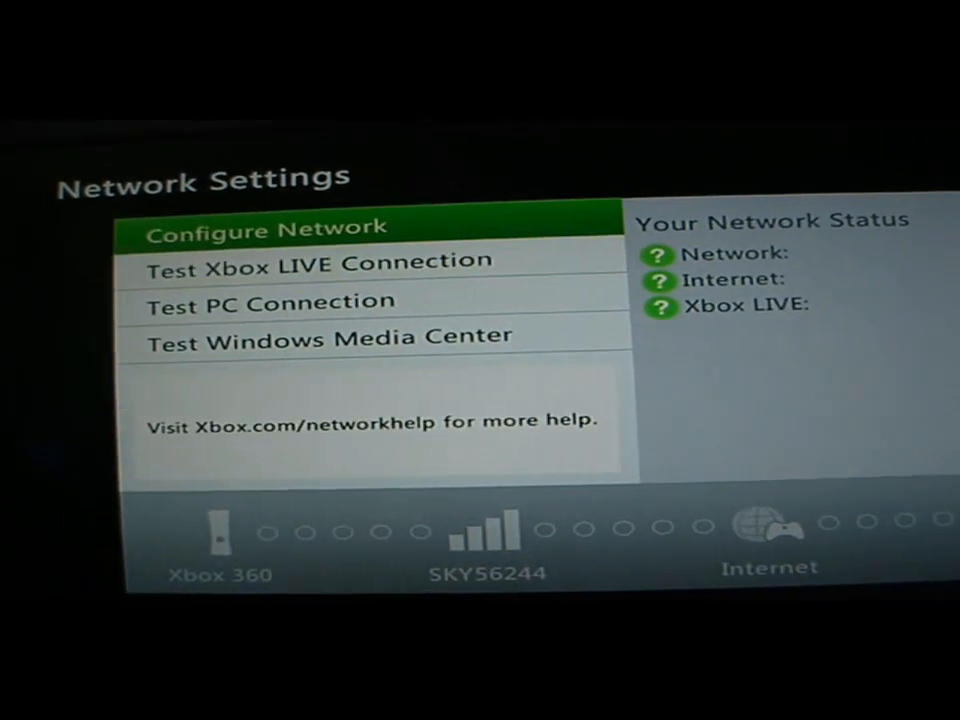
click(268, 227)
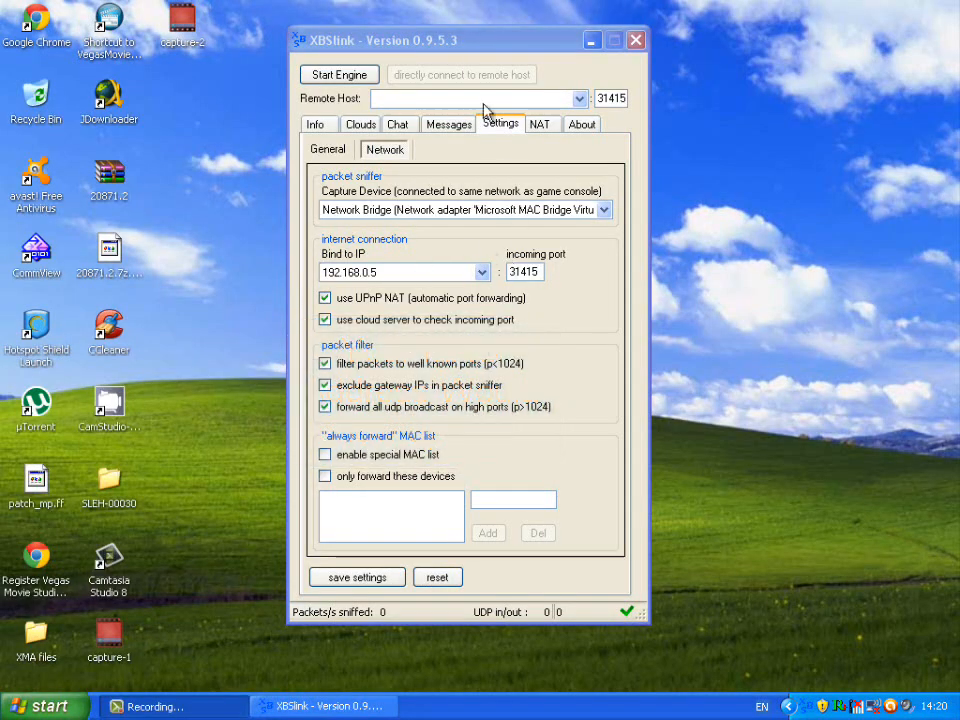
mouse_move(347, 488)
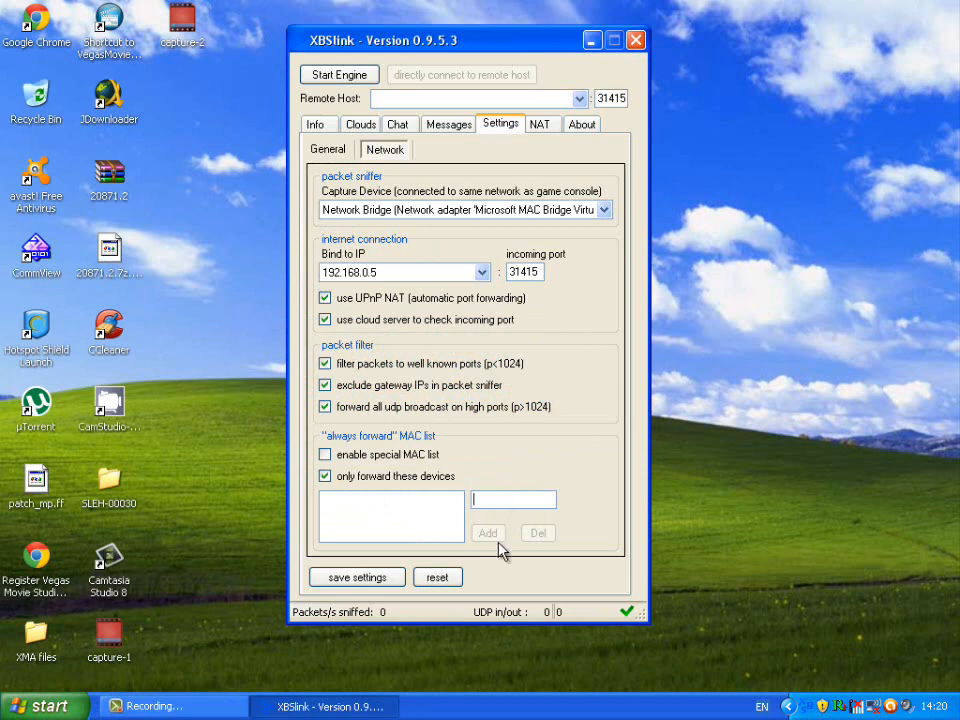
mouse_move(489, 540)
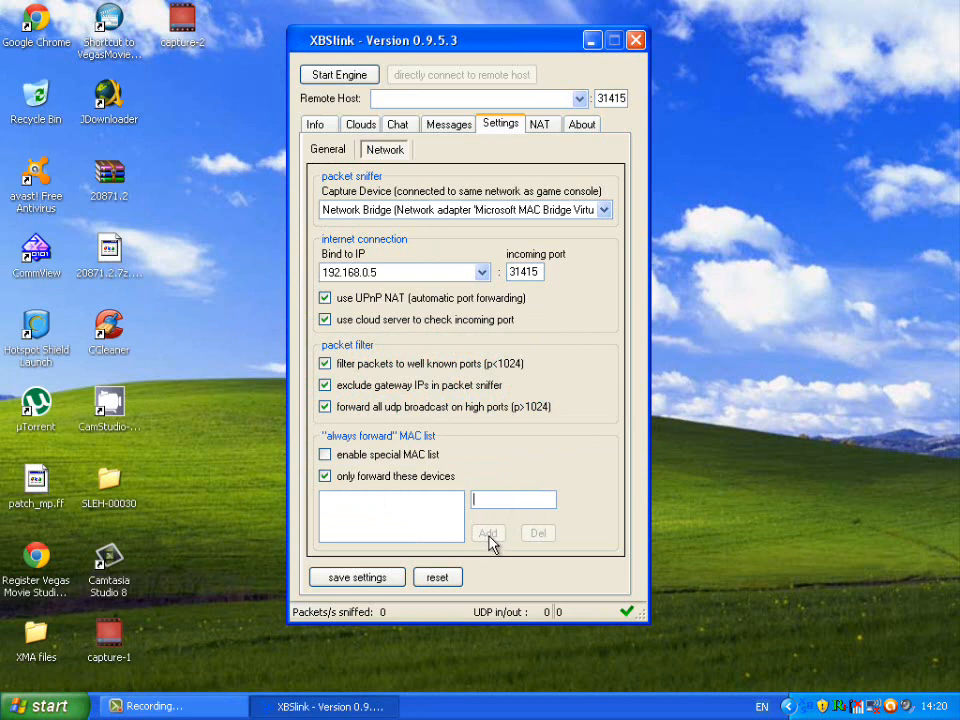
mouse_move(386, 513)
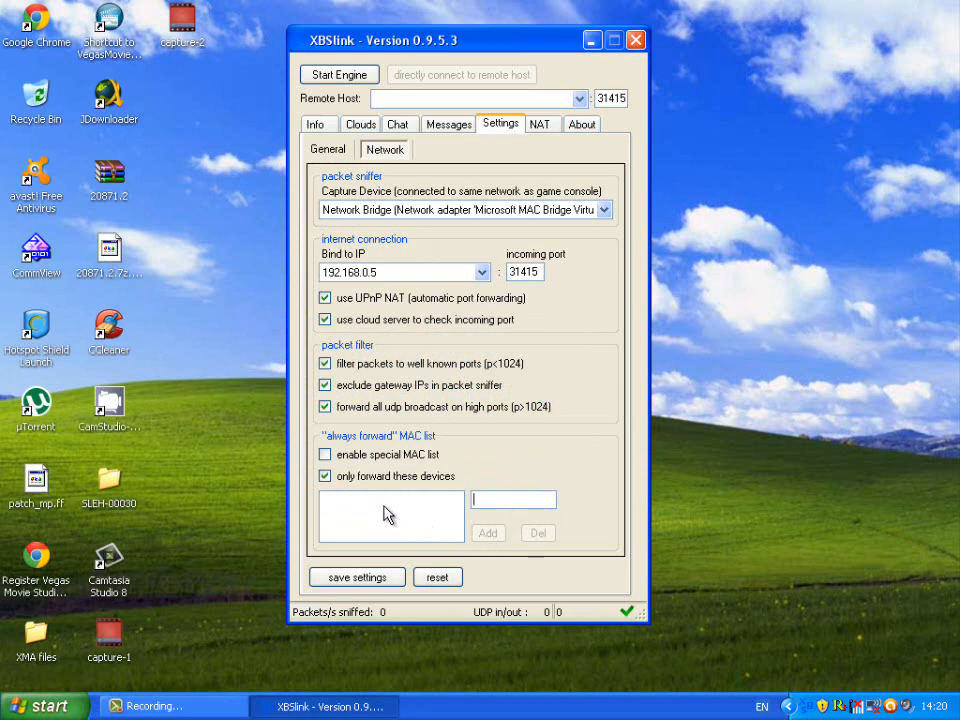
mouse_move(422, 535)
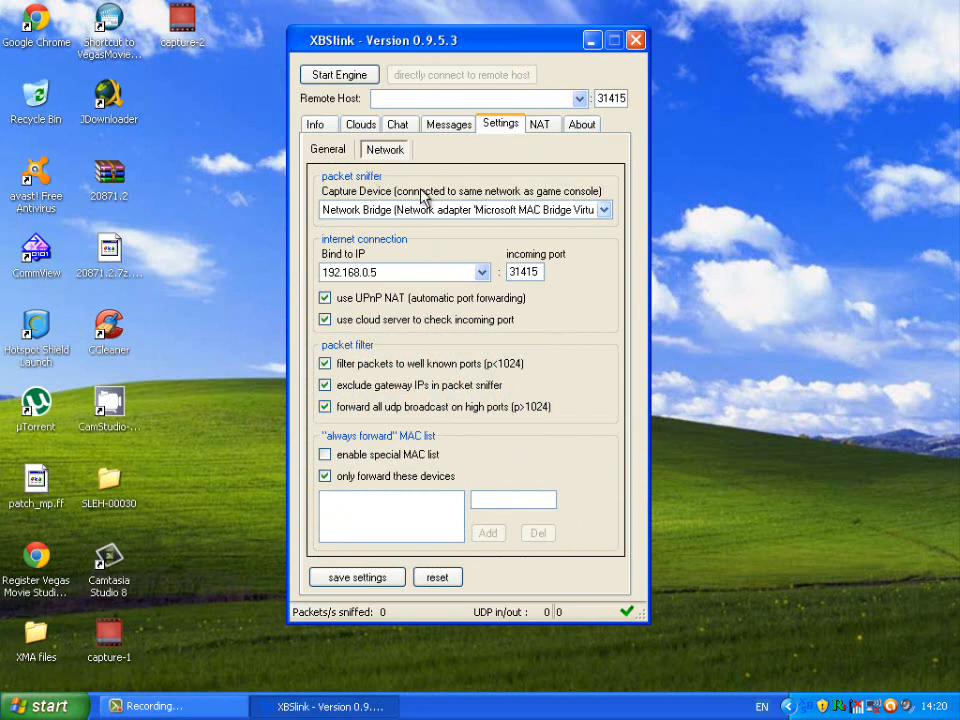
Enable 'only forward these devices' in the always-forward MAC list section.
click(513, 499)
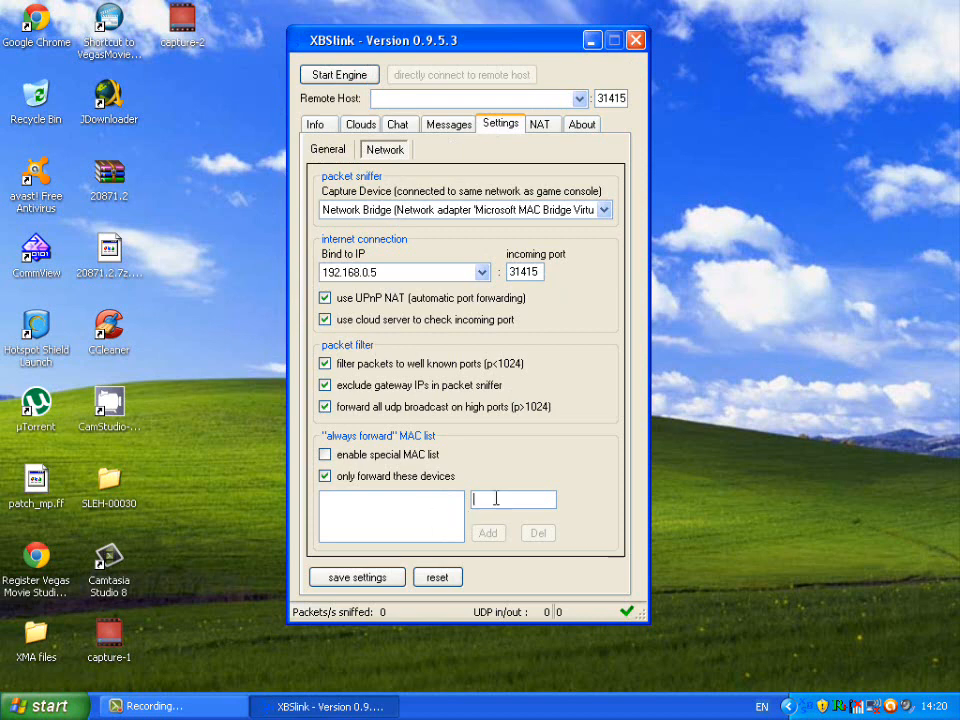
mouse_move(535, 561)
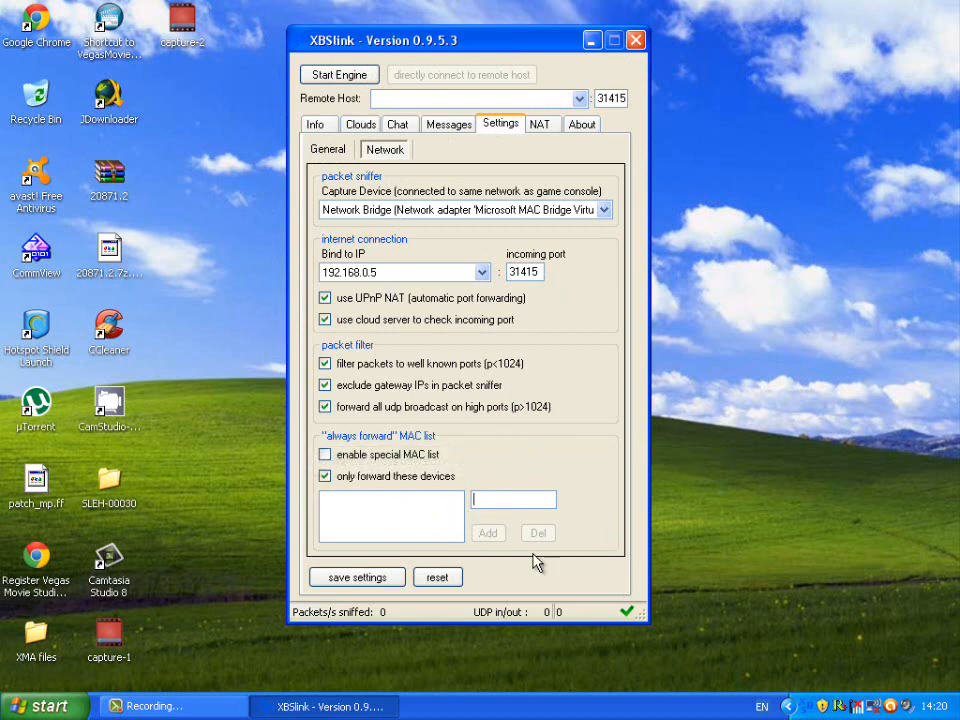
mouse_move(560, 558)
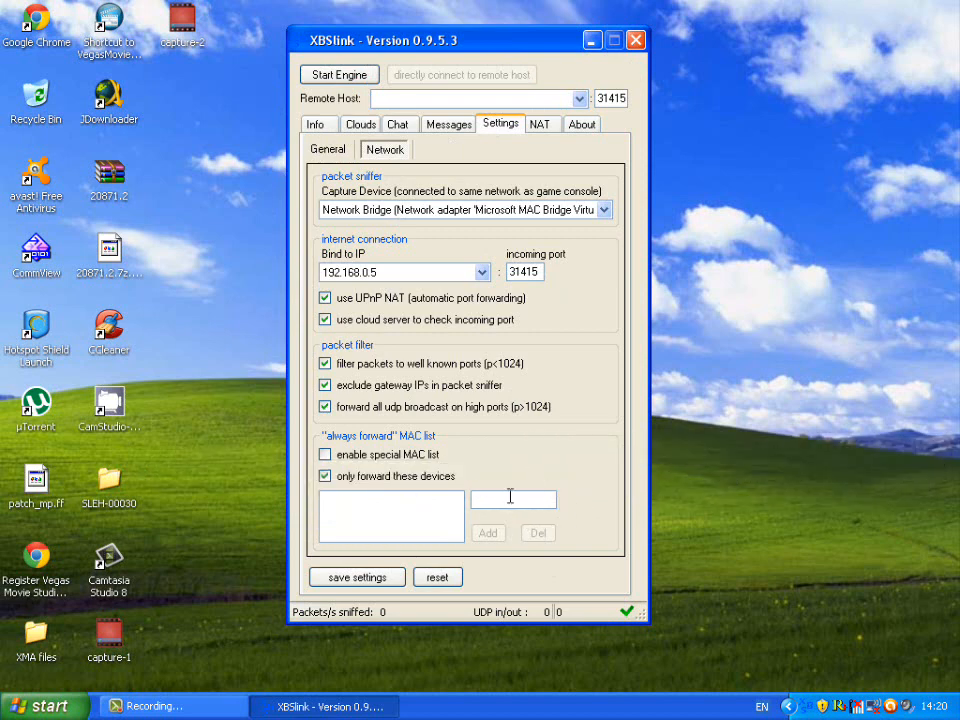
mouse_move(513, 498)
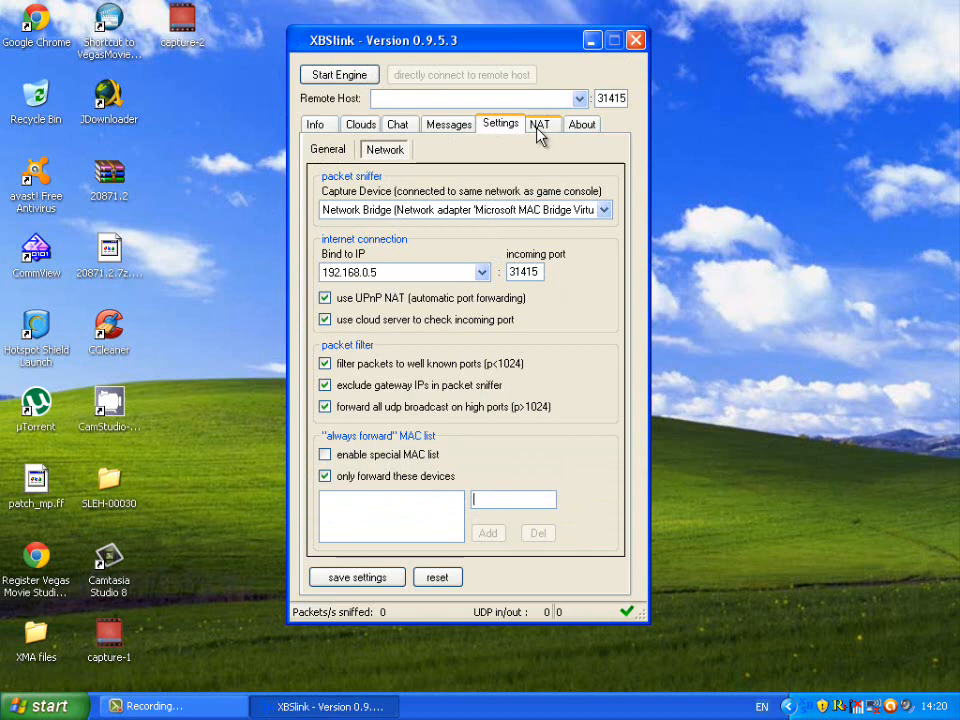
click(543, 123)
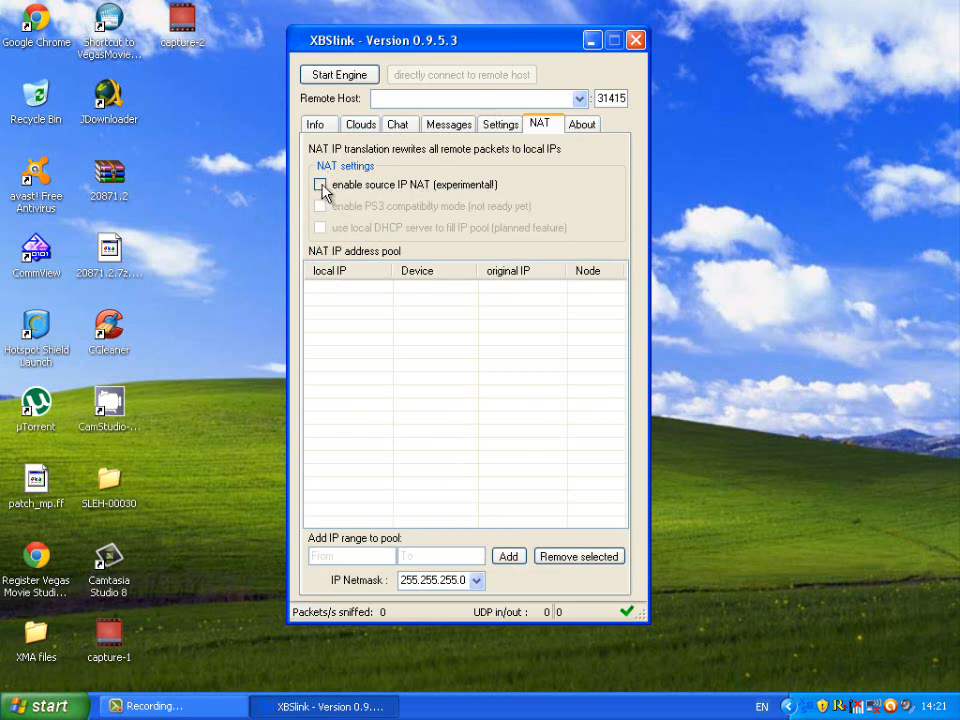
click(500, 123)
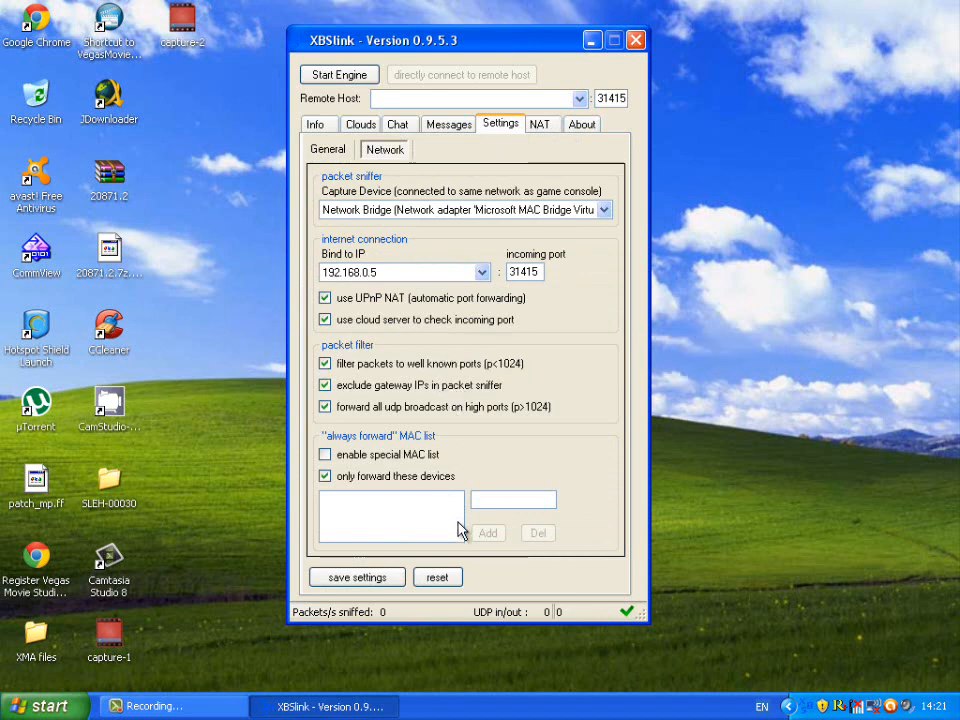
mouse_move(484, 572)
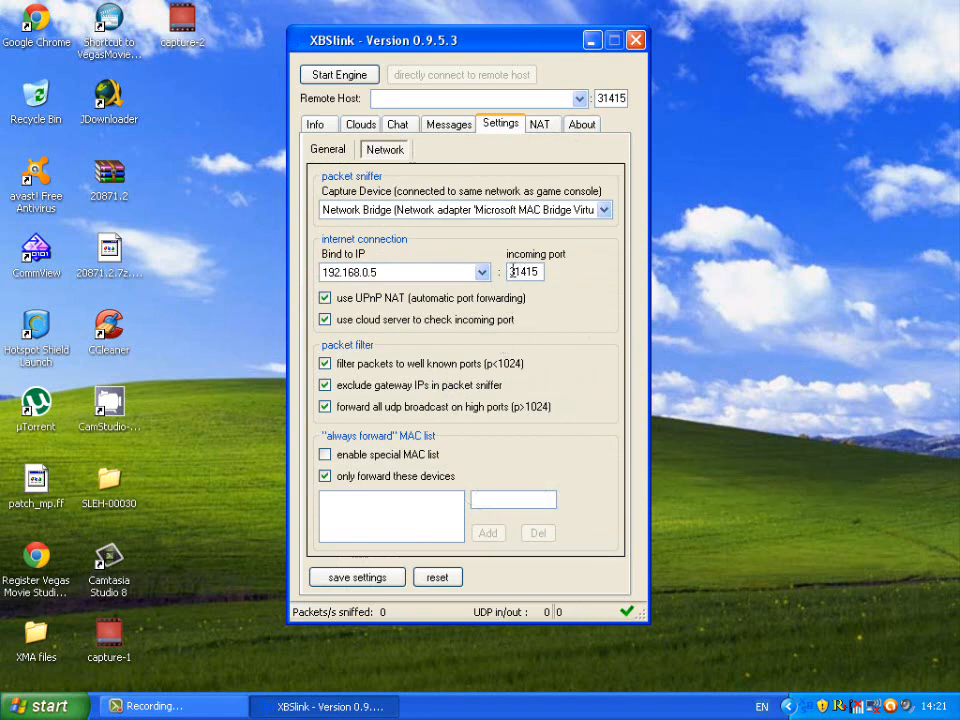
triple_click(524, 272)
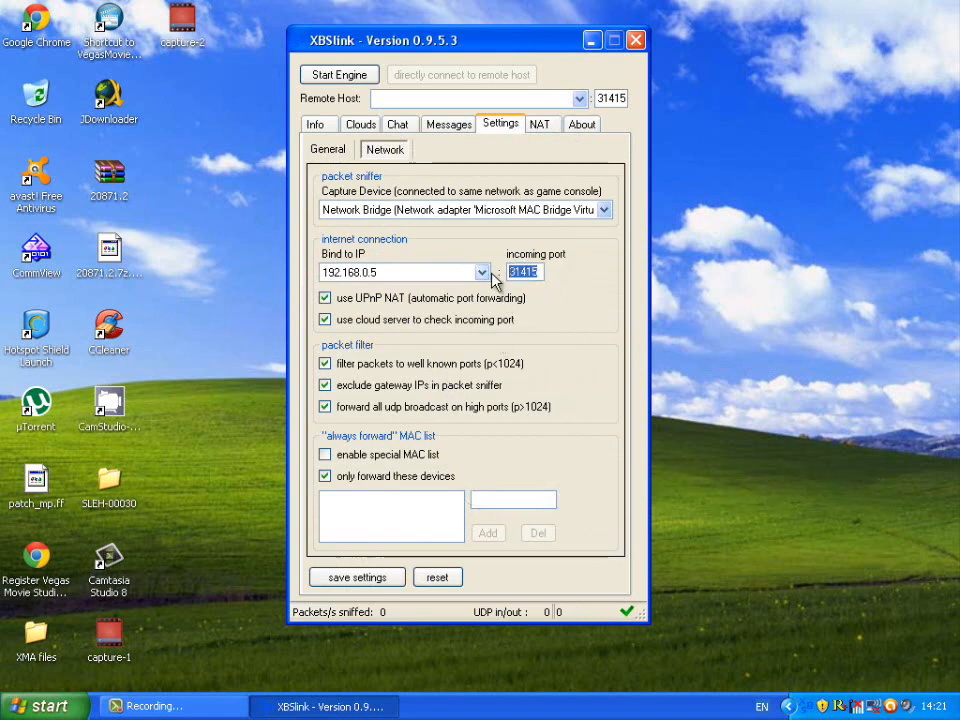
mouse_move(555, 282)
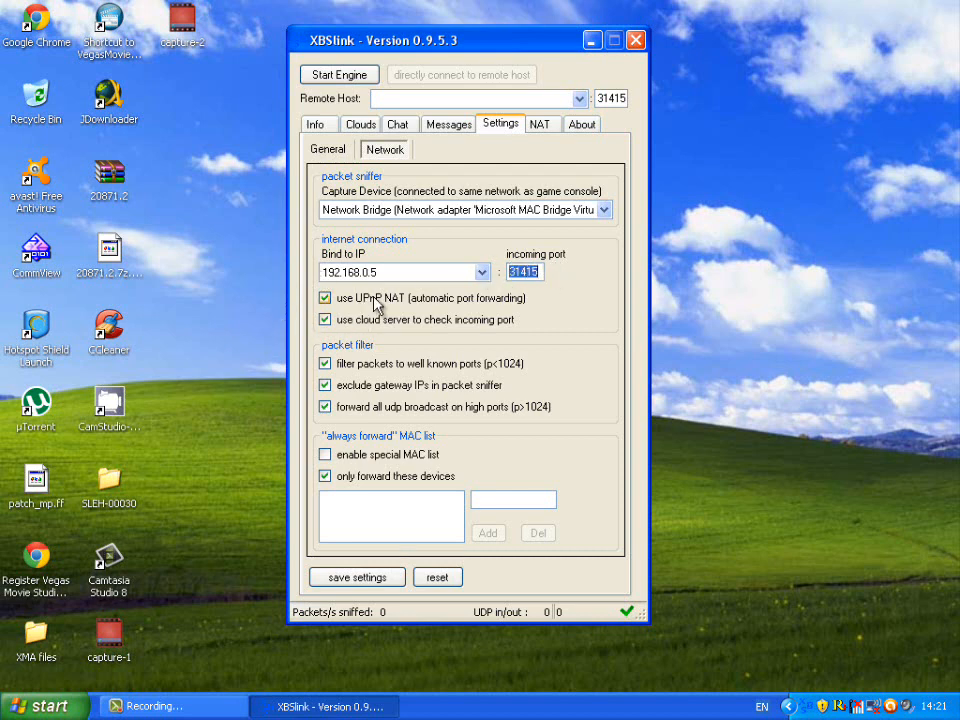
mouse_move(492, 305)
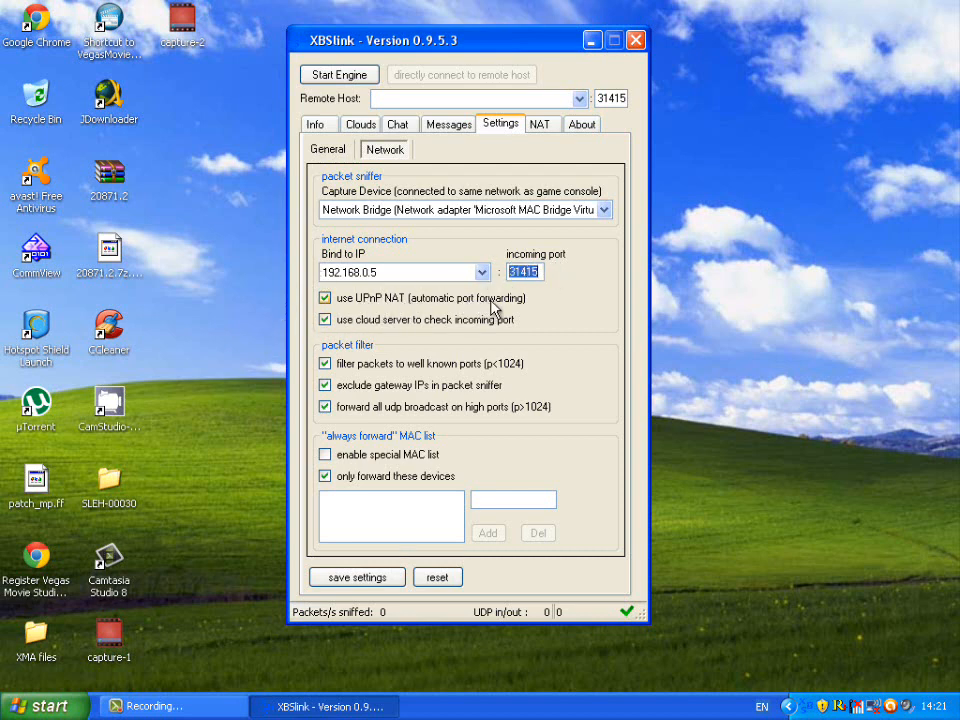
click(338, 74)
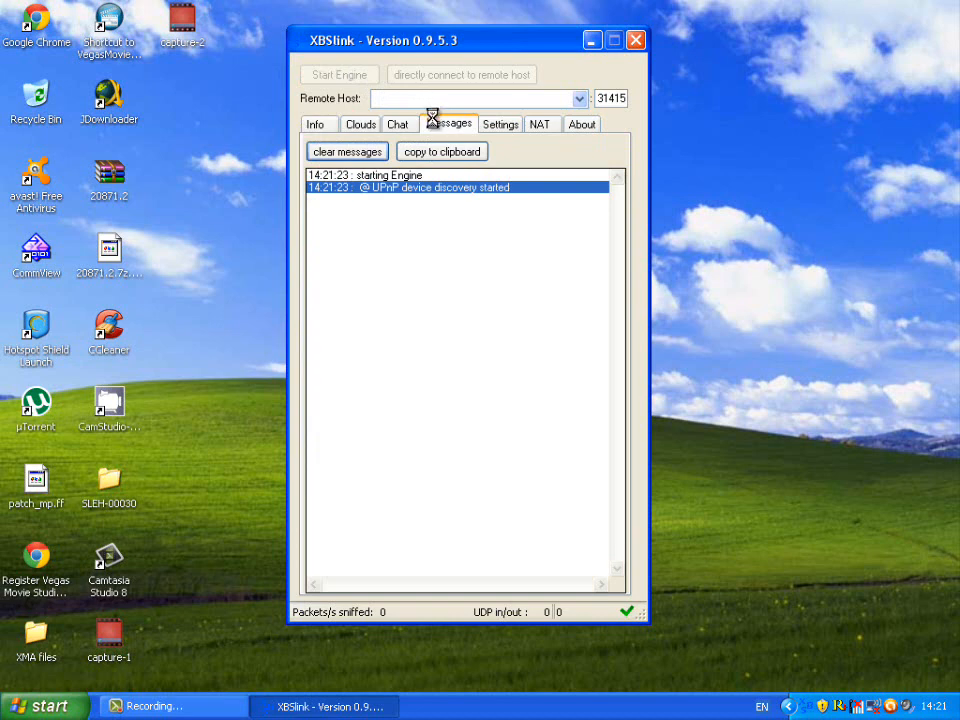
Check the empty Clouds list and the Info page showing no known nodes.
click(360, 124)
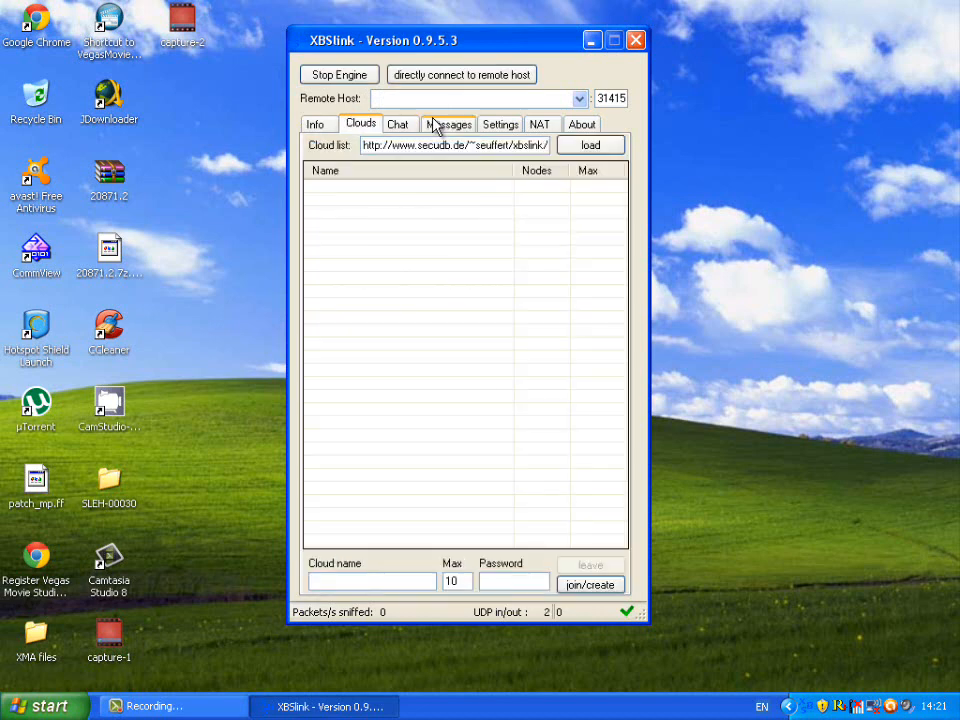
click(317, 123)
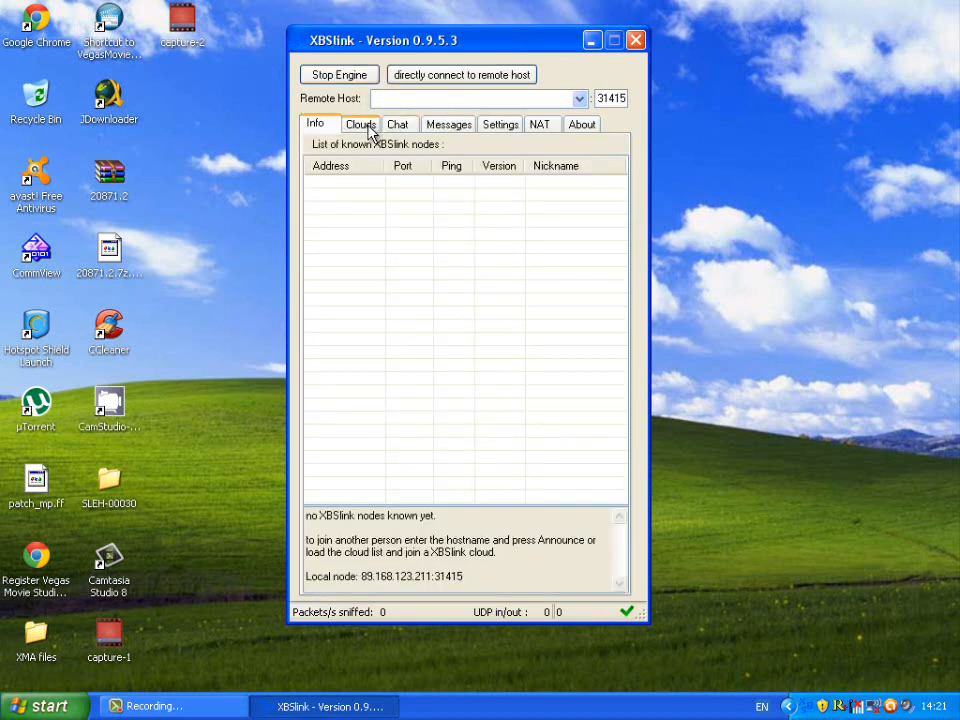
click(360, 124)
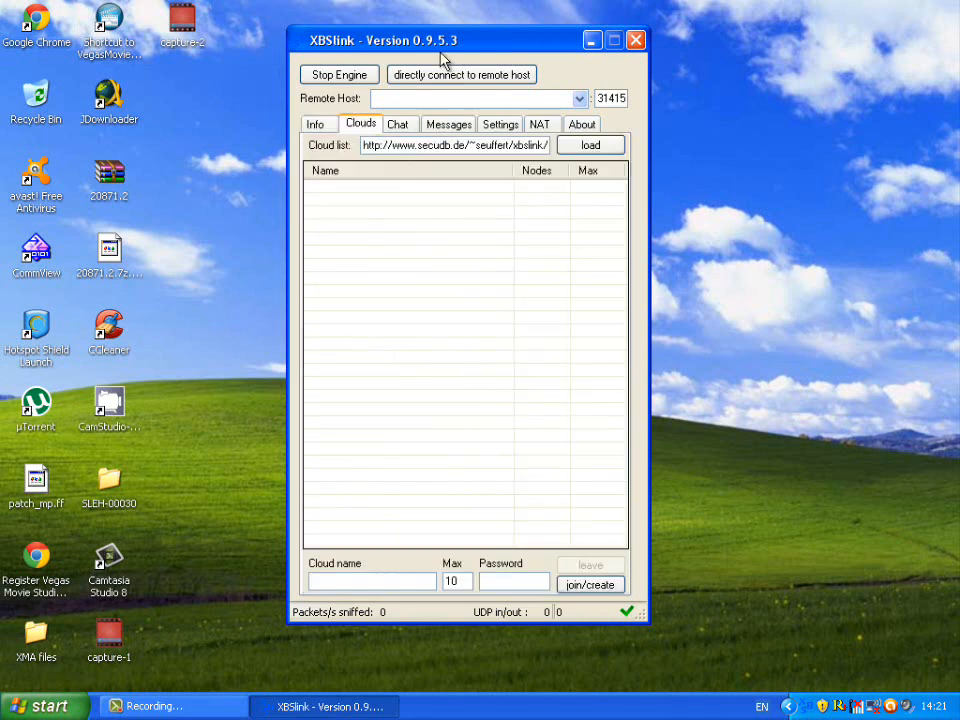
Reposition the XBSlink window and bring up the Windows Start menu.
drag(445, 40, 461, 37)
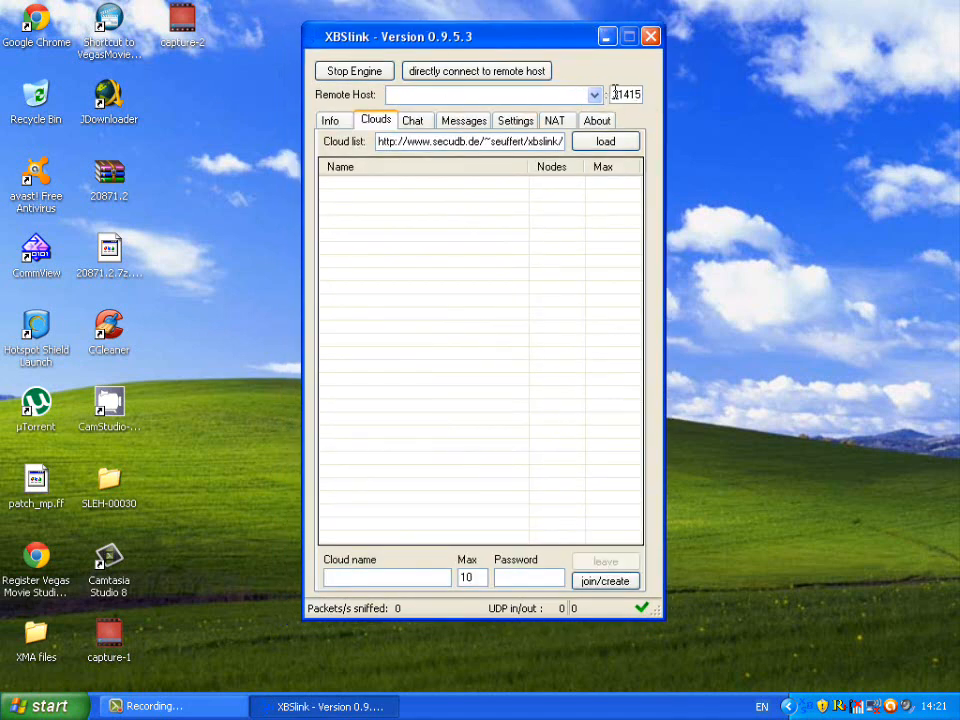
drag(480, 36, 448, 49)
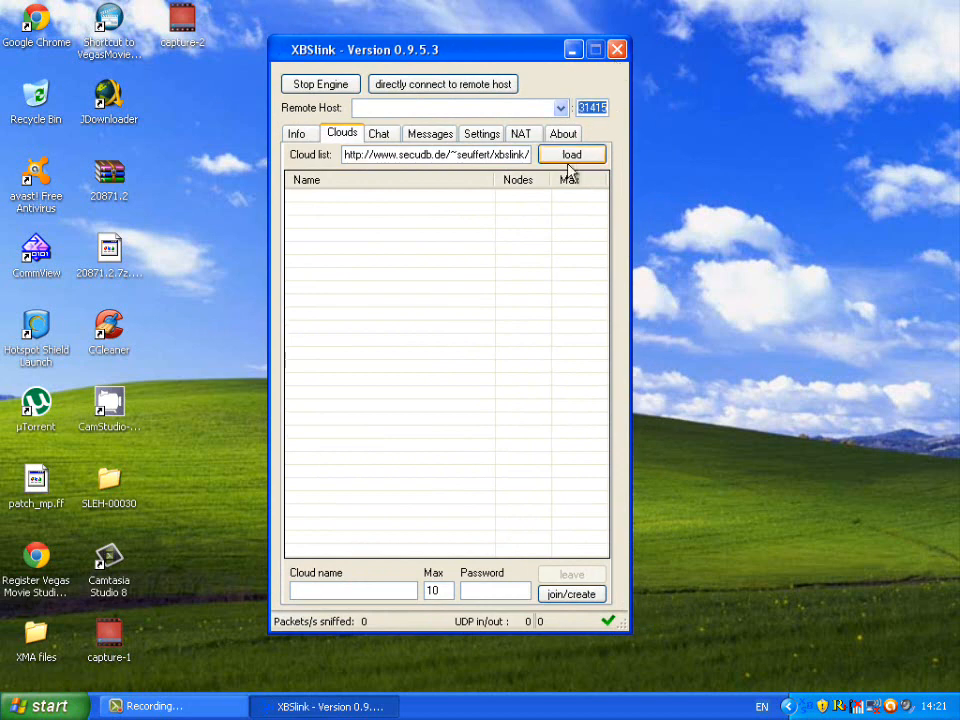
click(40, 705)
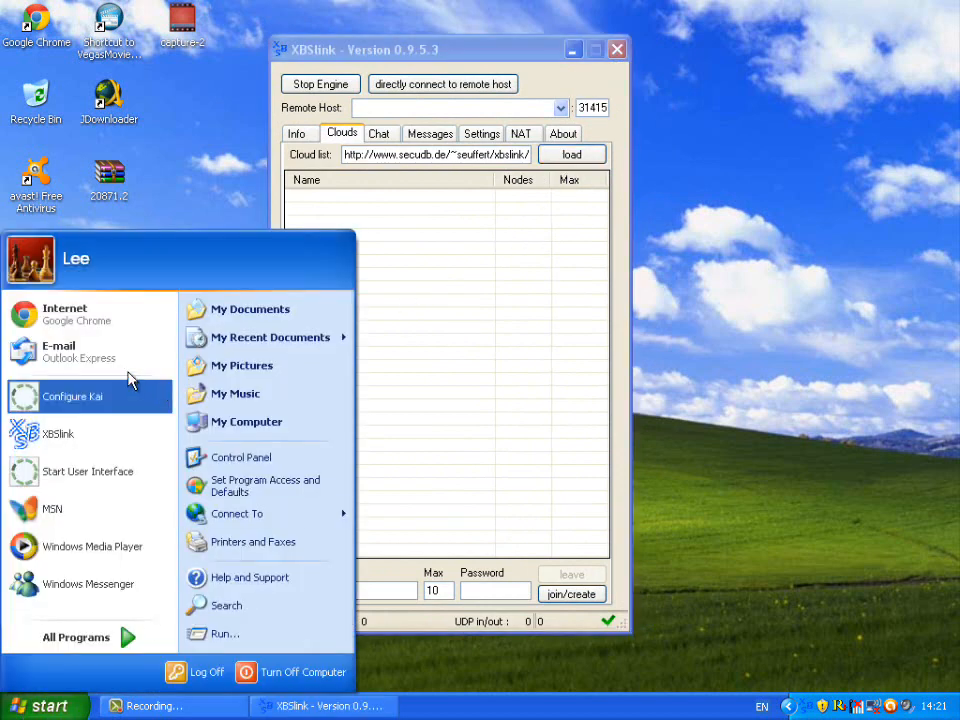
mouse_move(90, 315)
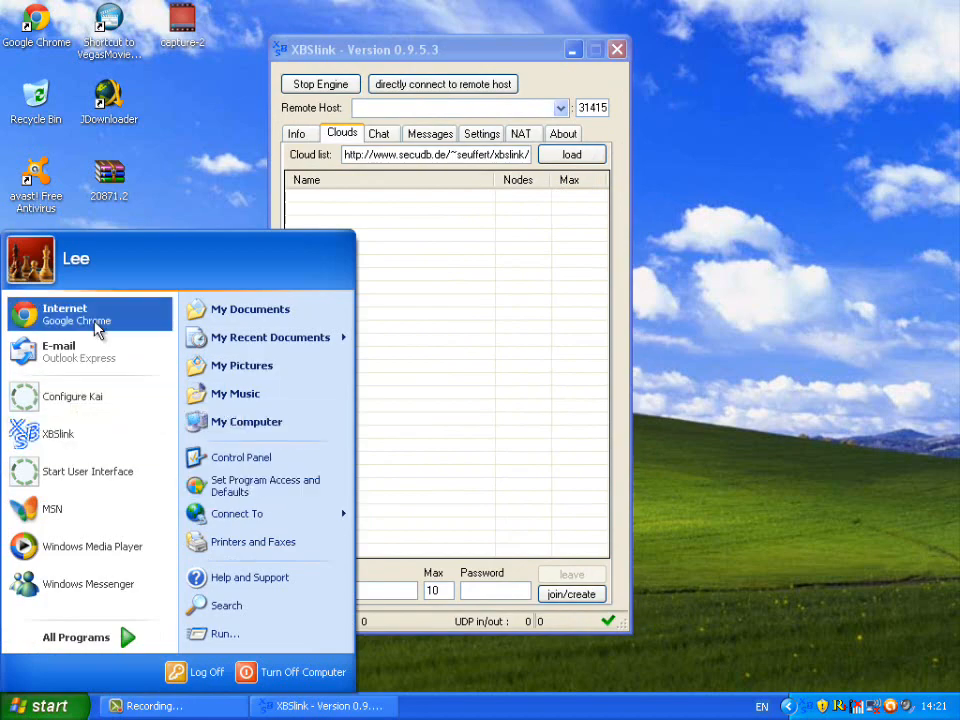
Launch Chrome, then start a Command Prompt via Run with cmd.
click(65, 314)
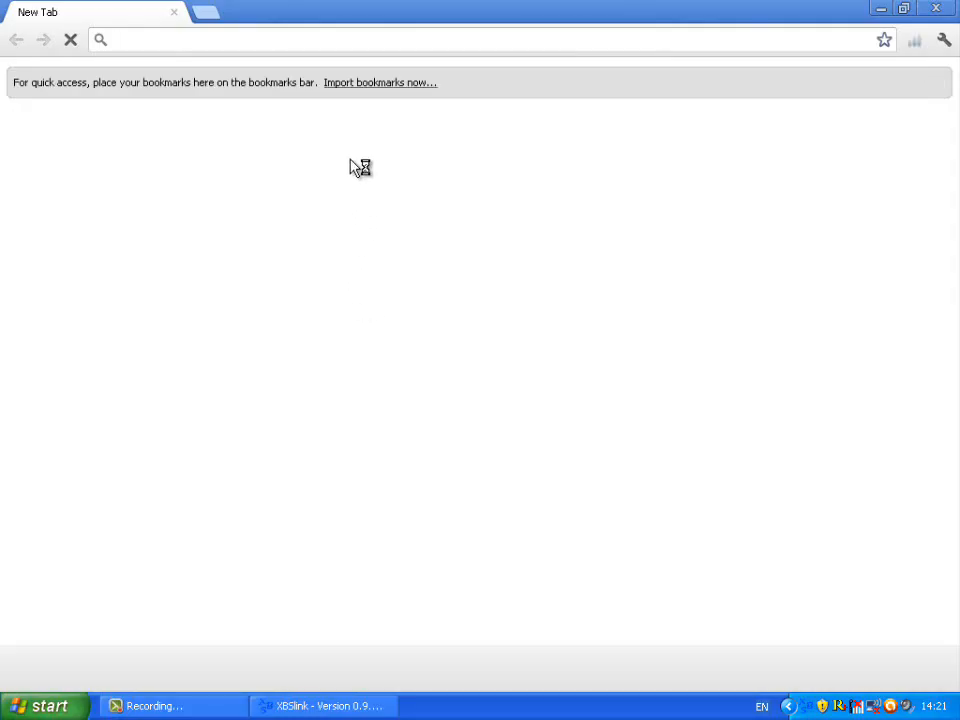
click(40, 706)
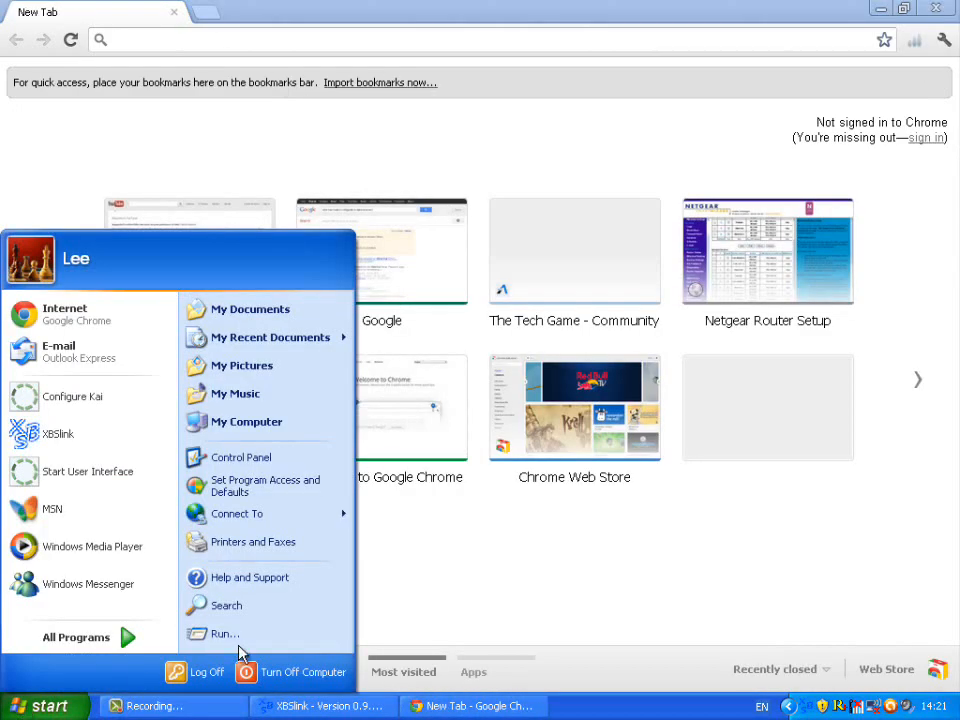
click(224, 633)
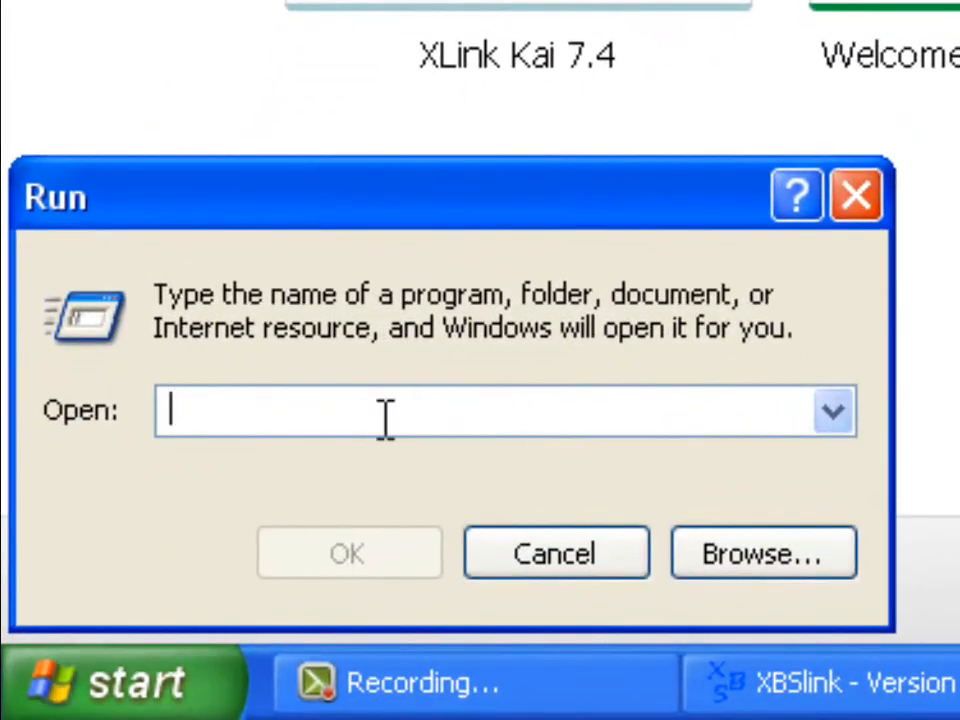
text(cmd)
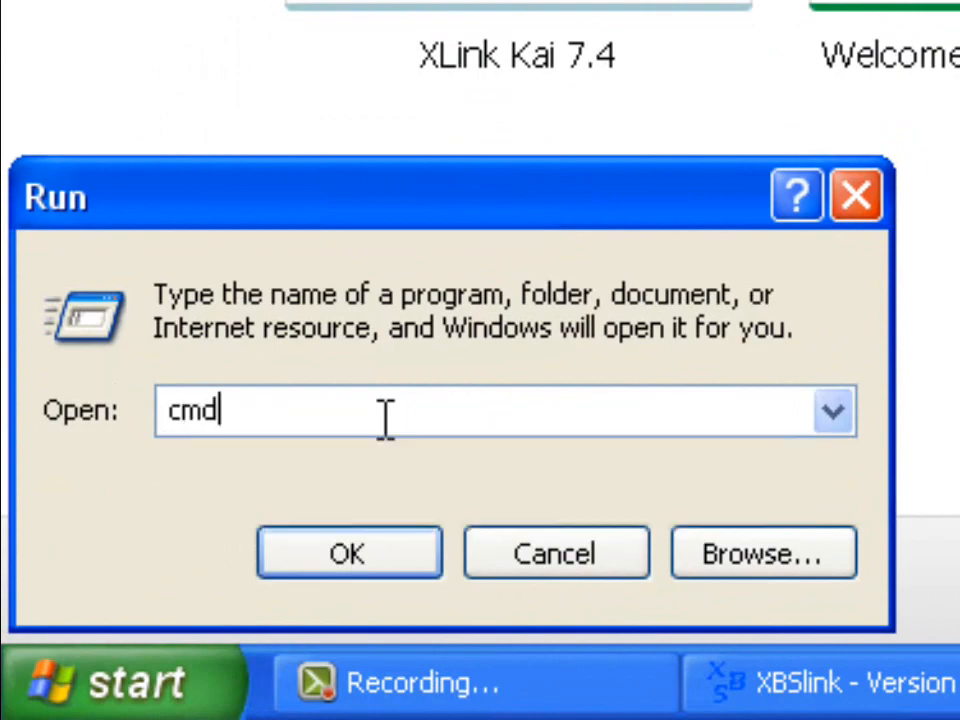
click(349, 553)
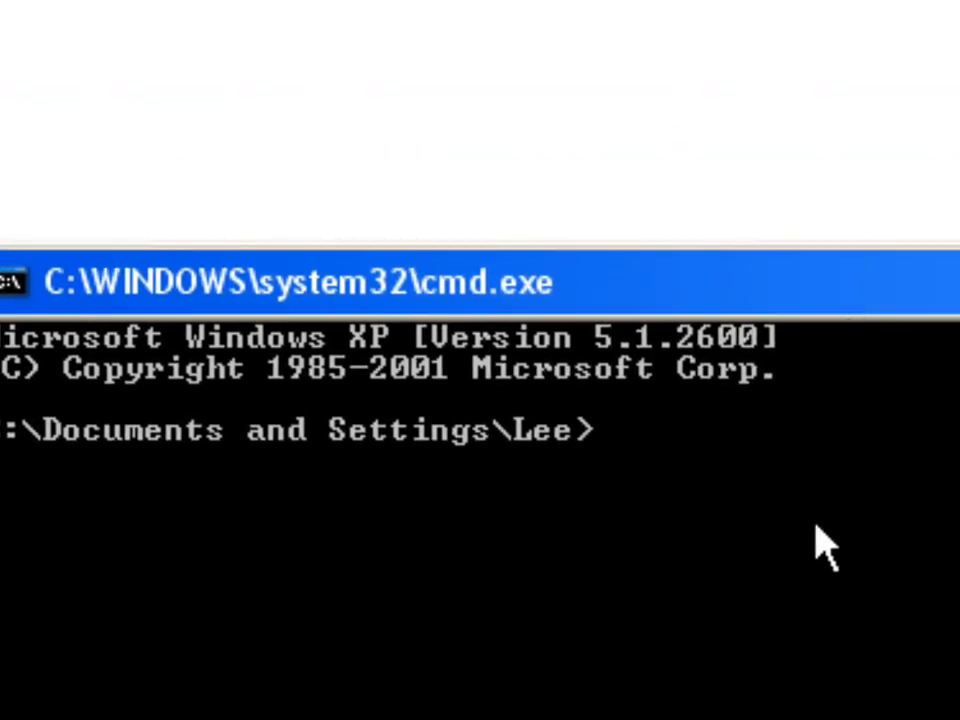
Run ipconfig to reveal IP 192.168.0.5 and default gateway 192.168.0.1.
text(ip)
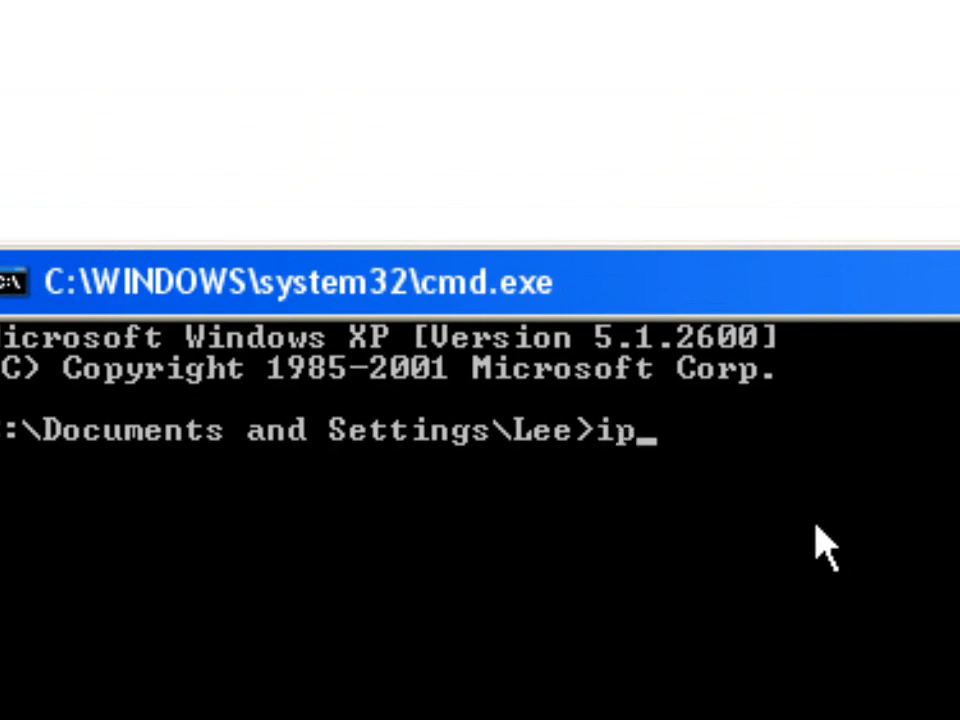
text(config)
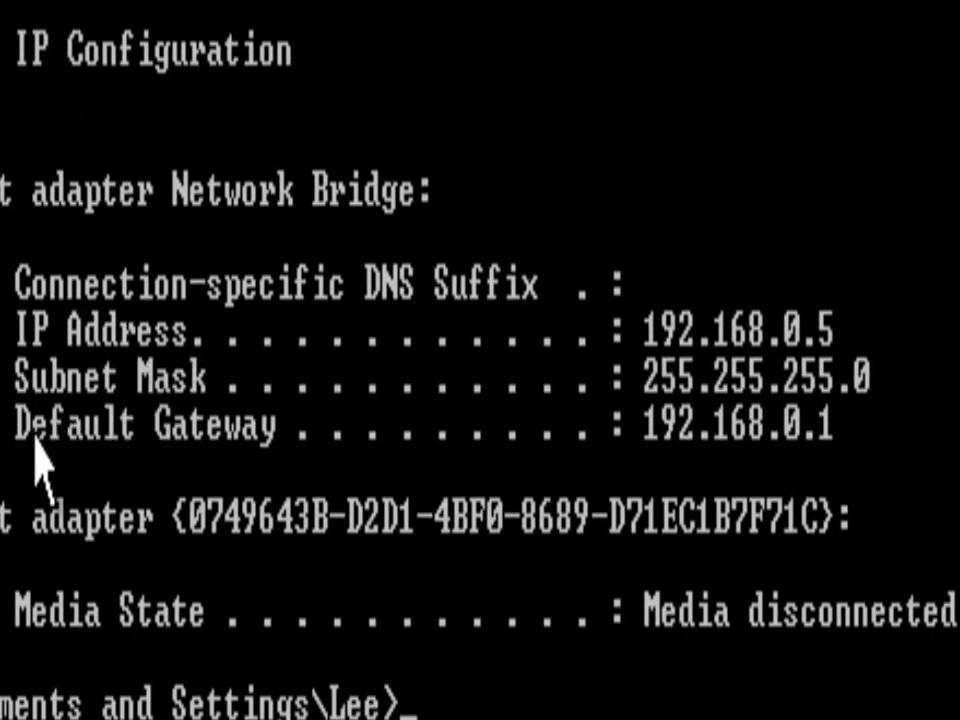
mouse_move(600, 515)
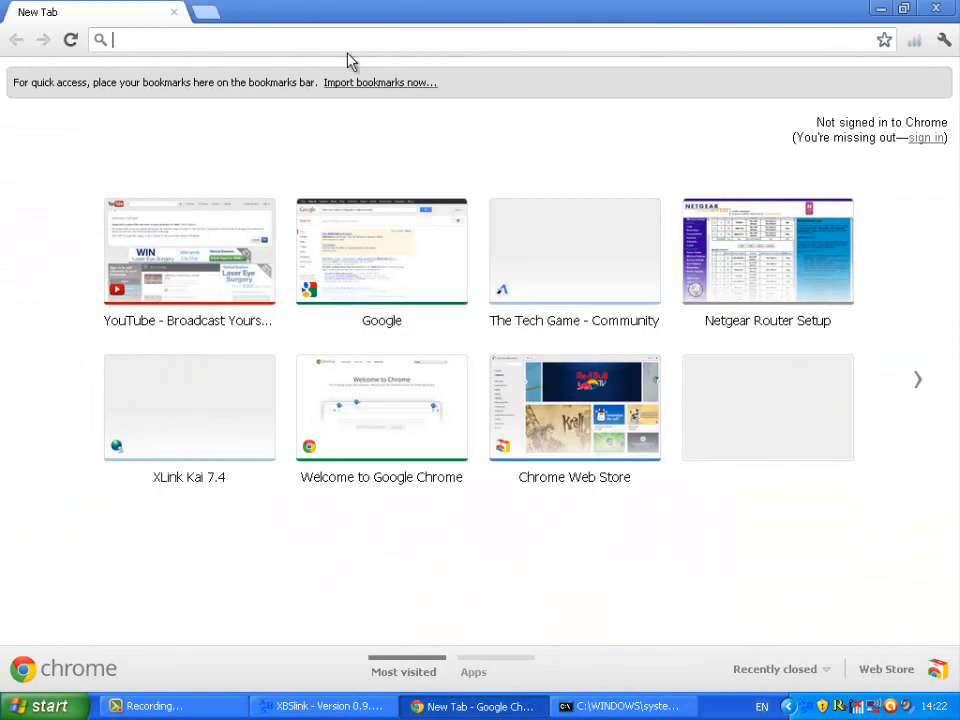
Browse to 192.168.0.1 and log in to the NETGEAR router manager.
text(192.168.0.1)
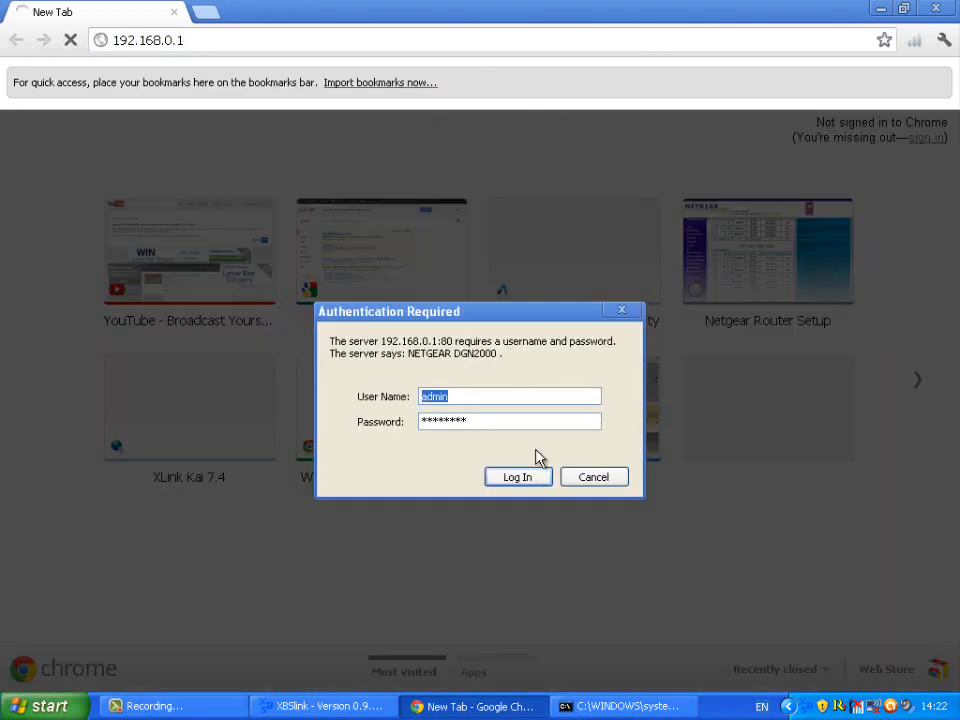
click(517, 476)
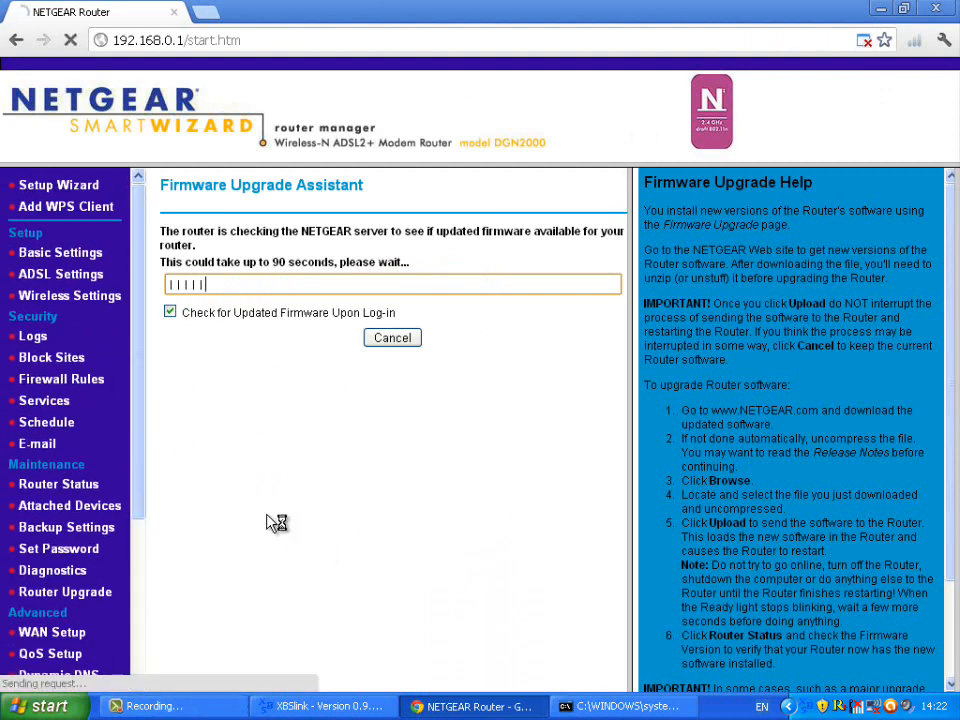
mouse_move(320, 418)
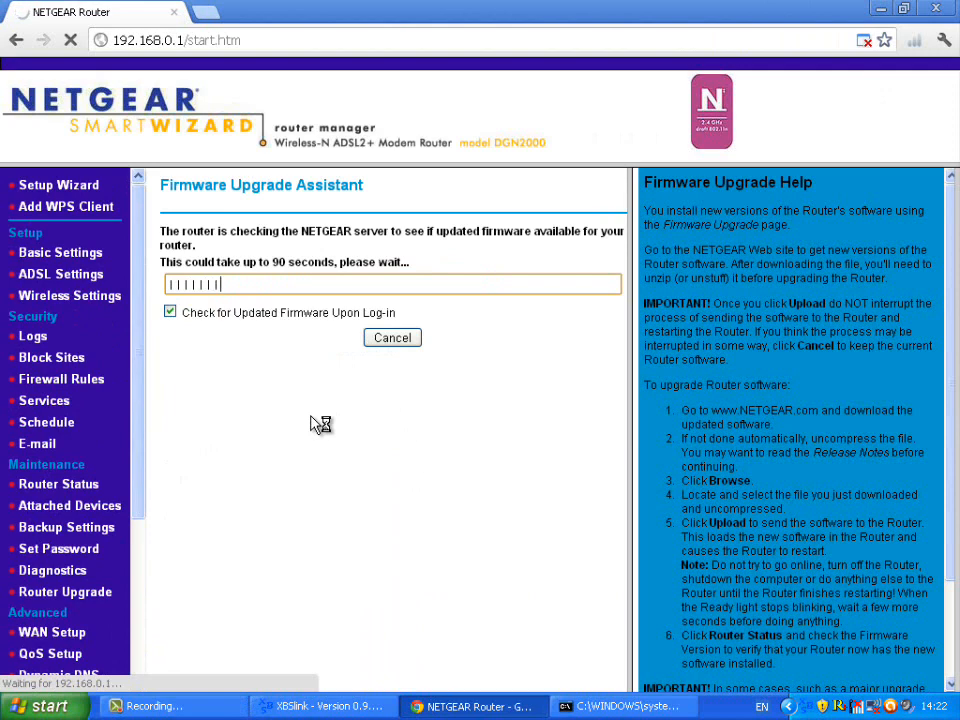
mouse_move(237, 381)
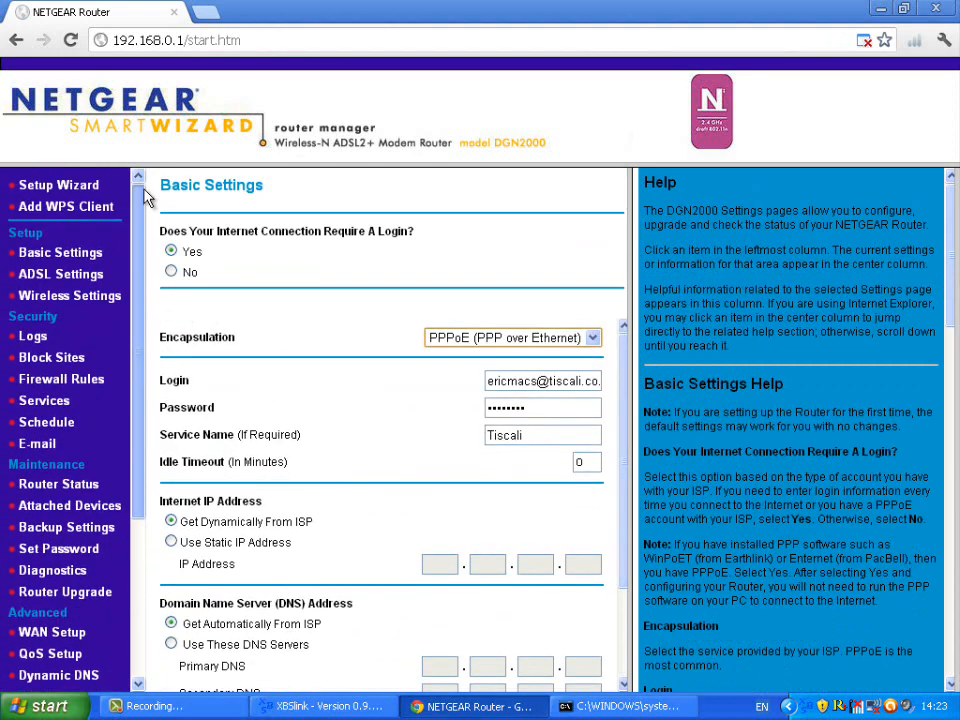
mouse_move(38, 494)
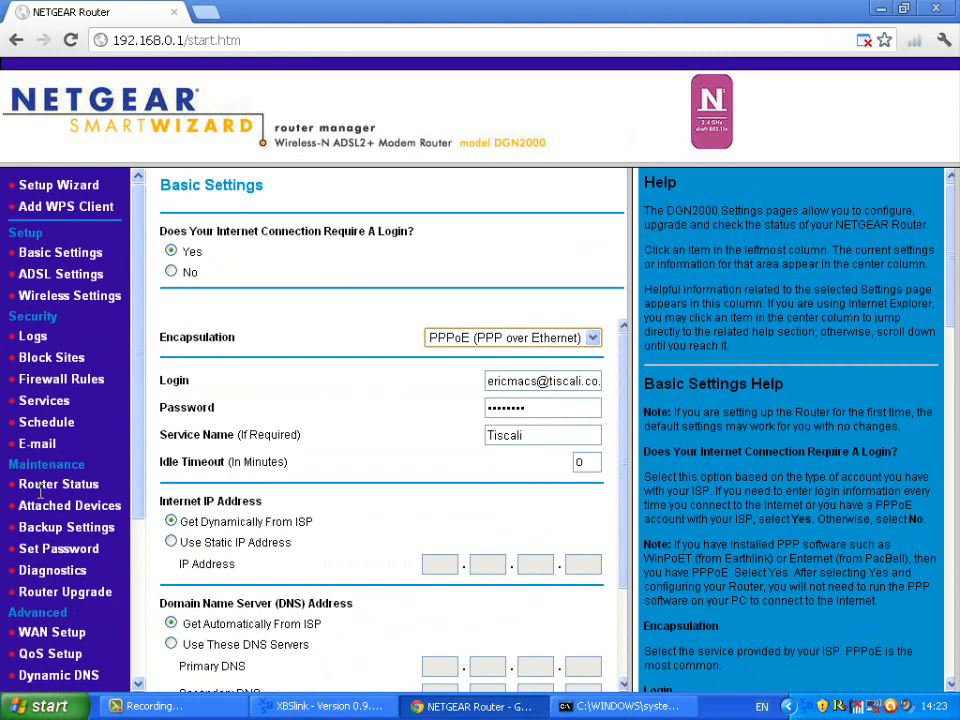
mouse_move(44, 405)
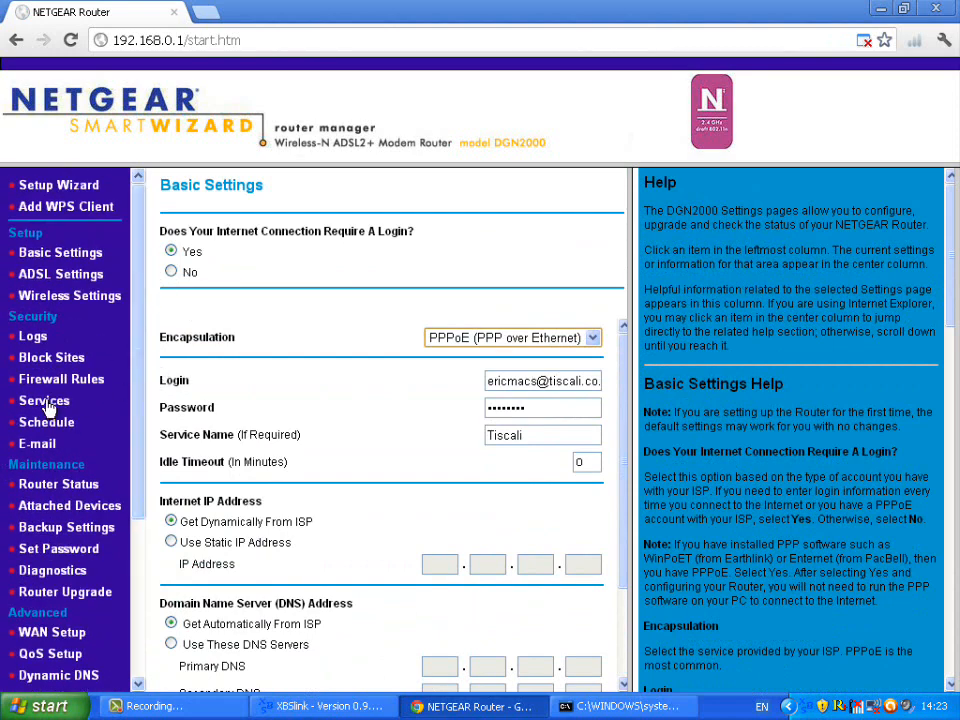
Show the router's Services page under Security and review the Service Table.
click(43, 400)
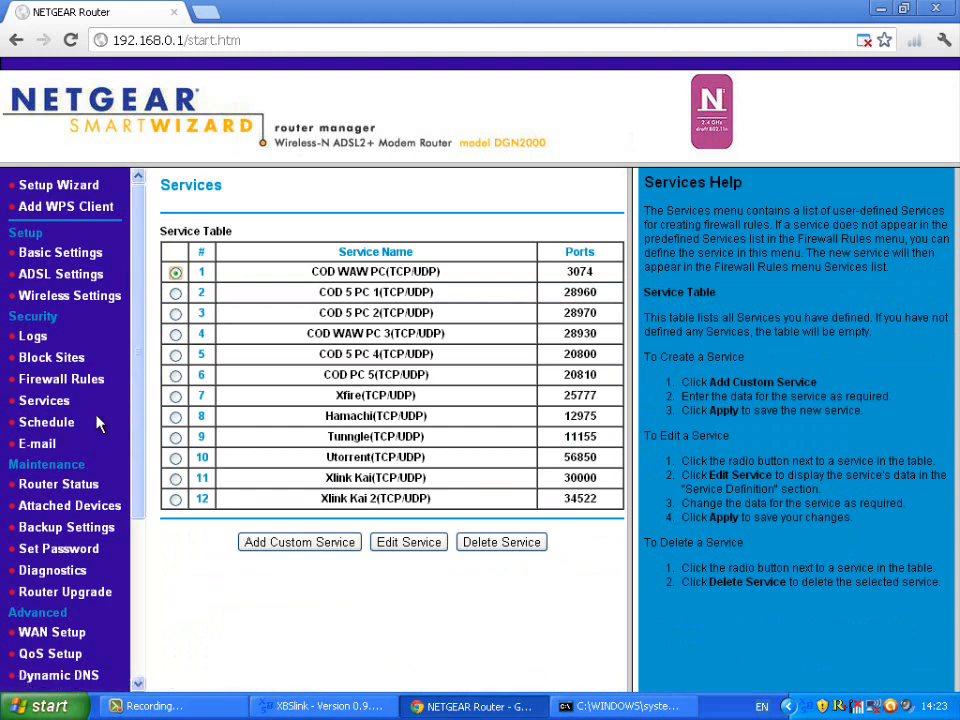
scroll(down, 3)
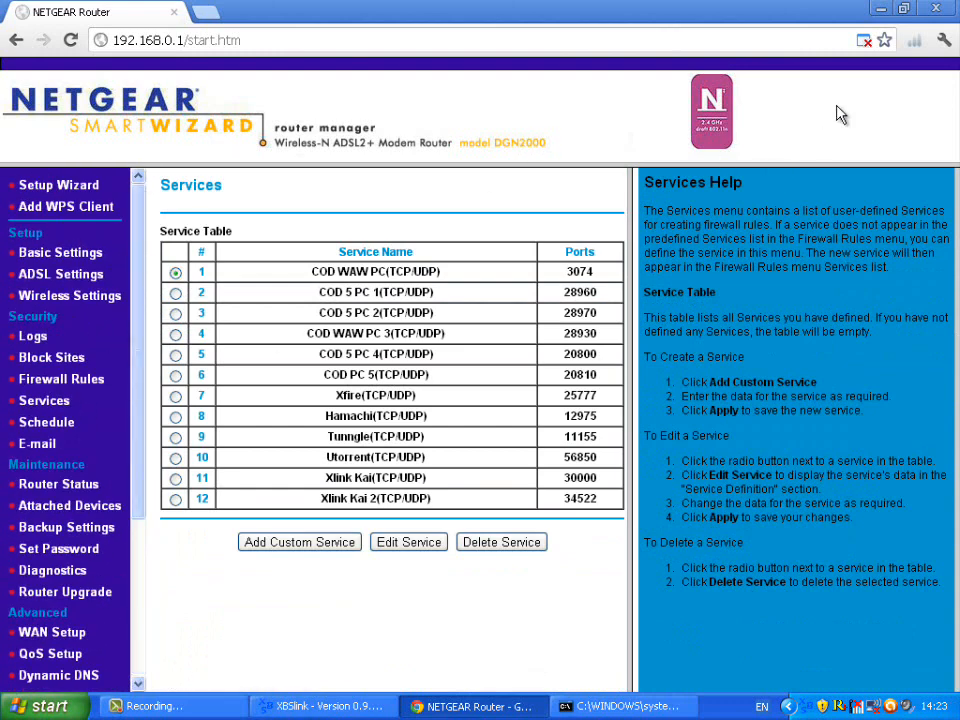
mouse_move(68, 357)
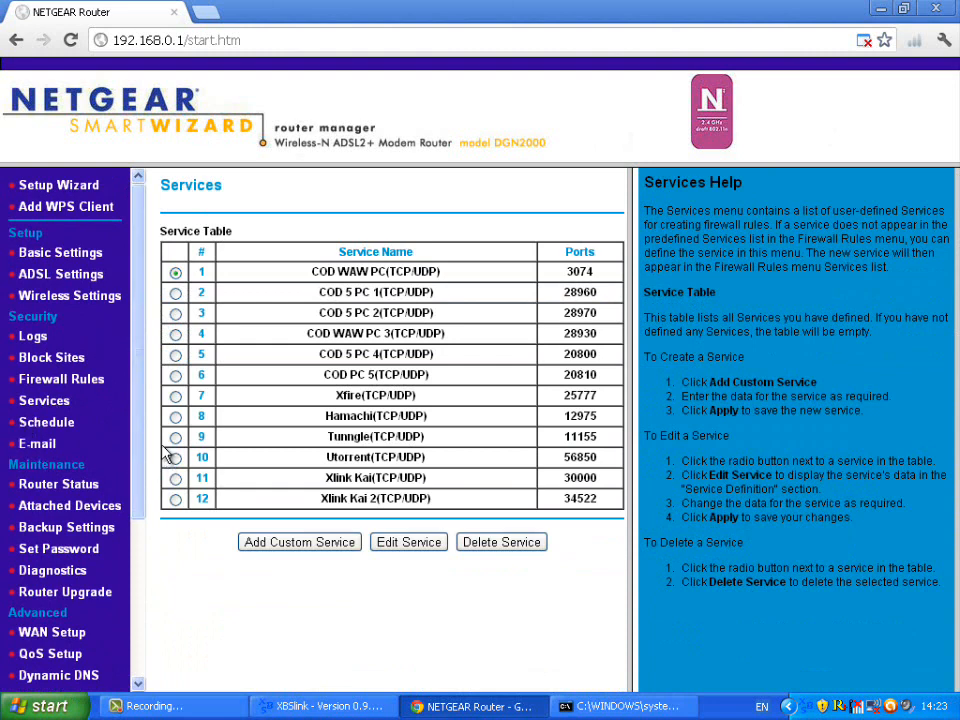
mouse_move(48, 104)
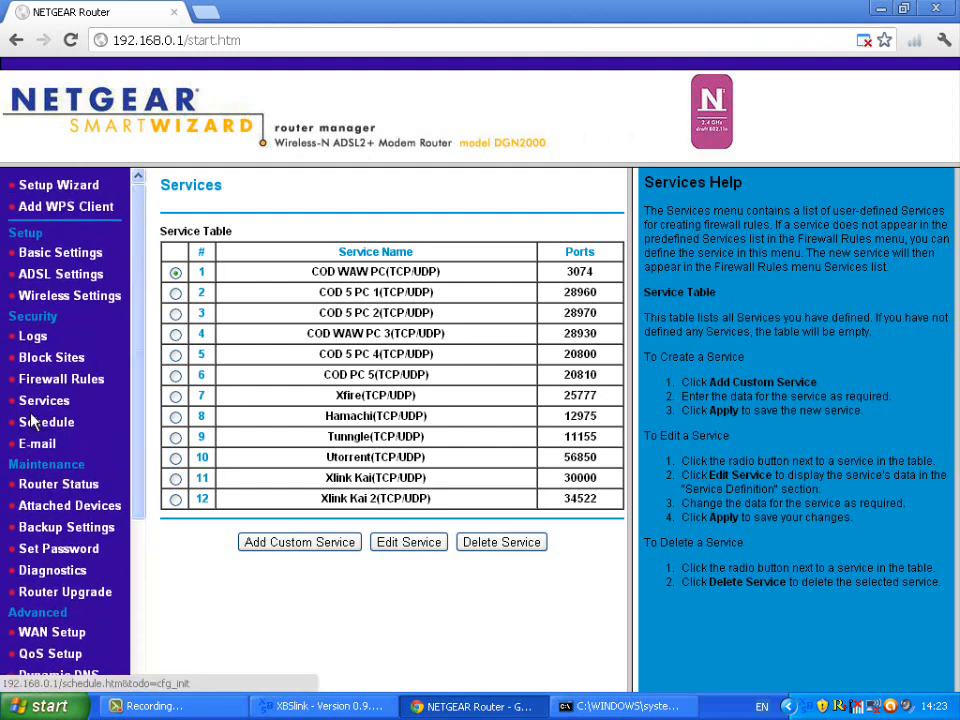
click(44, 400)
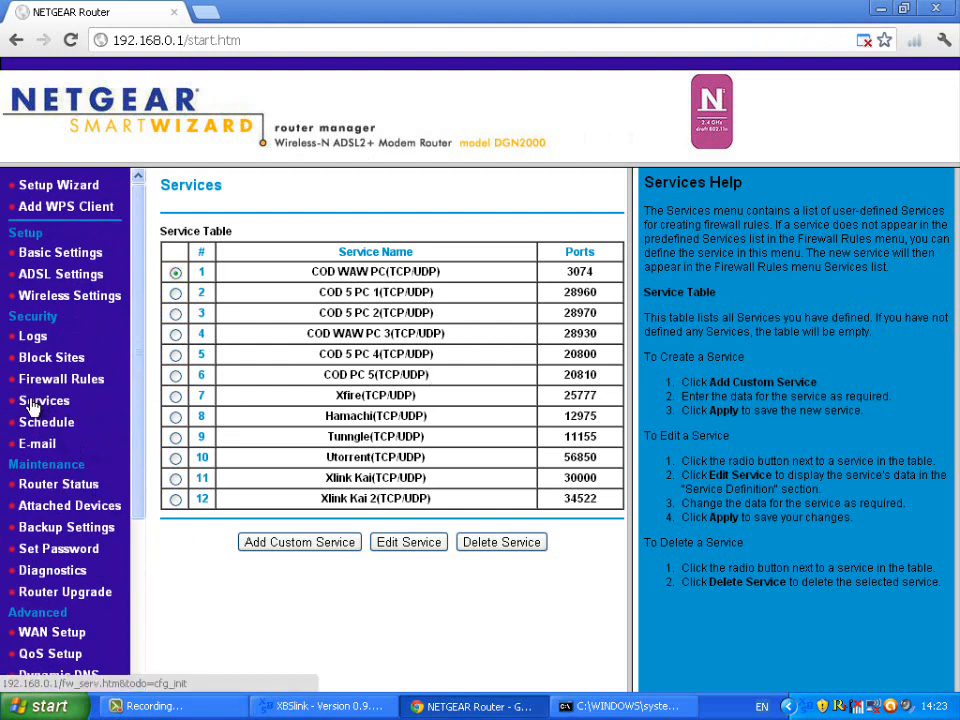
mouse_move(327, 542)
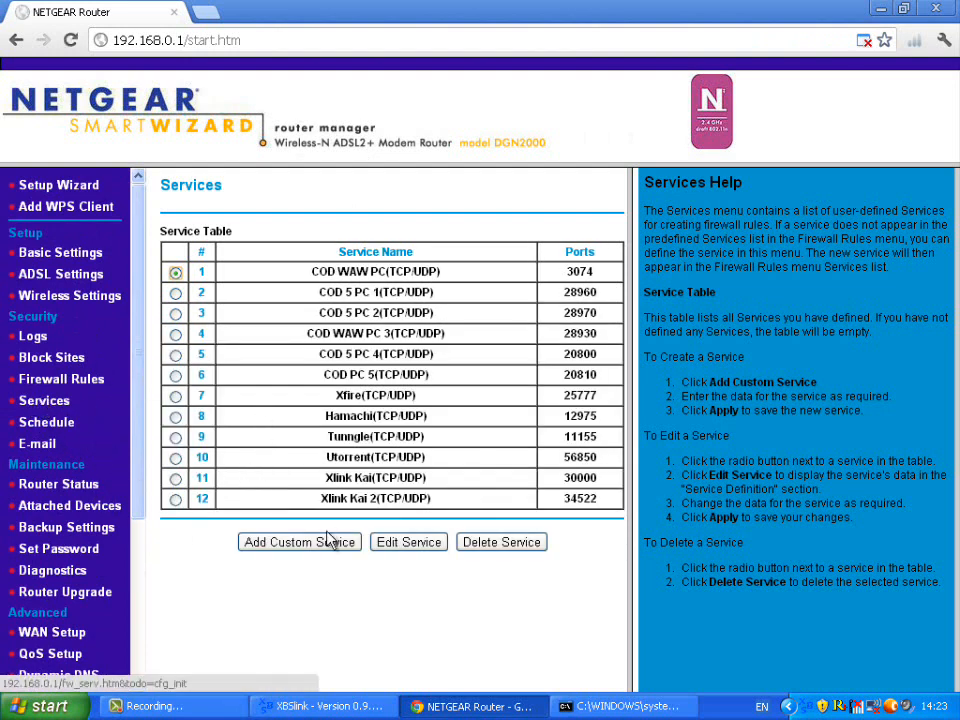
mouse_move(450, 573)
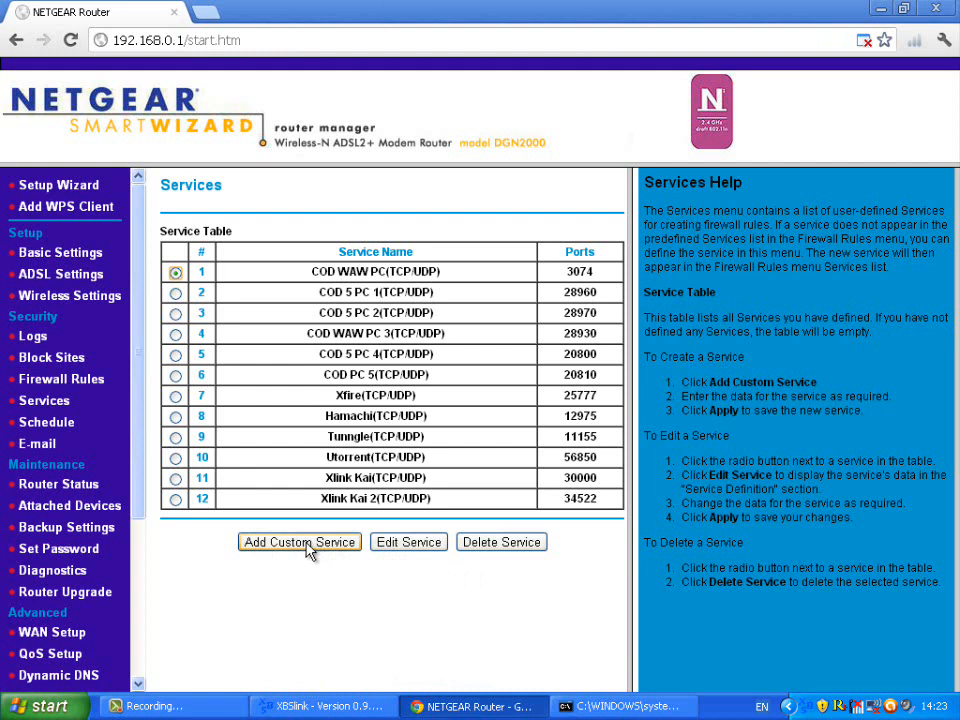
Start a new custom service and settle its protocol type on TCP/UDP.
click(299, 542)
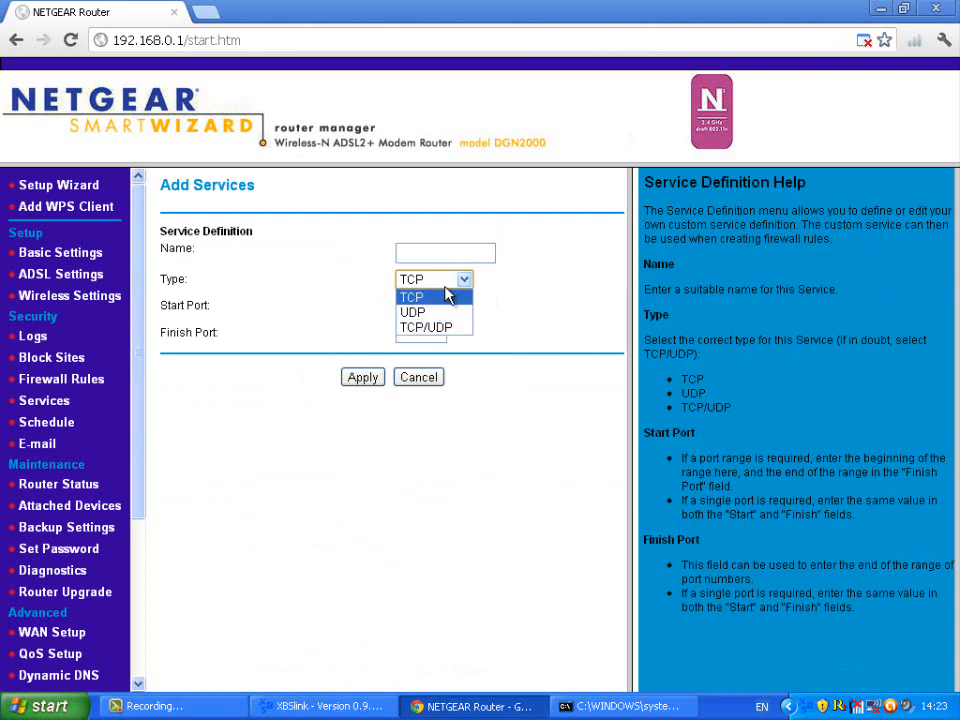
click(427, 327)
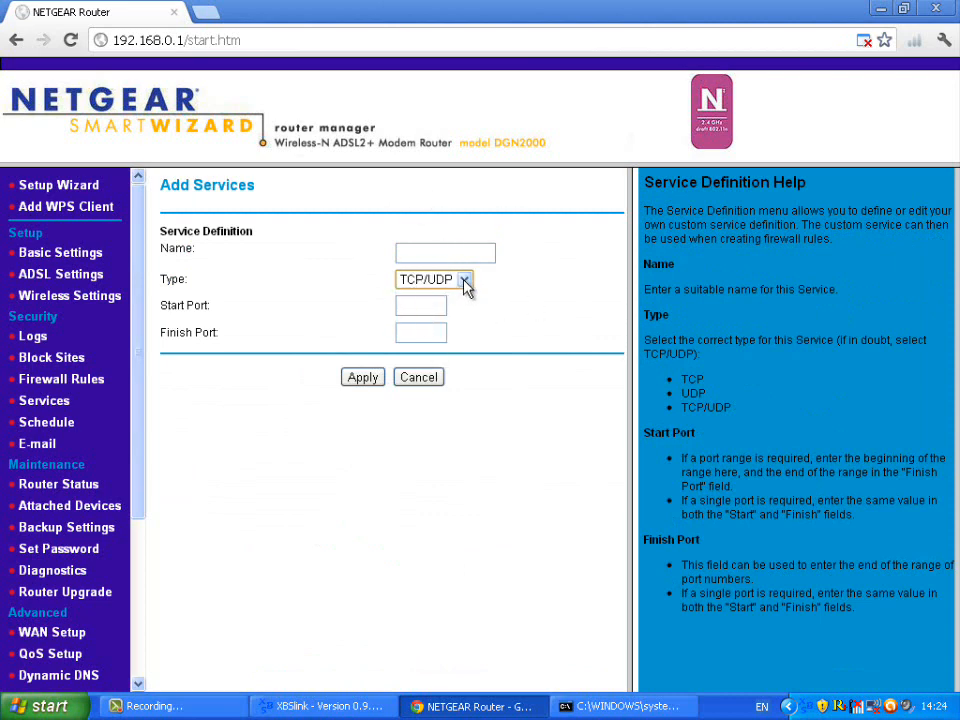
click(462, 279)
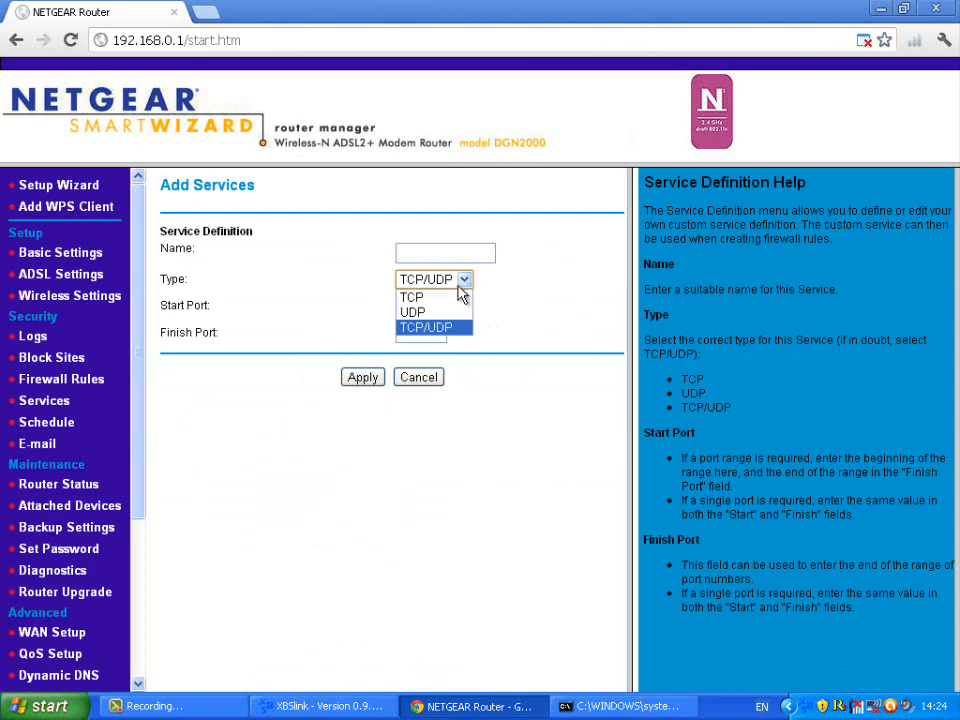
click(412, 297)
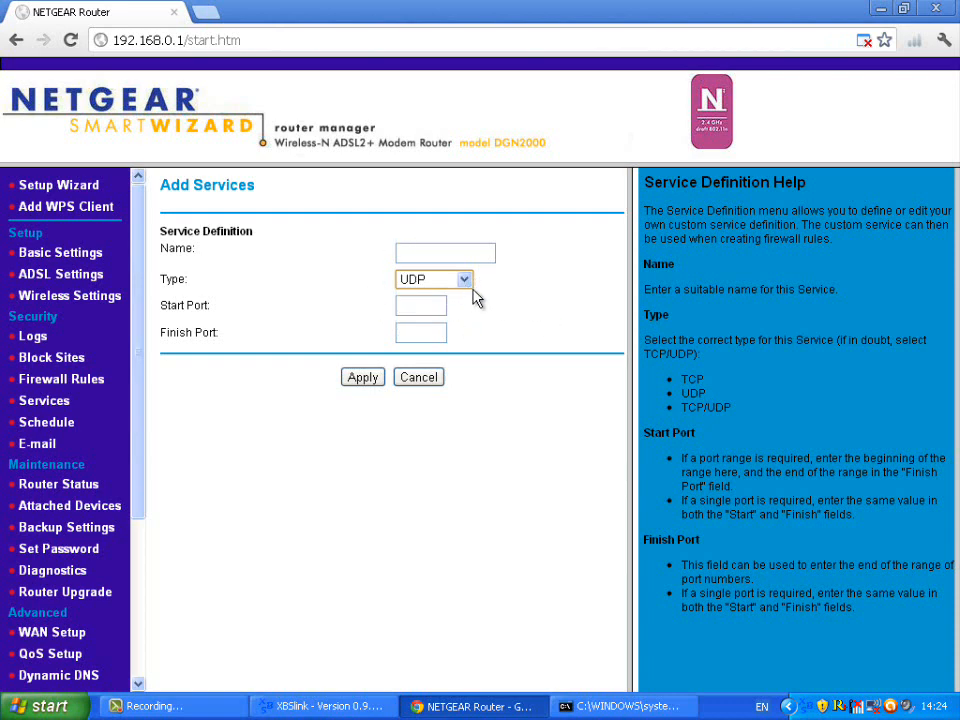
click(461, 279)
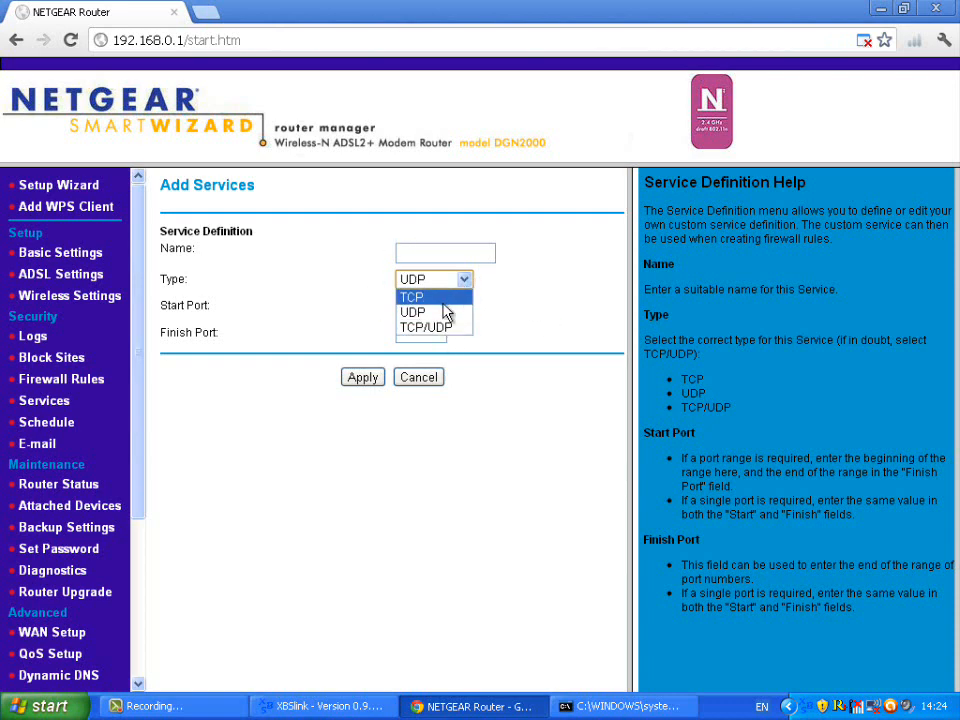
mouse_move(437, 312)
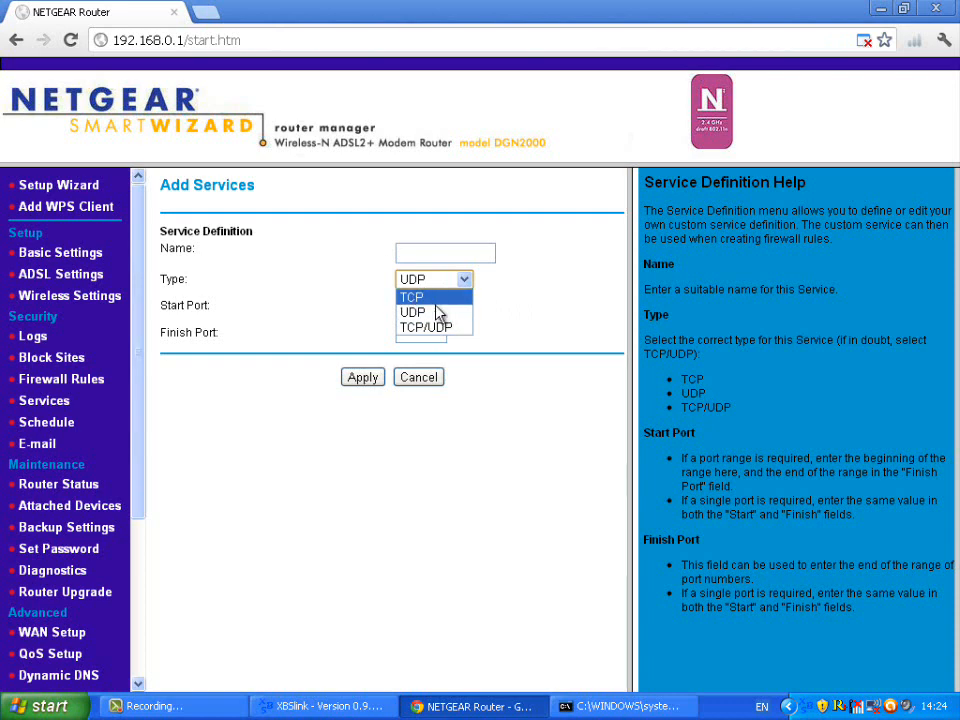
click(426, 327)
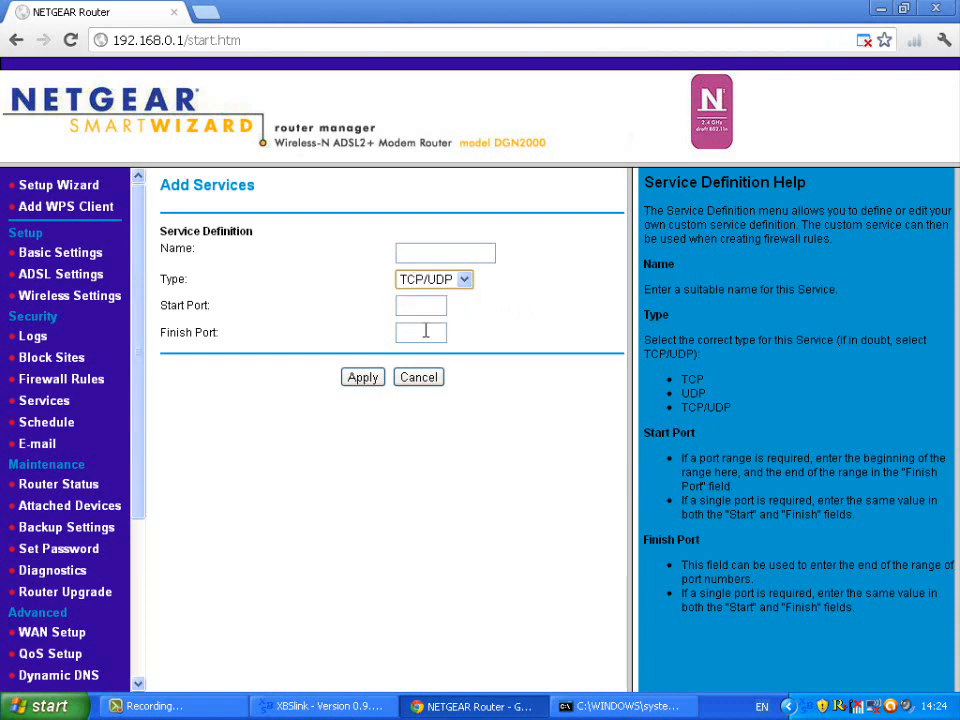
click(462, 279)
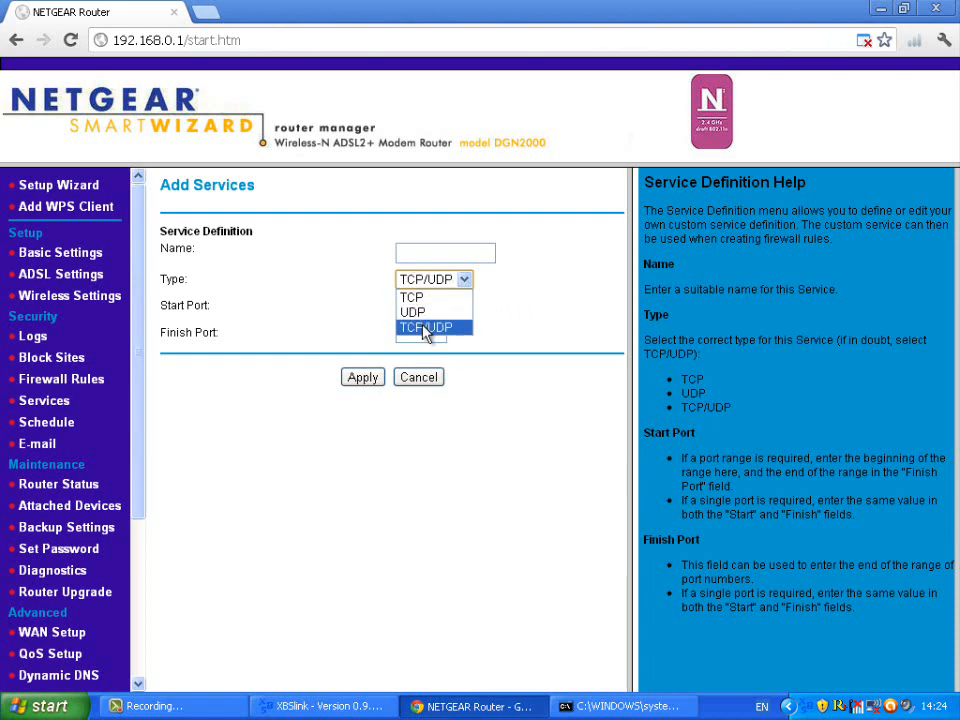
click(425, 327)
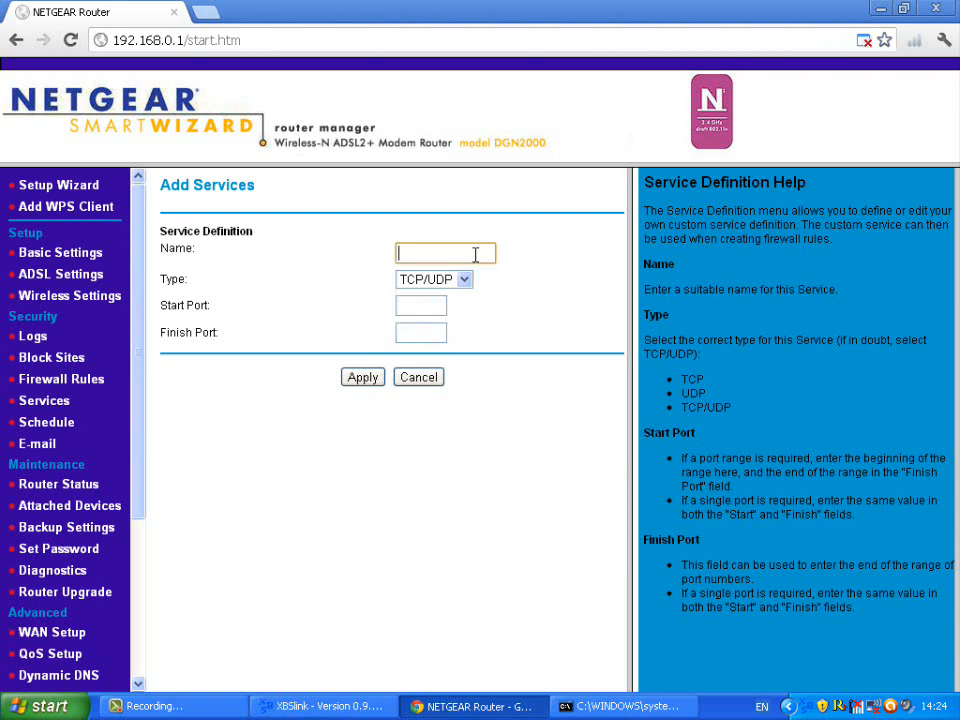
Name the service XBSlink and set start and finish ports to 31415.
text(Xl)
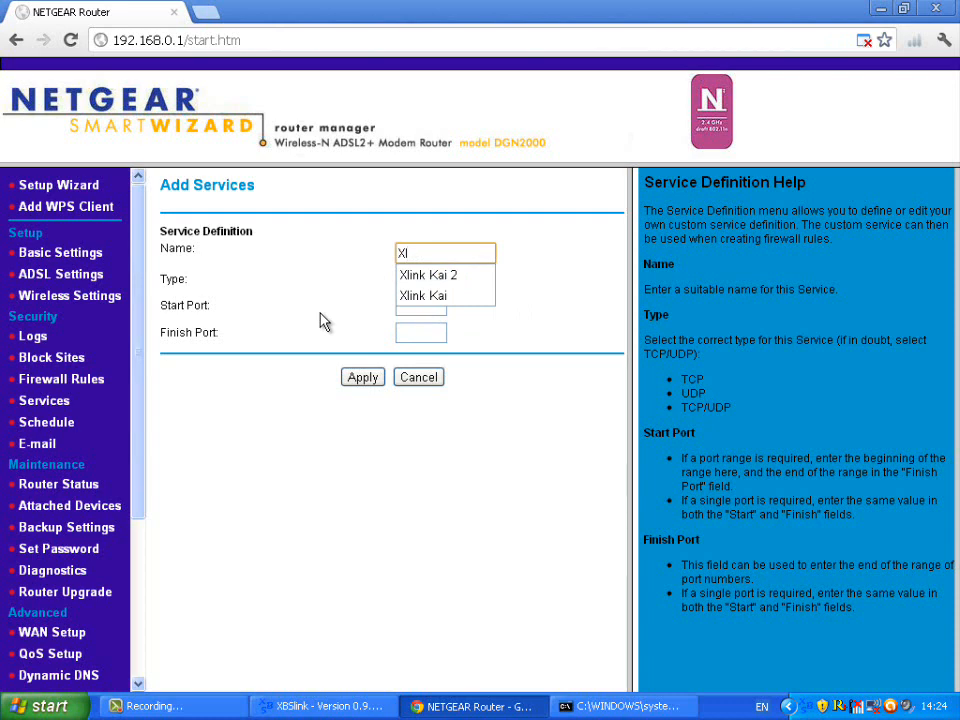
text(XBSlink)
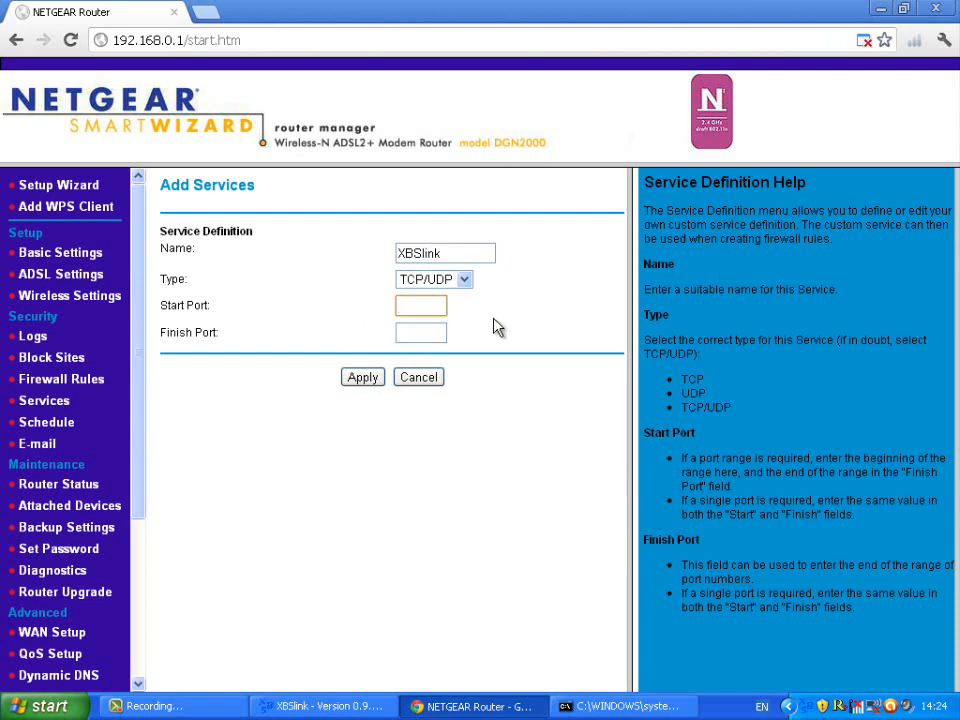
text(31415)
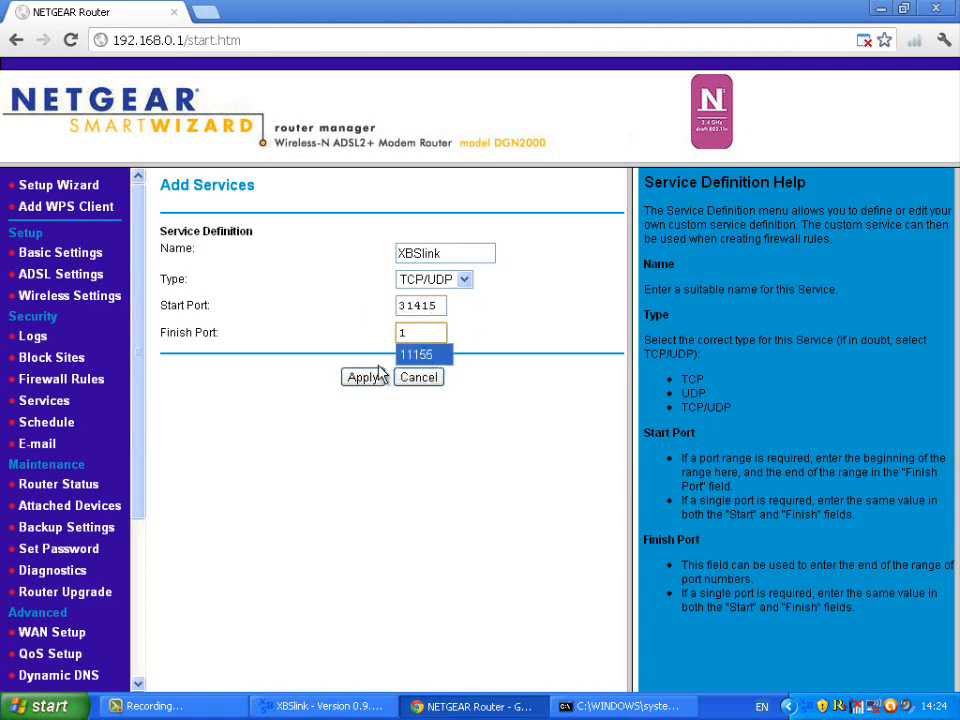
text(31415)
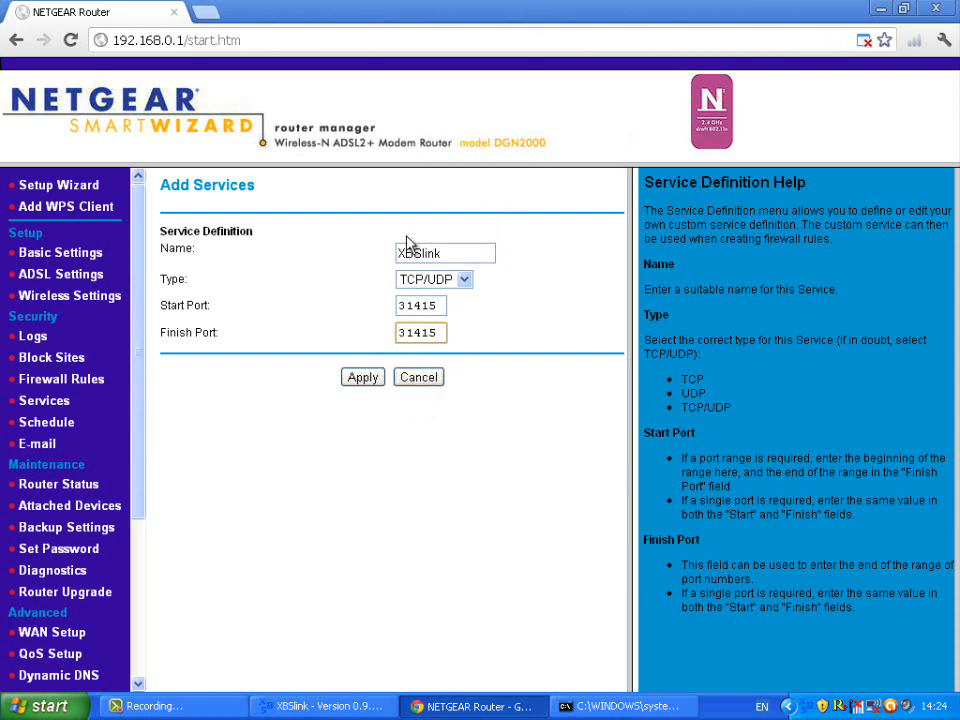
click(420, 332)
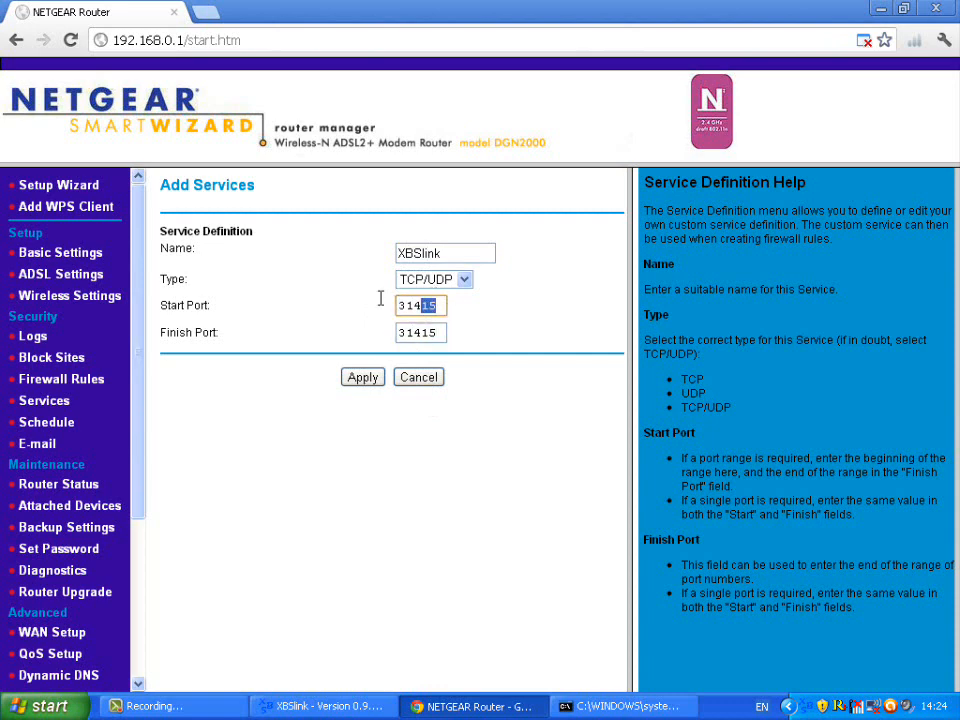
click(419, 332)
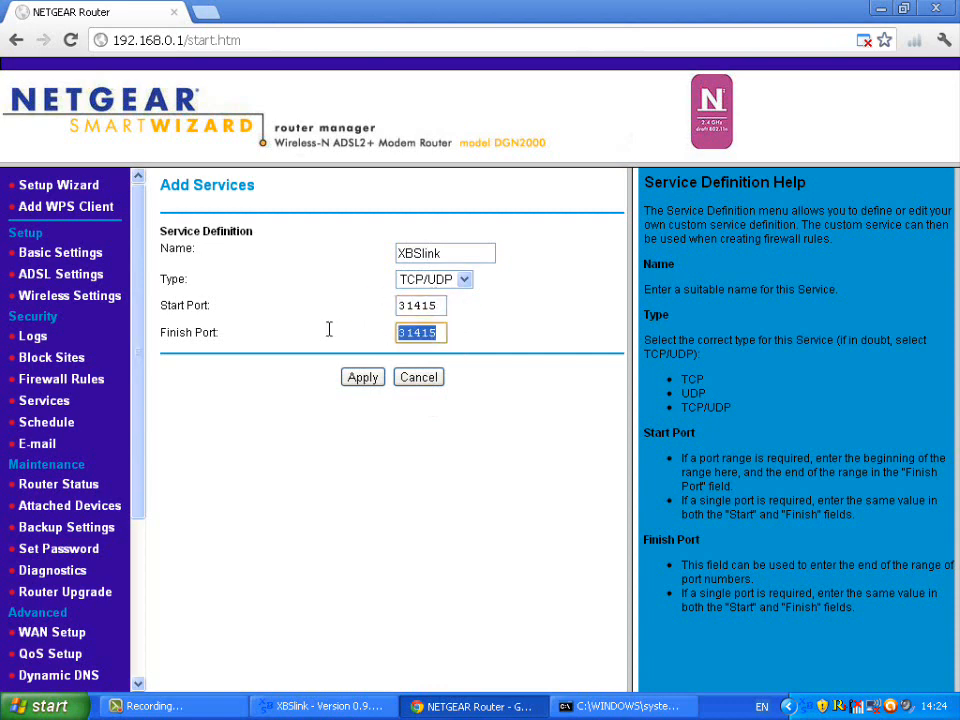
click(485, 253)
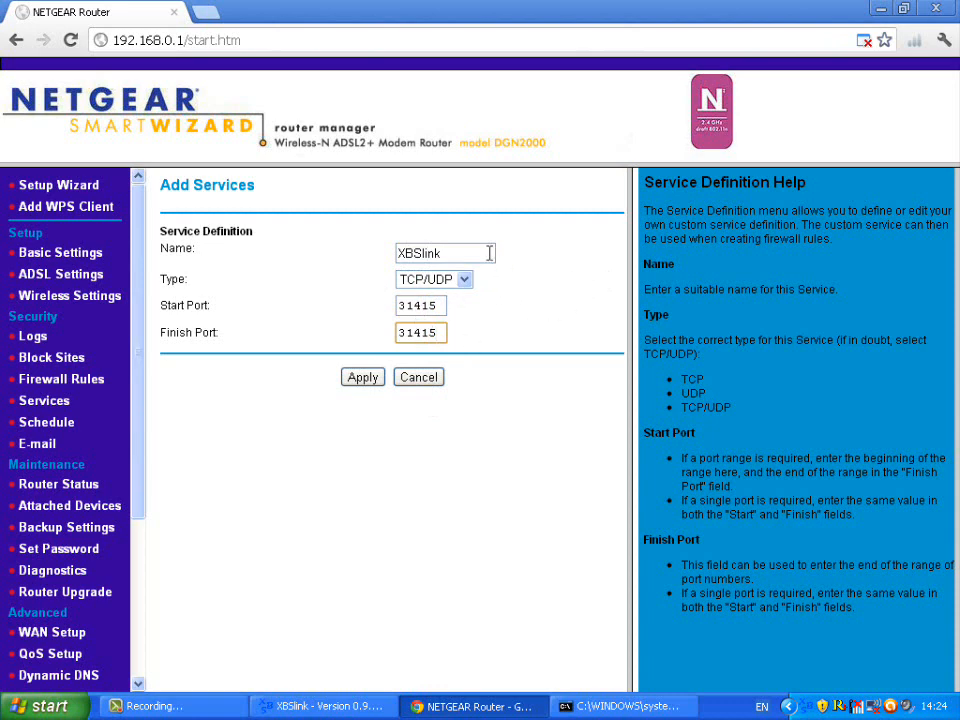
mouse_move(475, 360)
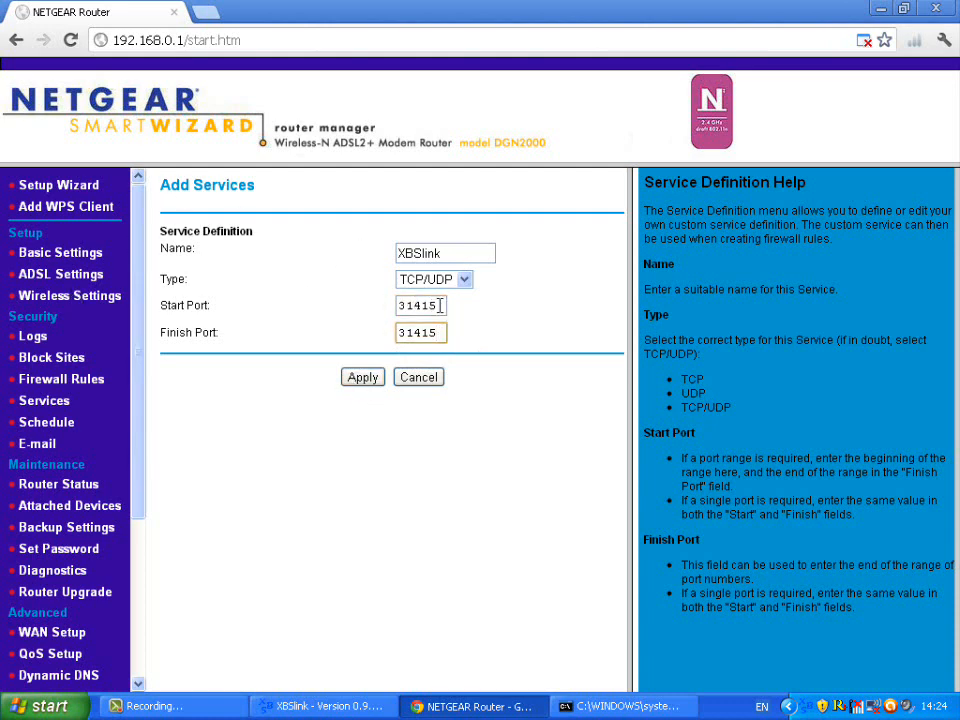
mouse_move(246, 473)
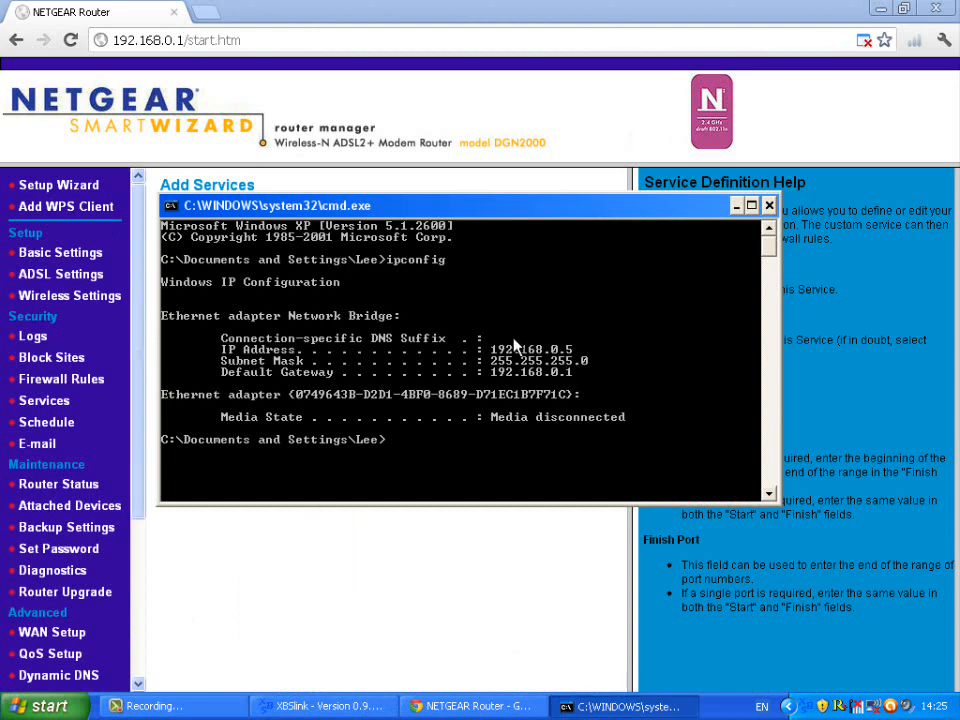
mouse_move(251, 367)
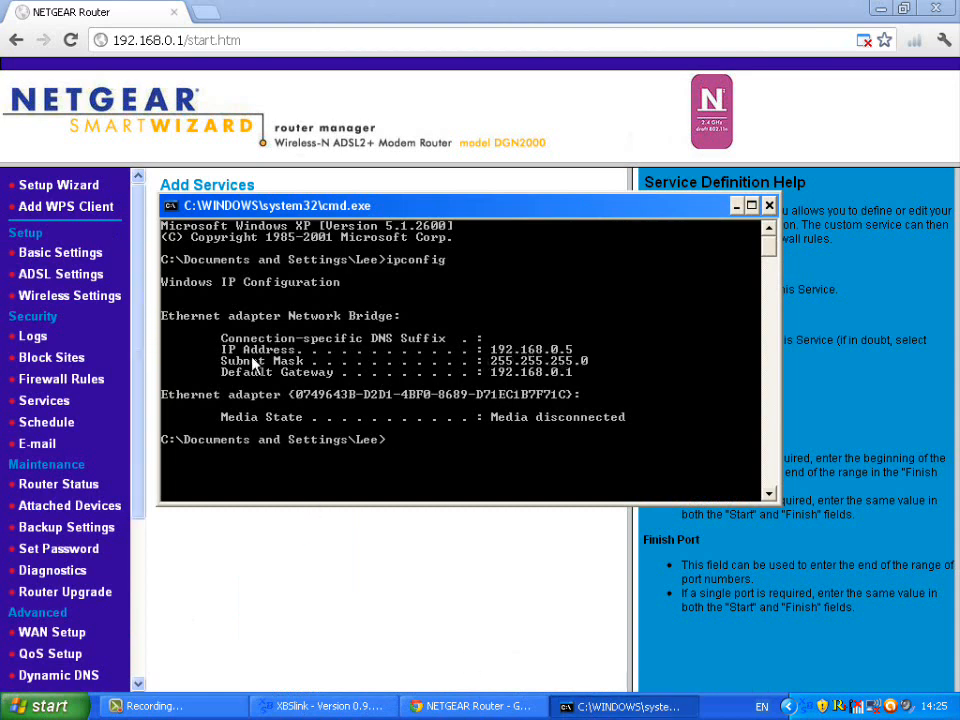
mouse_move(545, 356)
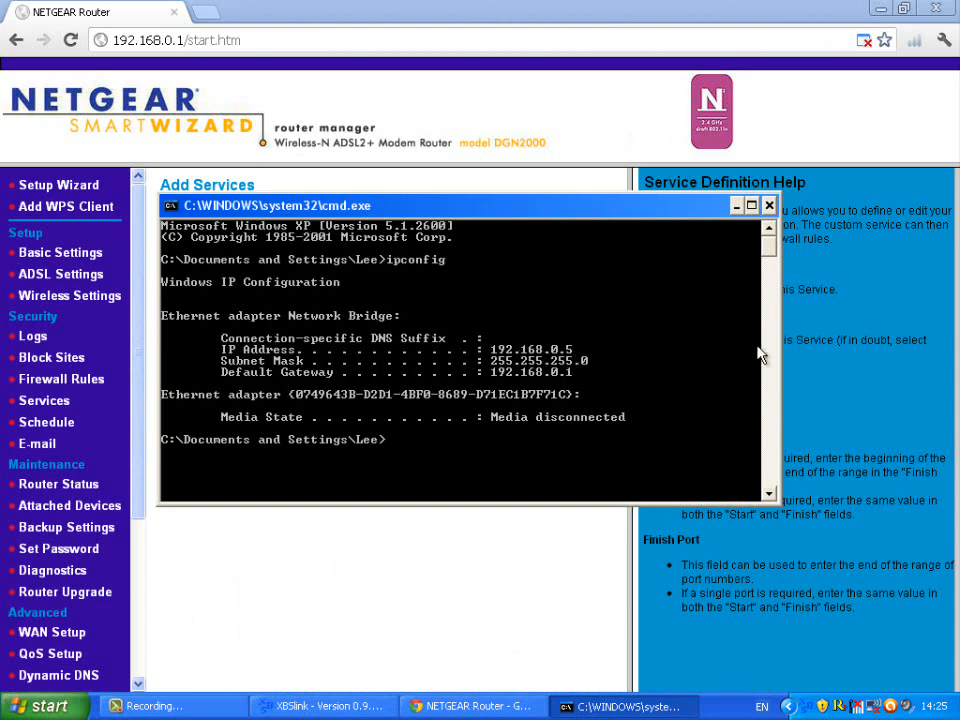
mouse_move(340, 492)
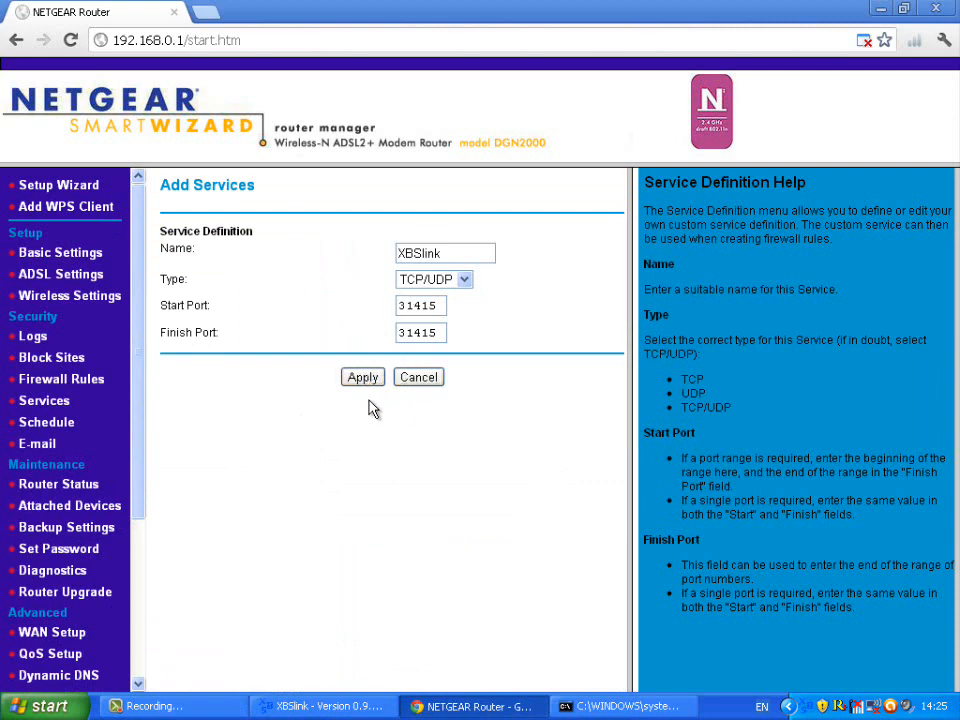
Apply the Add Services form and confirm XBSlink (TCP/UDP 31415) appears in the Service Table.
click(362, 377)
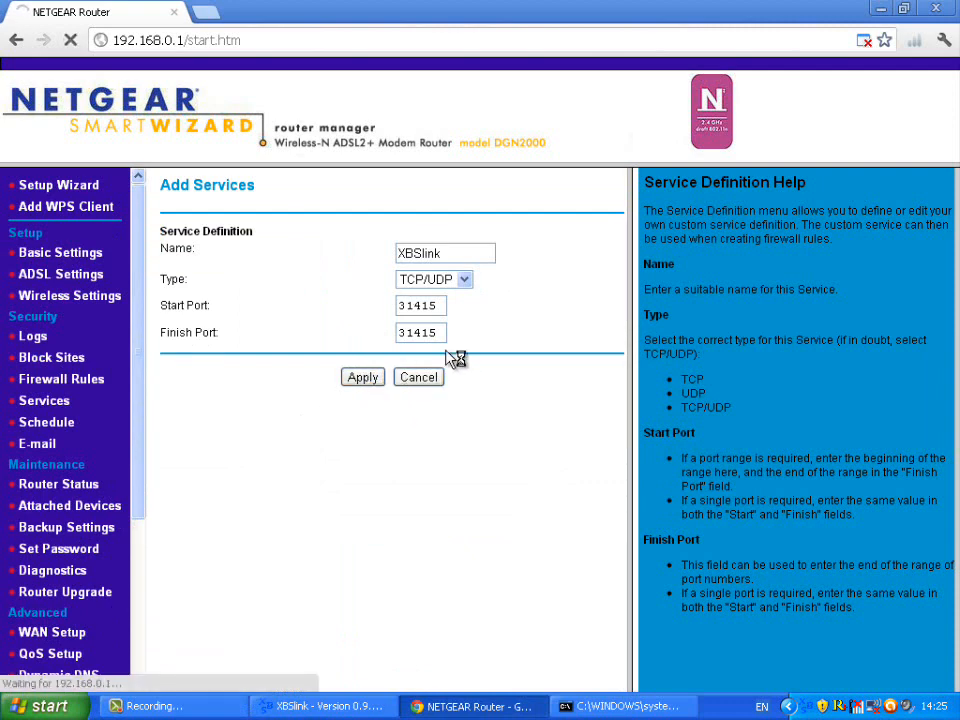
click(362, 377)
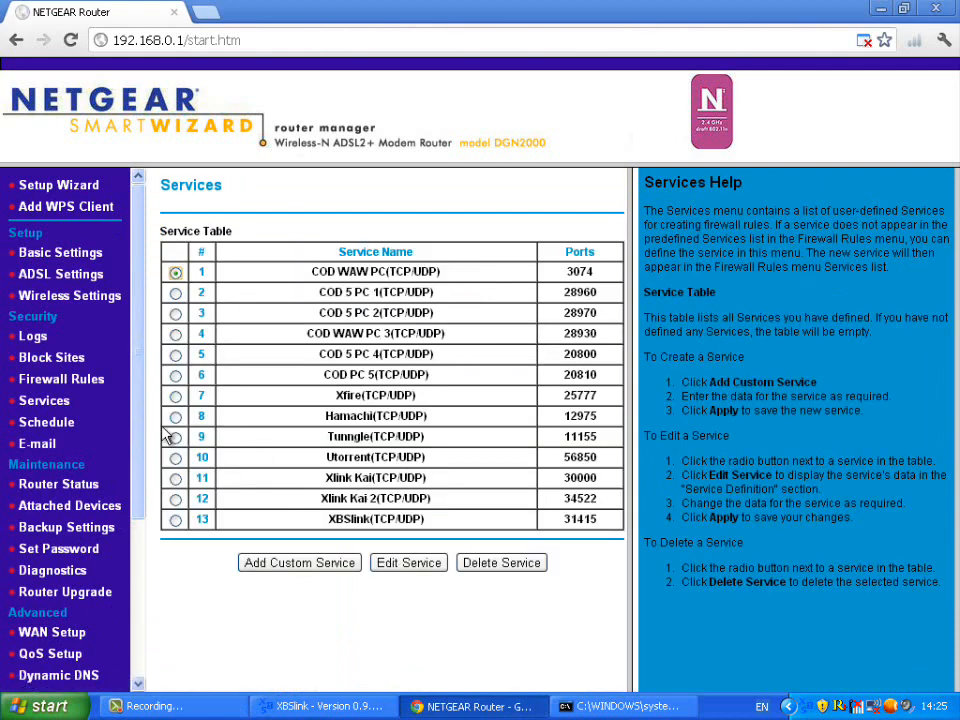
scroll(down, 3)
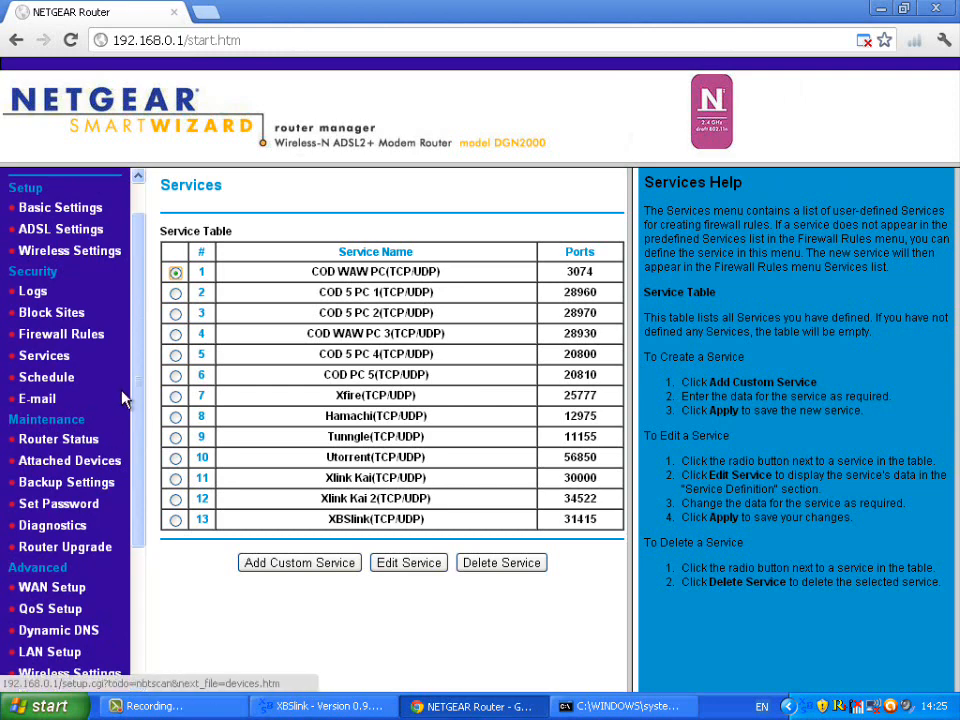
scroll(down, 3)
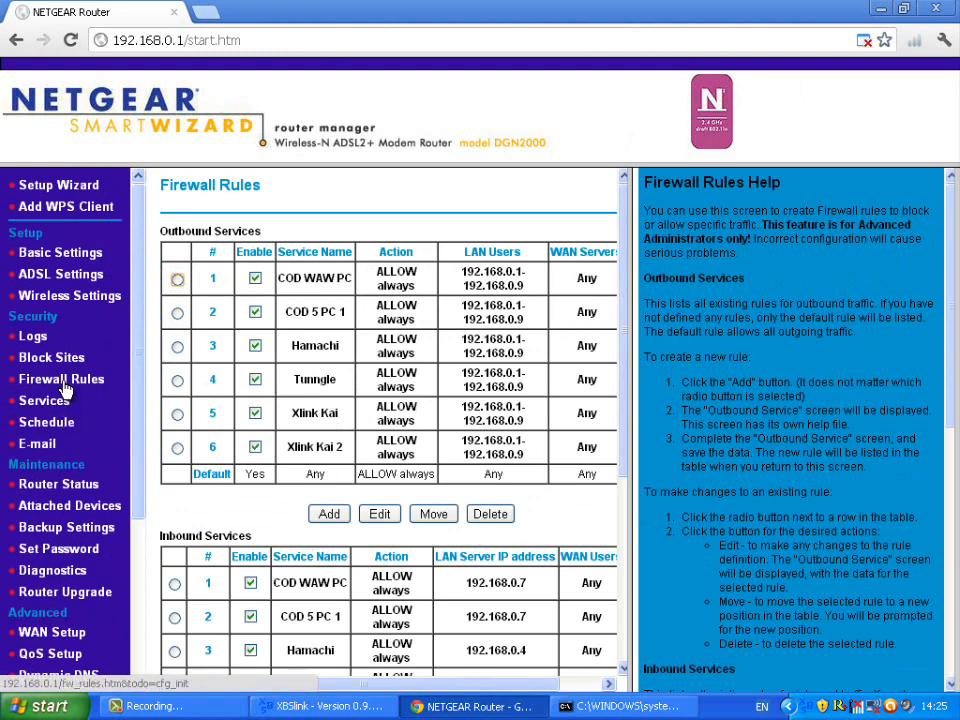
mouse_move(108, 399)
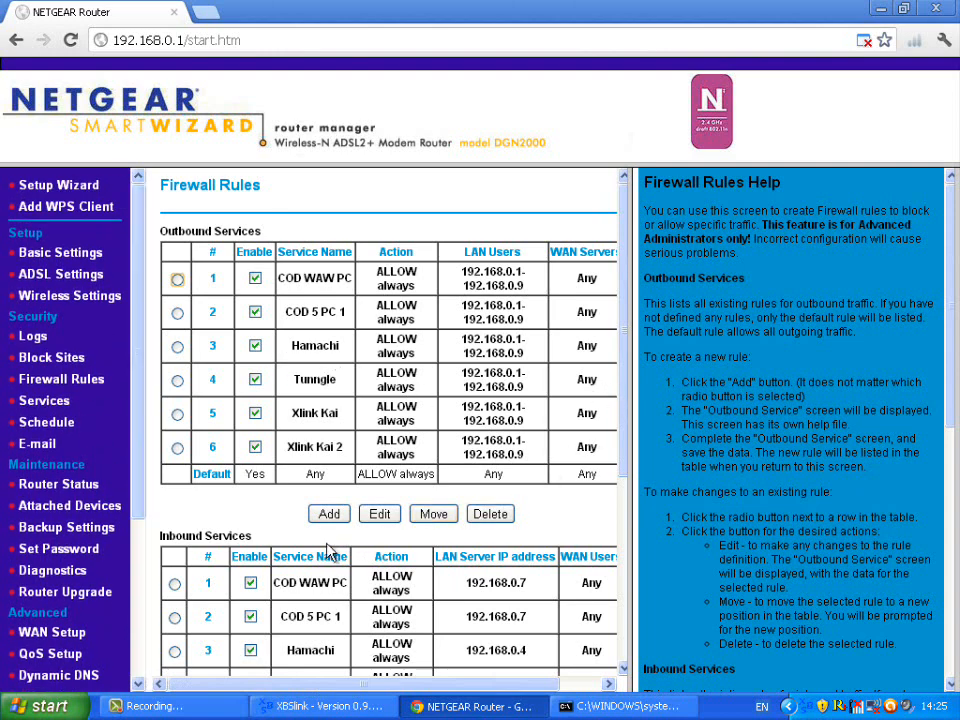
Scroll the Firewall Rules page down to the Outbound and Inbound Services tables.
scroll(down, 3)
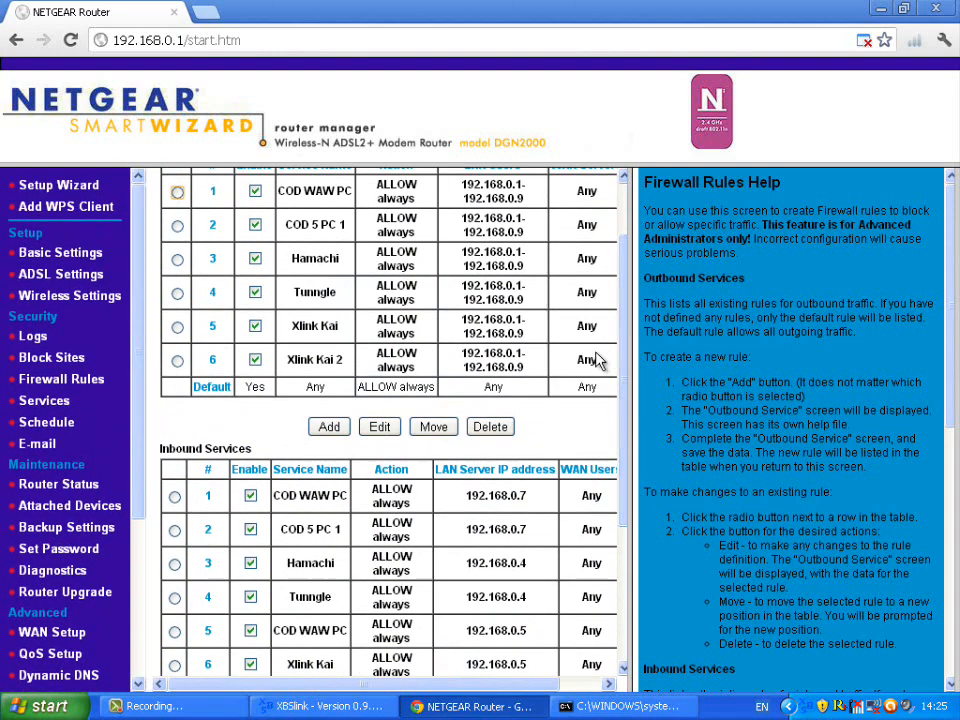
mouse_move(615, 351)
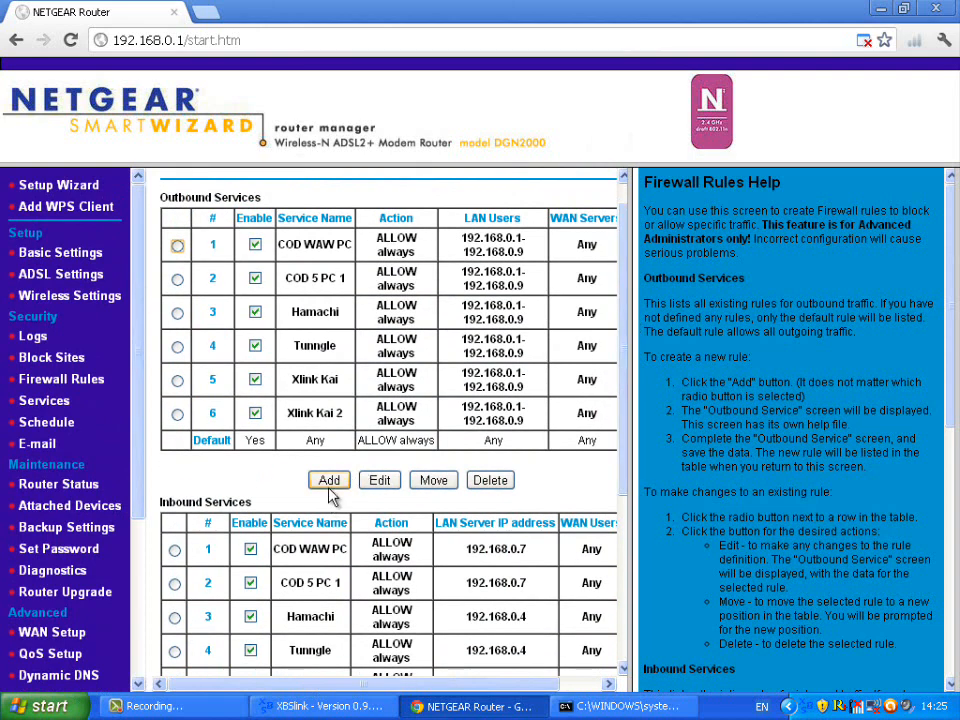
mouse_move(630, 312)
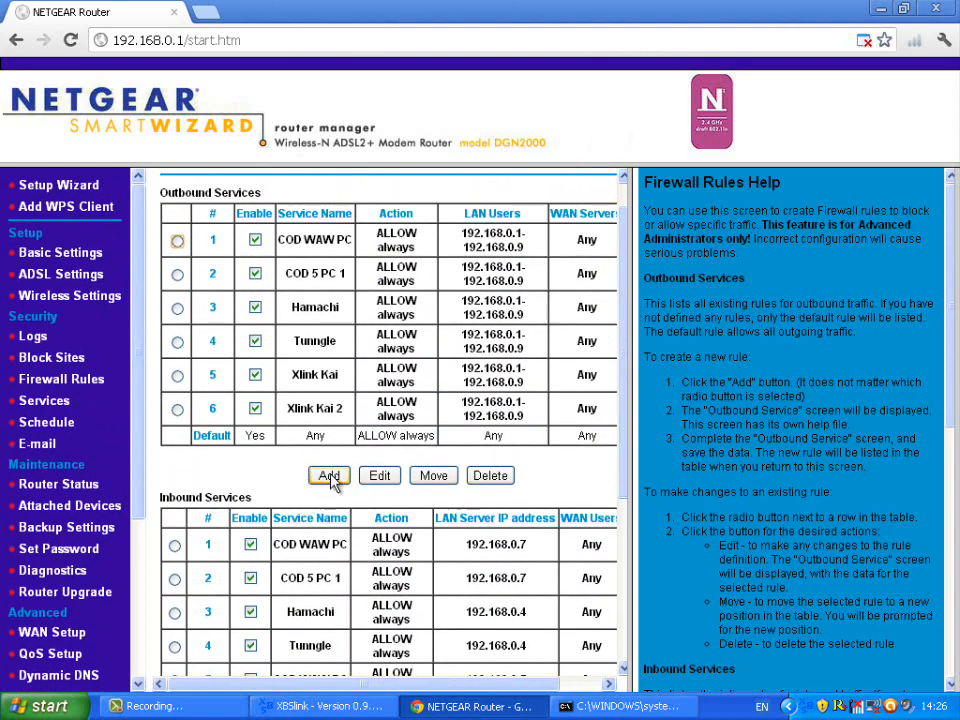
Start a new outbound rule for XBSlink (TCP/UDP:31415), ALLOW always, limited to a LAN address range.
click(329, 475)
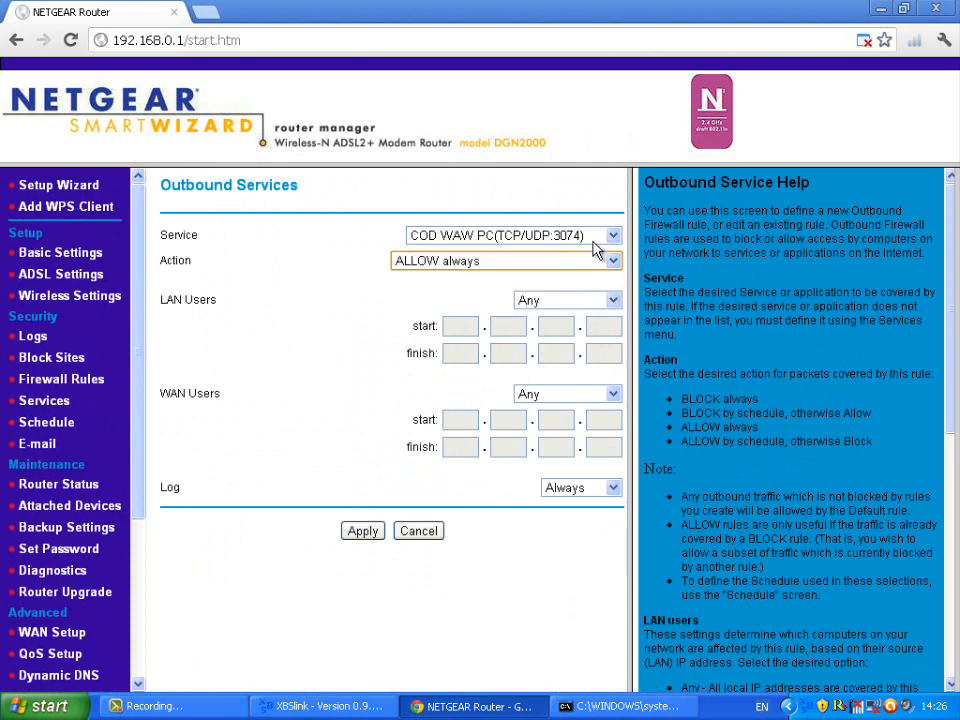
click(610, 235)
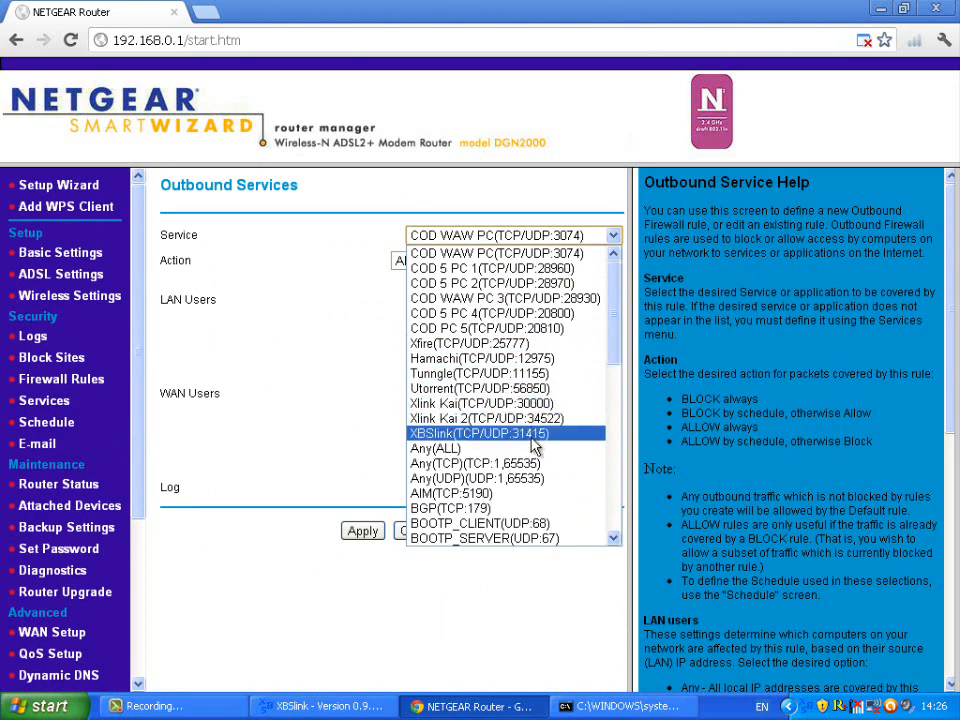
click(477, 433)
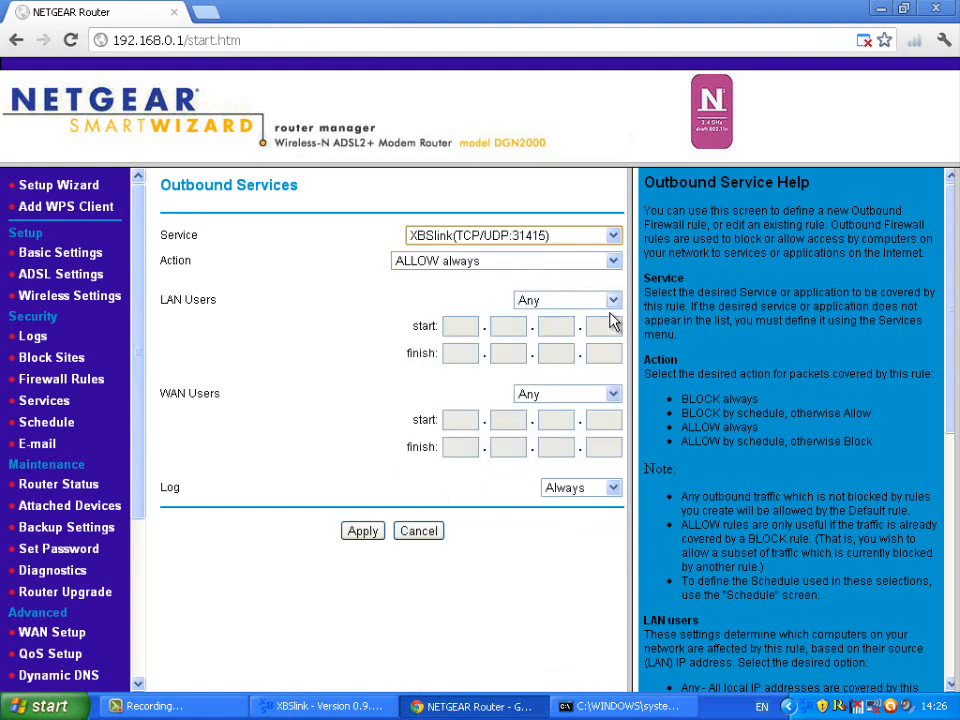
click(567, 299)
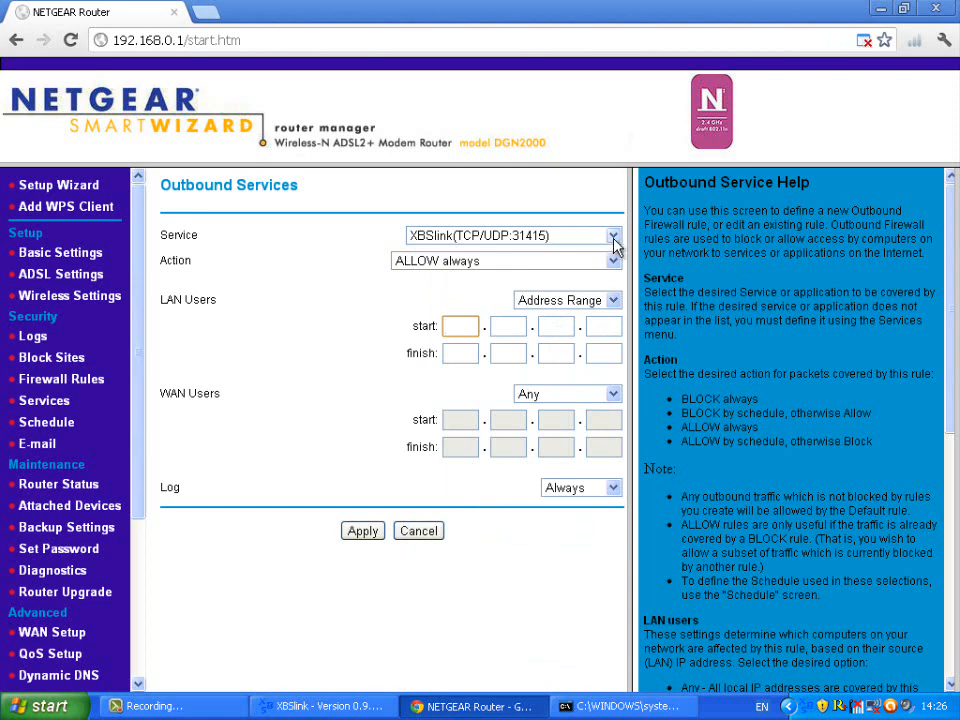
Enter the LAN range 192.168.0.1 through 192.168.0.9 and choose the rule's Log setting.
click(612, 236)
text(0)
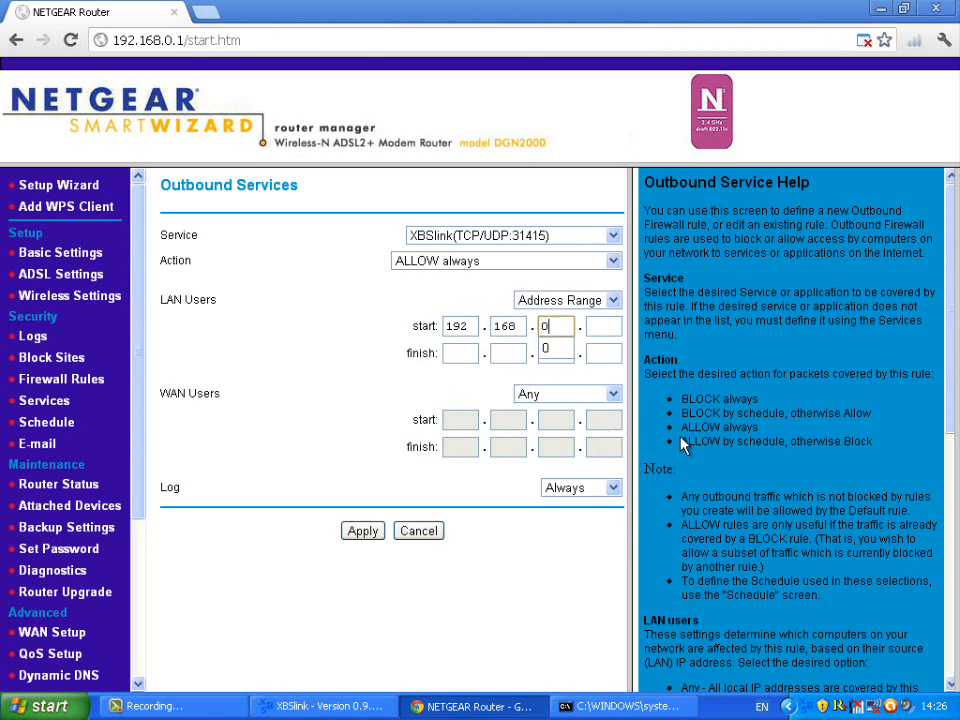
text(1)
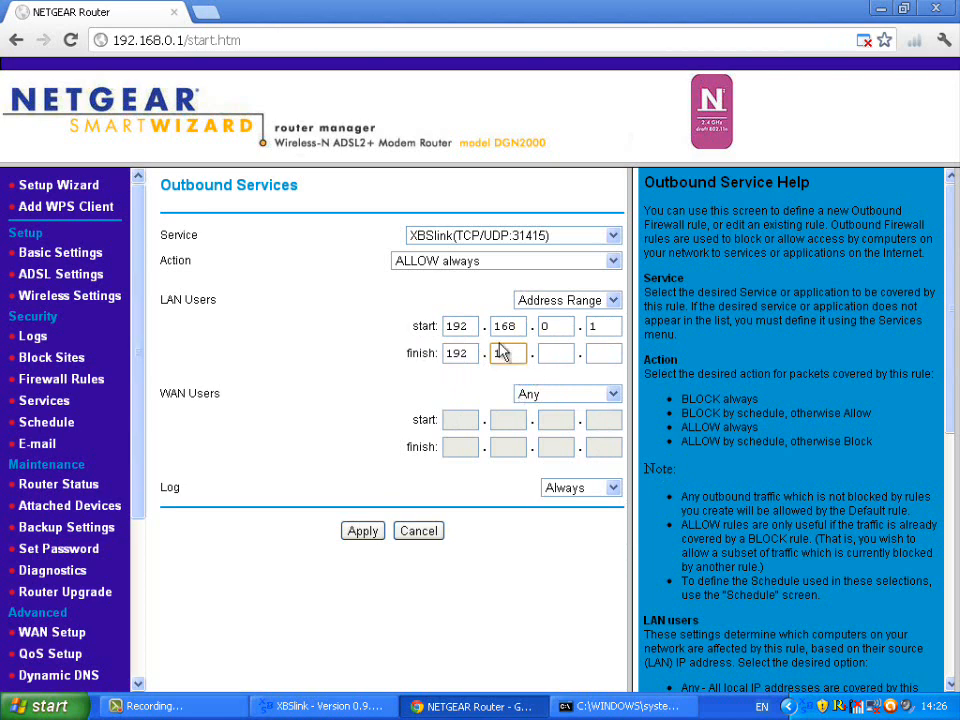
text(168)
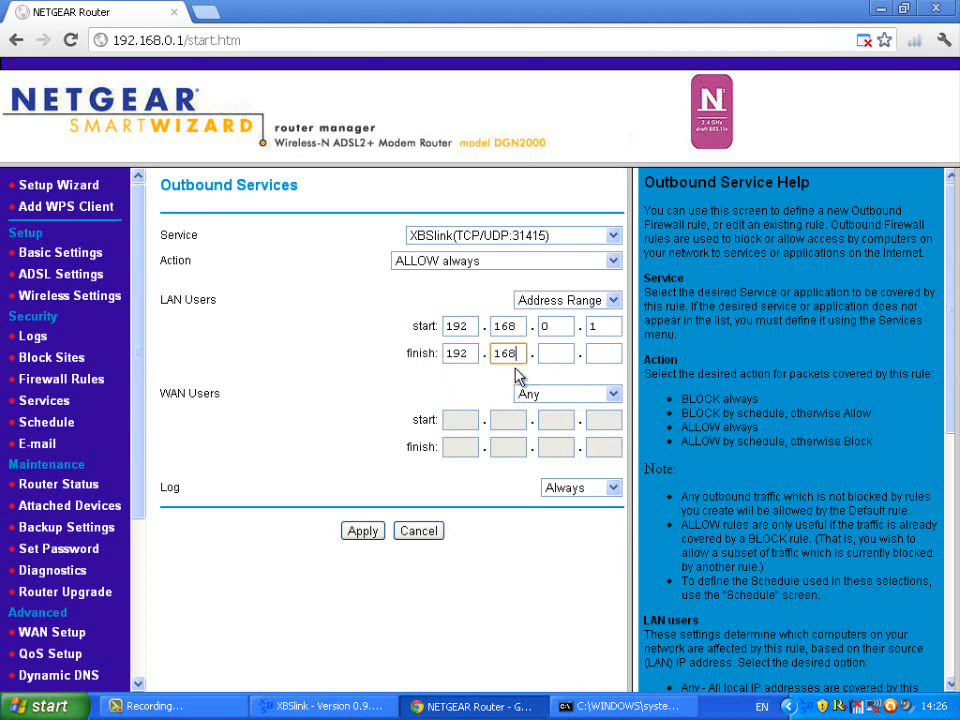
click(556, 353)
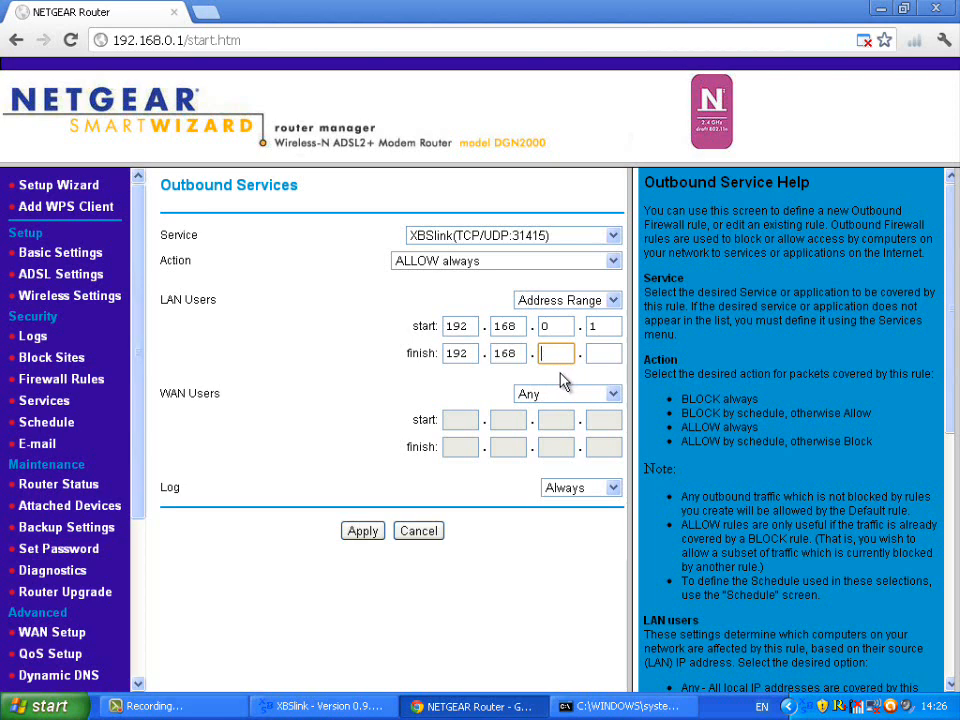
text(0)
click(604, 353)
text(9)
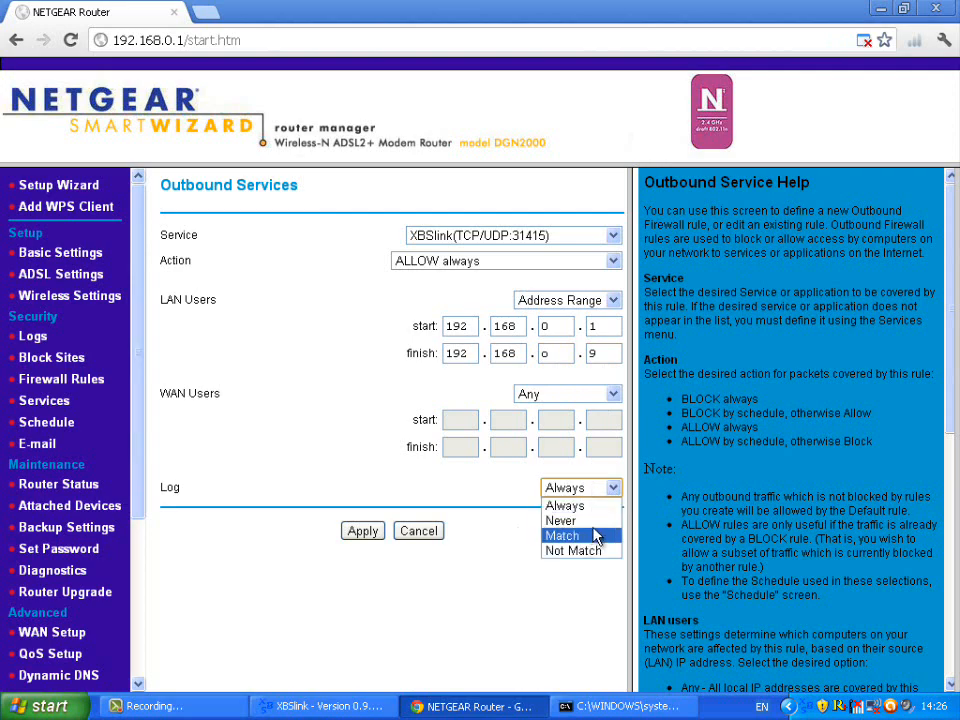
click(560, 520)
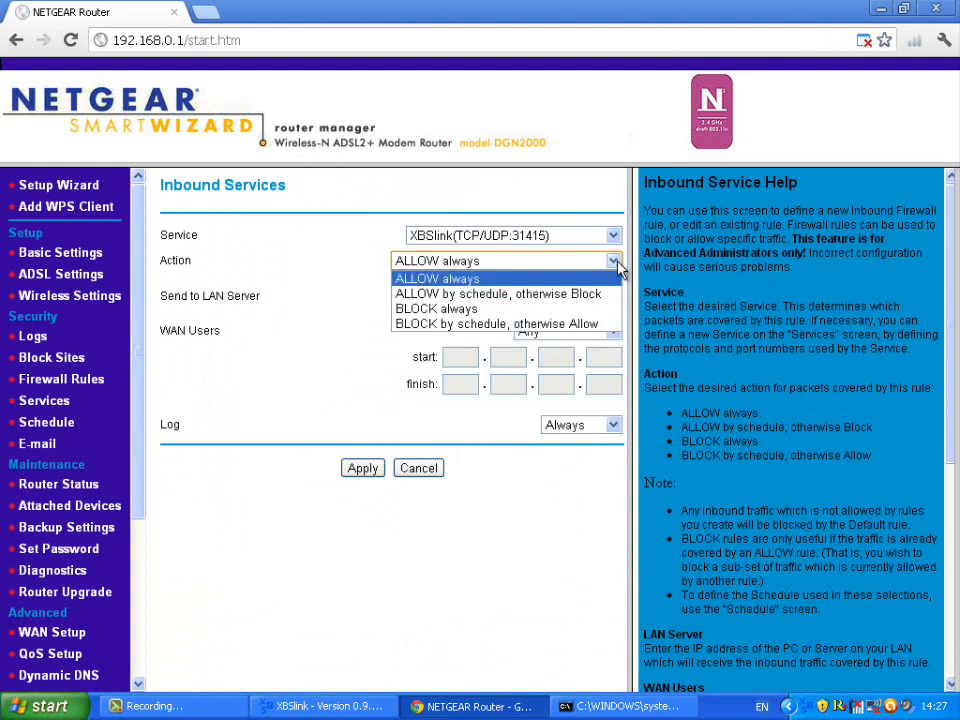
Enter the inbound XBSlink rule's LAN server address 192.168.5.
click(436, 278)
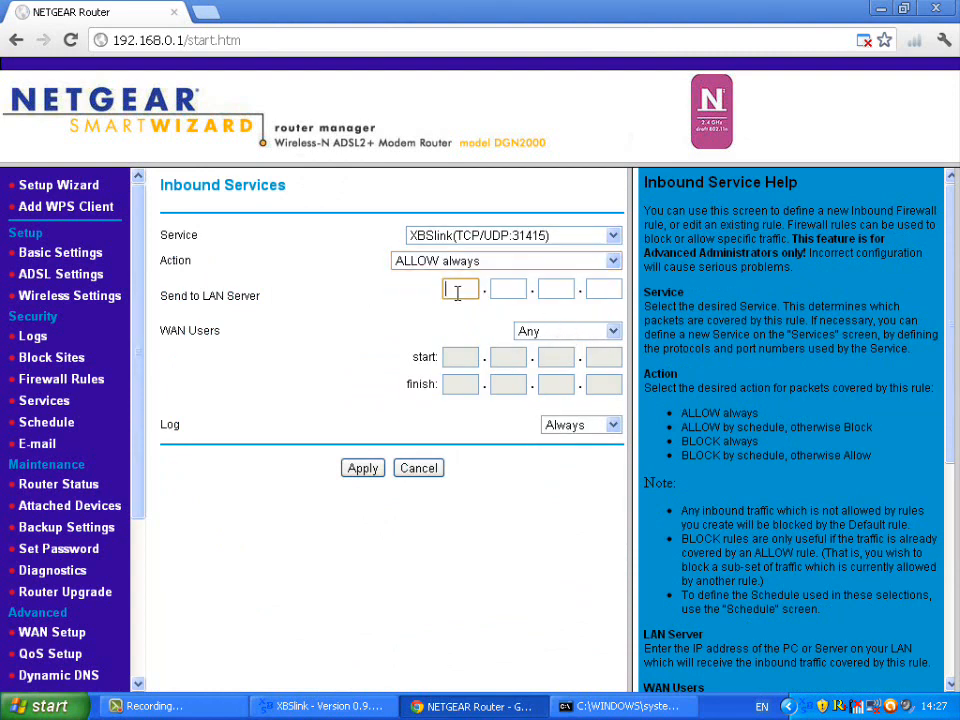
text(192)
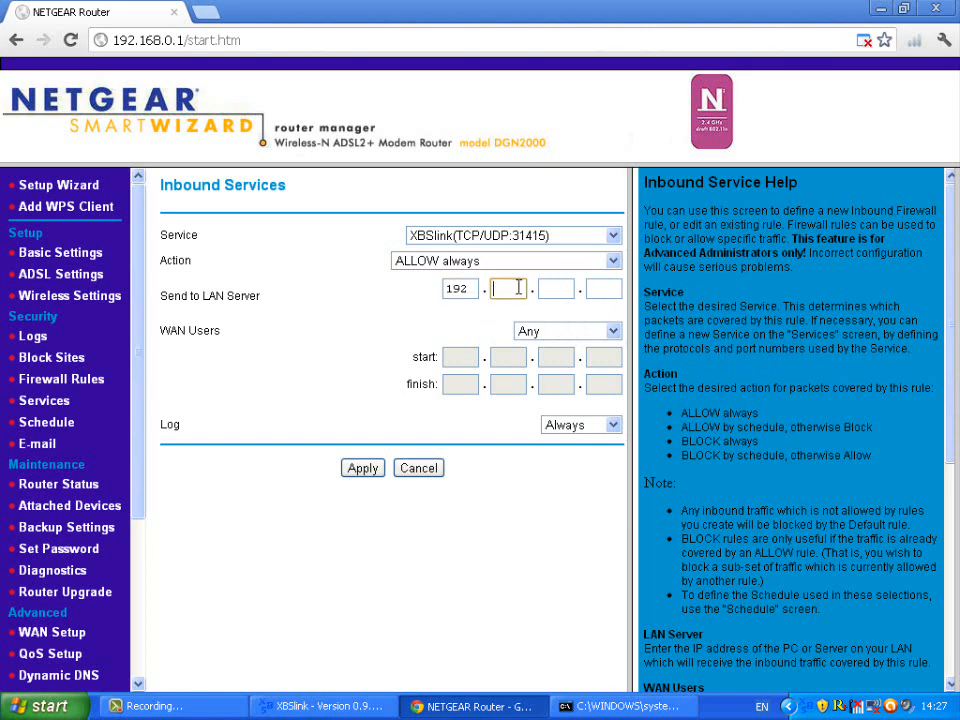
text(168)
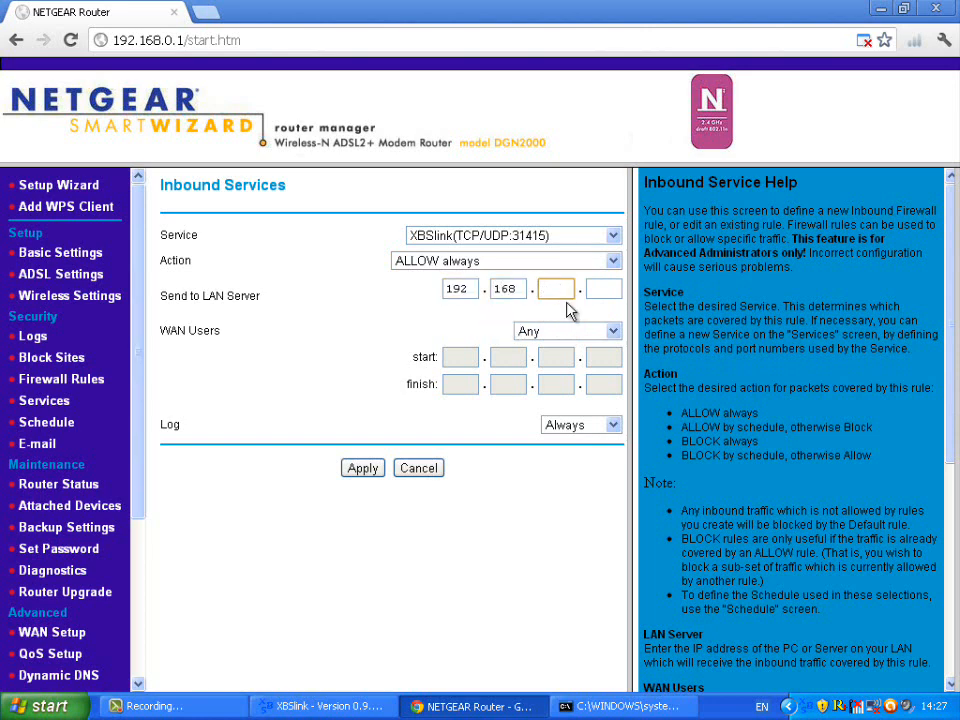
text(5)
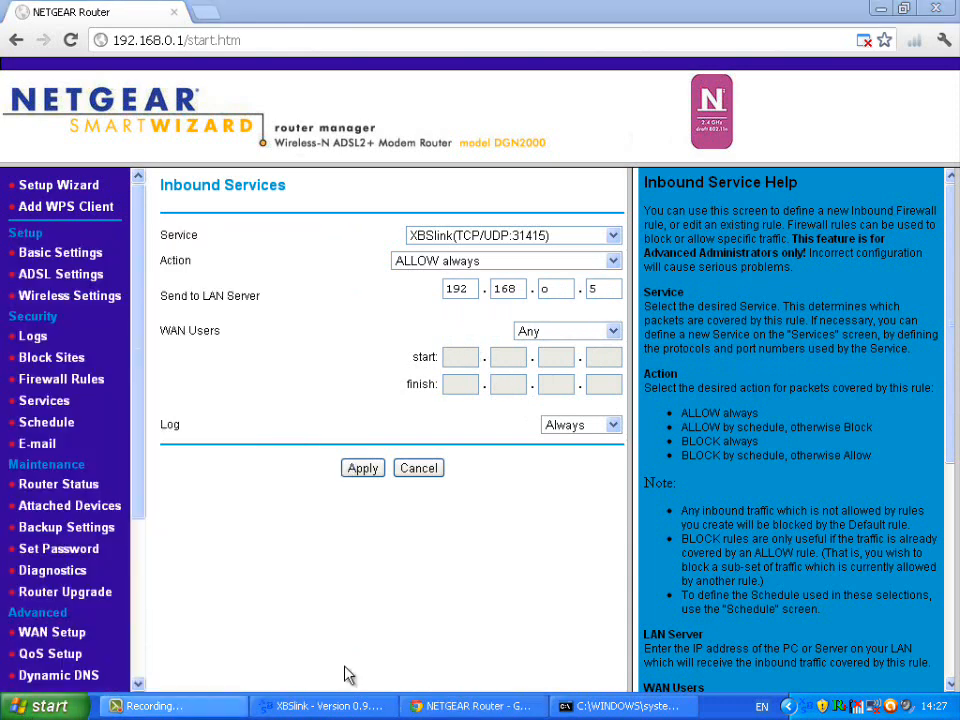
Set Log to Never, apply the inbound rule and dismiss the invalid IP alert.
click(617, 704)
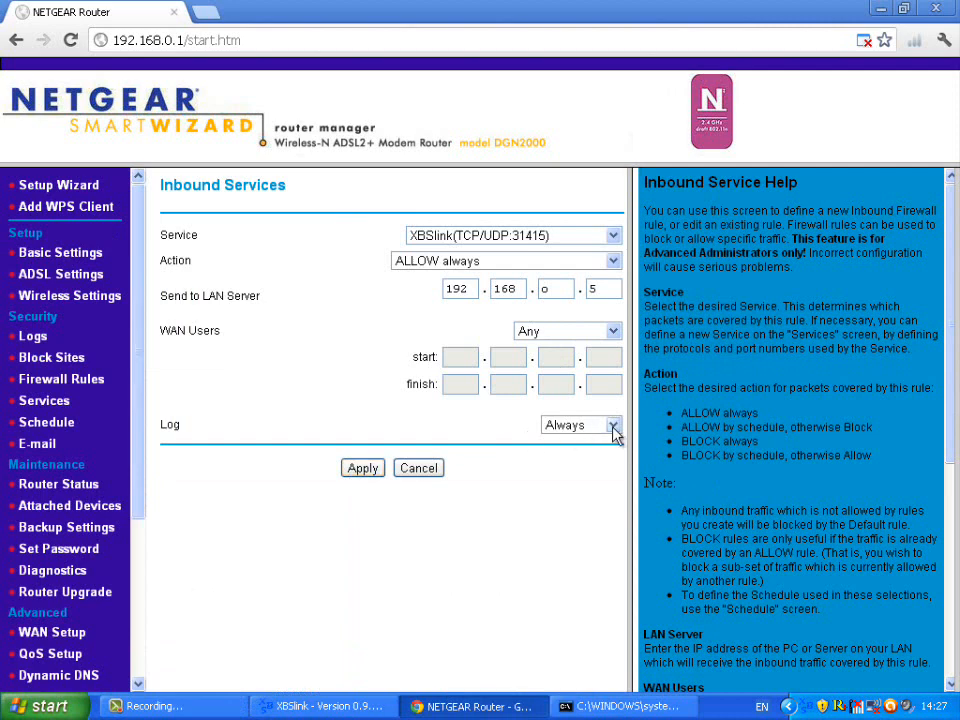
click(362, 468)
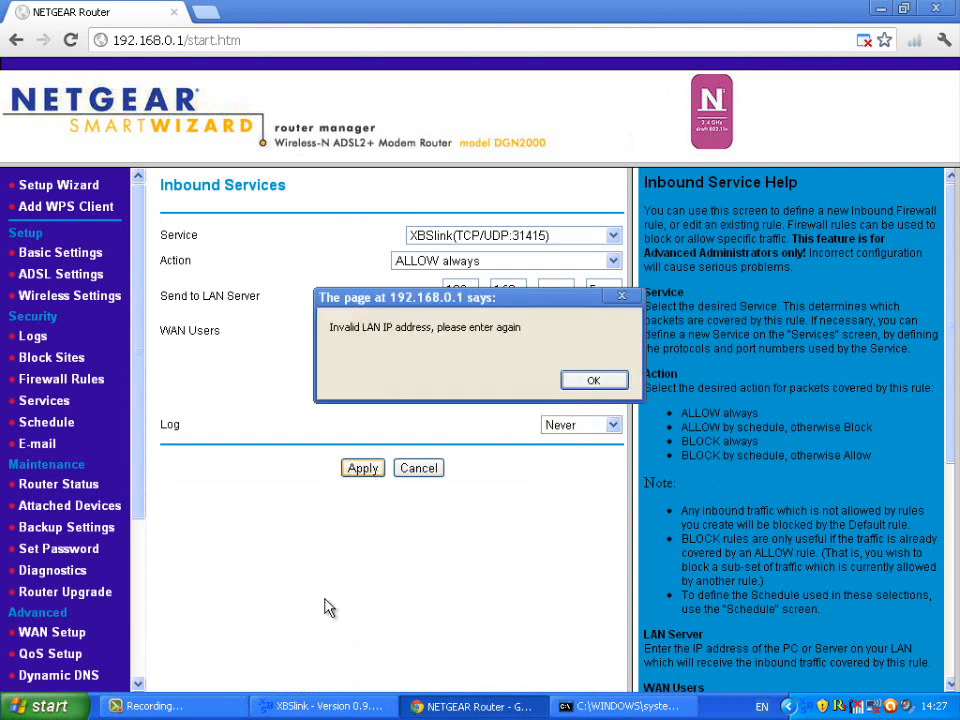
mouse_move(605, 376)
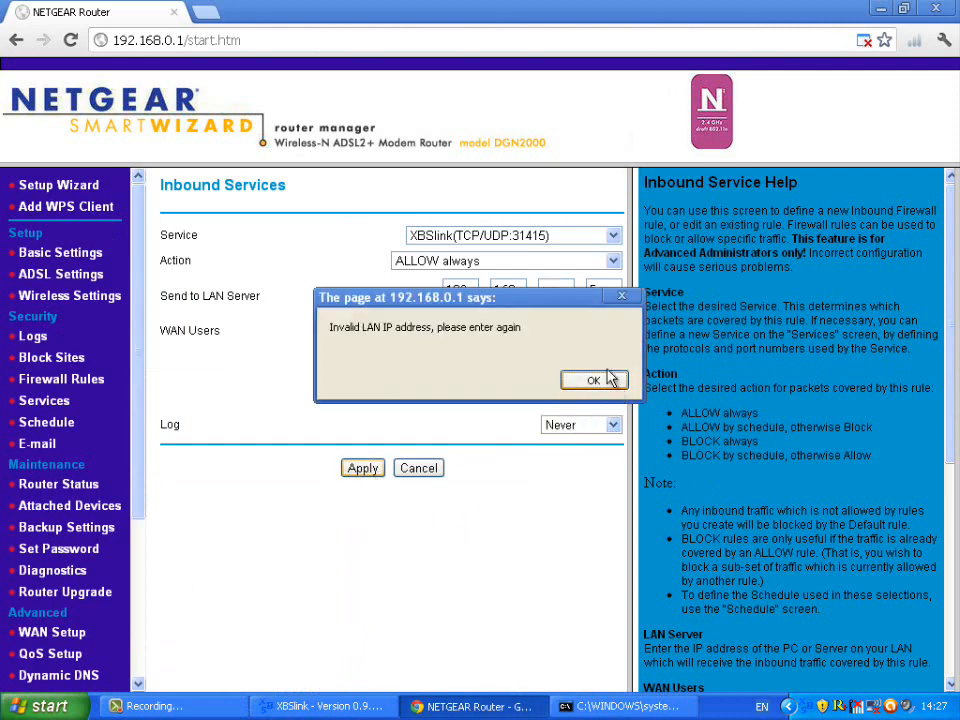
click(594, 380)
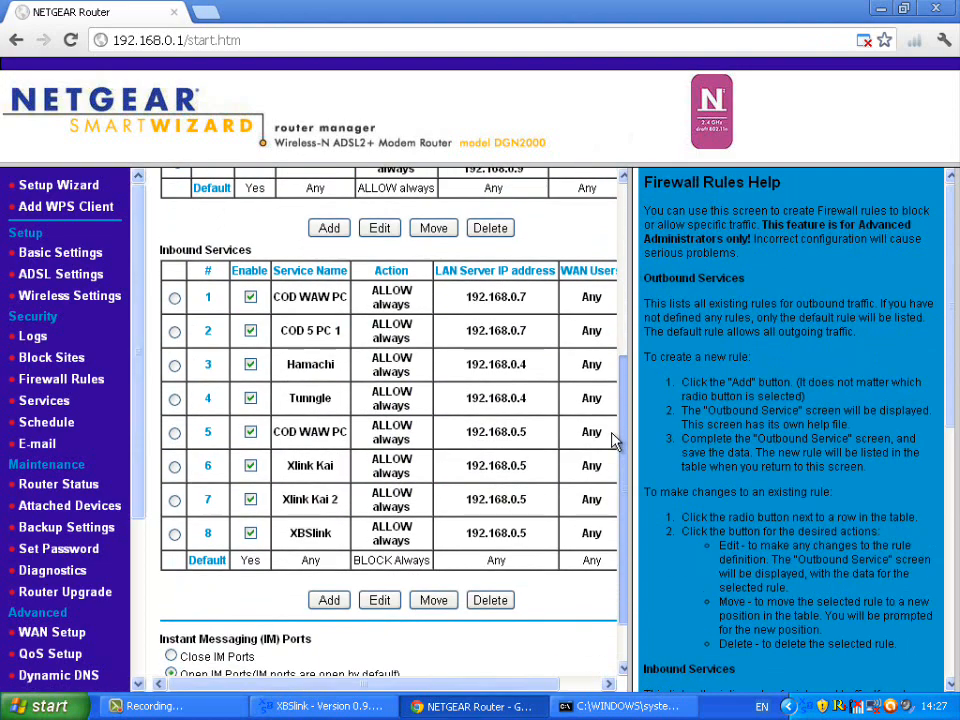
Scroll the Firewall Rules tables to check both outbound and inbound XBSlink entries.
scroll(up, 3)
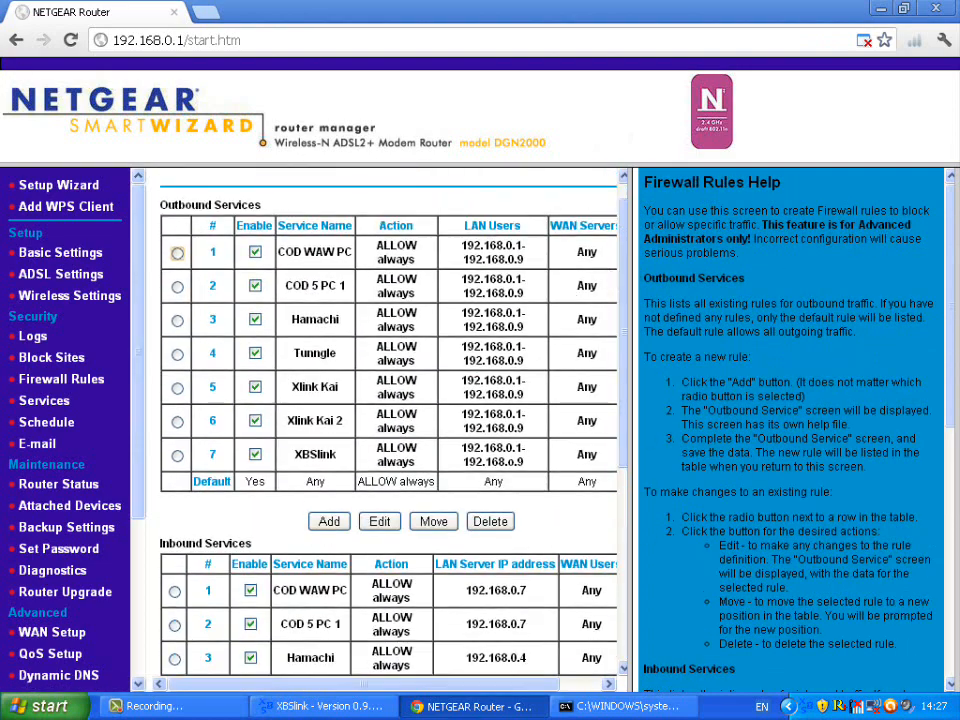
scroll(down, 3)
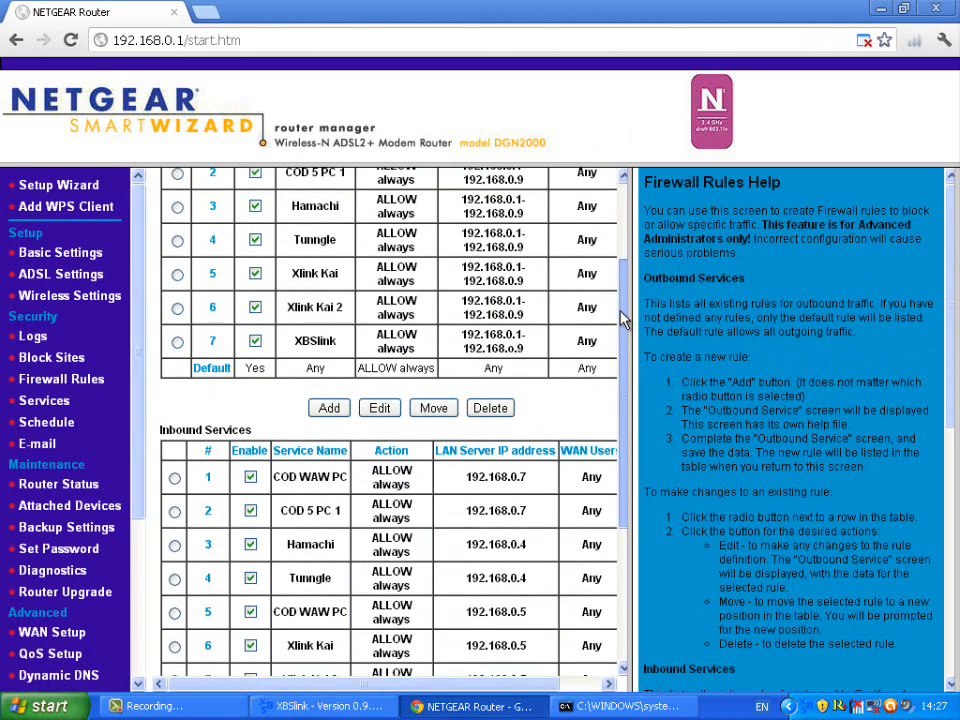
scroll(up, 3)
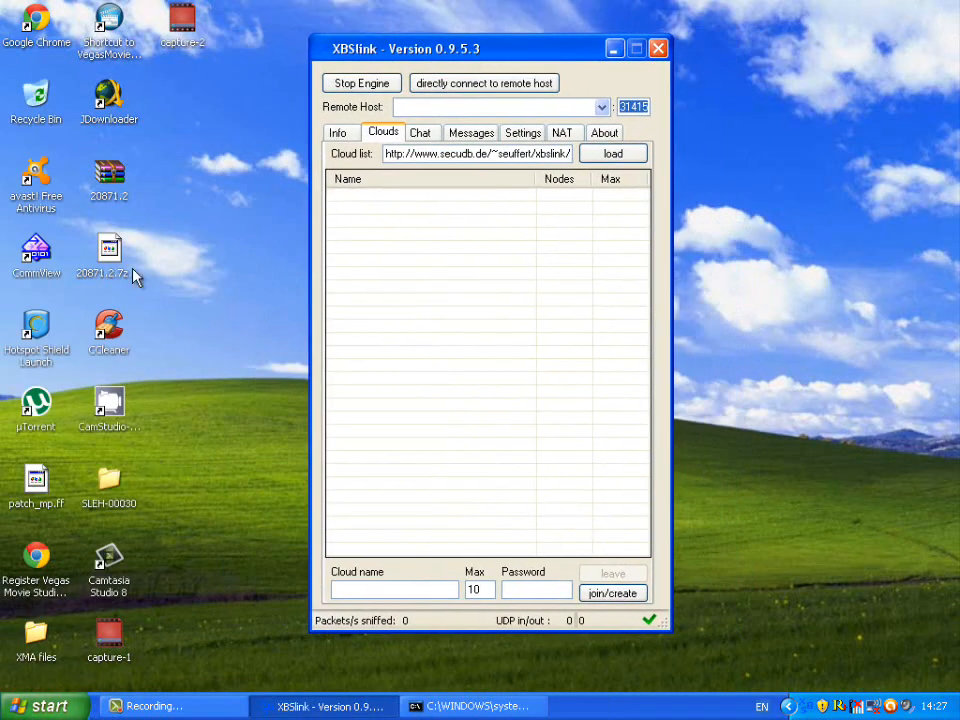
Reach Windows Firewall's Exceptions list from the Start menu's Control Panel and locate XBSlink.
click(44, 705)
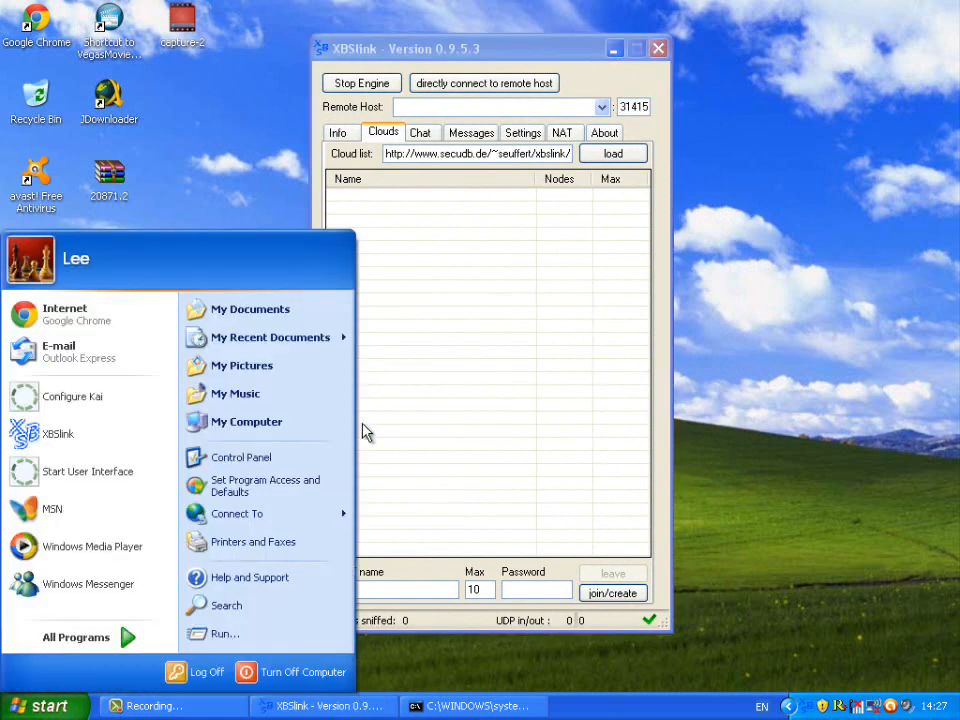
mouse_move(240, 457)
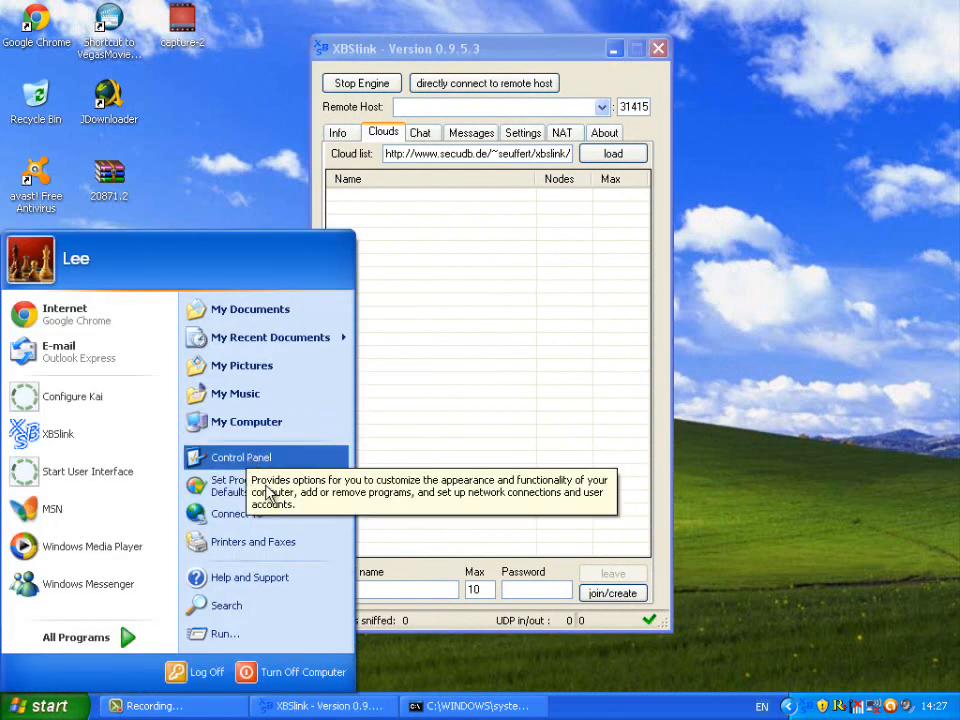
click(240, 457)
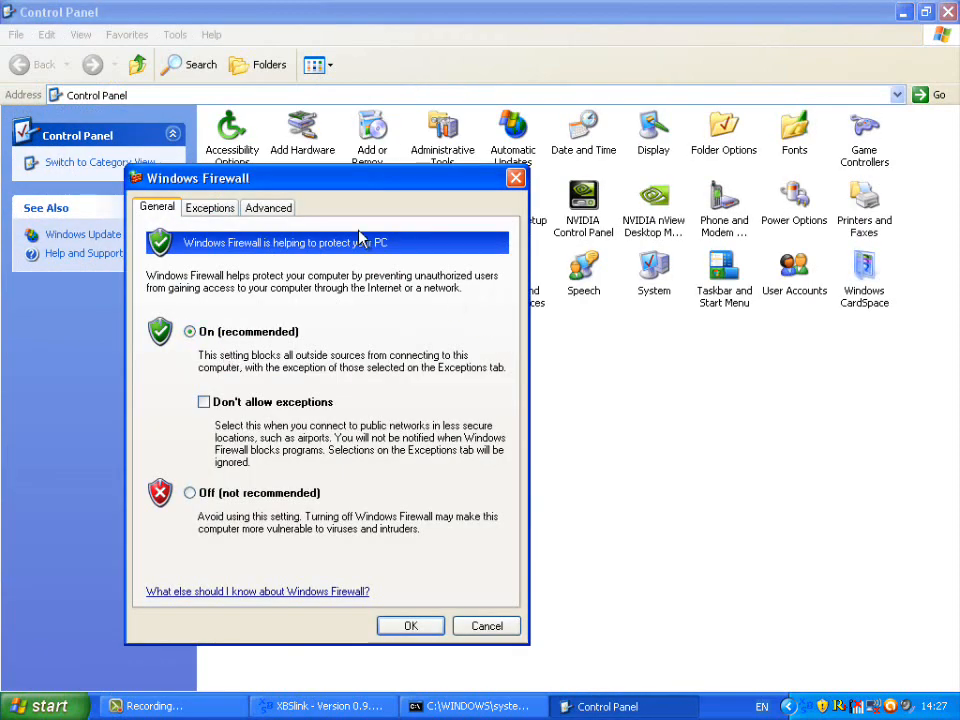
click(209, 207)
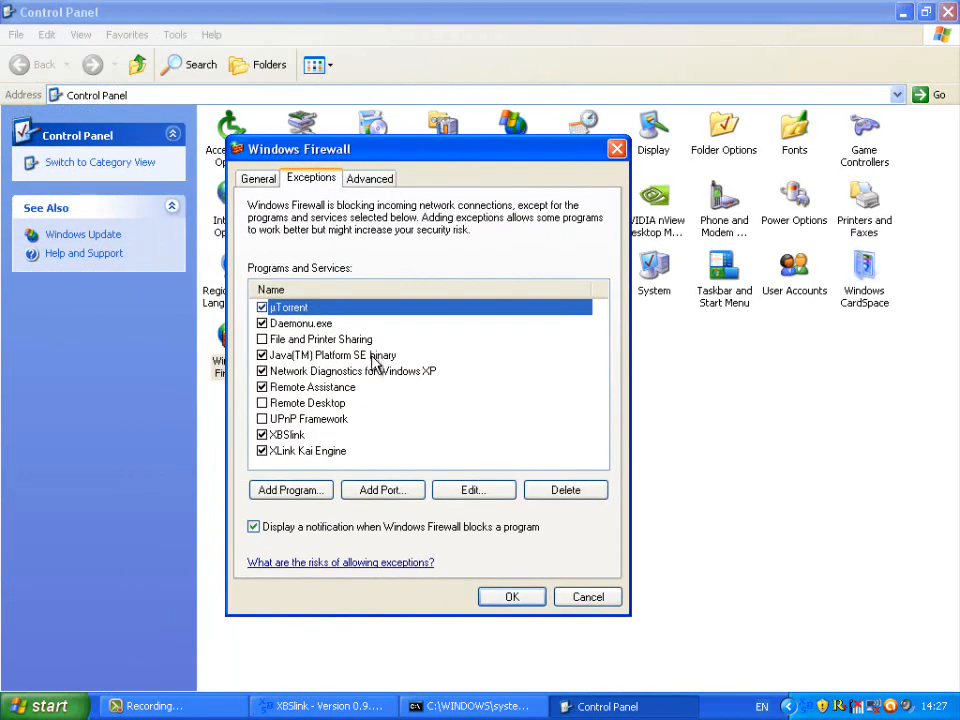
click(291, 434)
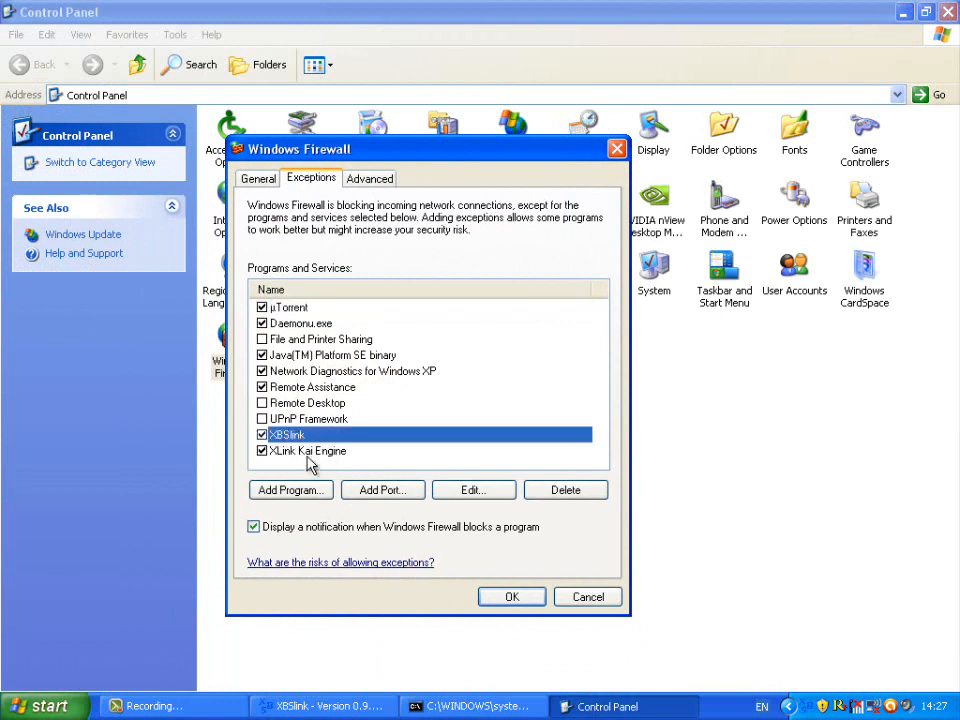
Toggle the XBSlink exception off and back on, review allowed programs, then close Control Panel.
click(262, 435)
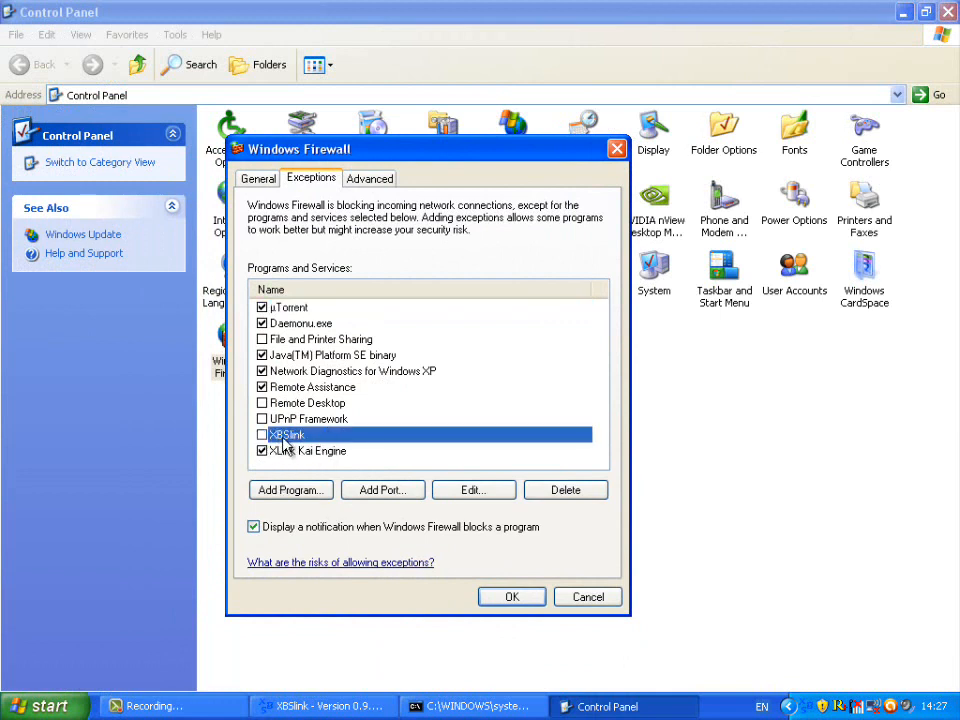
click(262, 435)
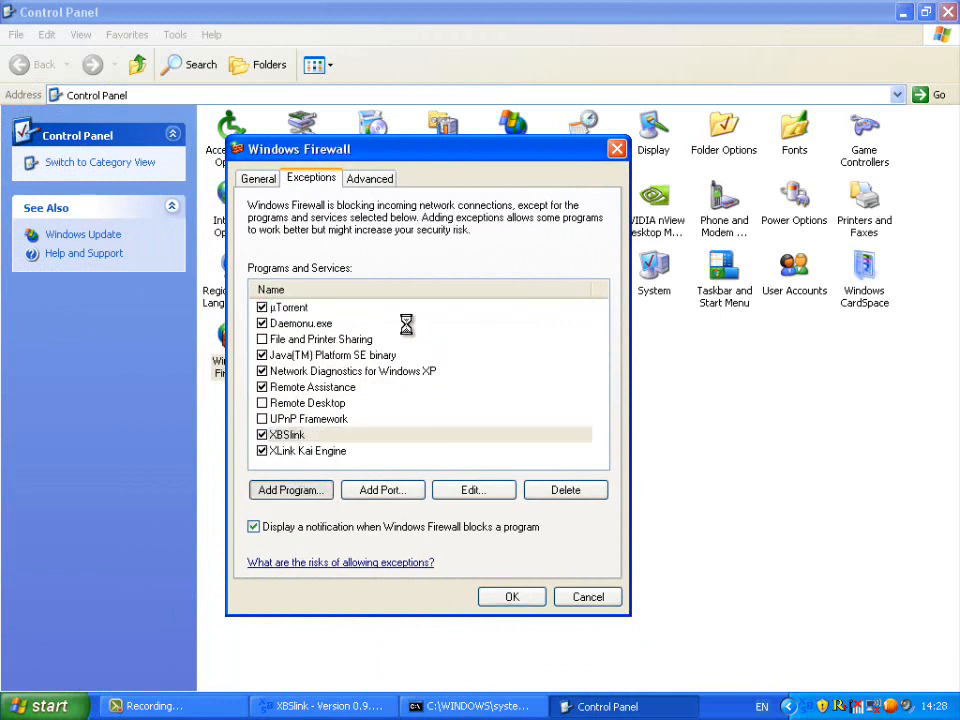
click(290, 490)
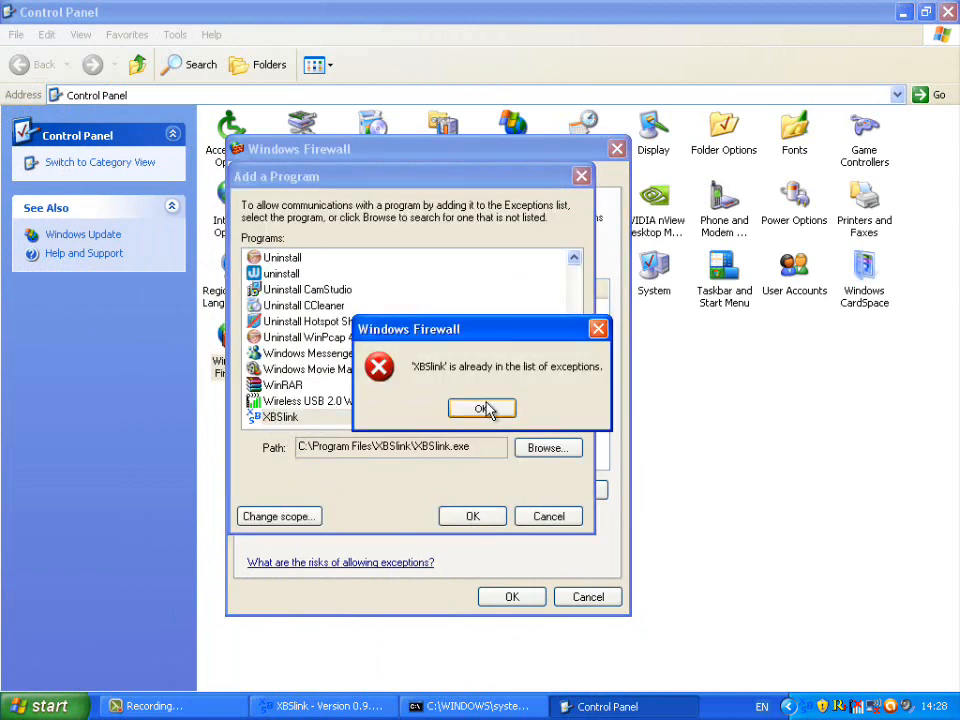
click(481, 408)
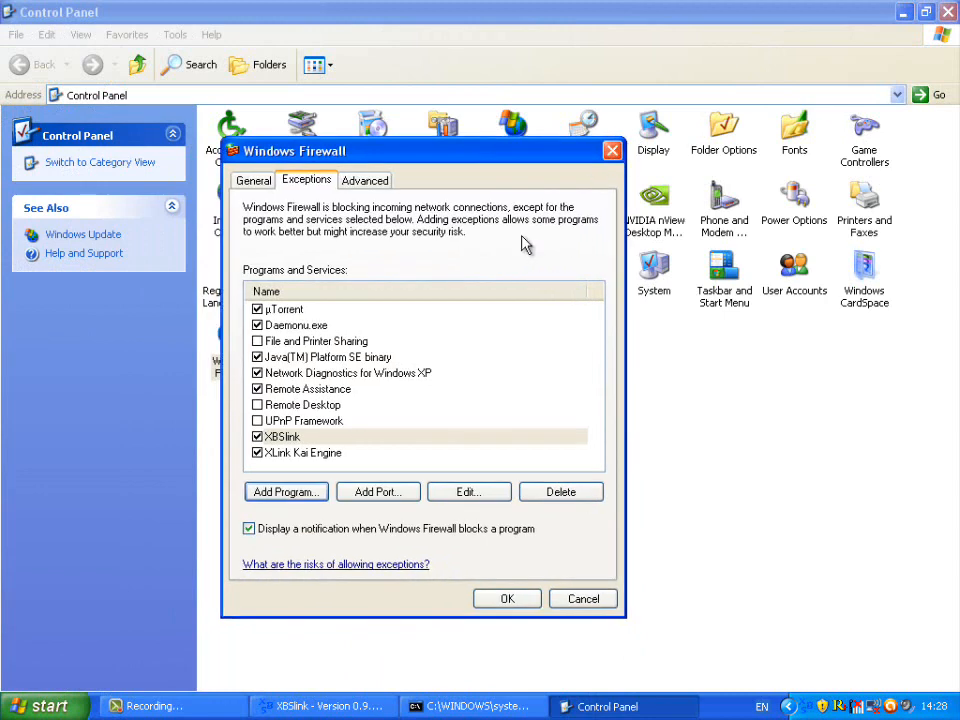
mouse_move(576, 208)
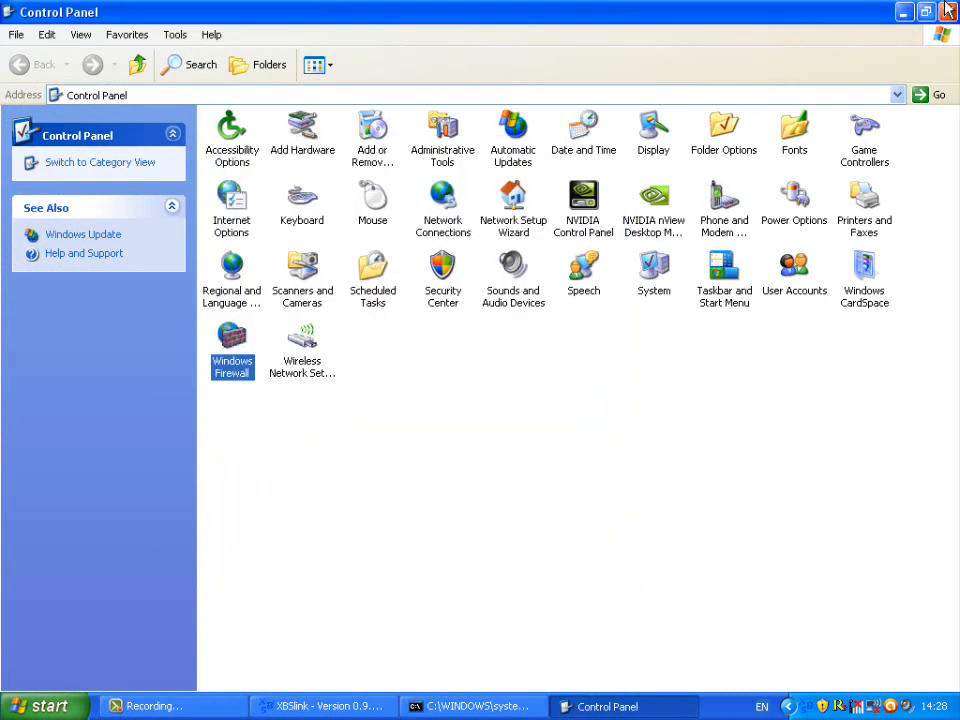
click(316, 706)
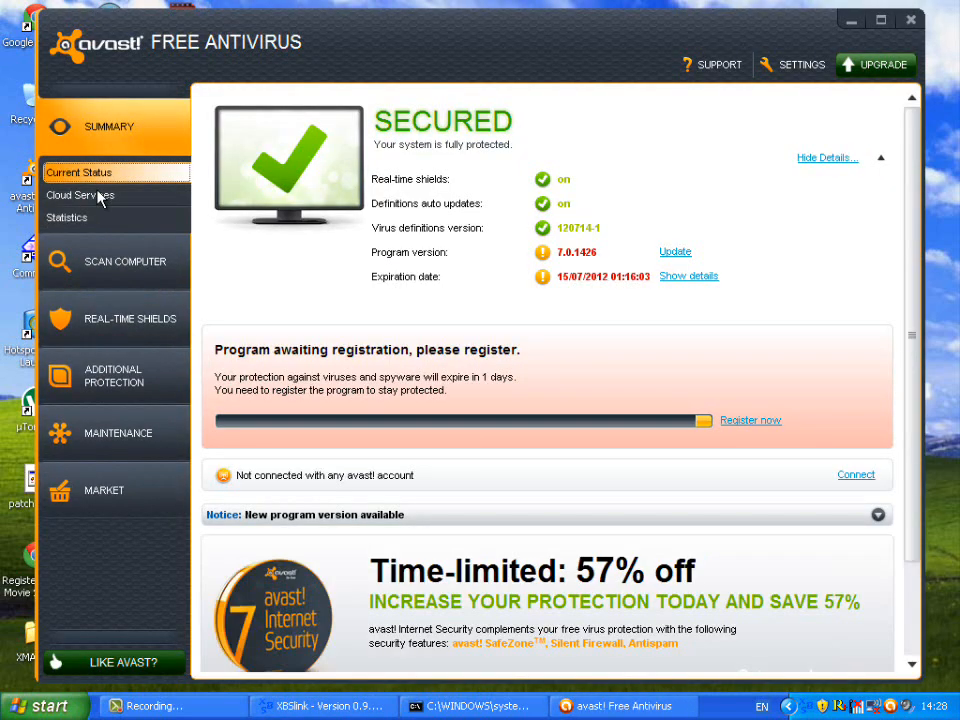
View avast!'s Cloud Services and Statistics pages, then close the antivirus window.
click(80, 195)
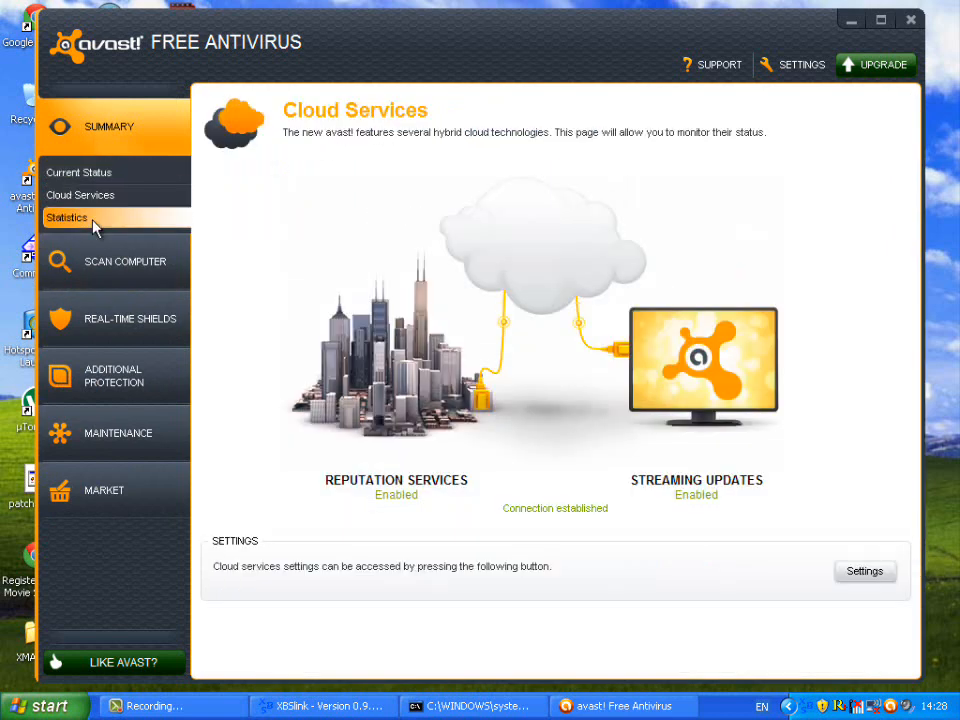
click(66, 217)
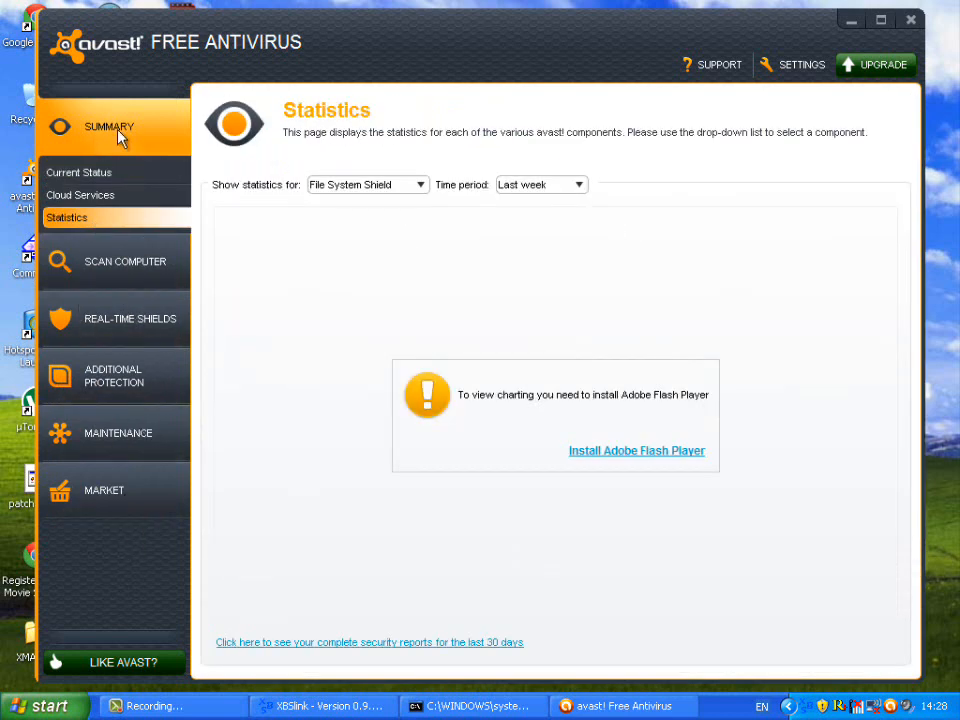
mouse_move(492, 201)
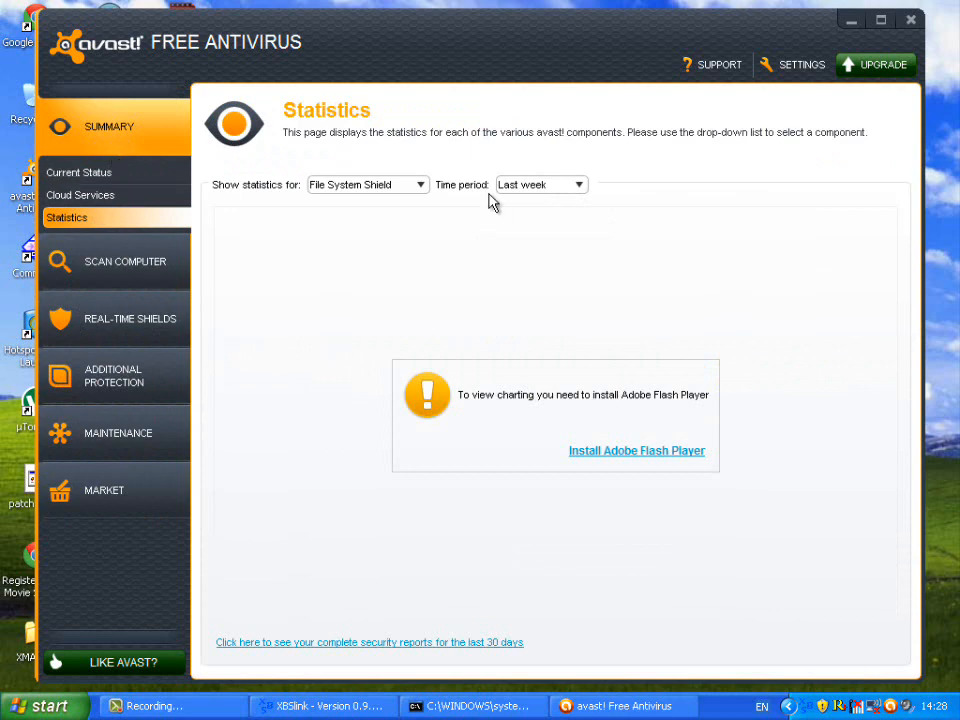
click(310, 705)
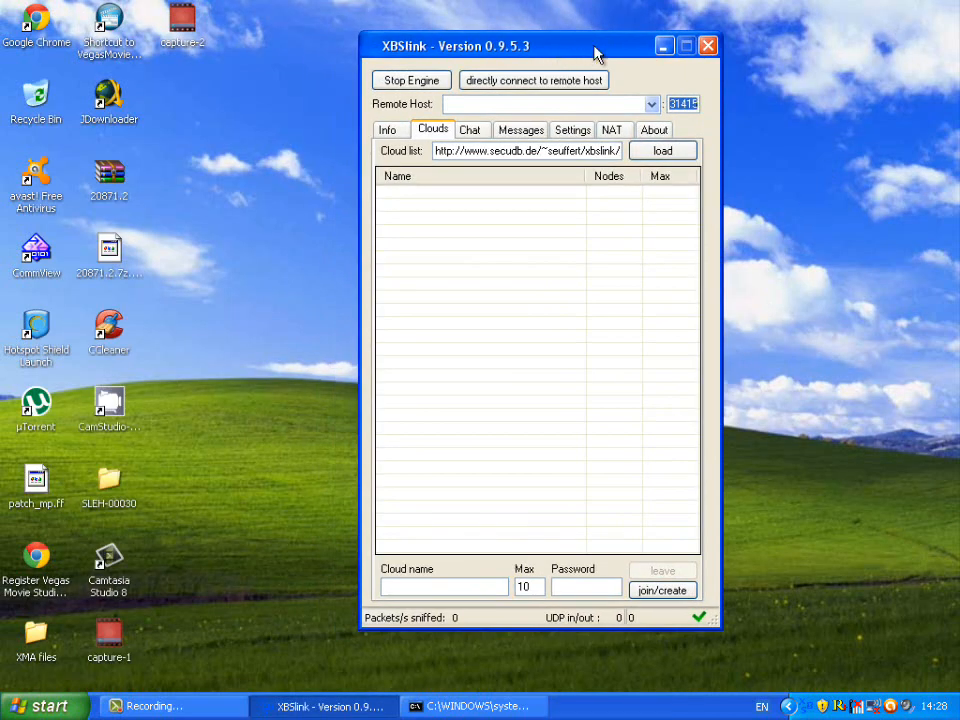
mouse_move(529, 431)
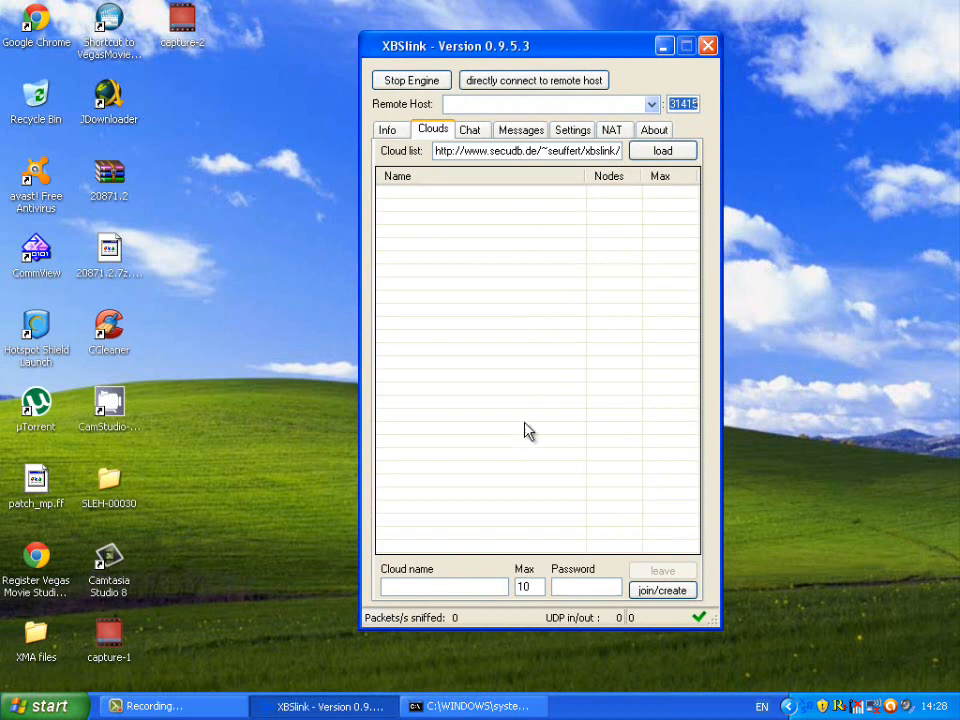
mouse_move(609, 47)
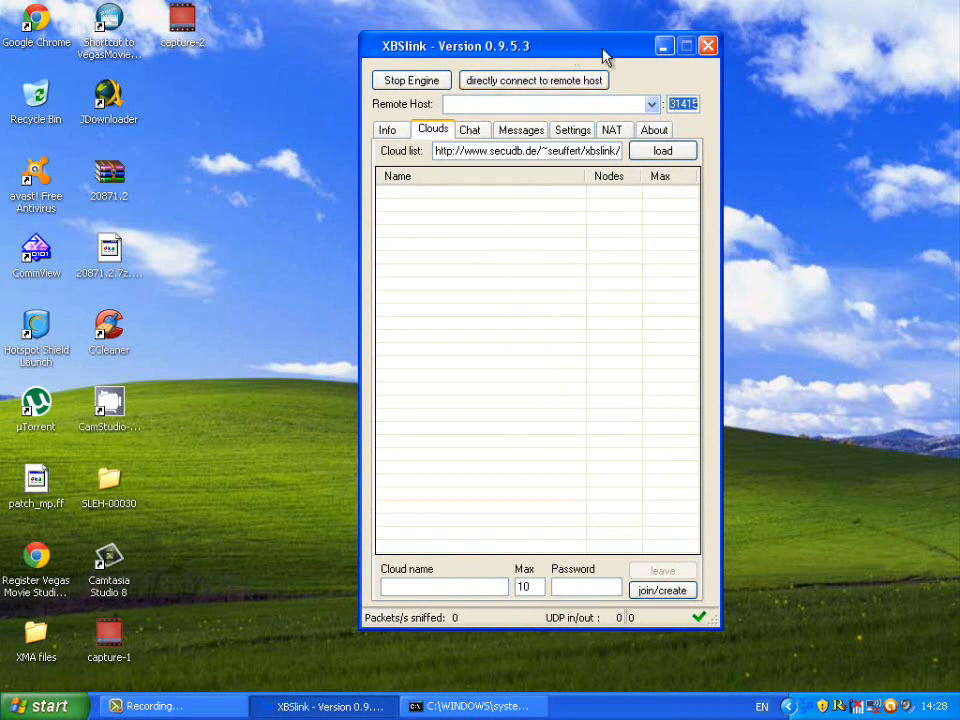
Switch between XBSlink's Info (known nodes) and Clouds tabs, ending on Info with no nodes listed.
click(347, 132)
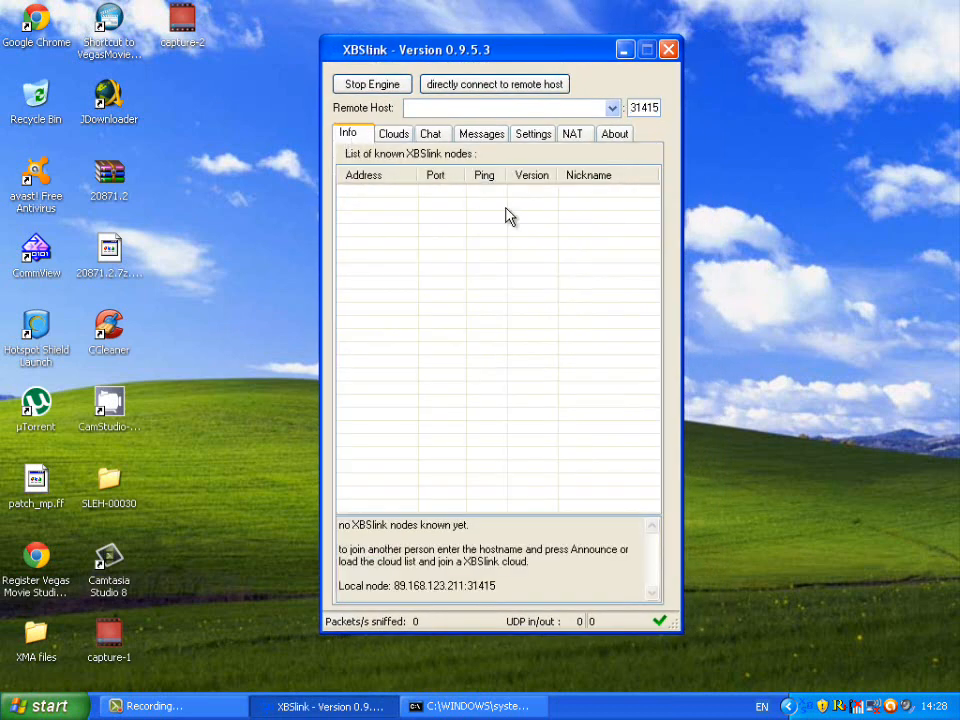
mouse_move(370, 140)
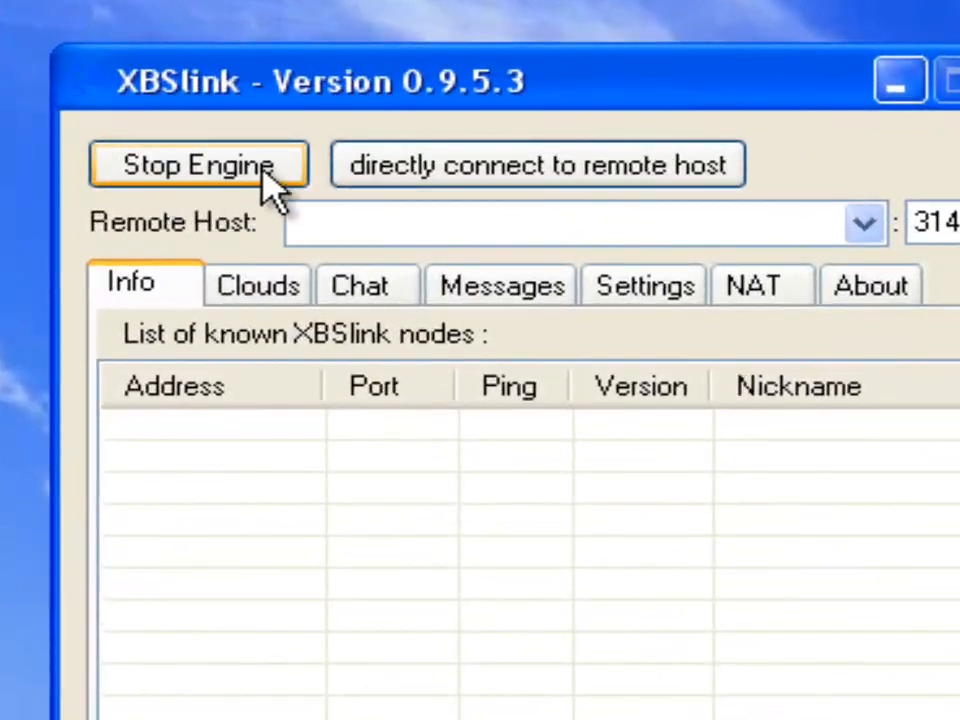
click(198, 164)
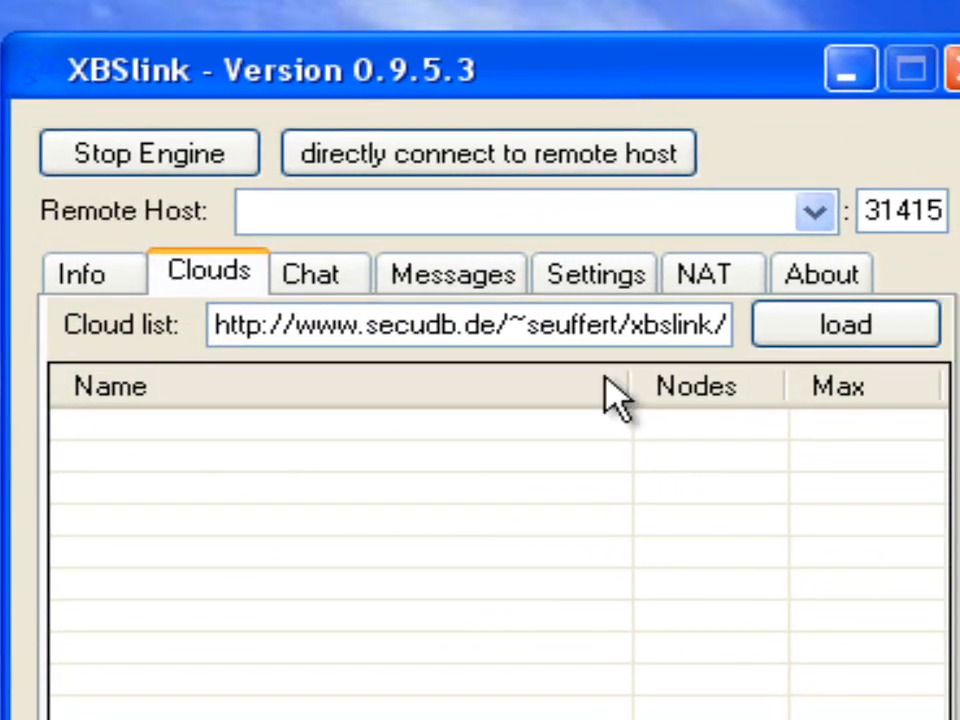
click(80, 277)
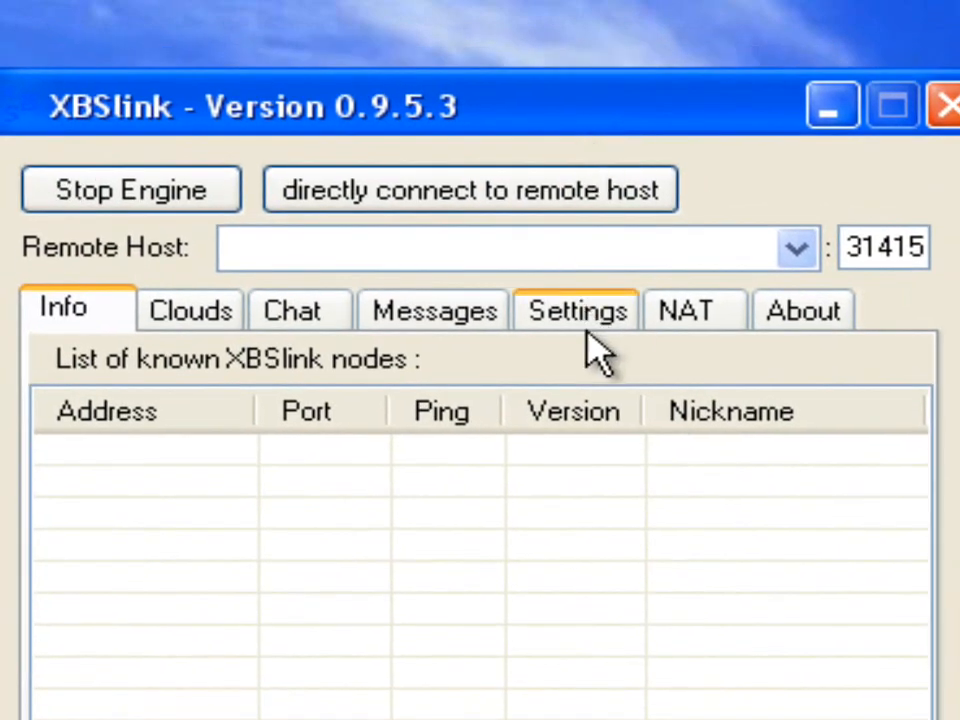
mouse_move(288, 290)
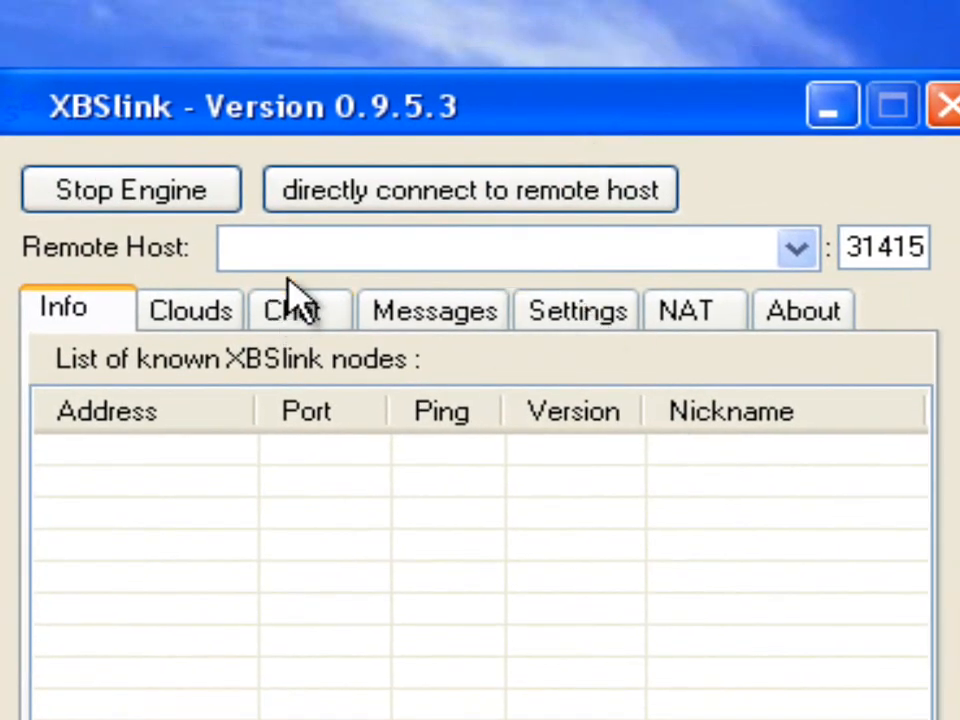
mouse_move(320, 300)
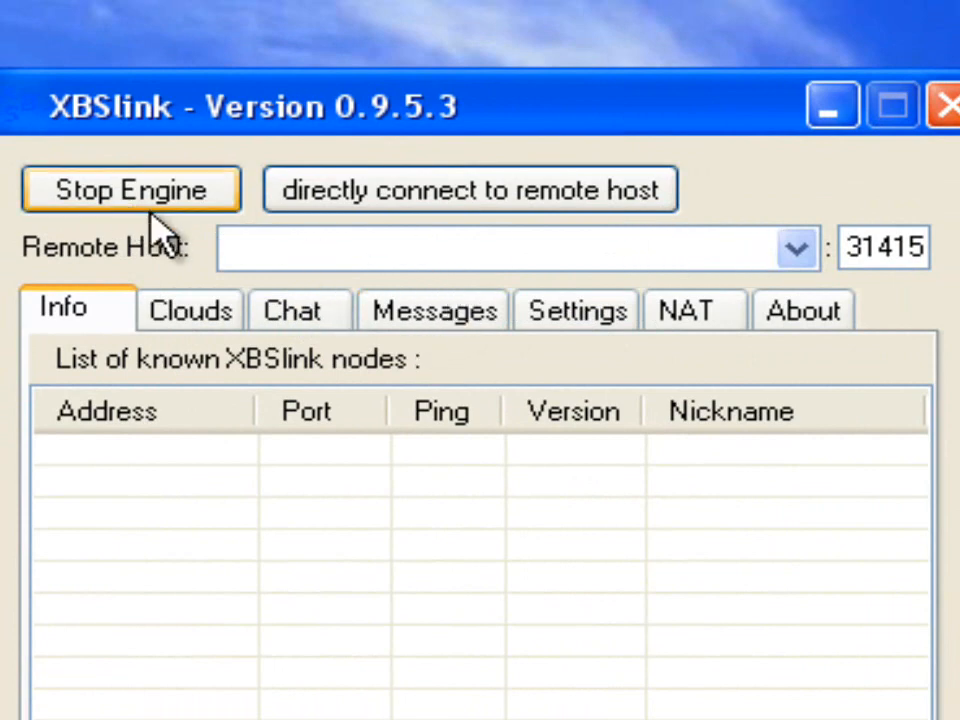
mouse_move(160, 263)
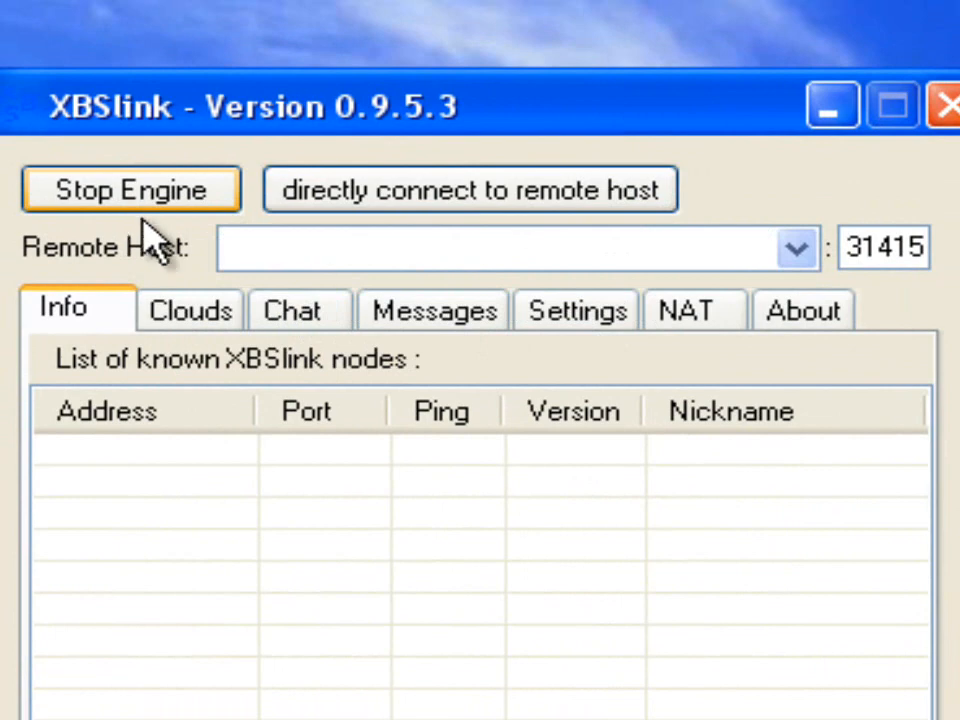
Select the port value 31415 in XBSlink's port field.
triple_click(880, 248)
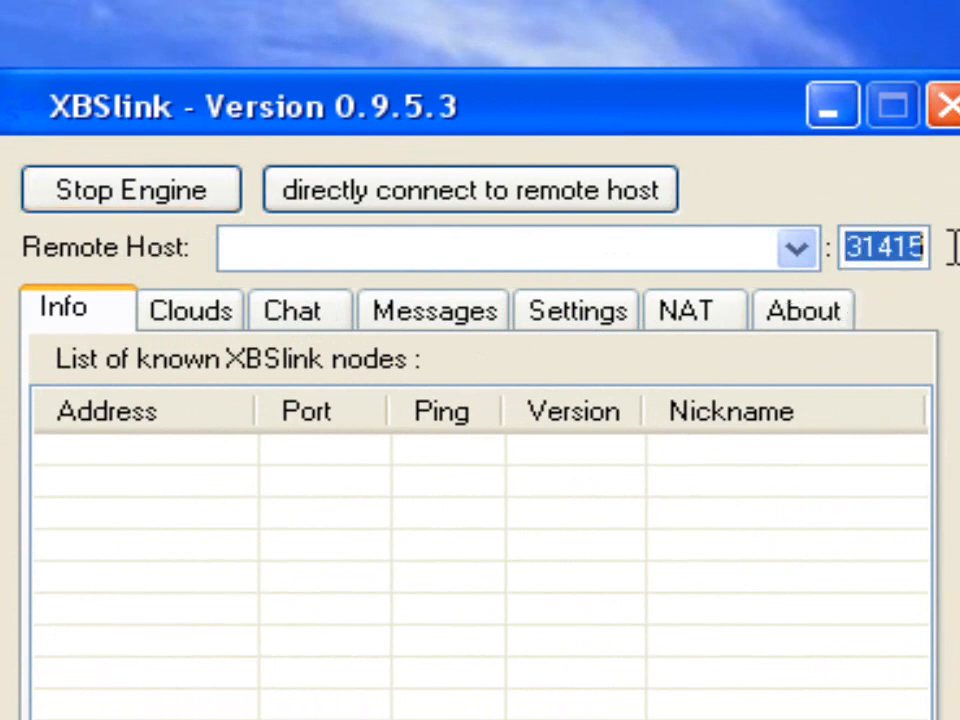
mouse_move(638, 158)
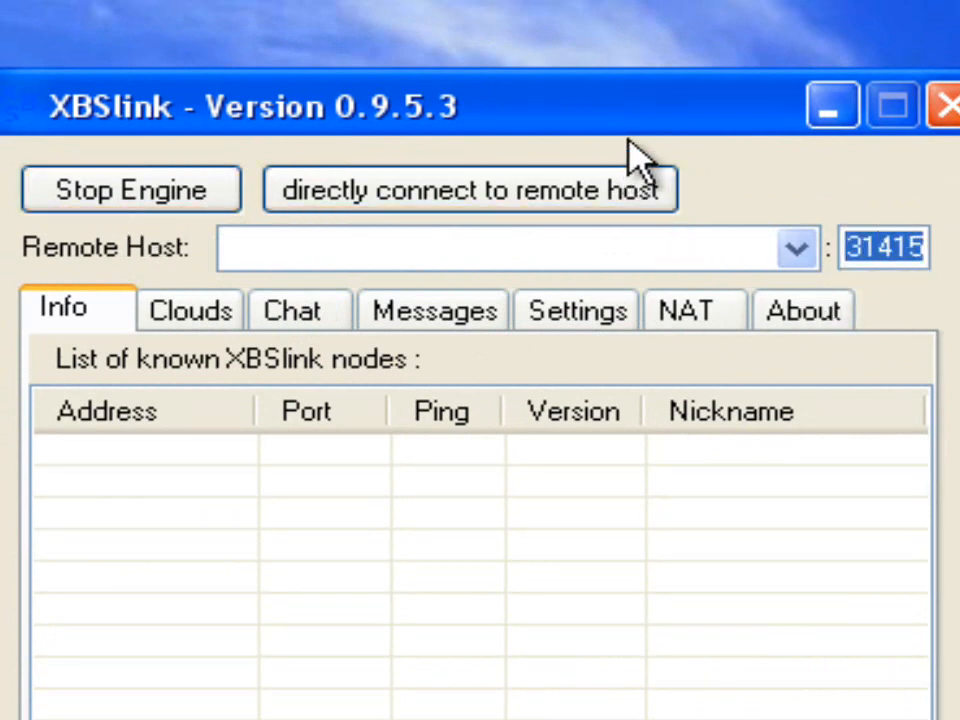
mouse_move(835, 310)
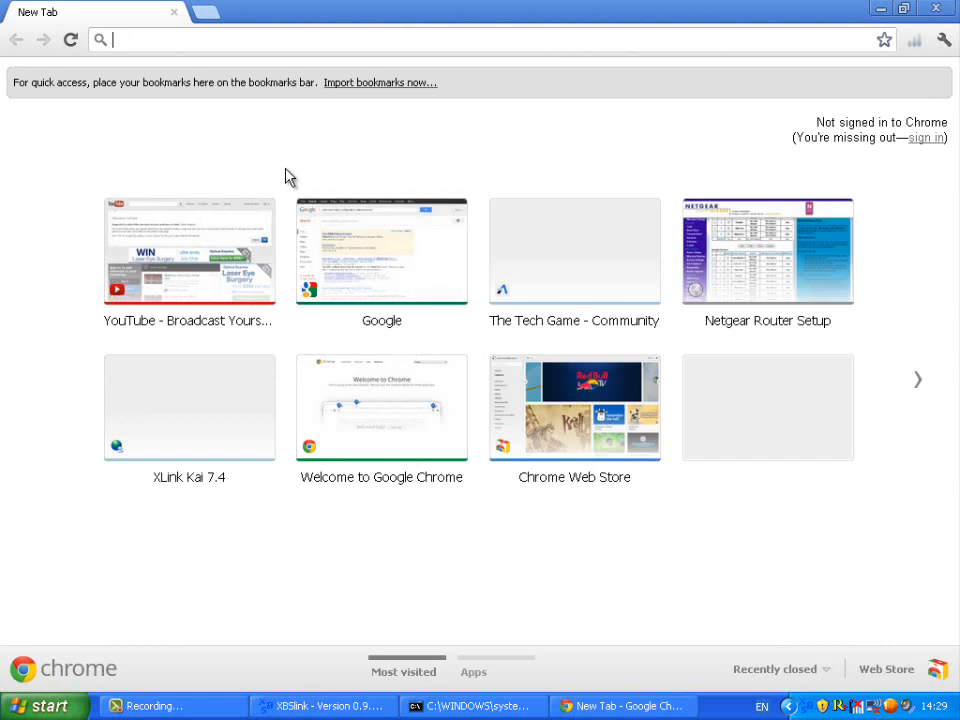
text(whati)
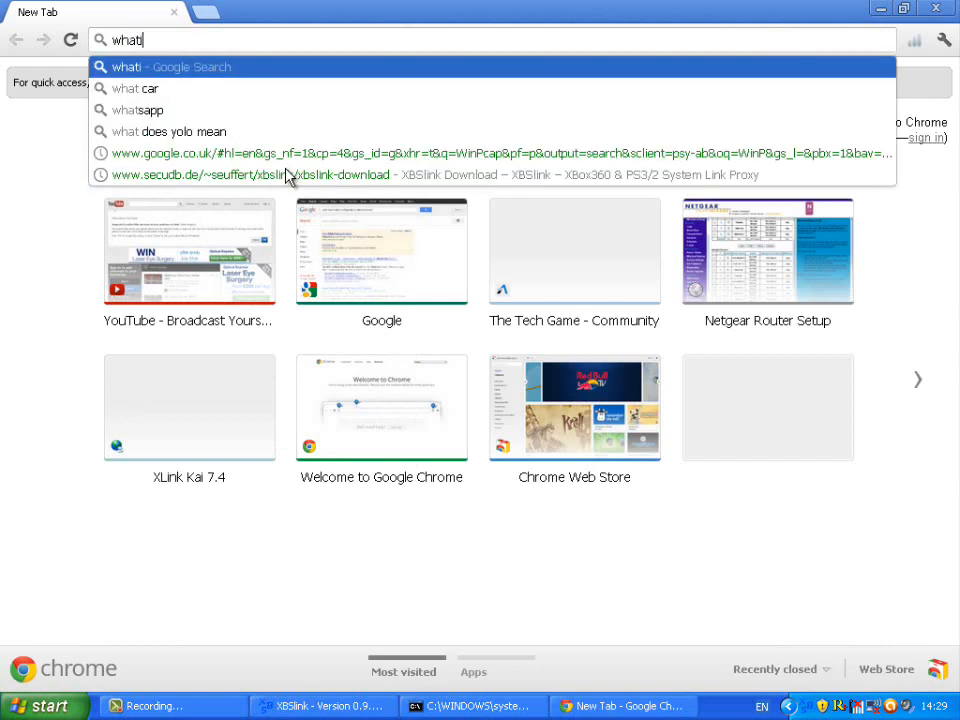
text(smyip)
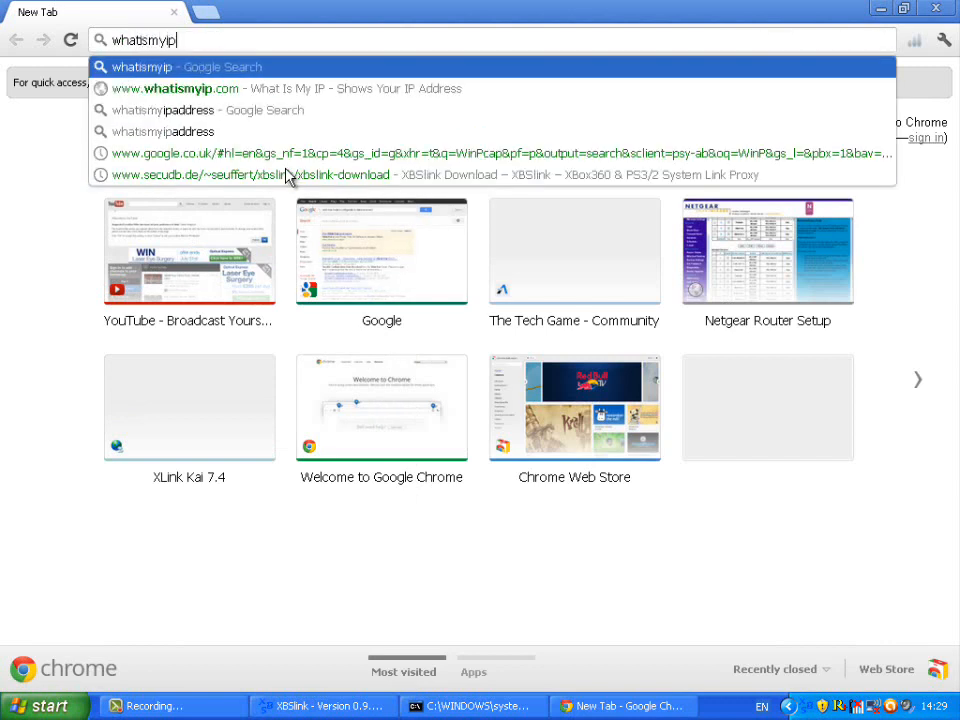
click(180, 88)
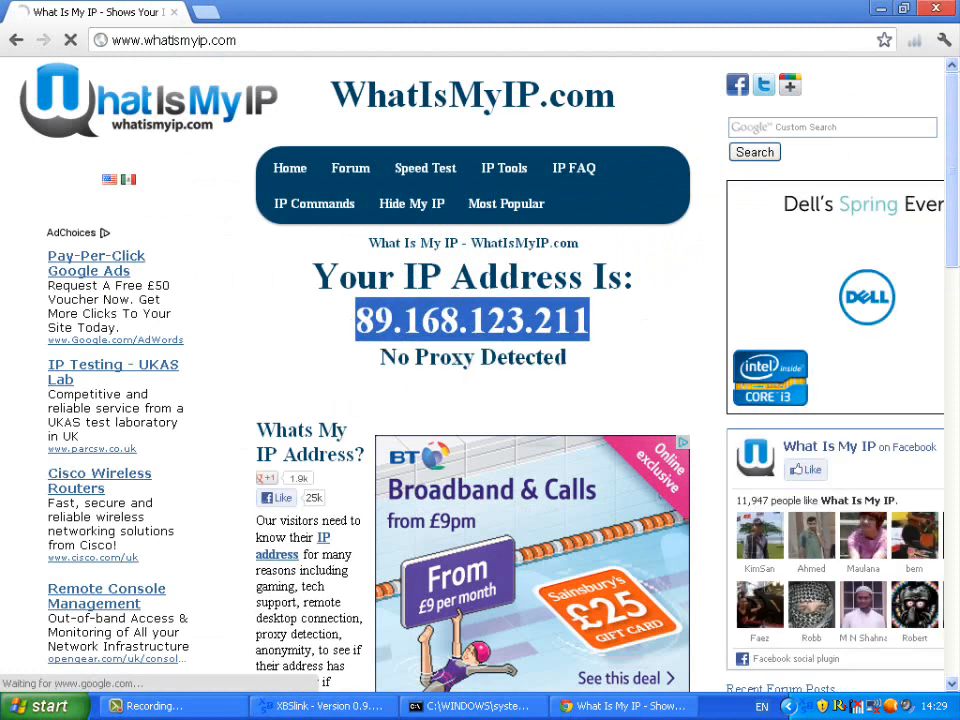
click(310, 706)
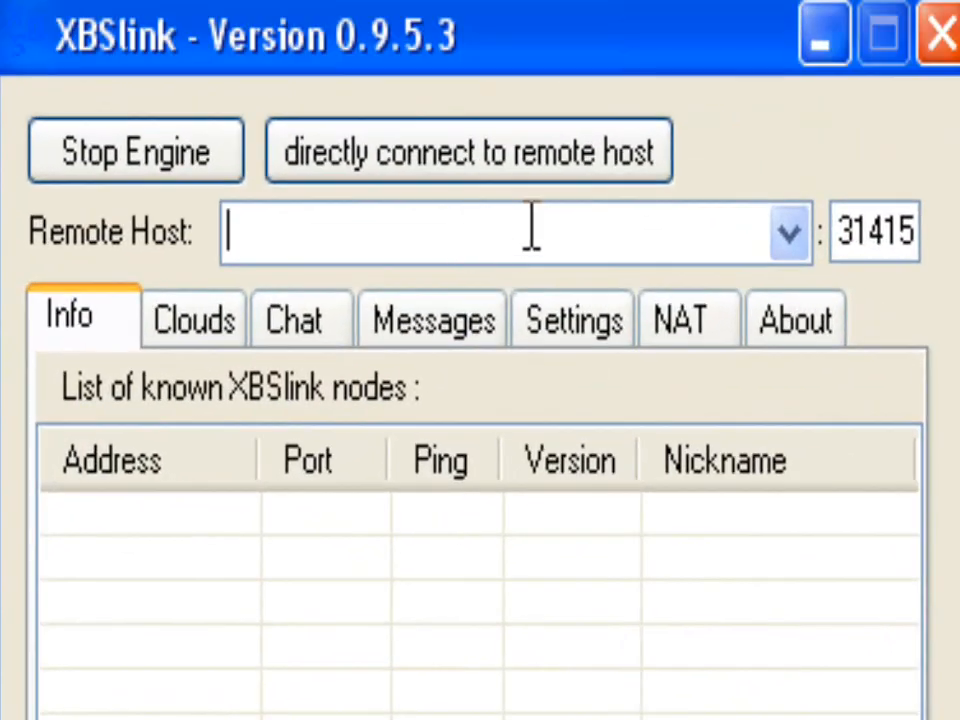
mouse_move(400, 235)
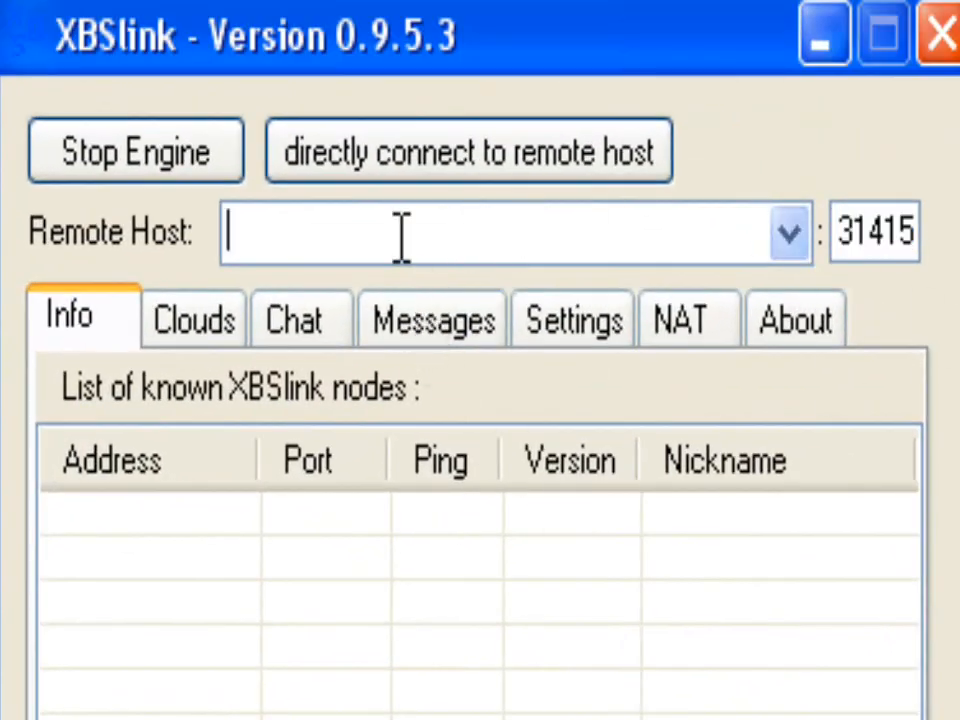
text(89.168.123.211)
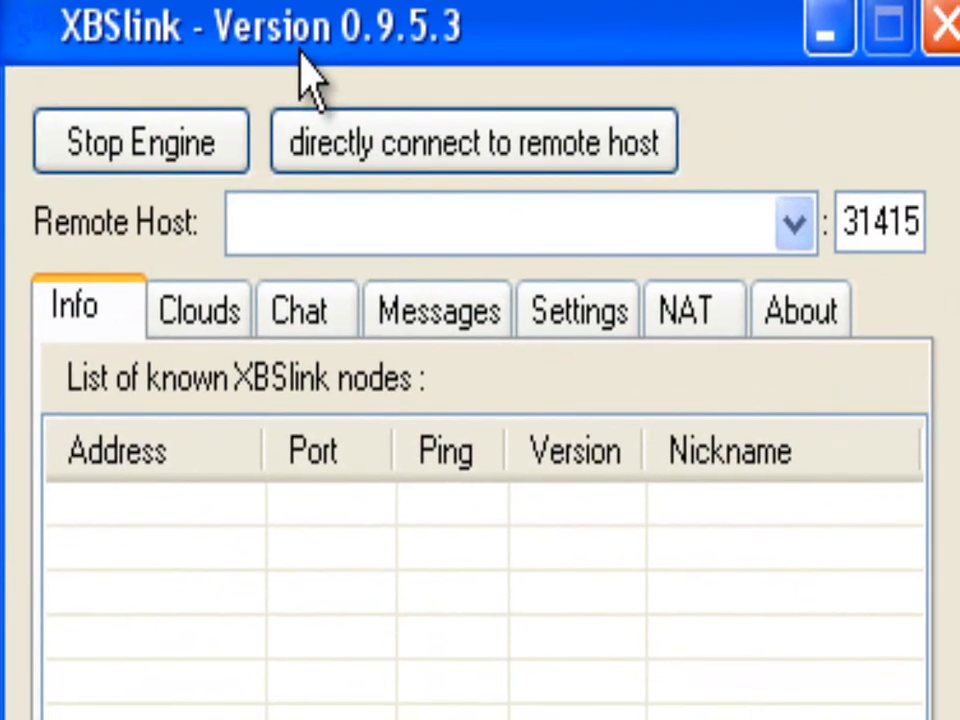
click(873, 220)
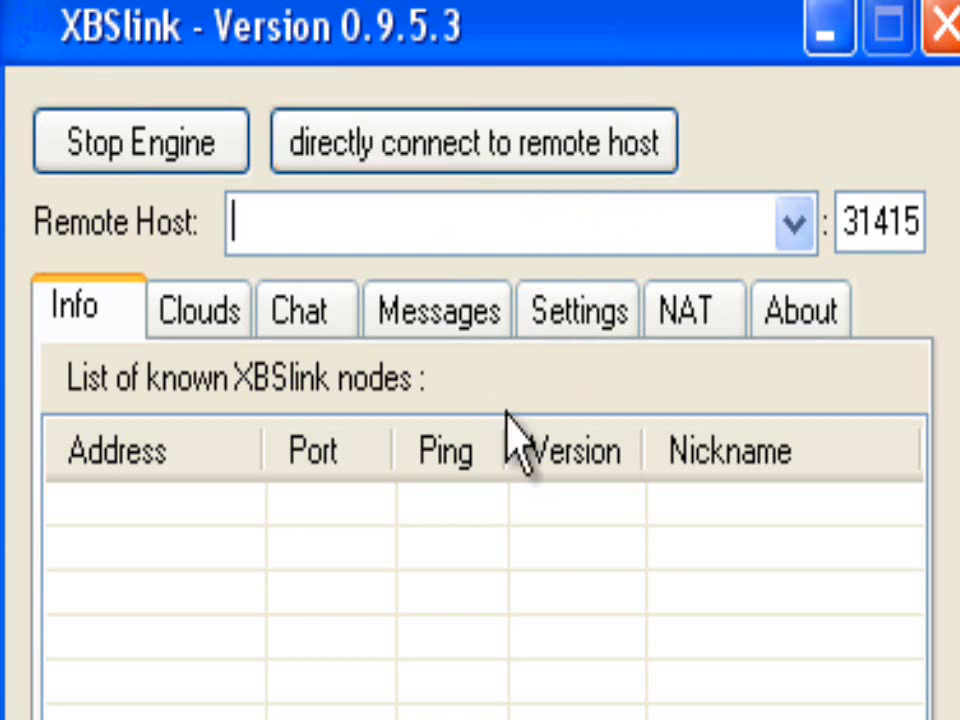
mouse_move(285, 315)
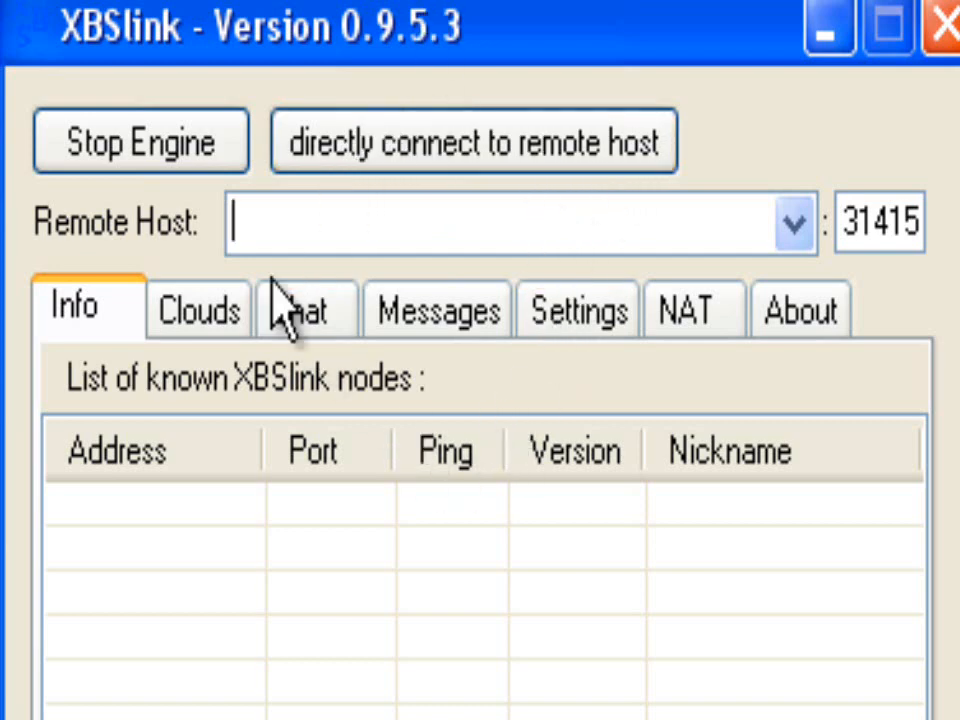
mouse_move(245, 375)
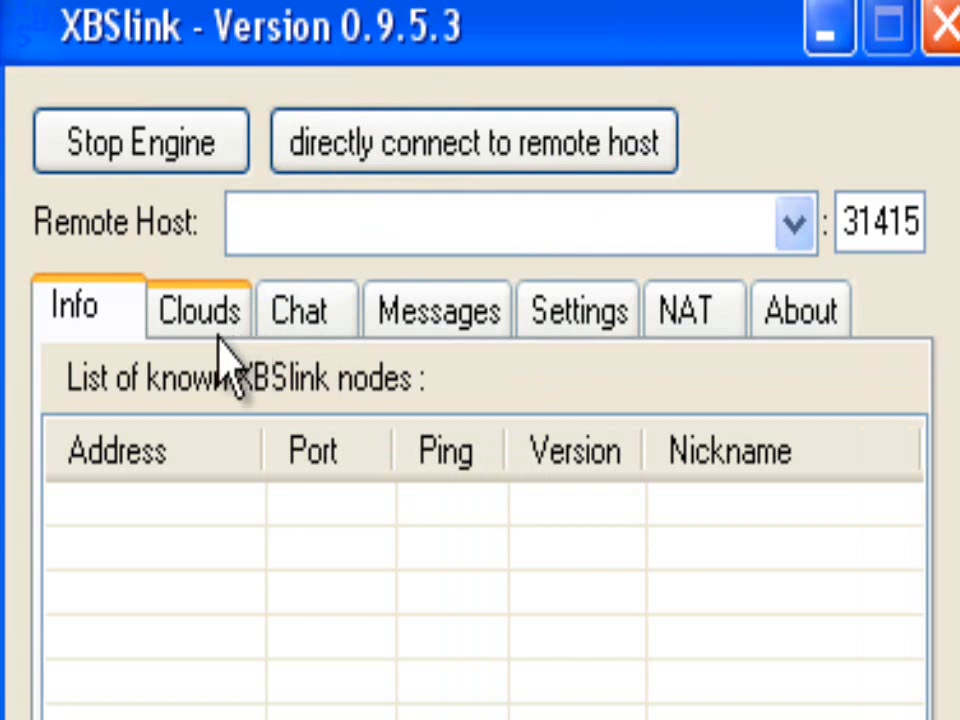
mouse_move(237, 347)
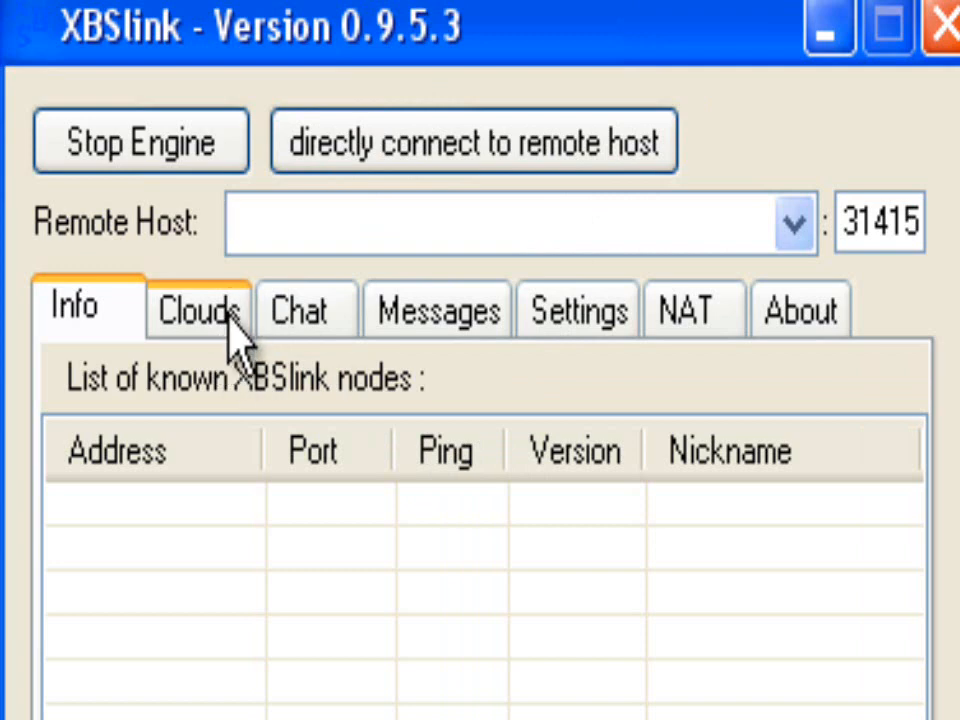
Load the public cloud list from the Clouds page, then view the known nodes on the Info page.
click(199, 311)
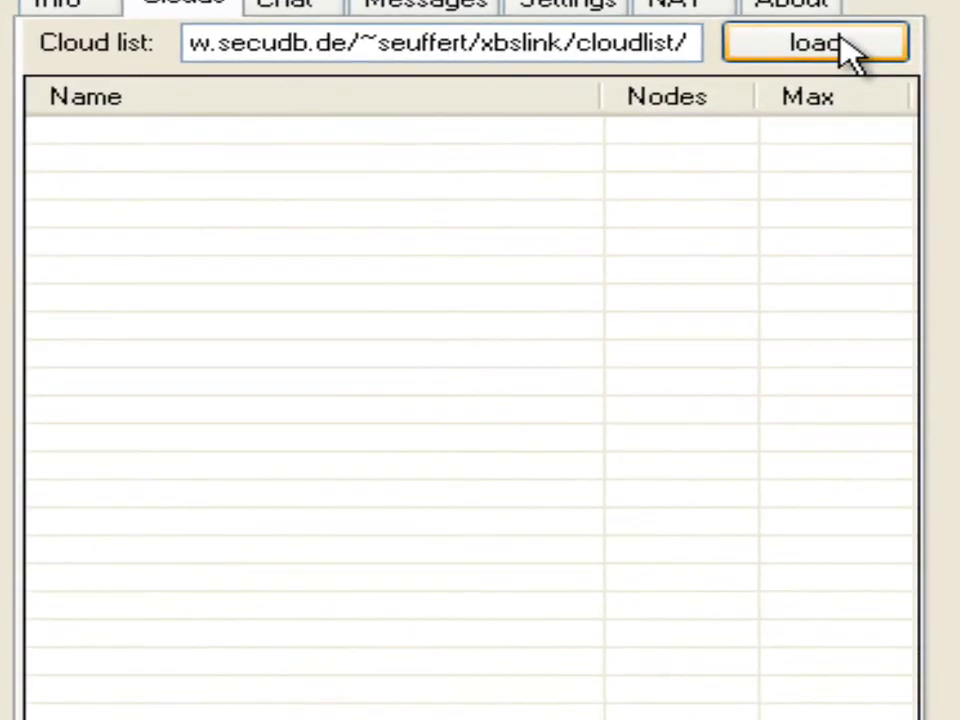
click(814, 48)
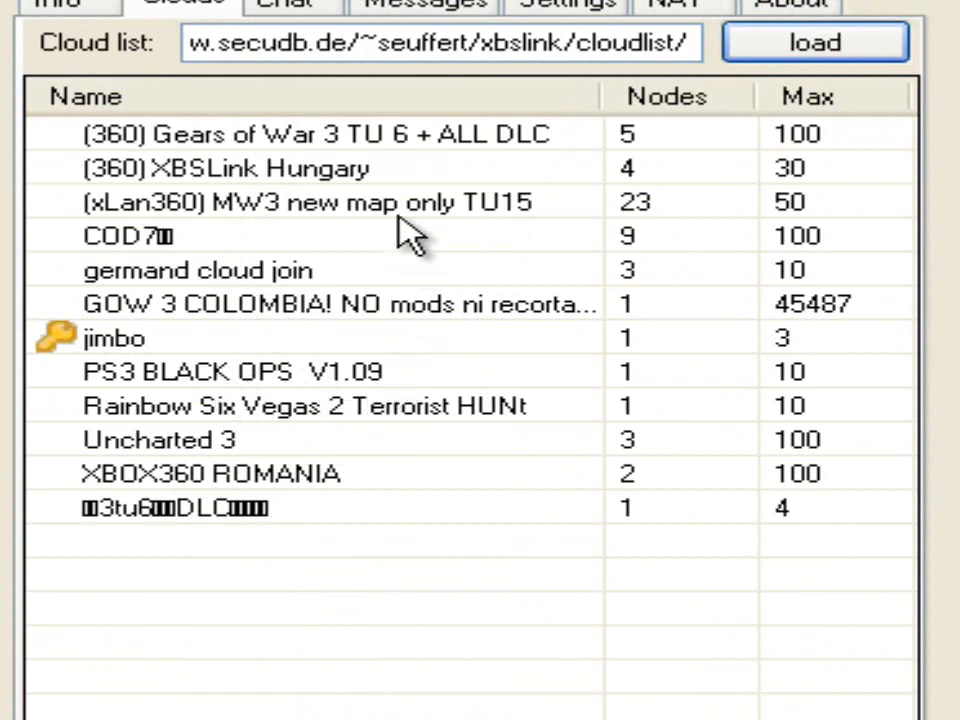
click(300, 201)
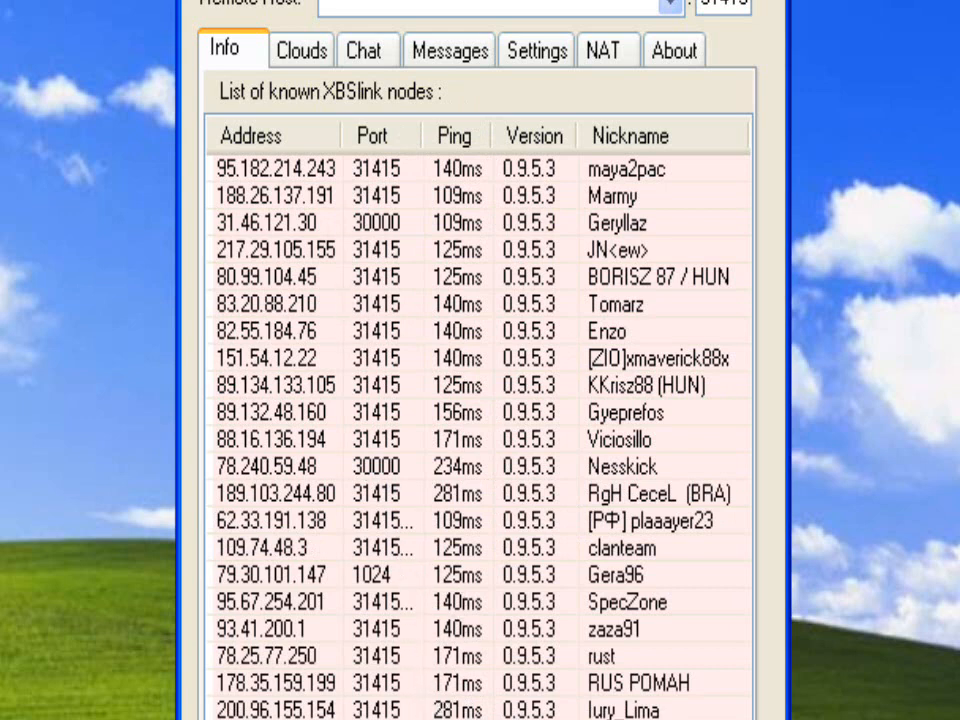
mouse_move(603, 507)
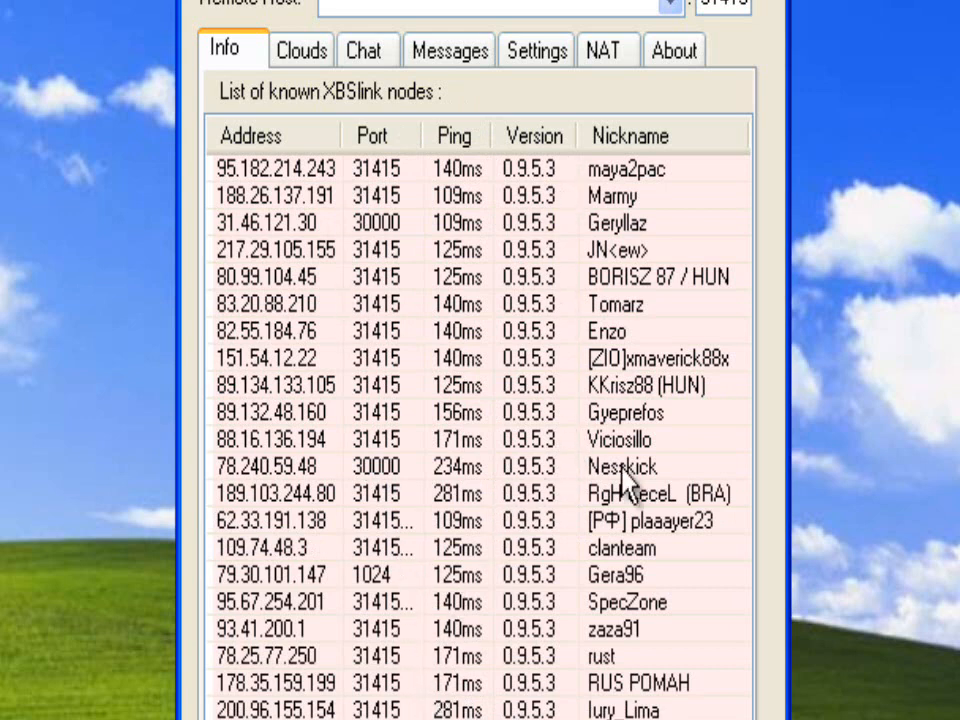
mouse_move(334, 135)
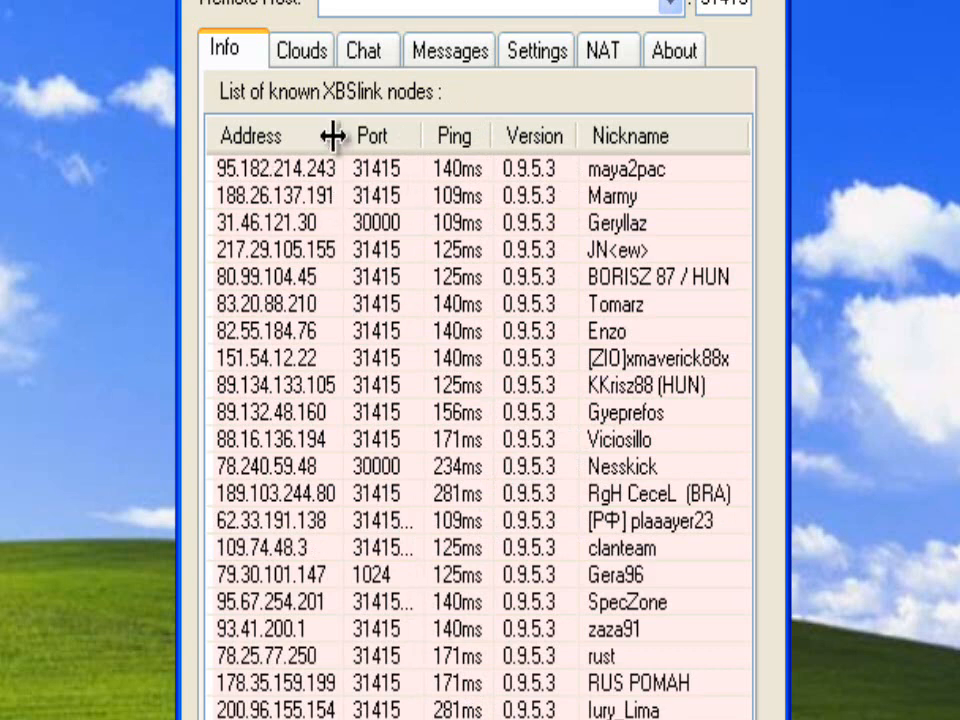
mouse_move(500, 120)
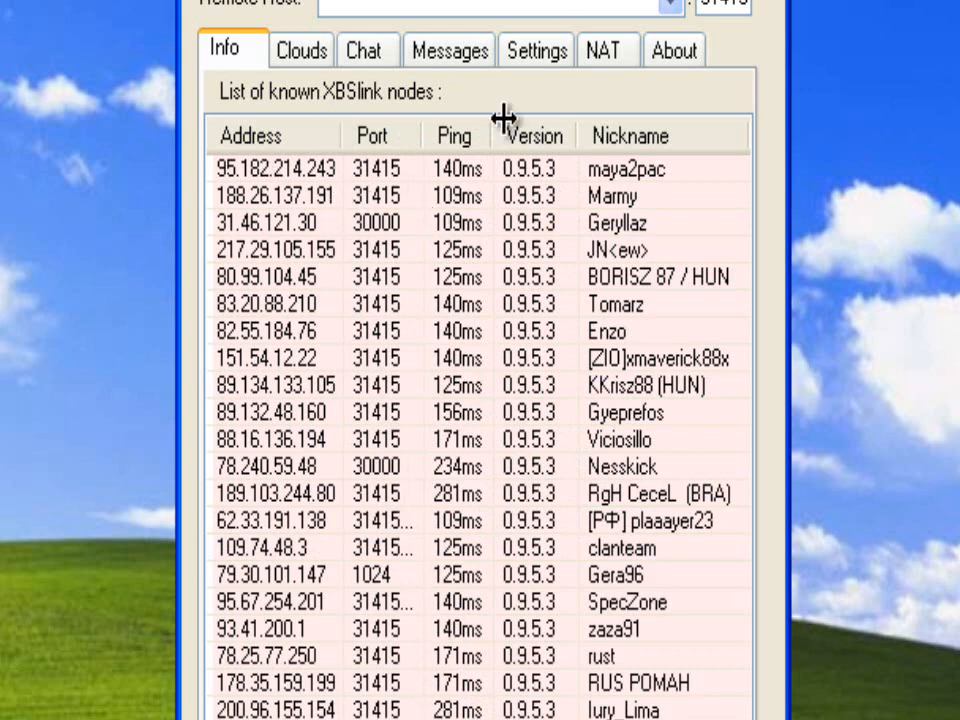
mouse_move(445, 715)
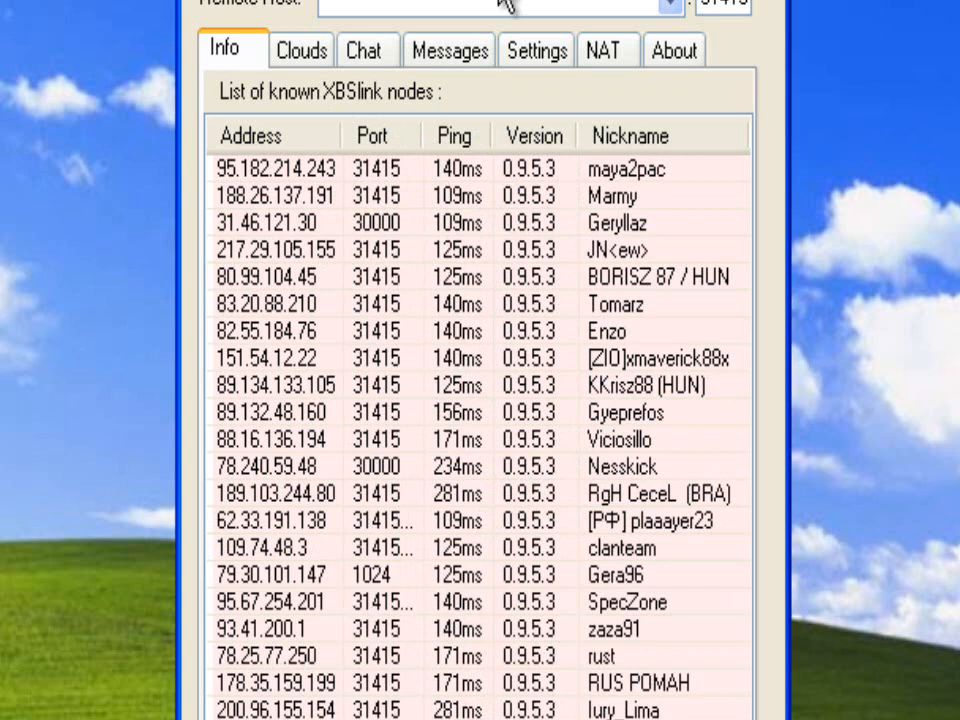
Return to the Clouds page showing the loaded public clouds.
click(301, 50)
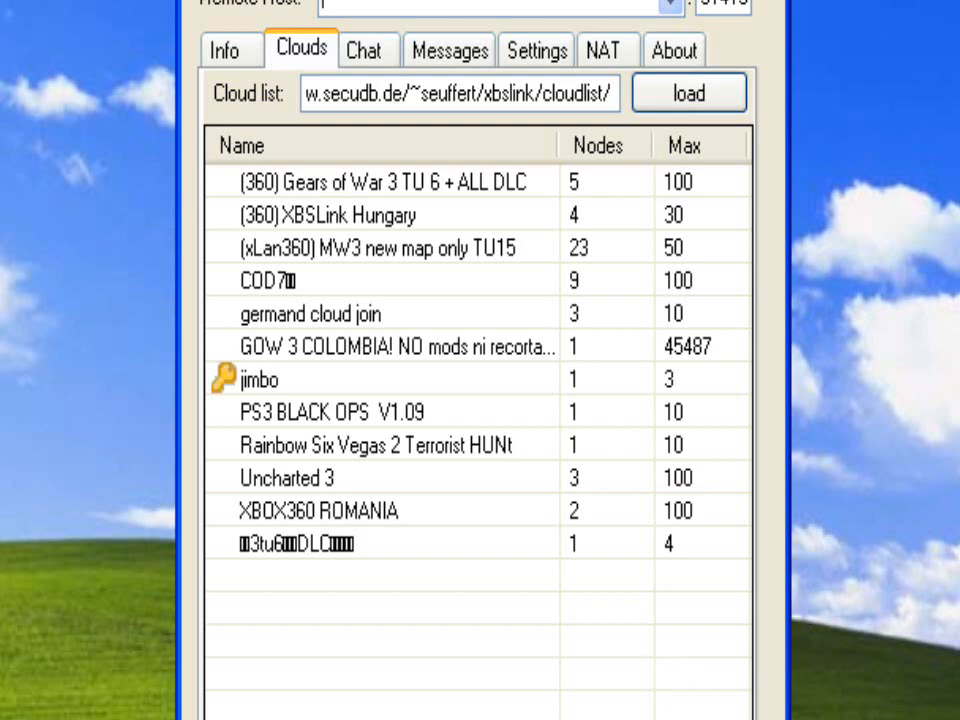
mouse_move(318, 630)
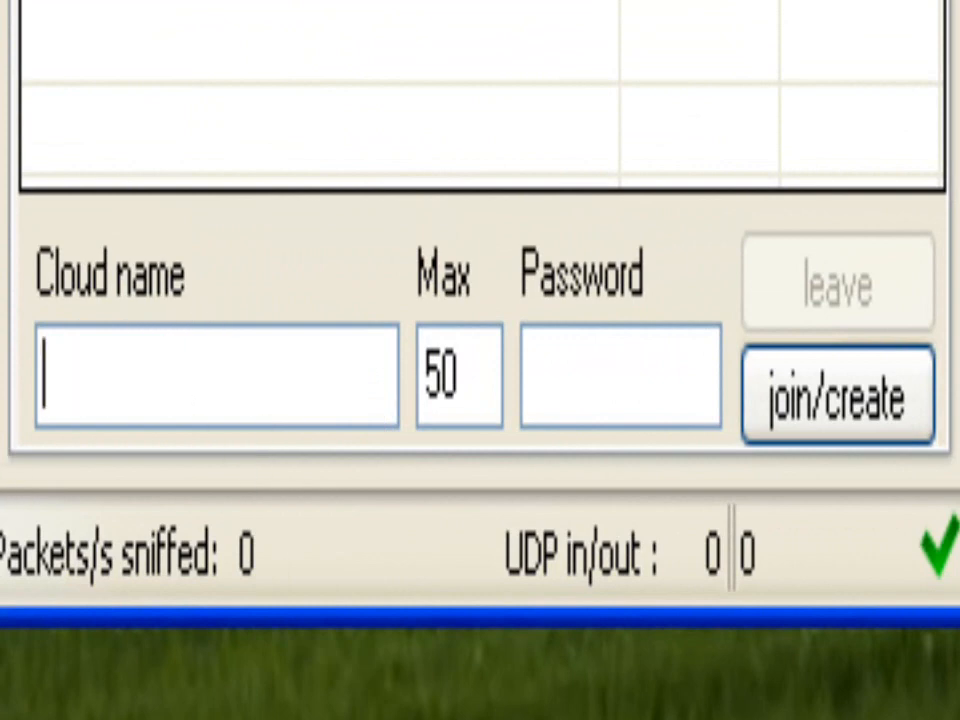
Create and join a cloud named Test with a maximum of 9999 nodes.
text(Test)
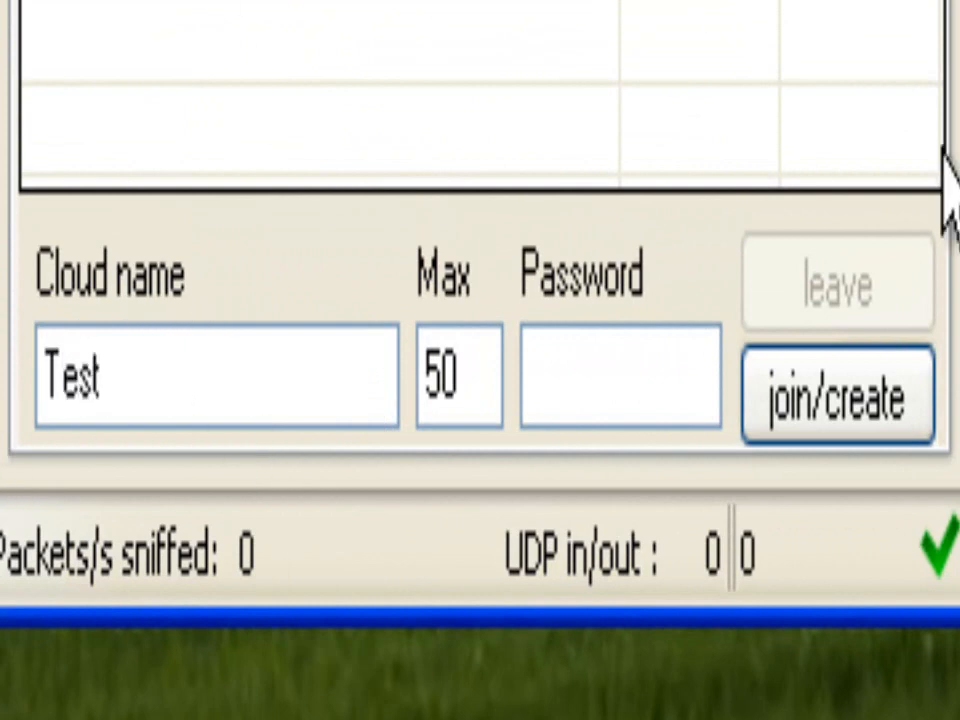
click(453, 373)
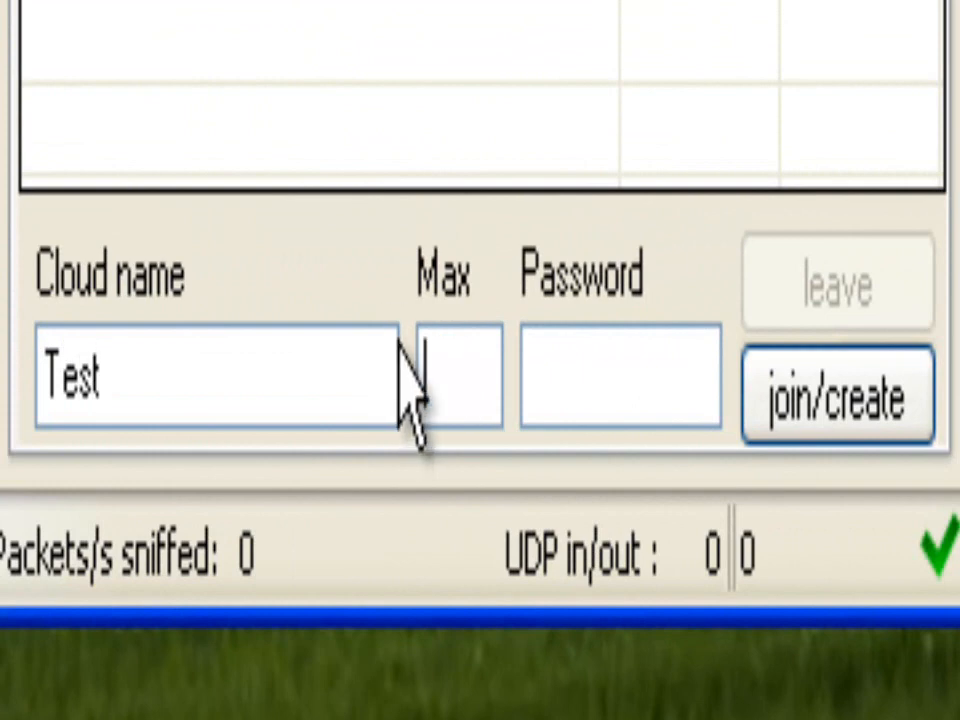
text(910)
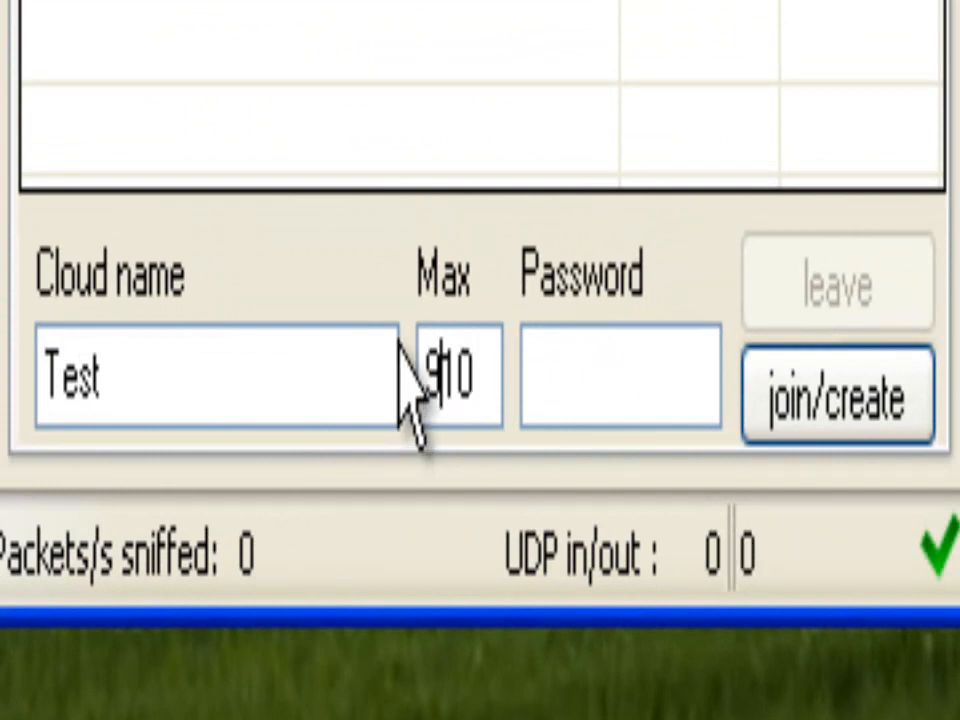
key(BackSpace)
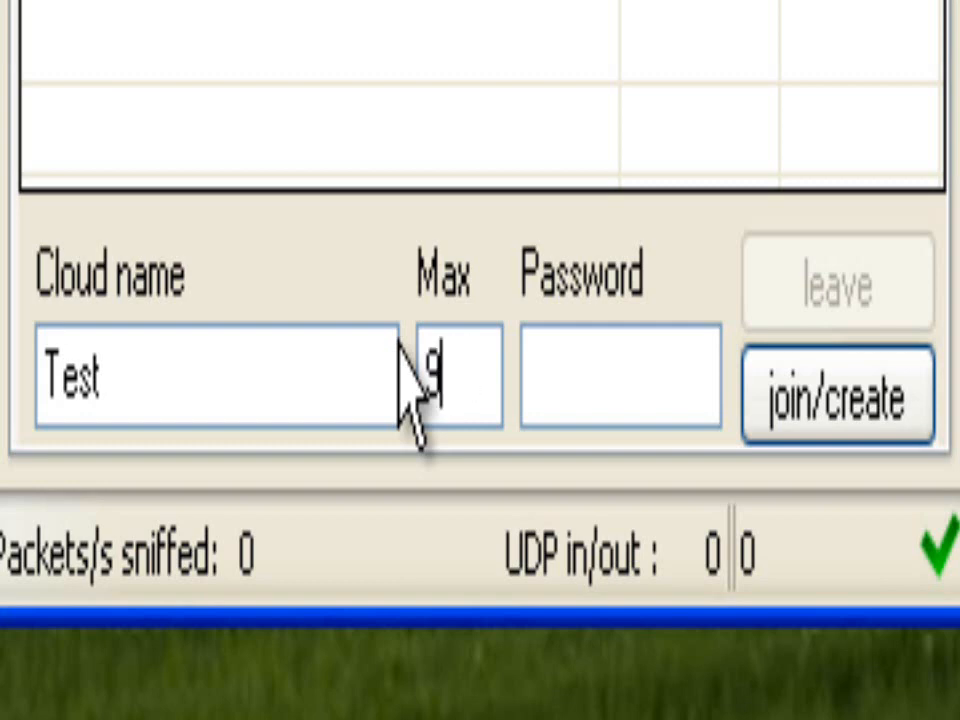
text(999)
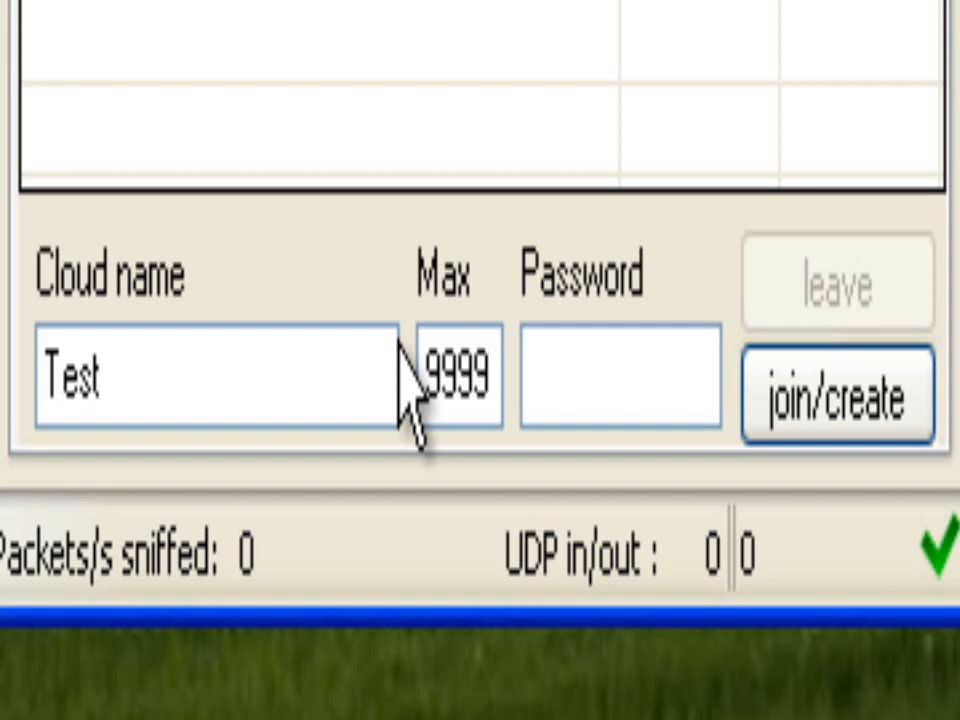
click(455, 378)
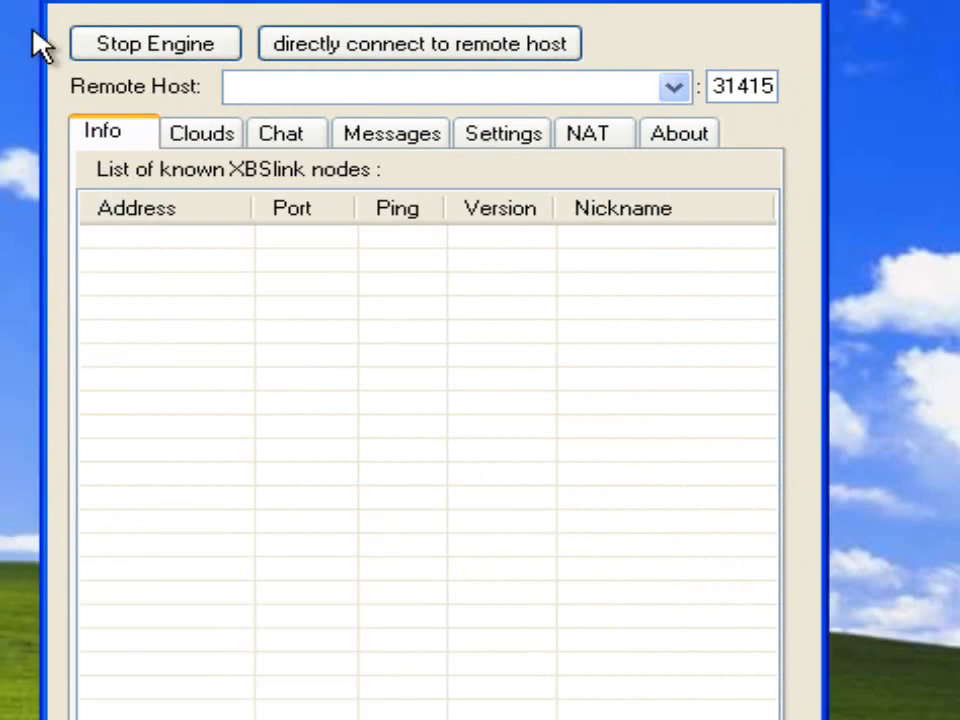
mouse_move(312, 715)
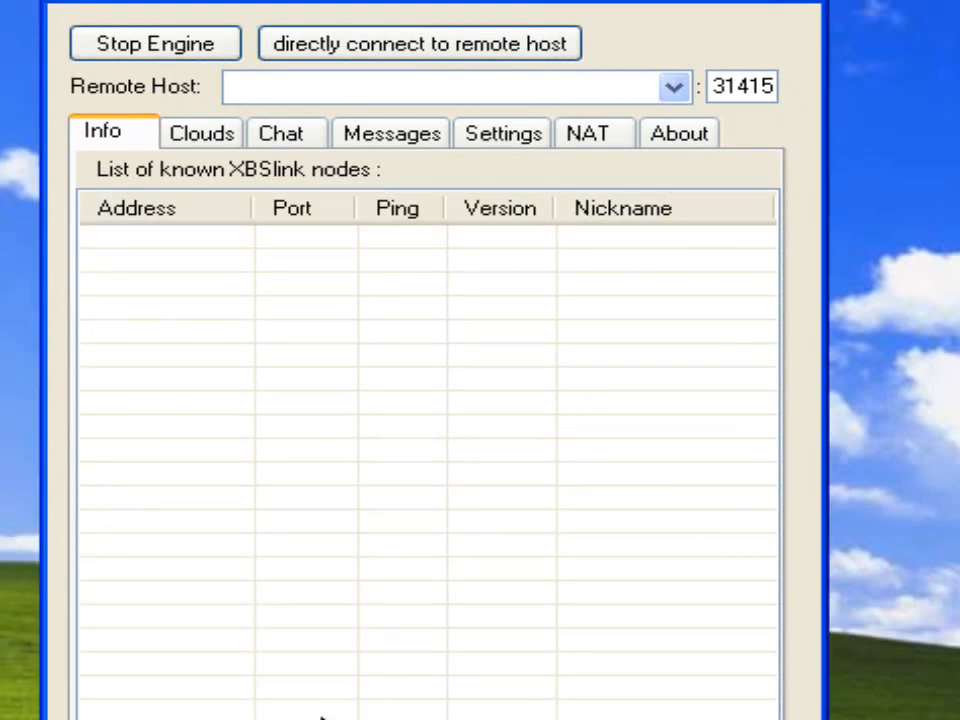
mouse_move(305, 240)
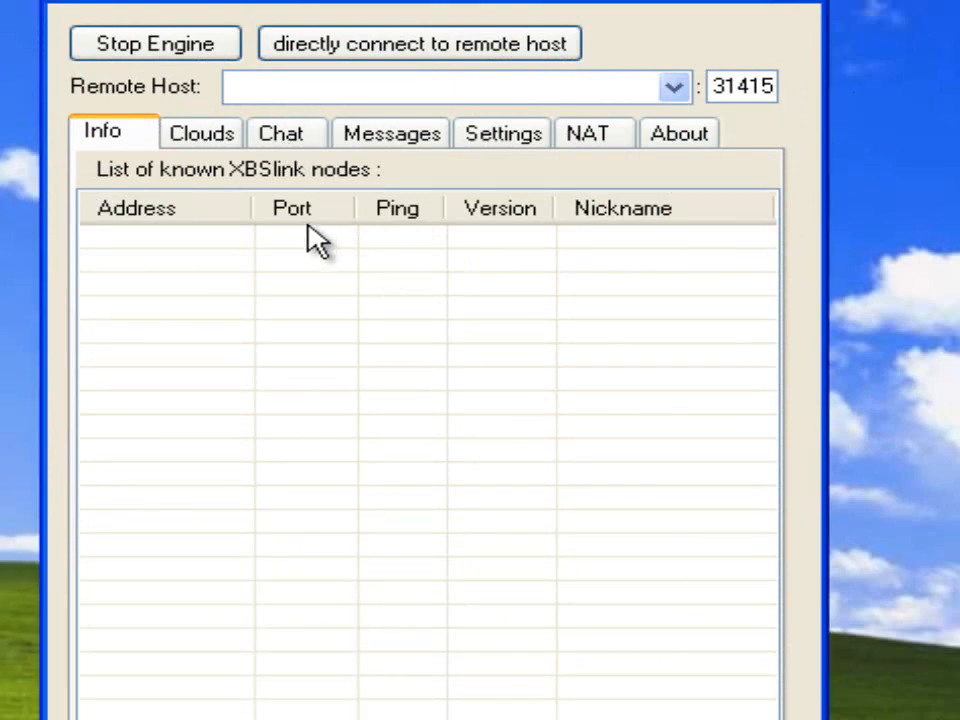
click(283, 133)
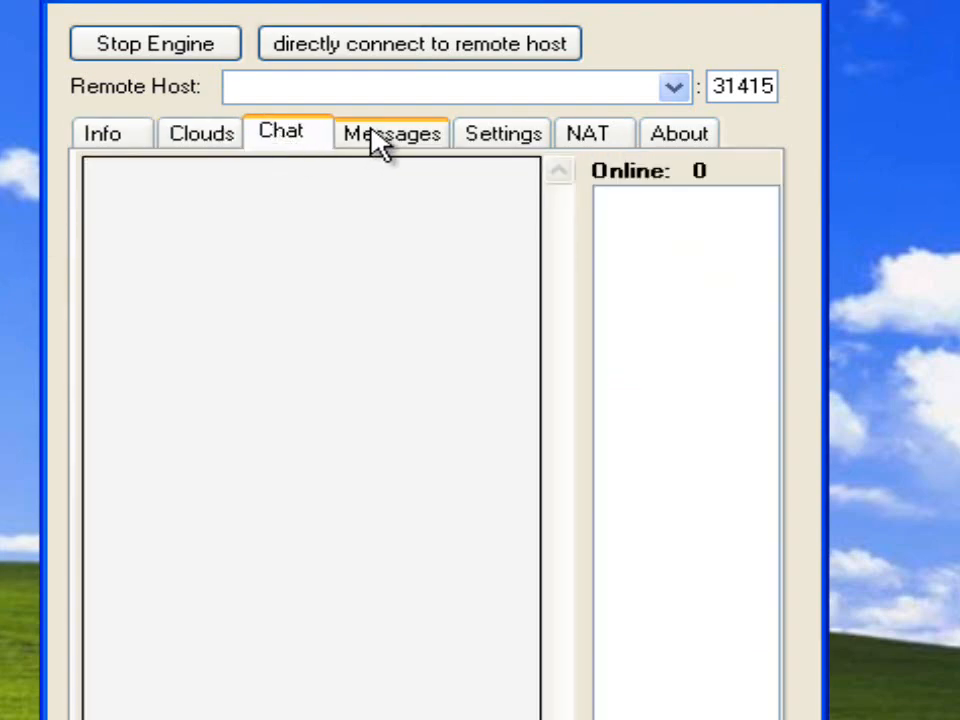
click(386, 131)
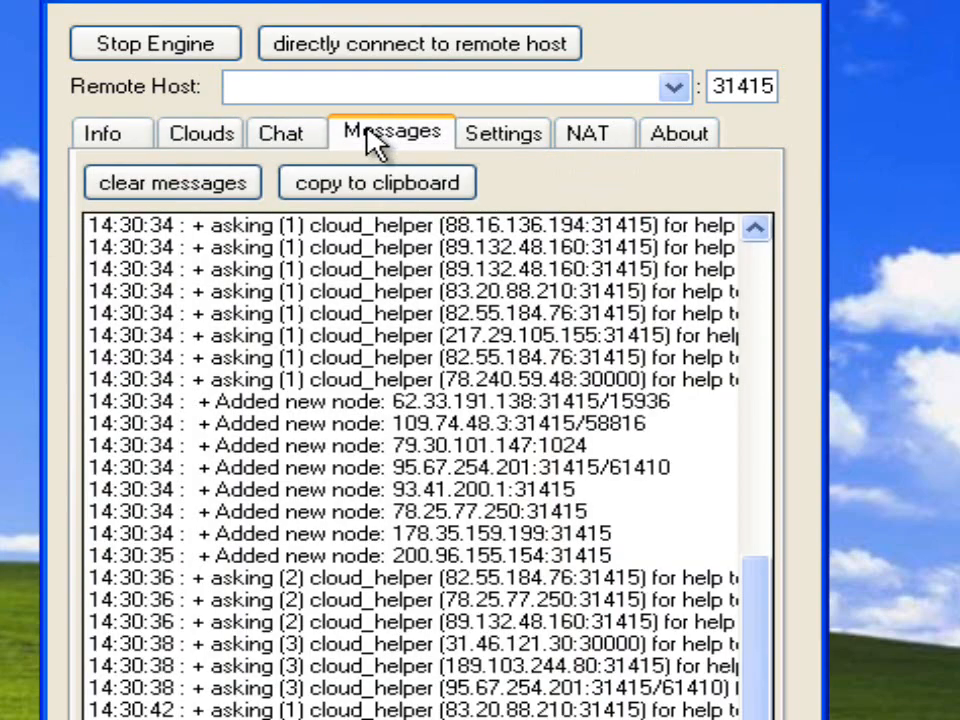
click(104, 133)
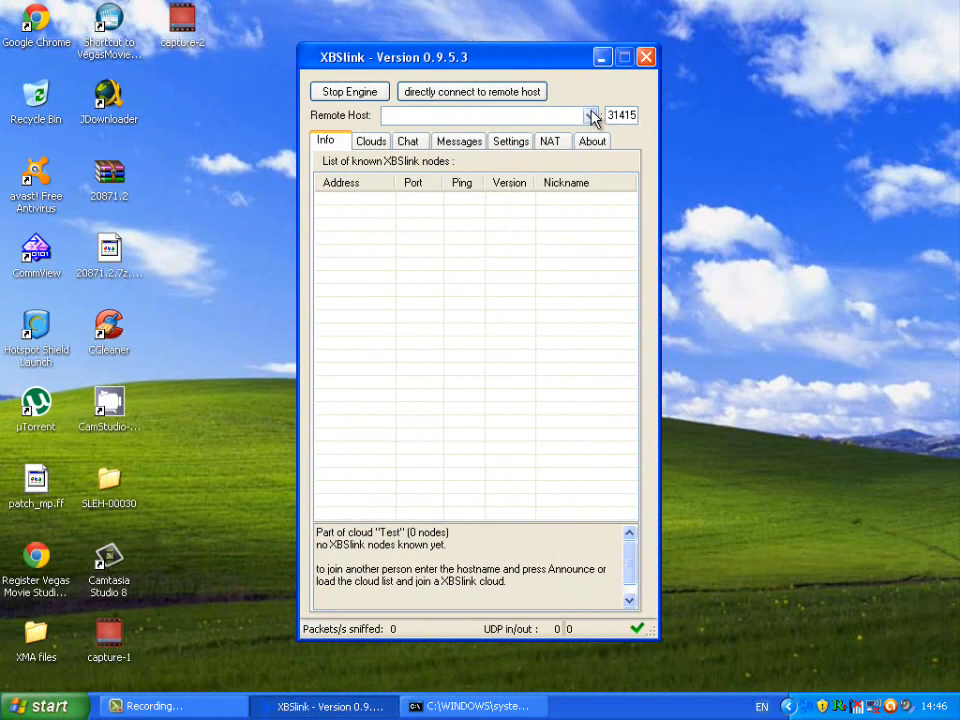
mouse_move(737, 292)
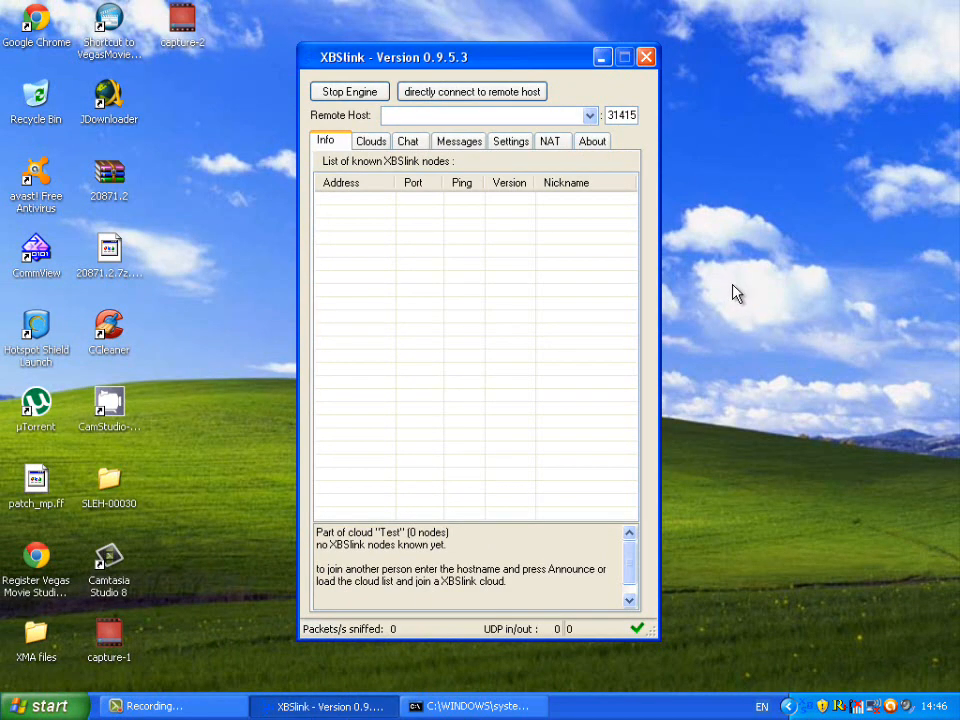
mouse_move(721, 4)
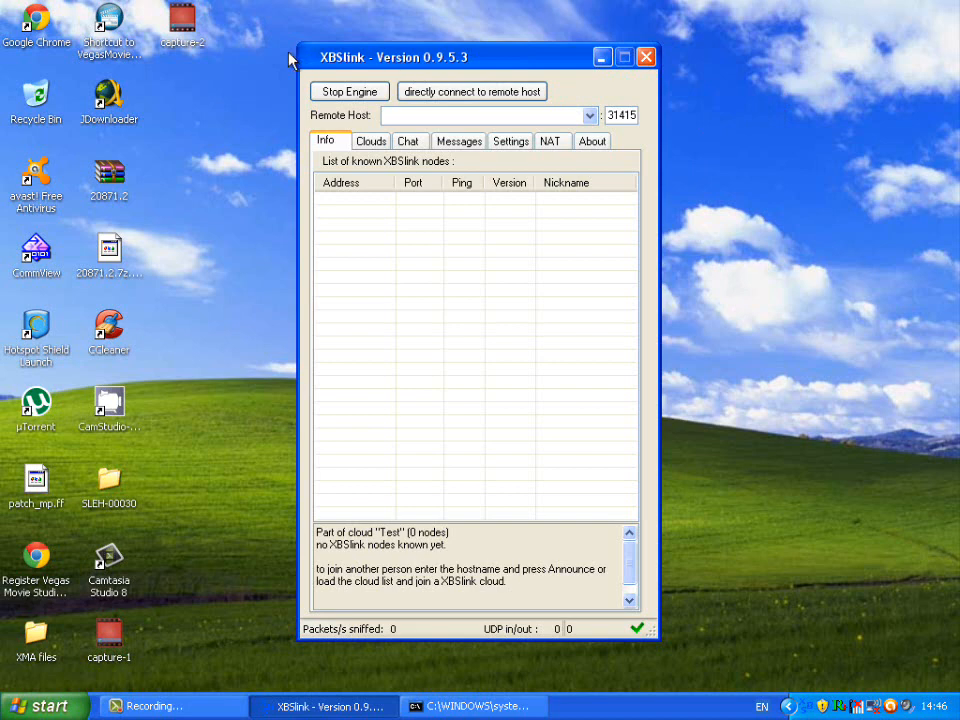
mouse_move(645, 10)
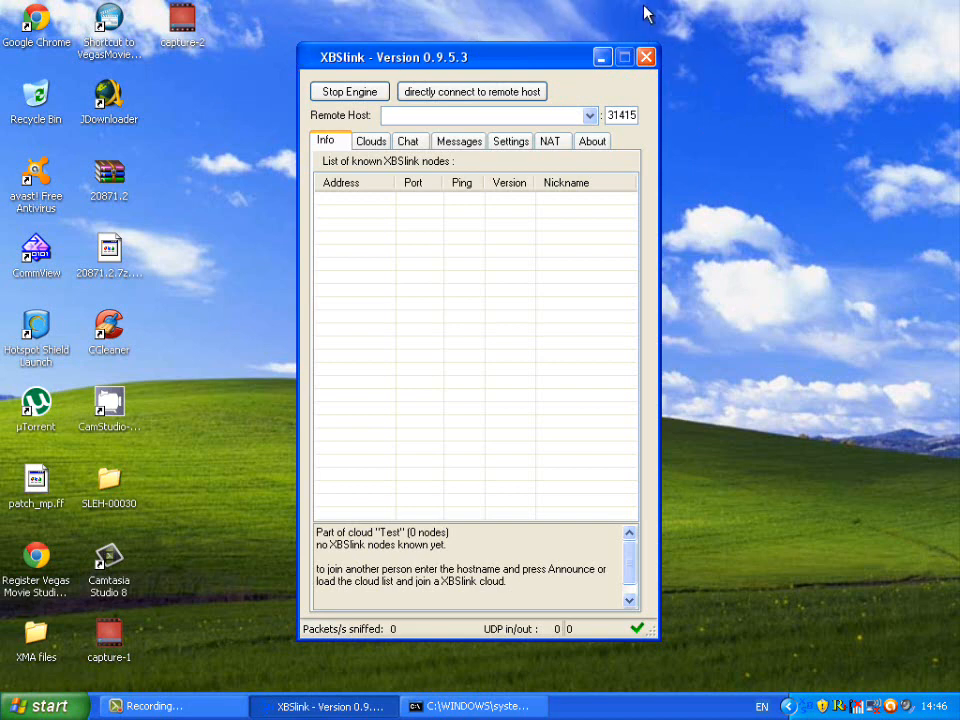
mouse_move(675, 29)
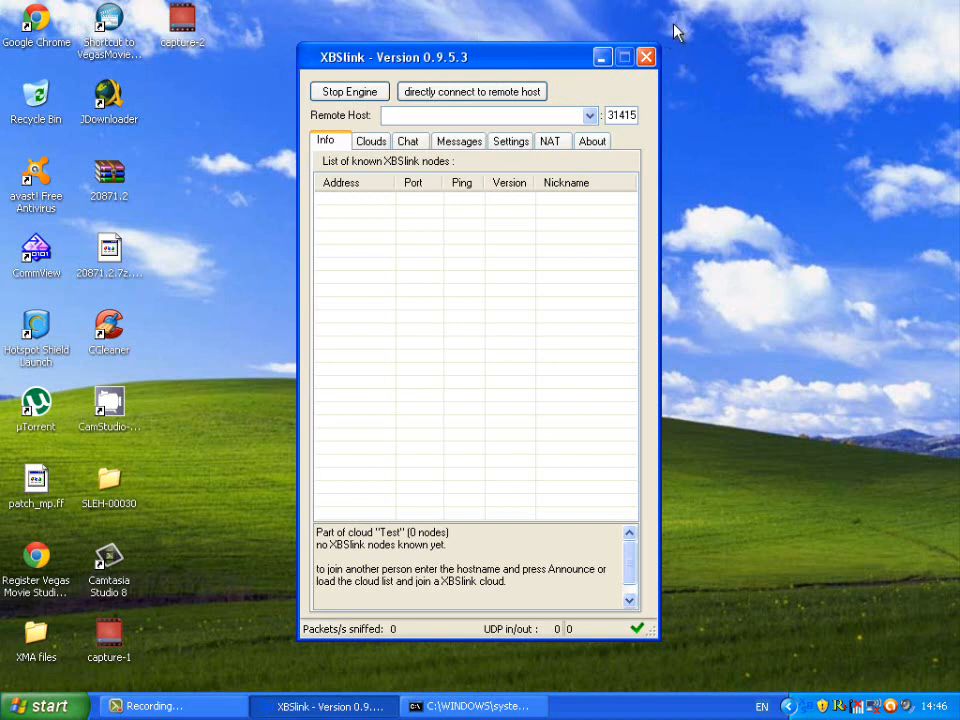
mouse_move(407, 10)
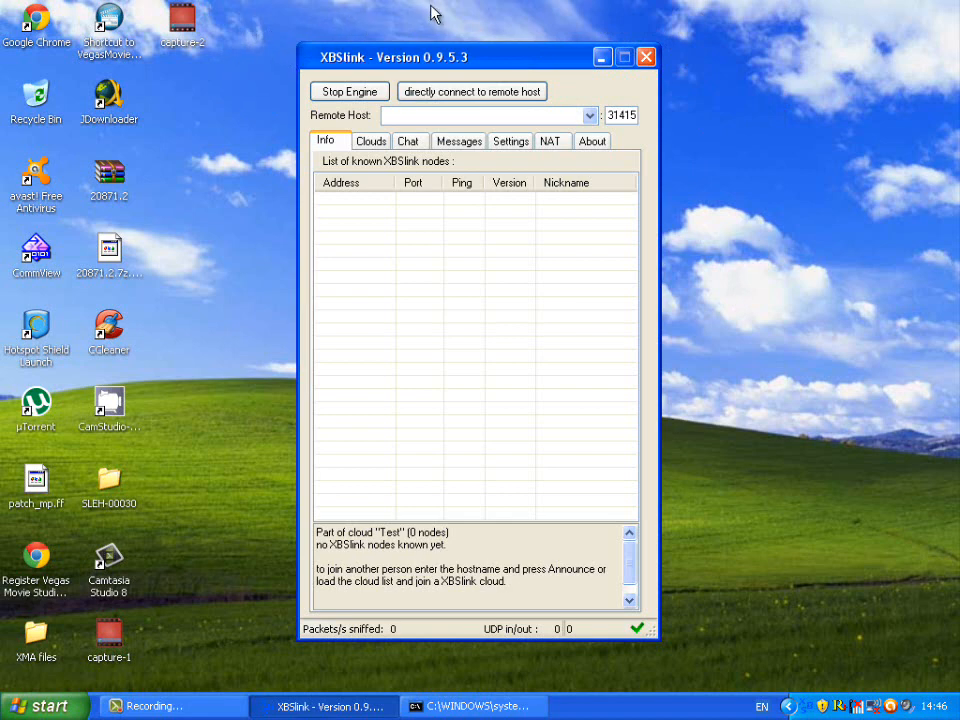
mouse_move(288, 595)
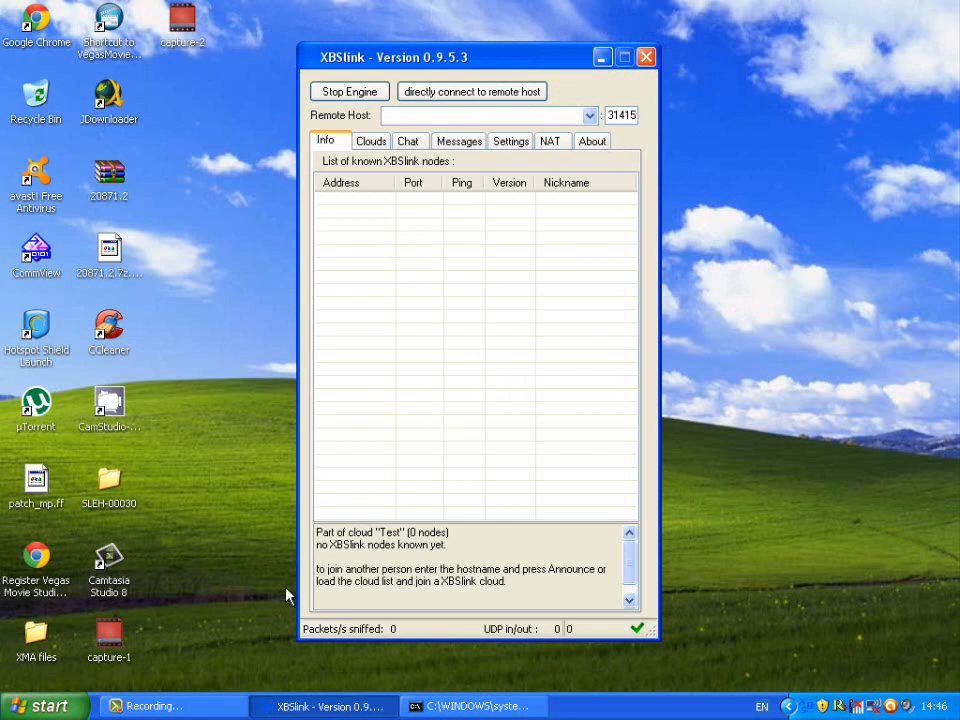
mouse_move(328, 645)
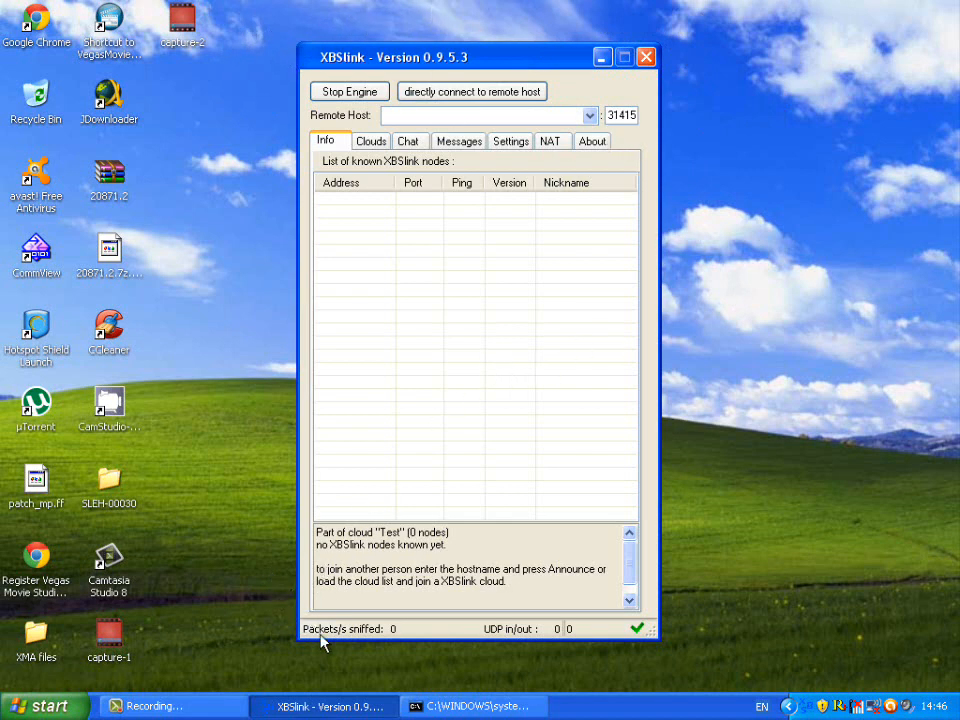
mouse_move(321, 656)
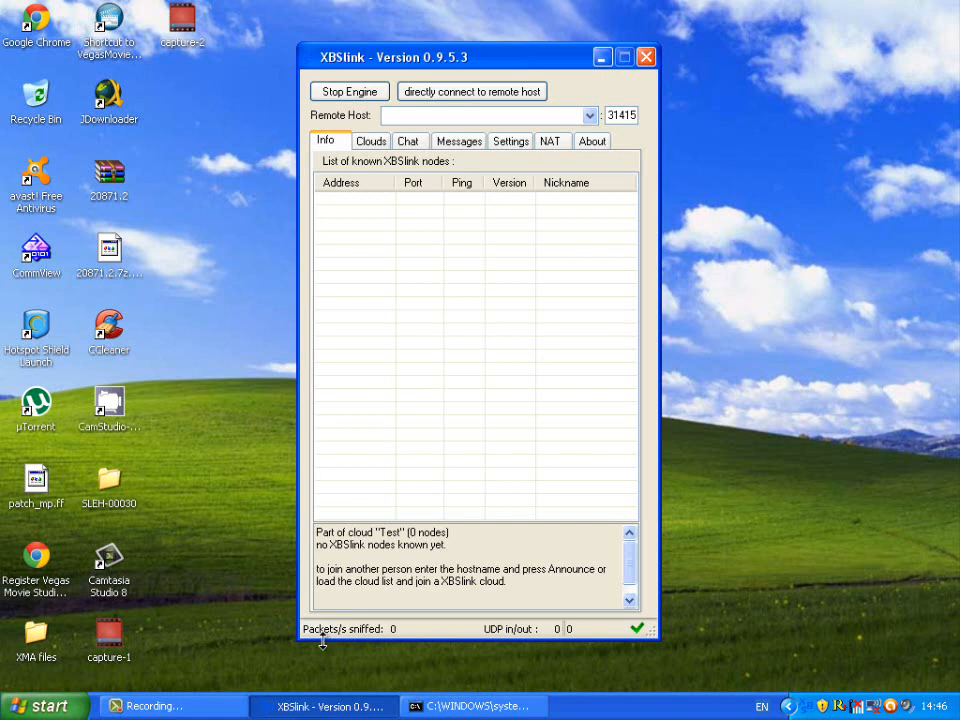
mouse_move(462, 188)
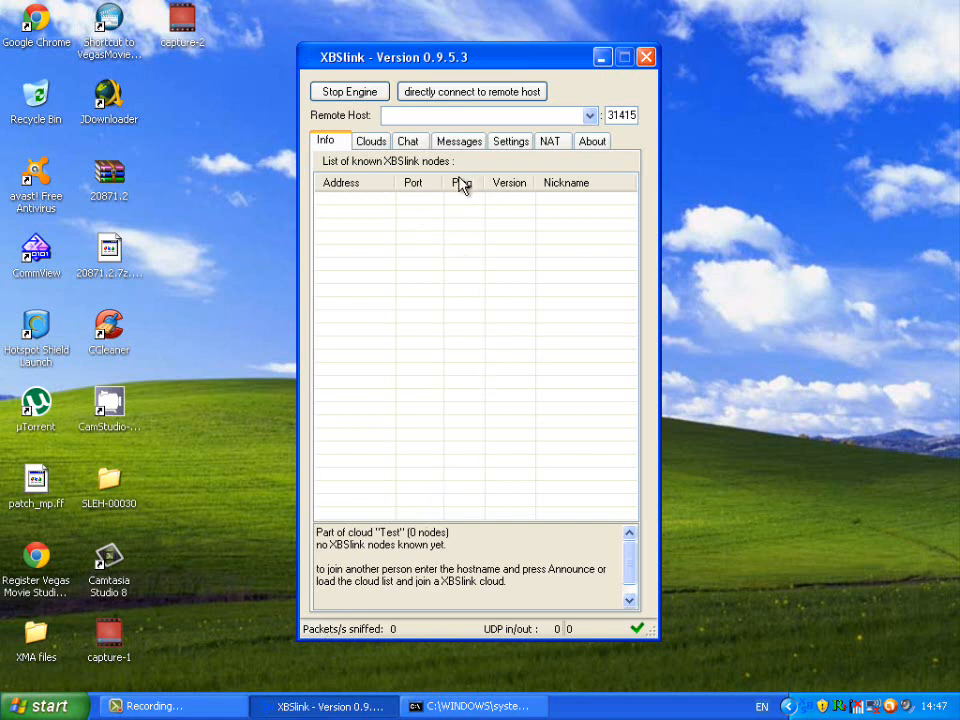